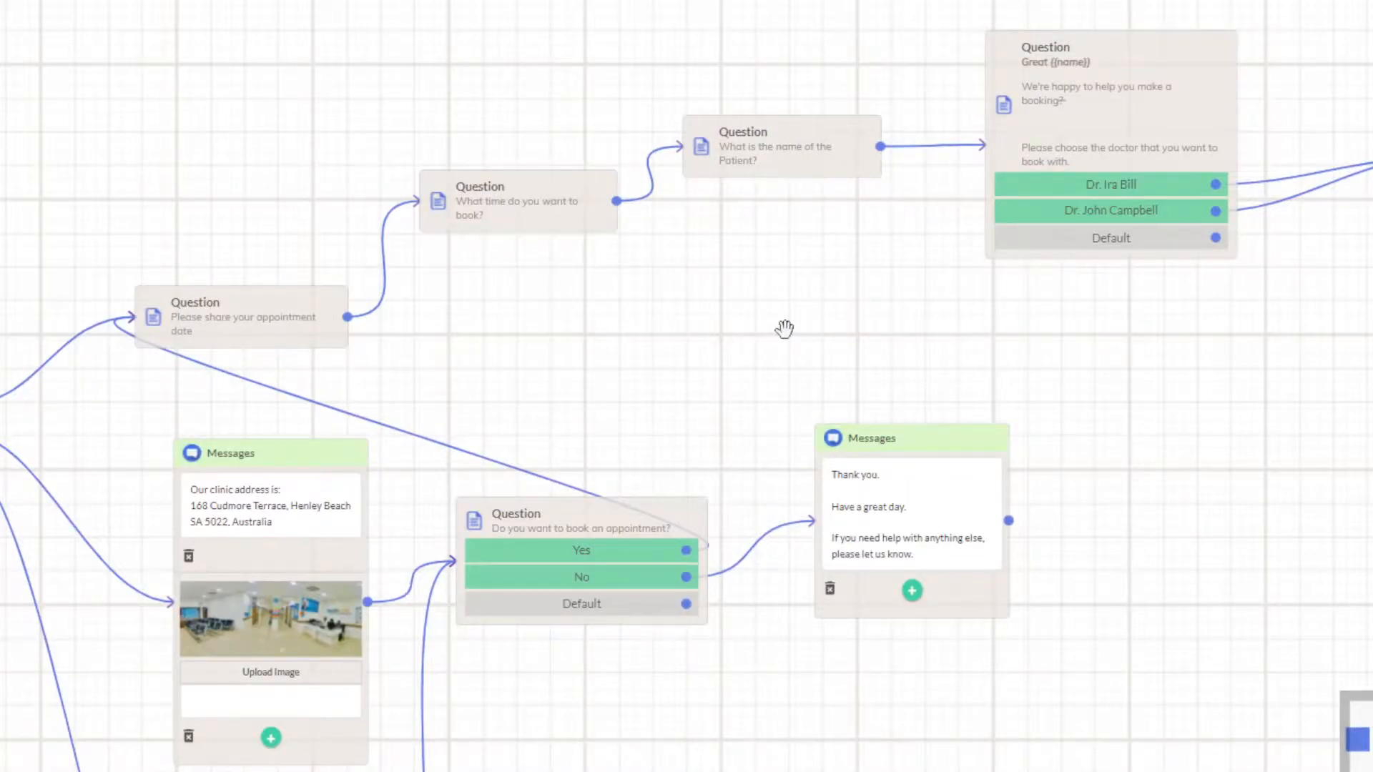
mouse_move(1050, 331)
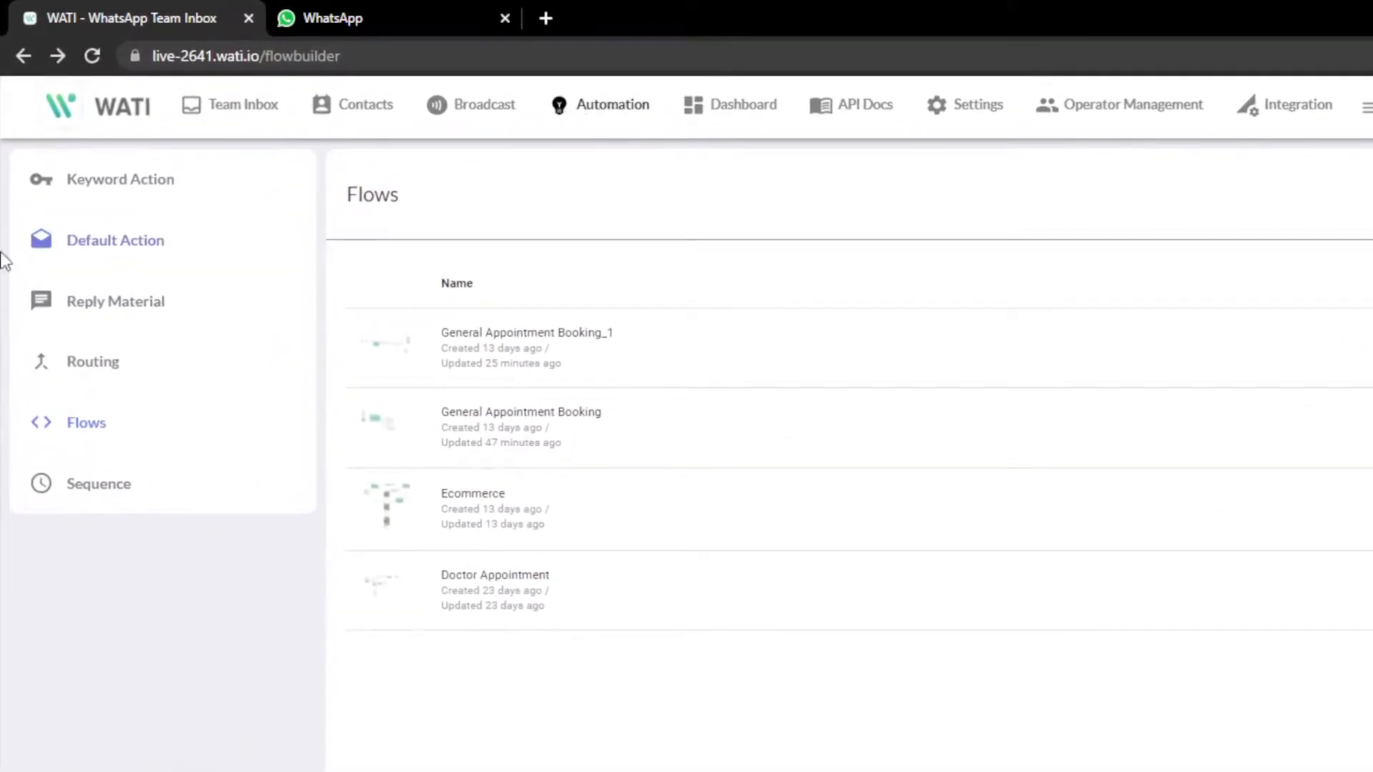
mouse_move(113, 438)
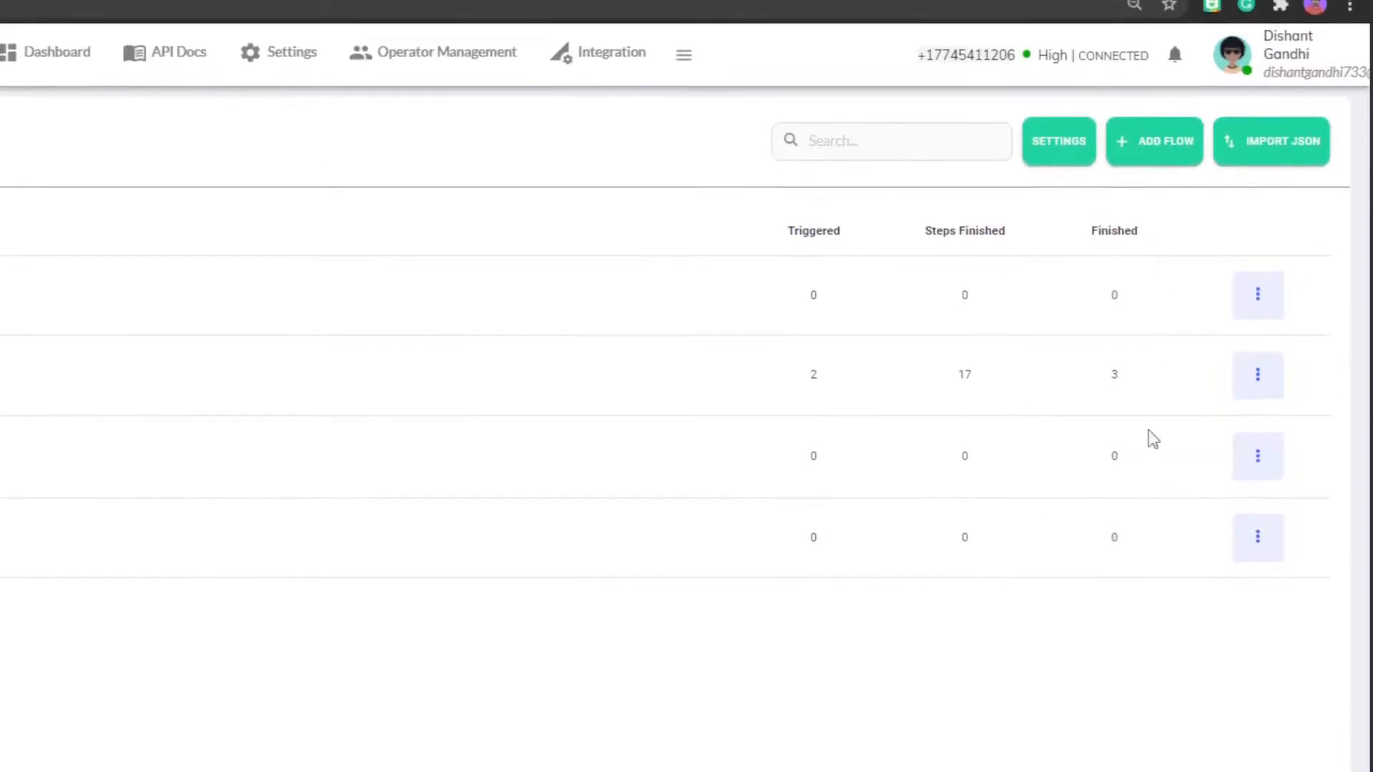
Create a new flow from the General Appointment Booking template.
click(1258, 295)
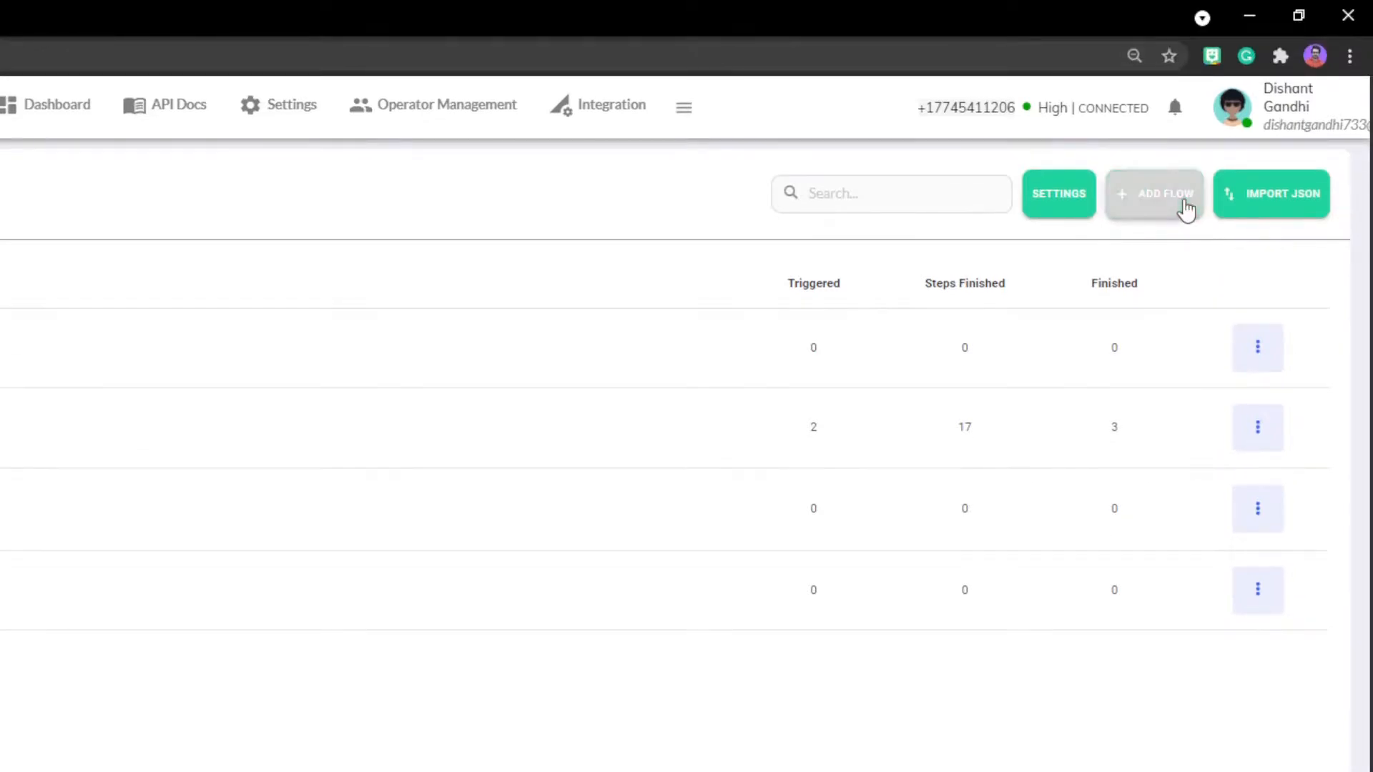
click(1154, 193)
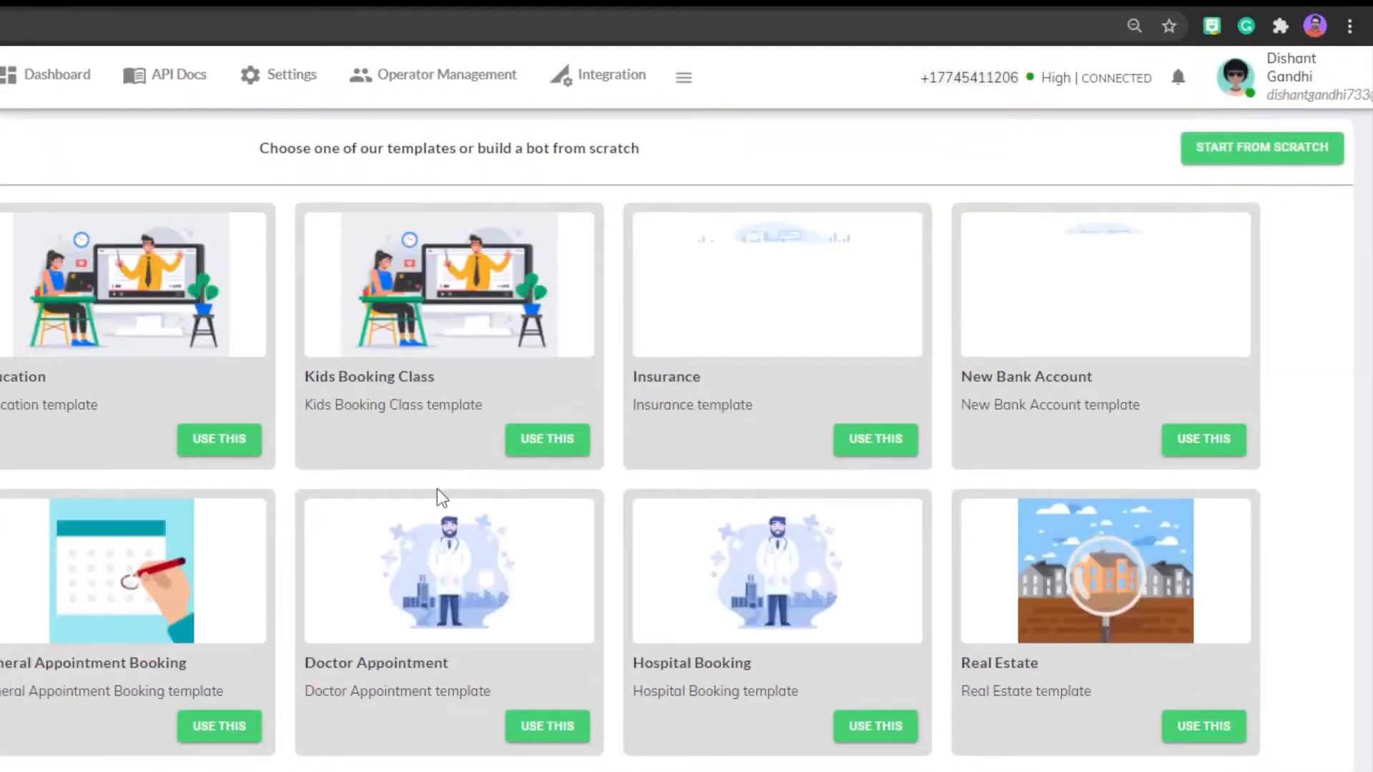
scroll(down, 3)
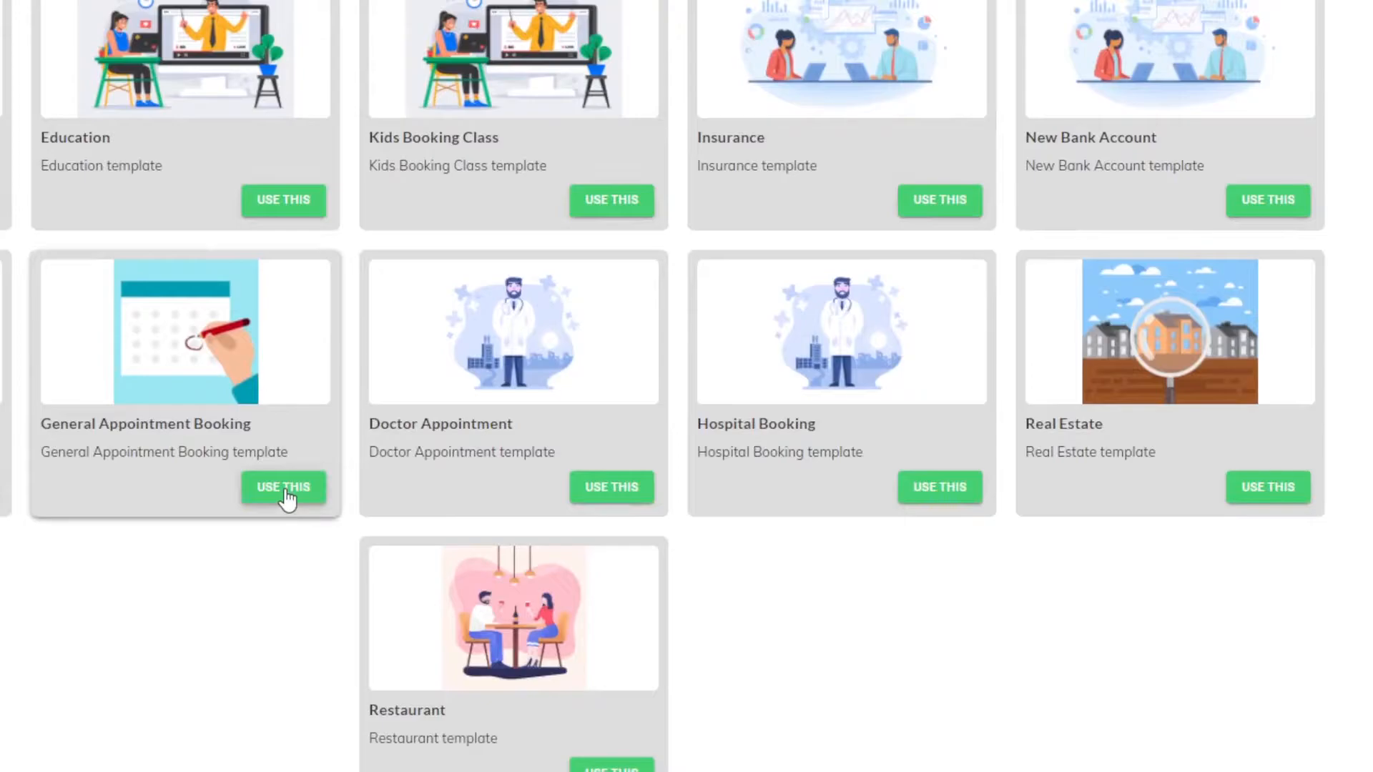
click(283, 487)
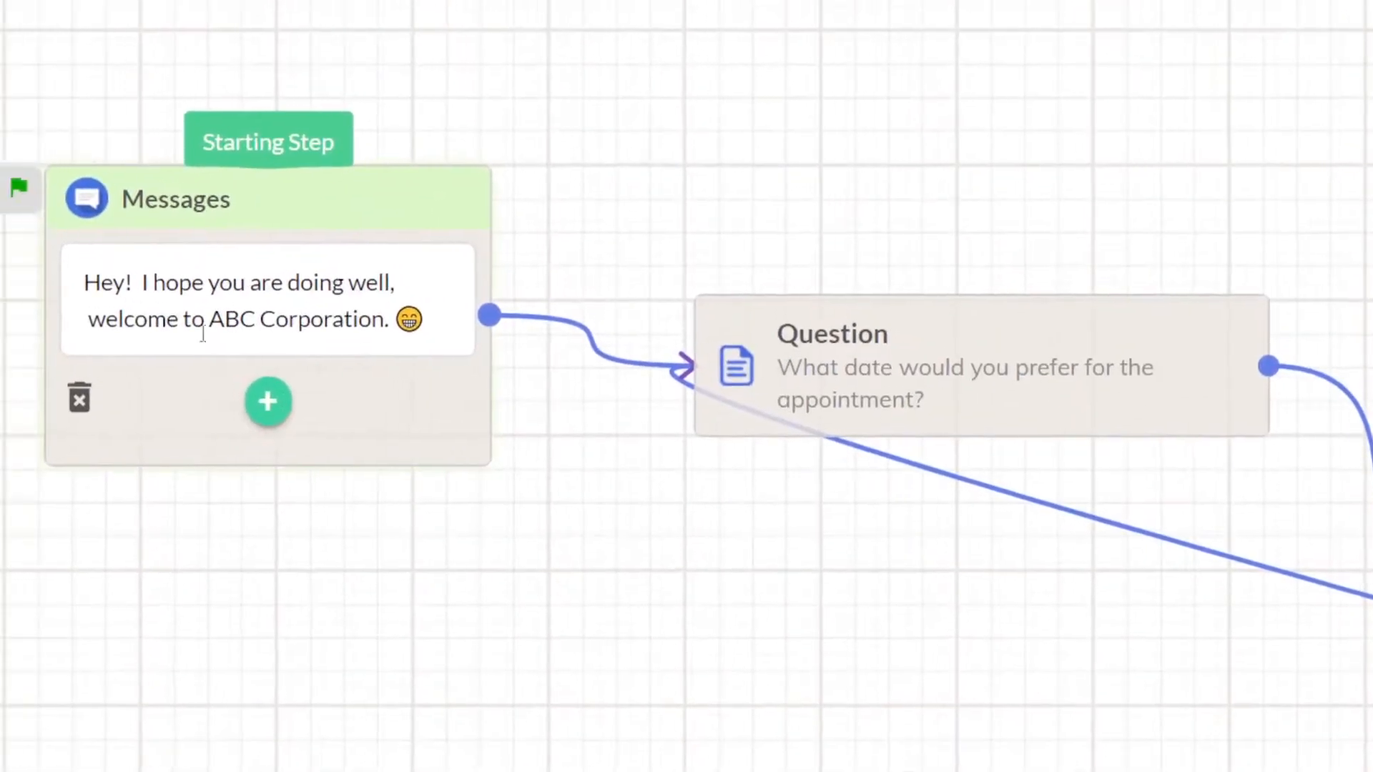
Edit the welcome message text, typing 'Wat' into it.
click(236, 300)
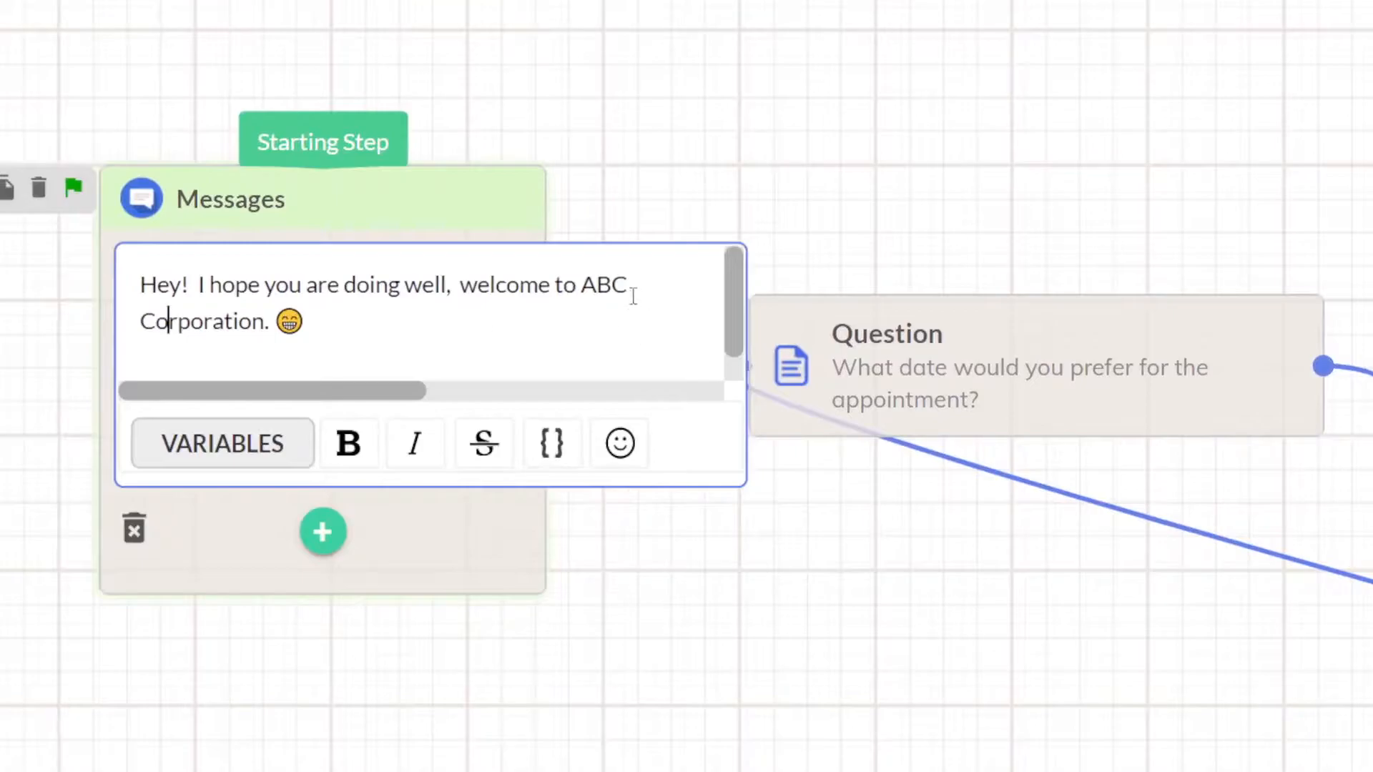
text(Wat)
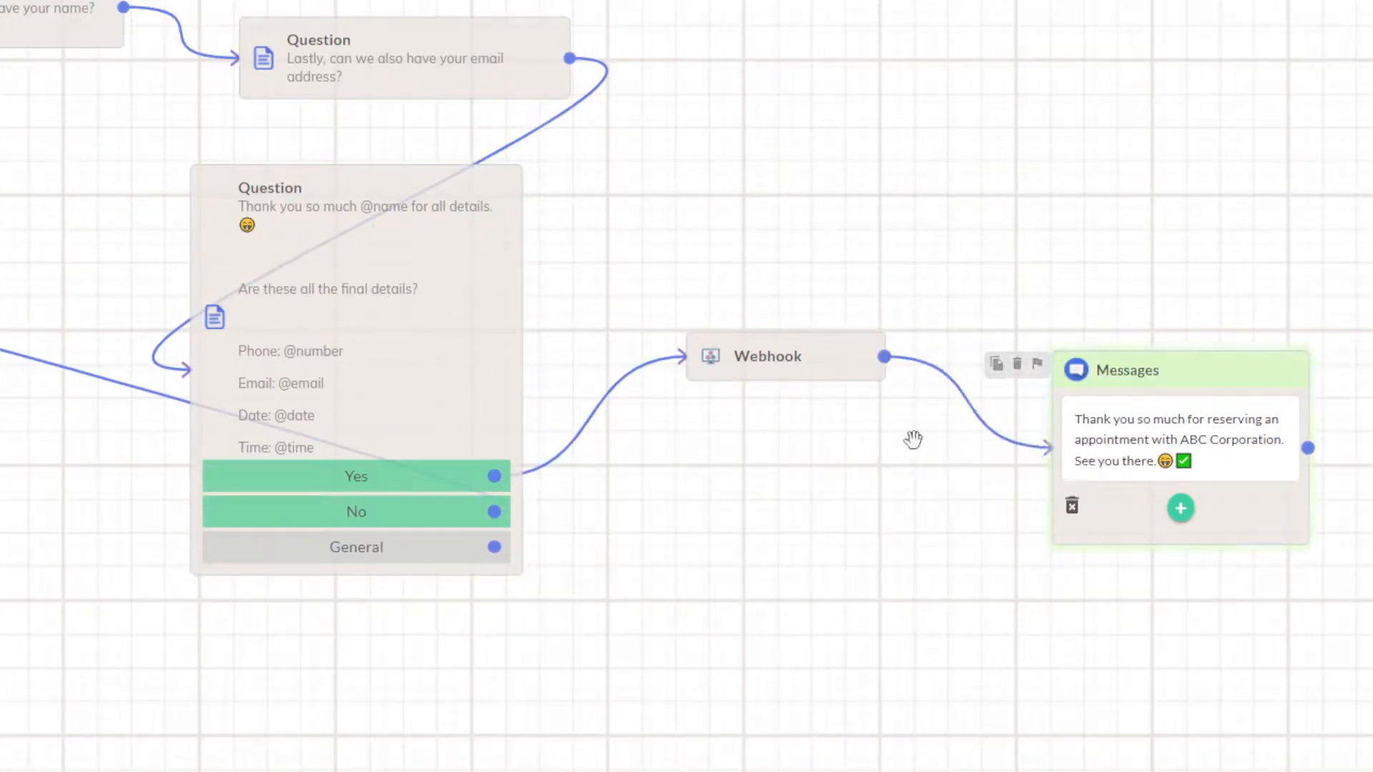
Enable Response Routing on the webhook and add expected statuses 200, 400 and 20x entries.
click(768, 355)
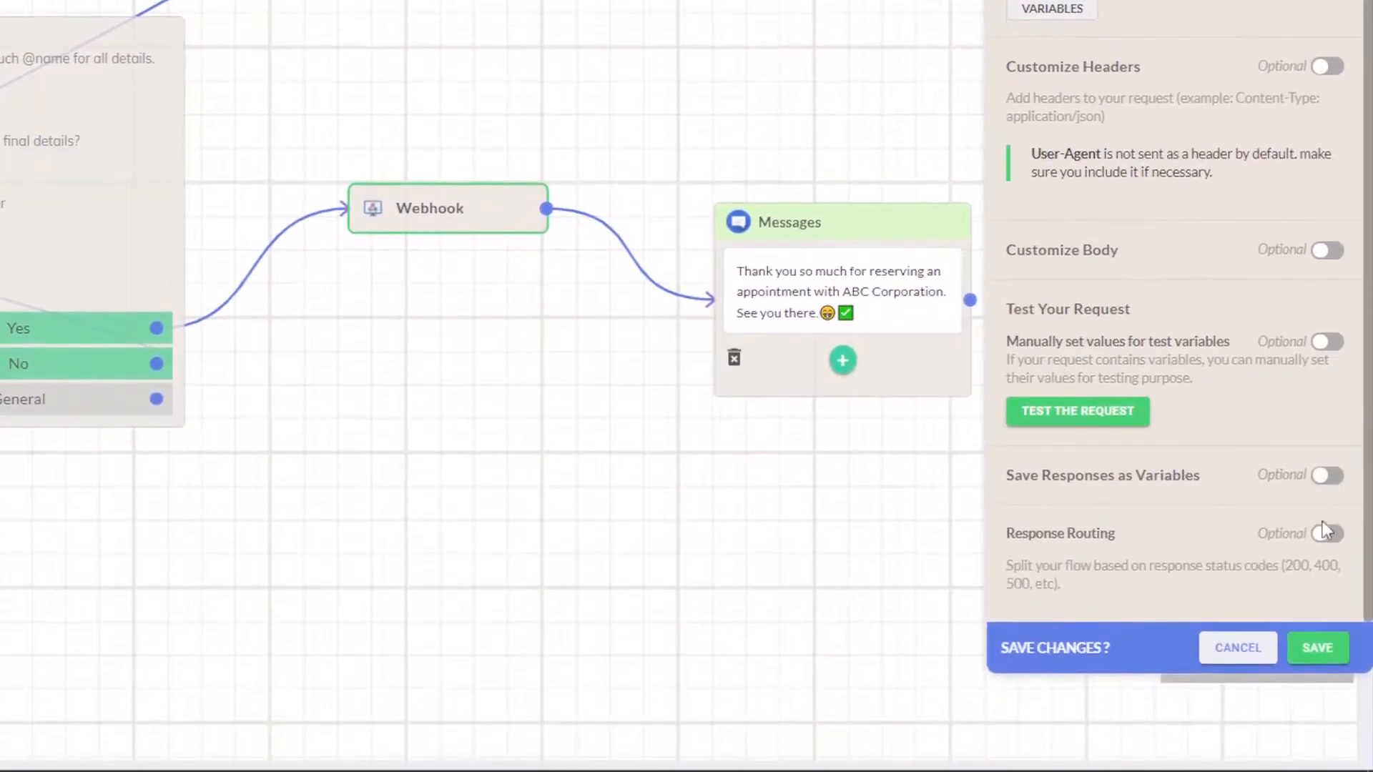
click(1328, 533)
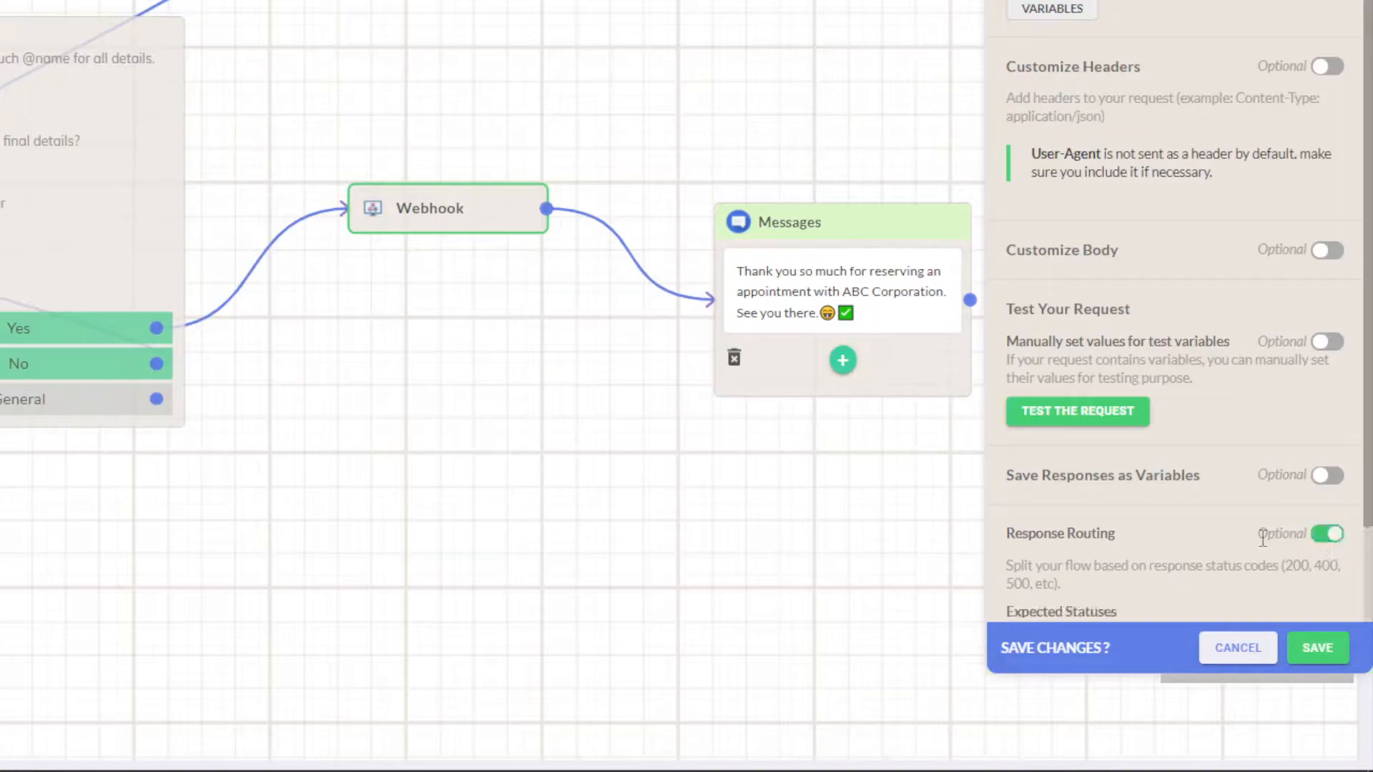
scroll(down, 3)
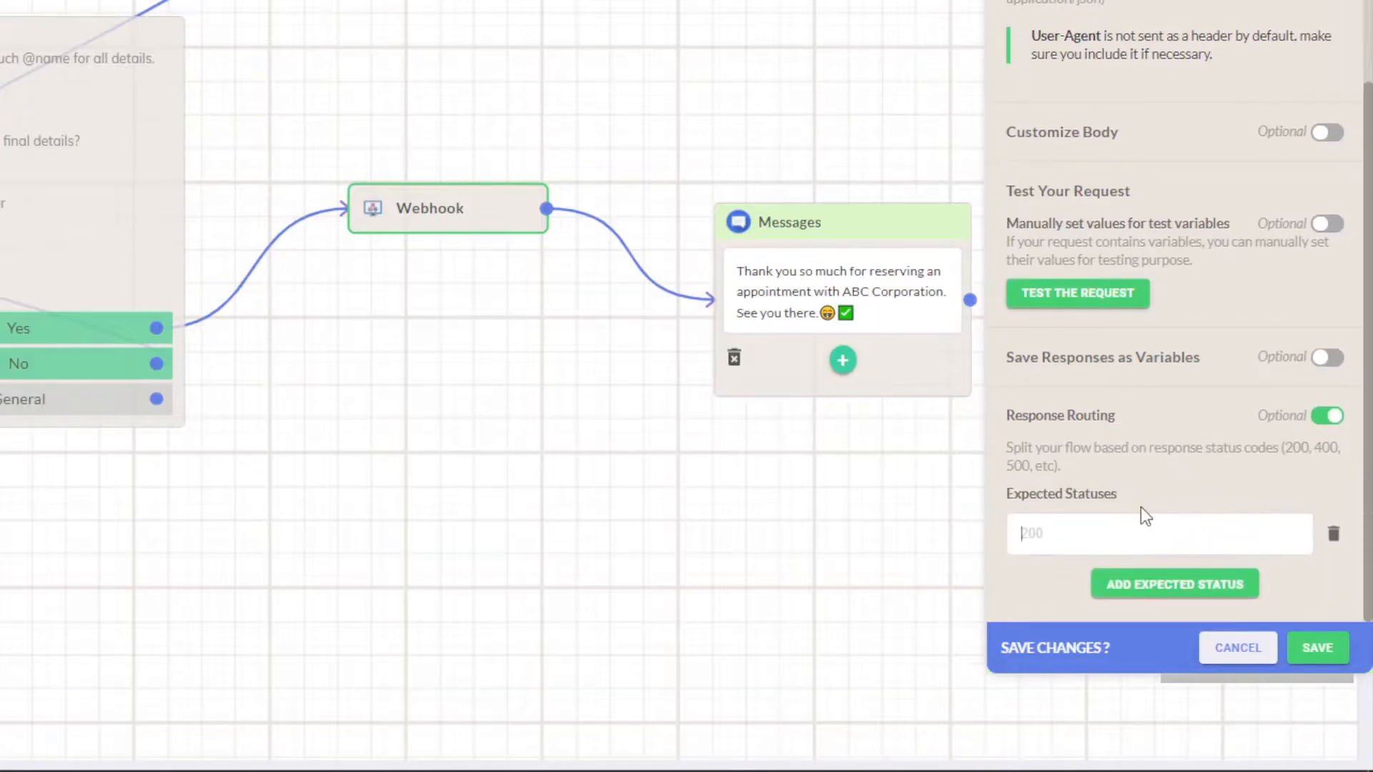
text(200)
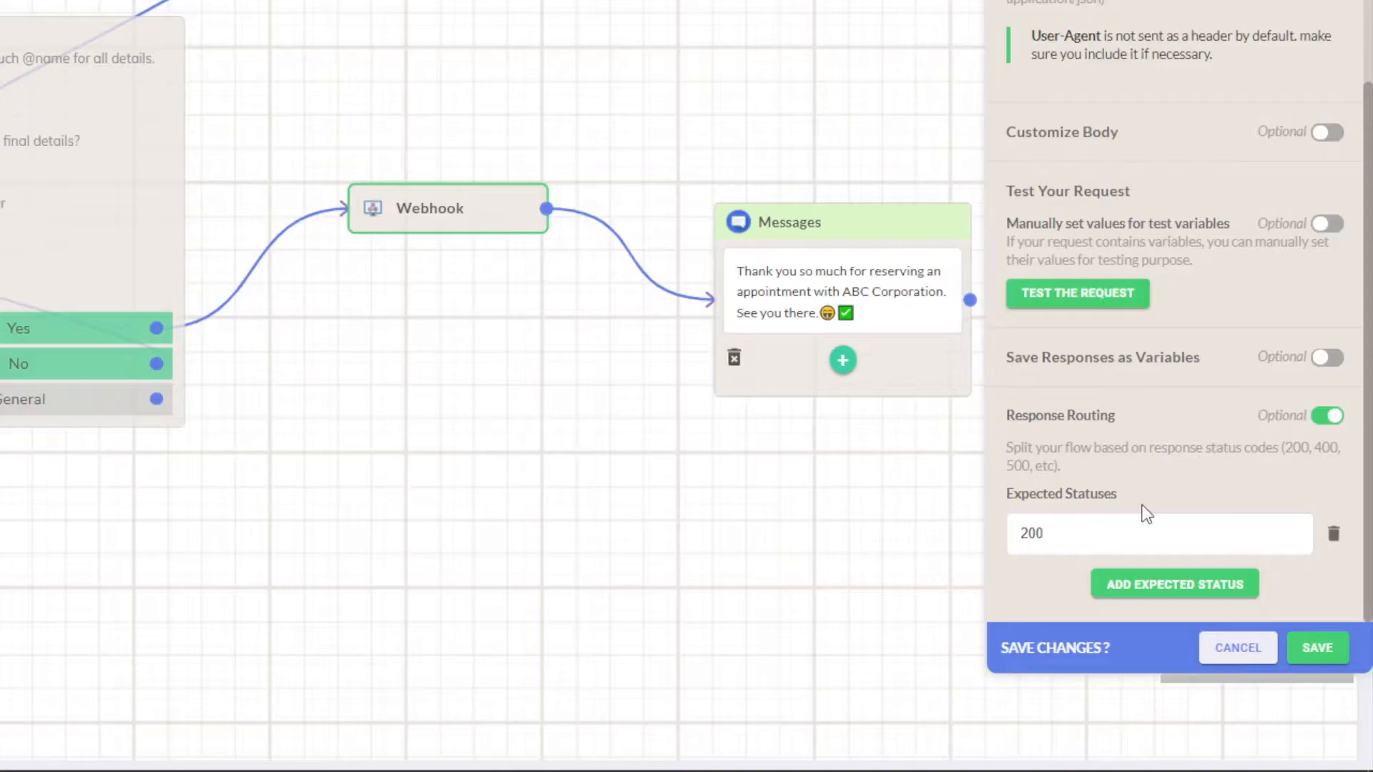
click(1174, 584)
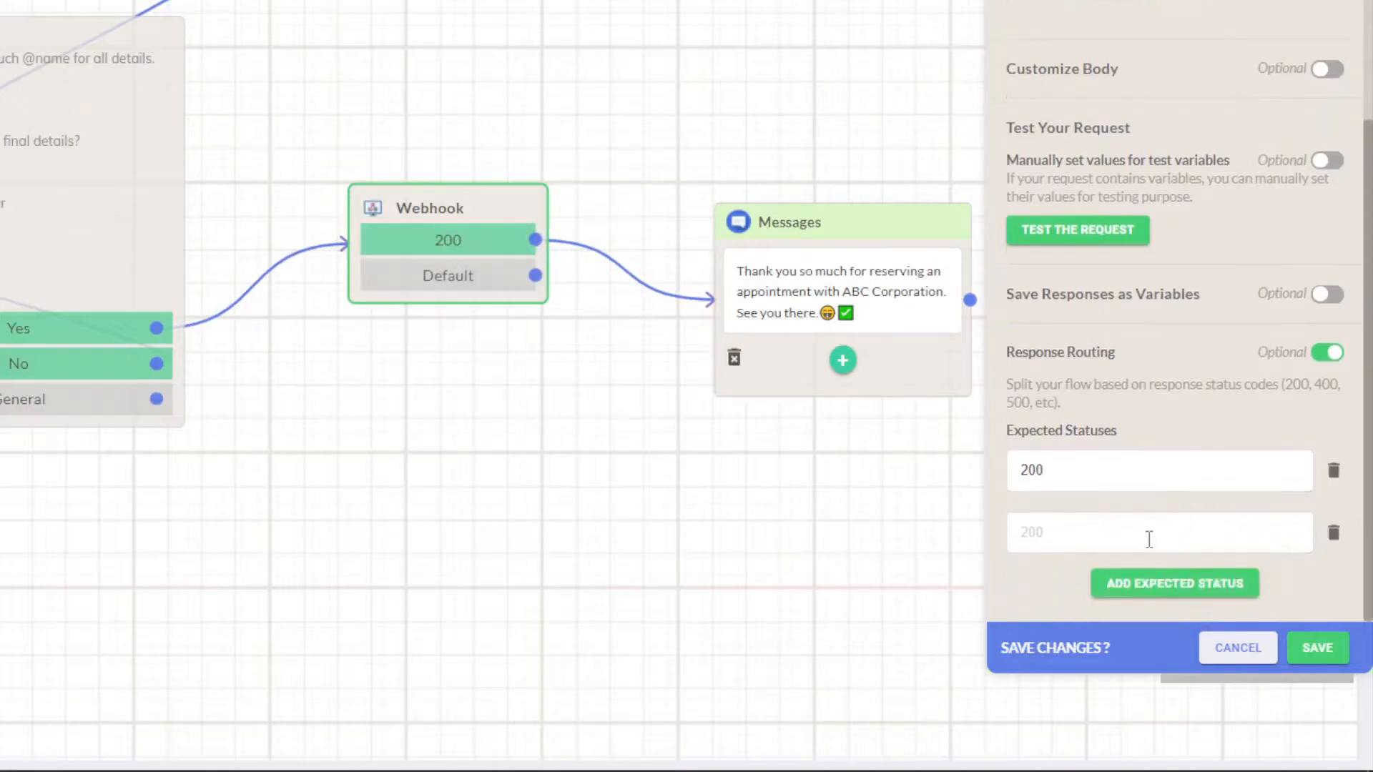
text(400)
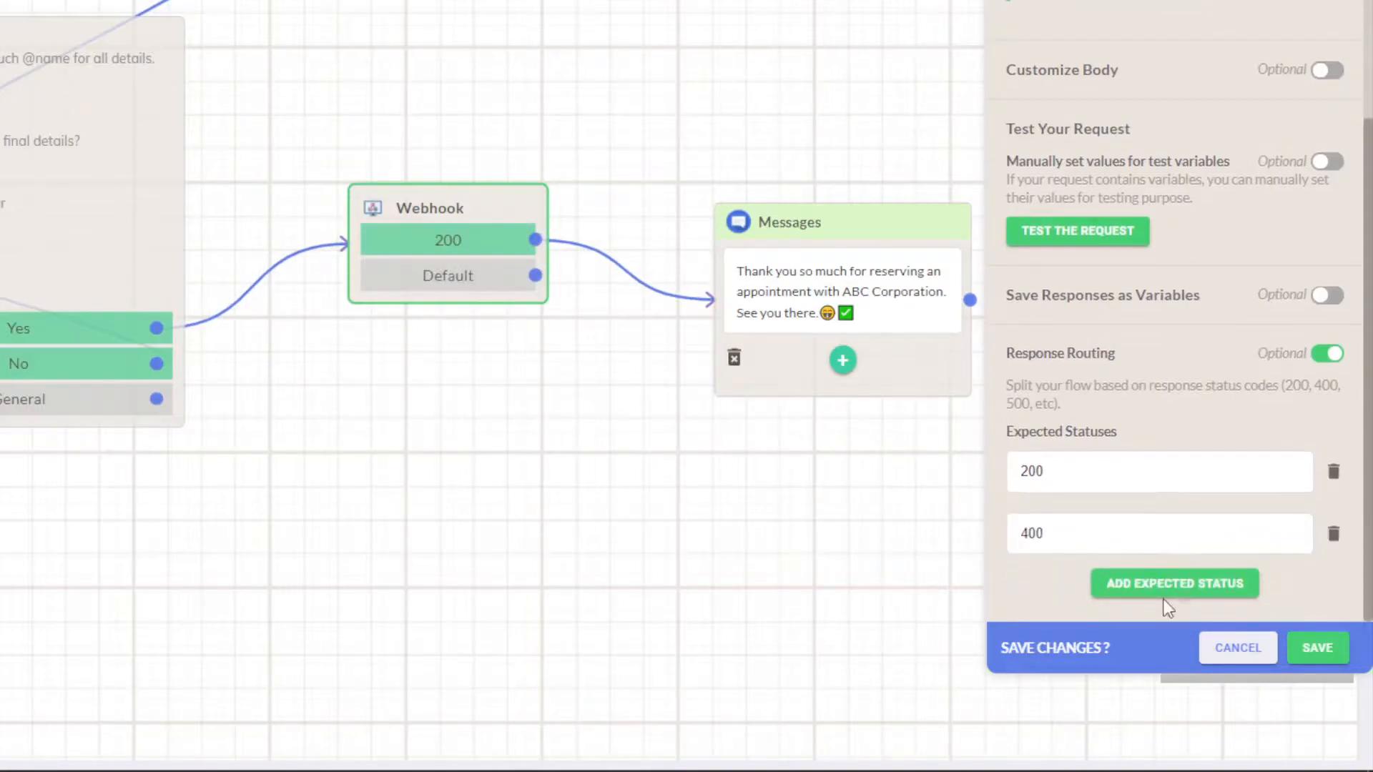
click(1174, 583)
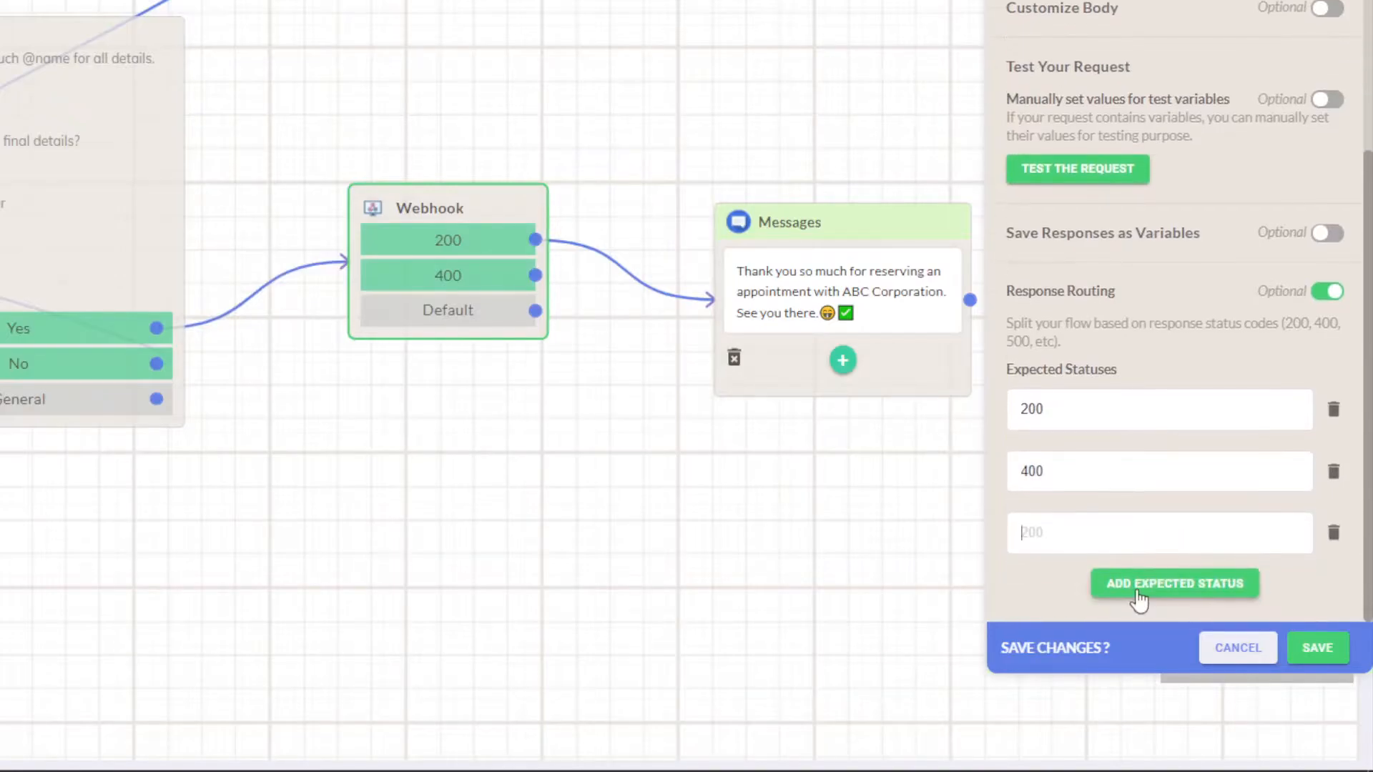
text(20)
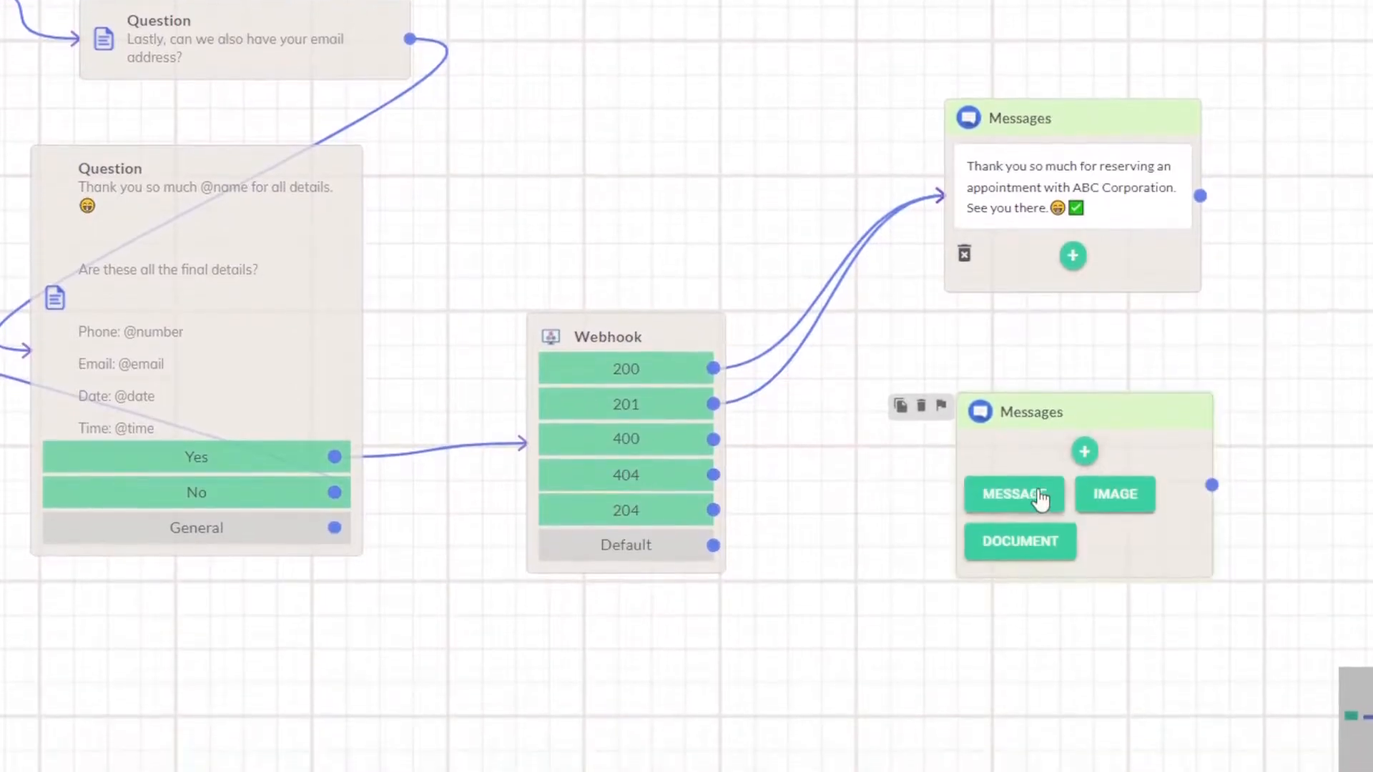
Write two apology replies: 'Sorry, I wasn't able to send your da…' and 'Sorry, I wasn't able to book and…'.
click(1013, 494)
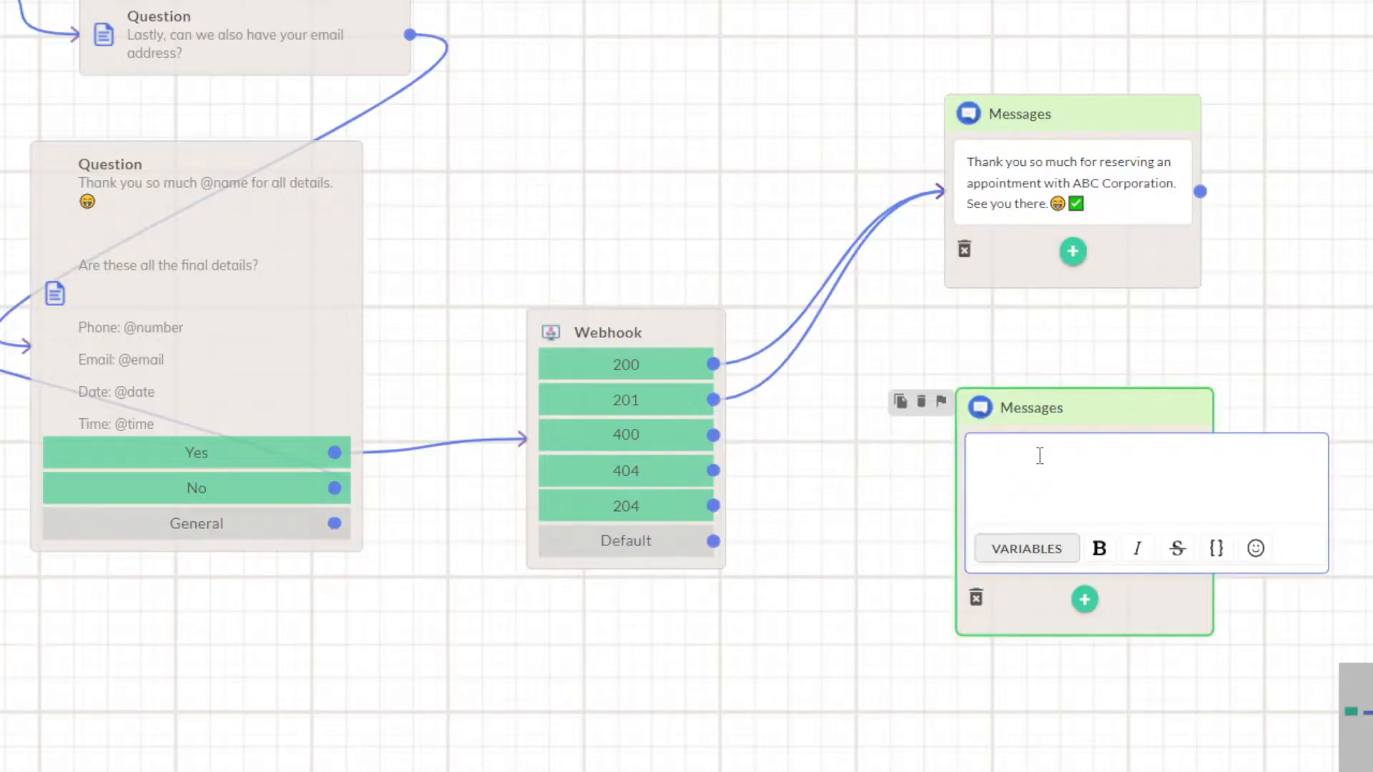
text(Sorry, I wa)
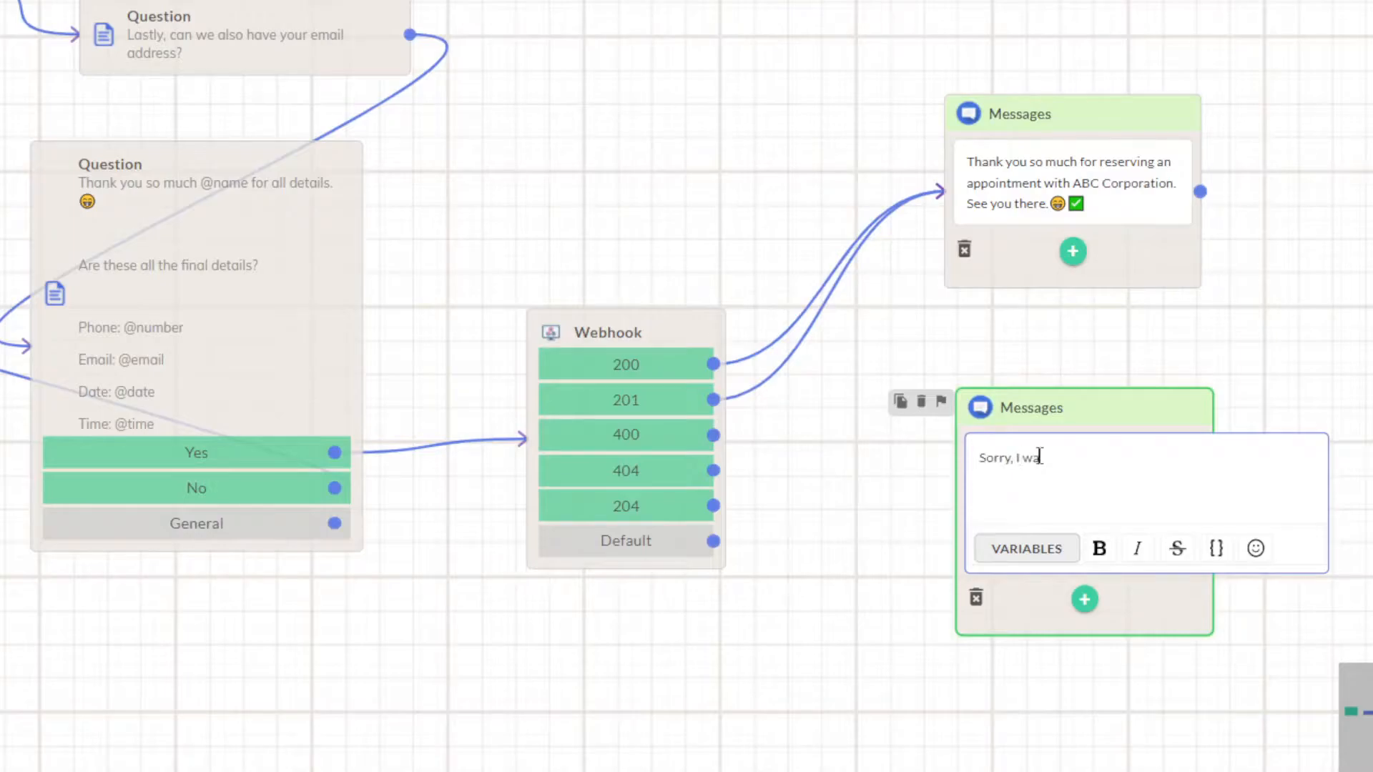
text(sn't able to send your data. Please try again later.)
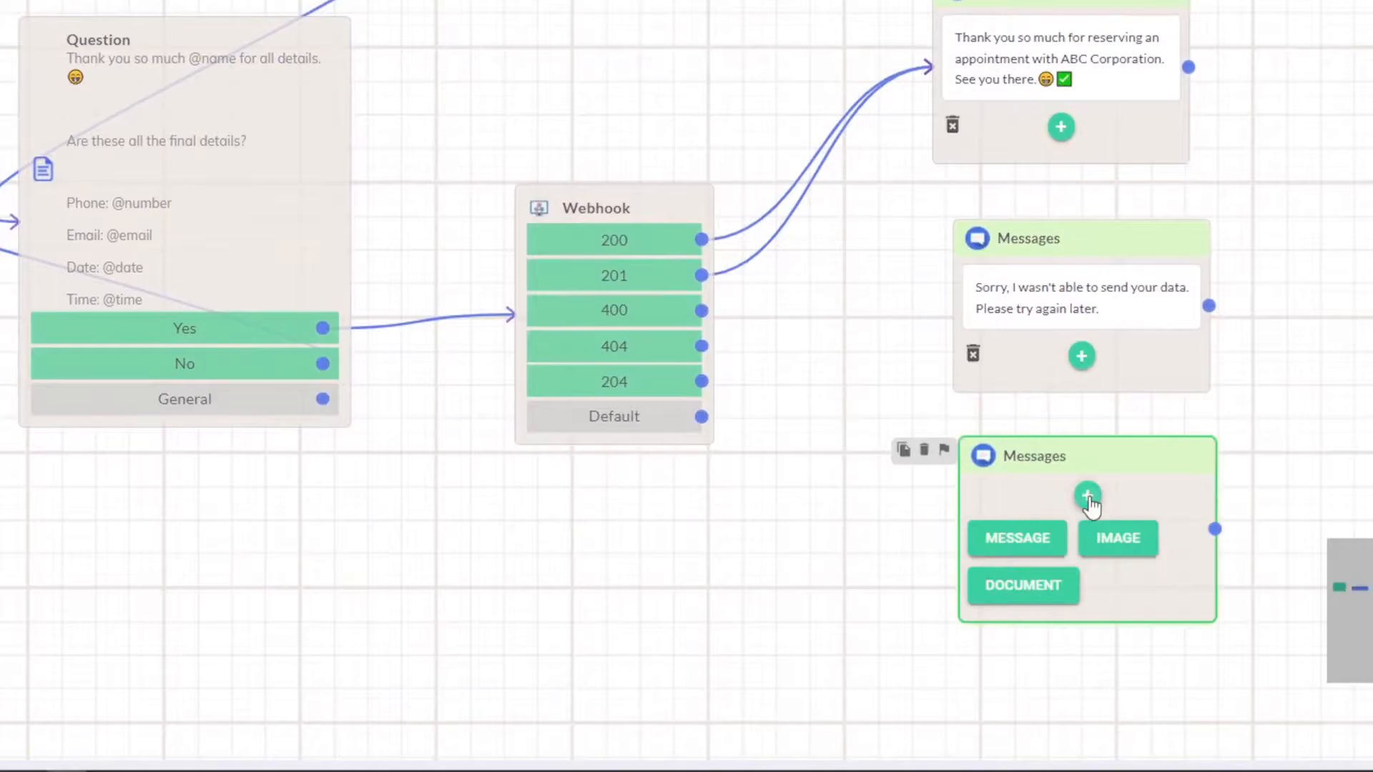
click(1015, 537)
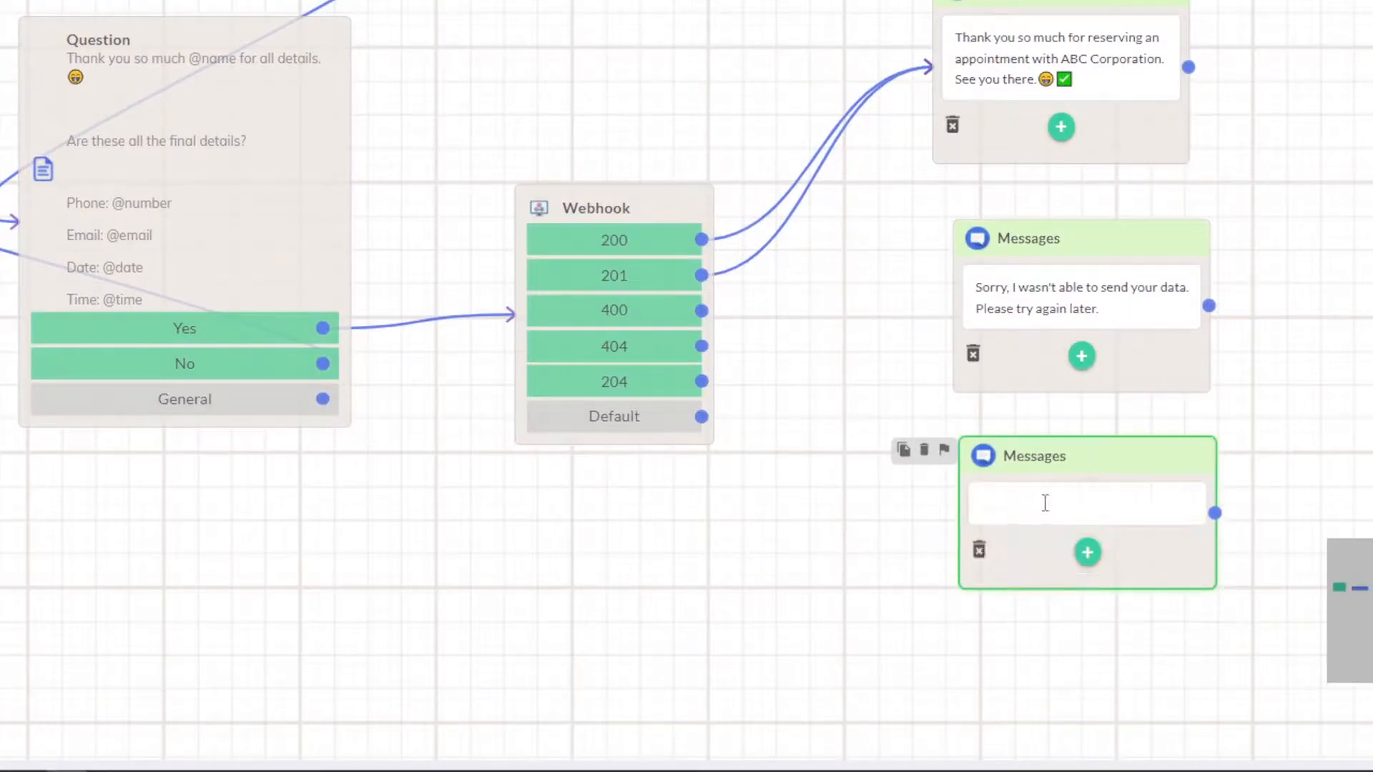
text(Sorry, I)
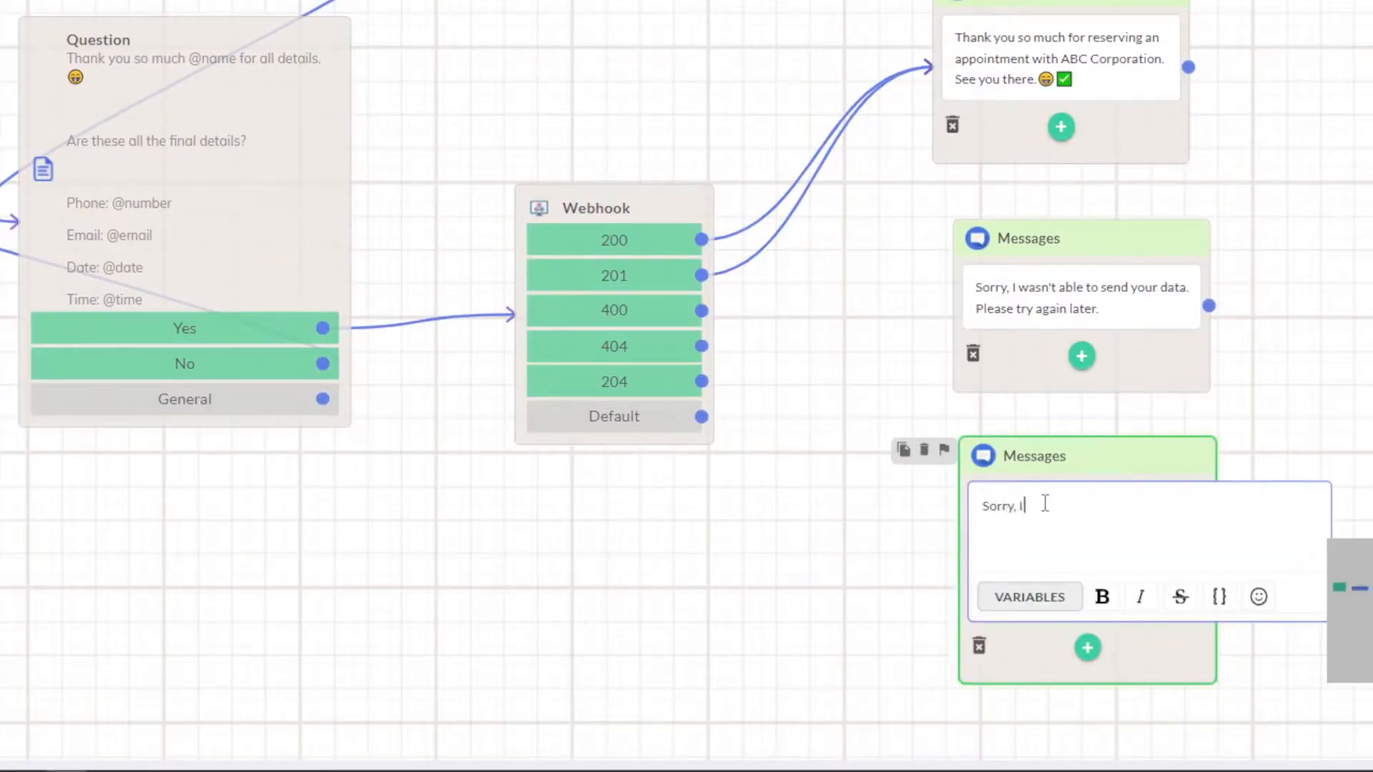
text(wasn't b)
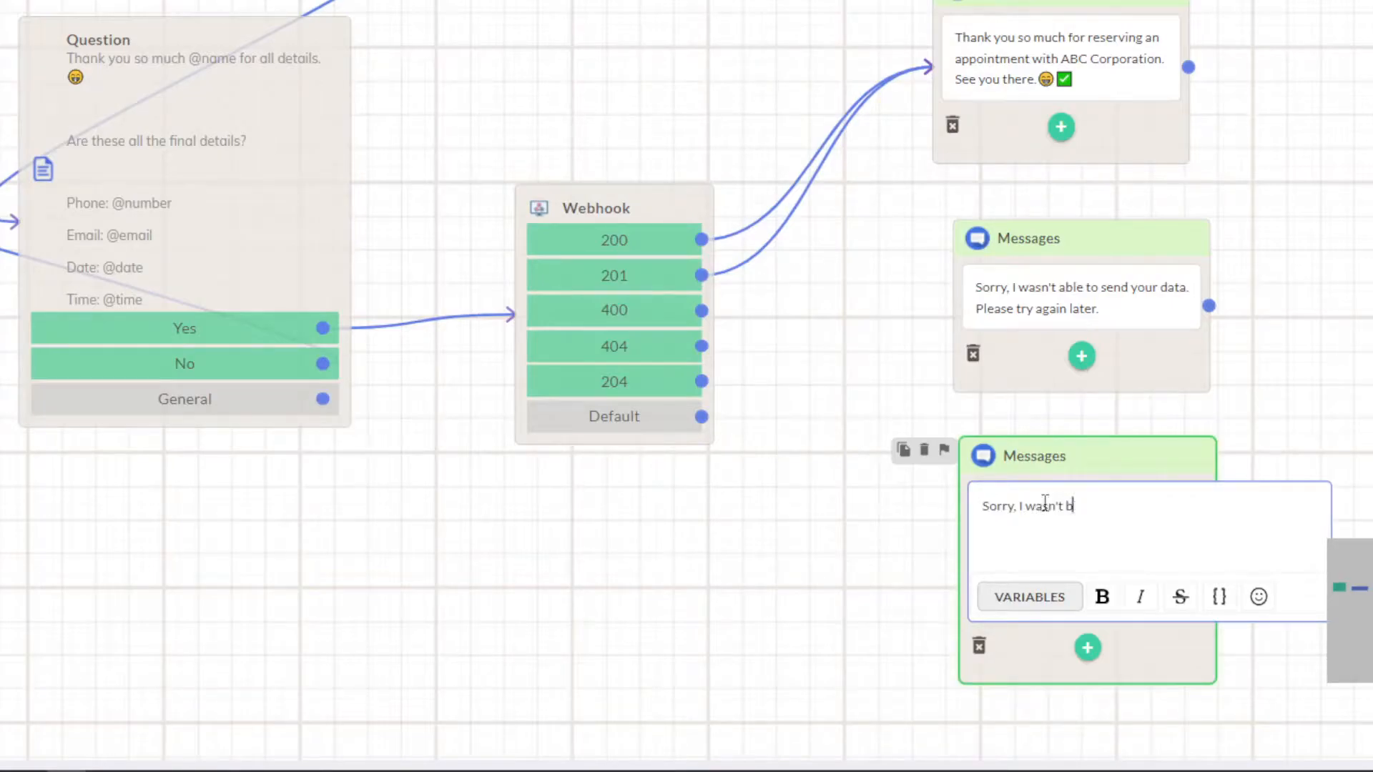
text(able to book and)
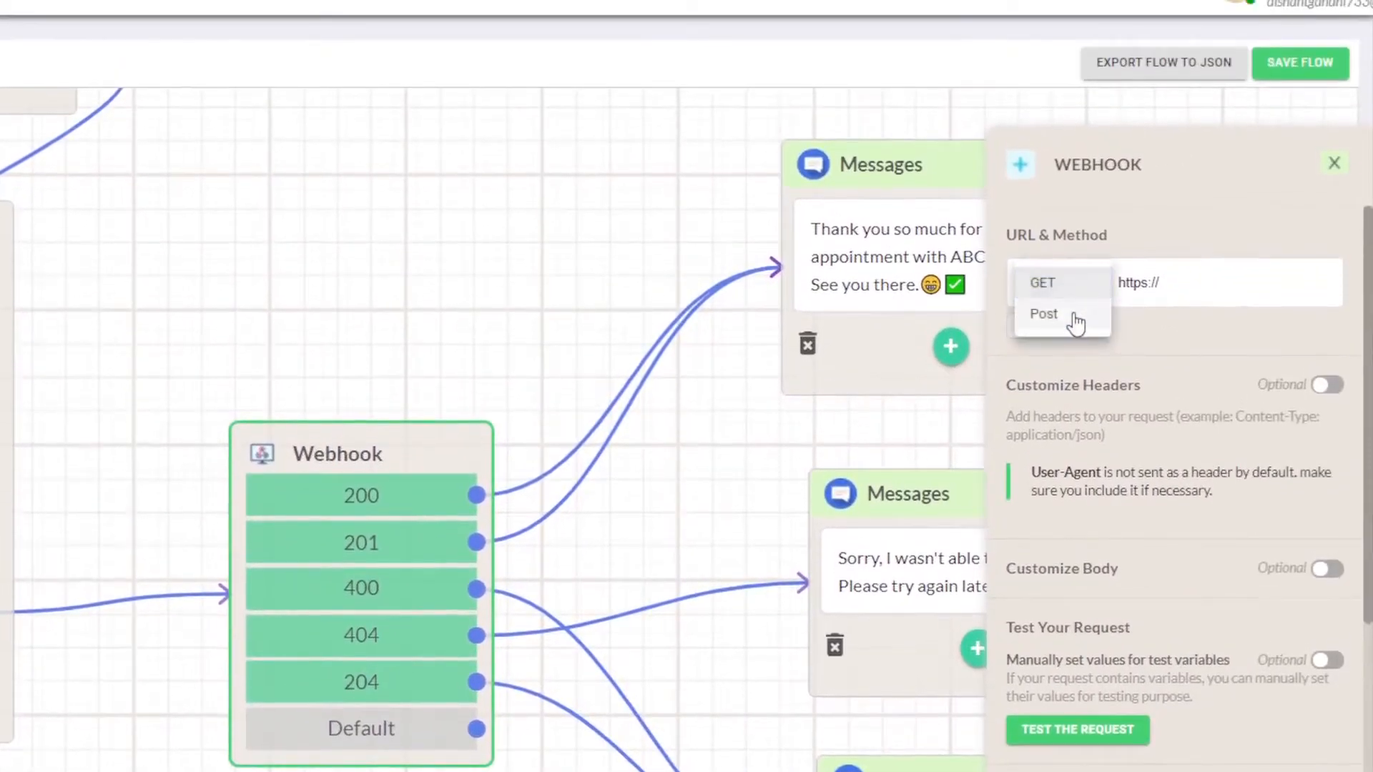
click(1042, 314)
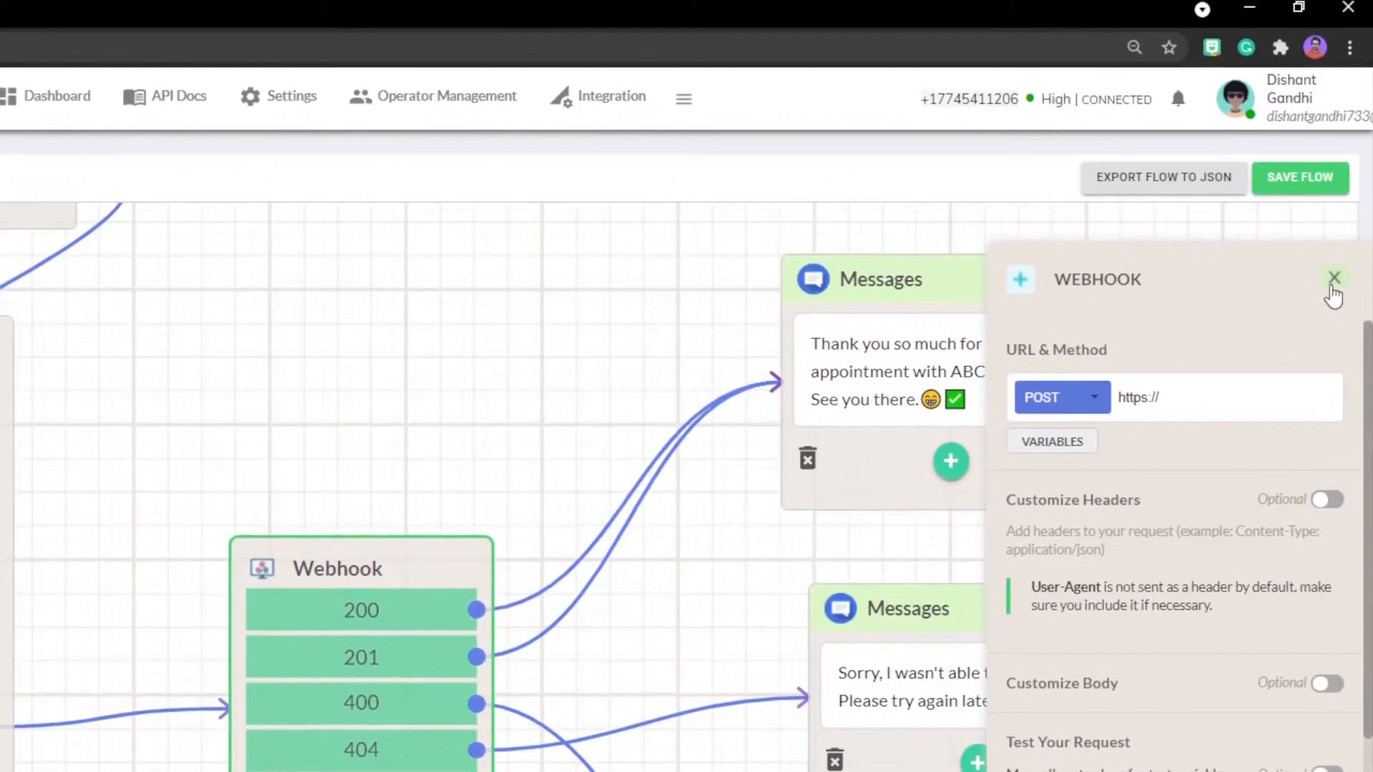
click(1328, 683)
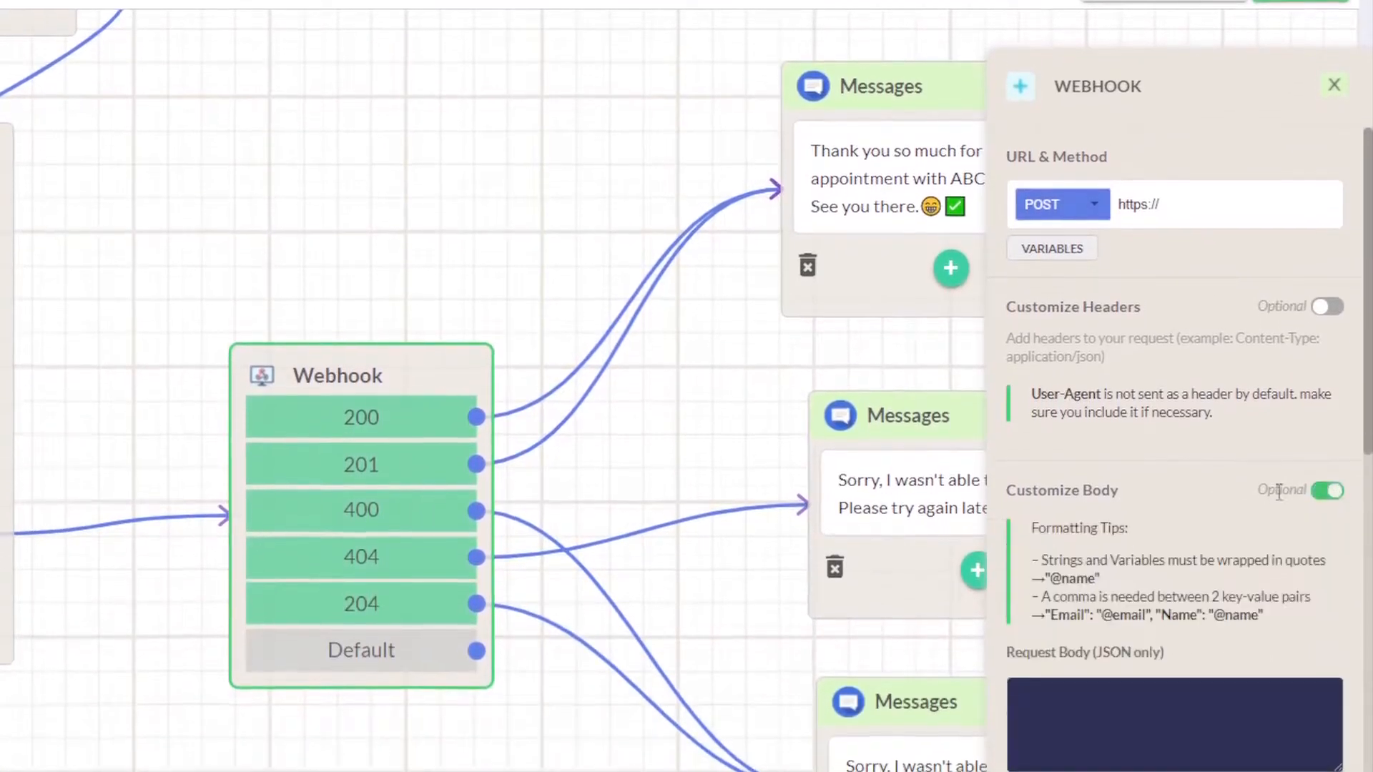
scroll(down, 3)
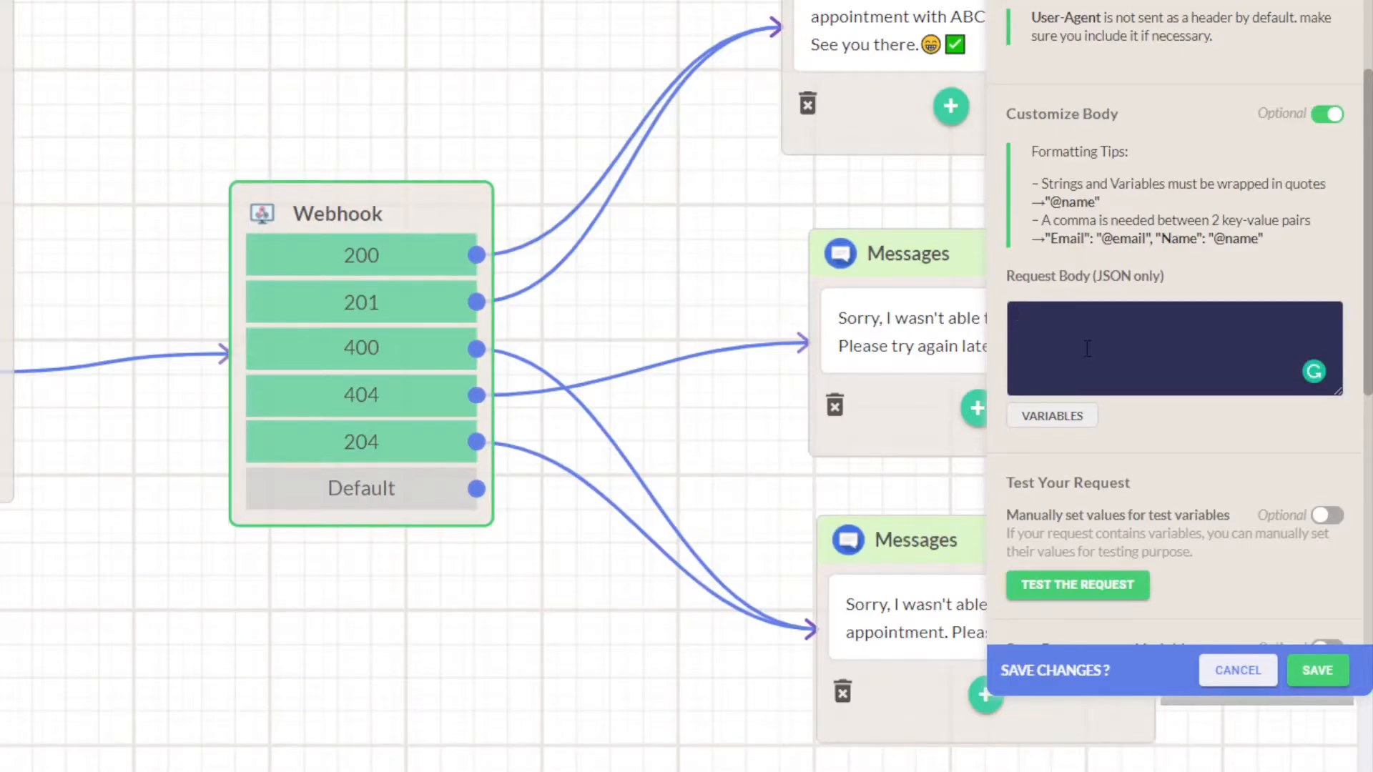
text({"Phone"})
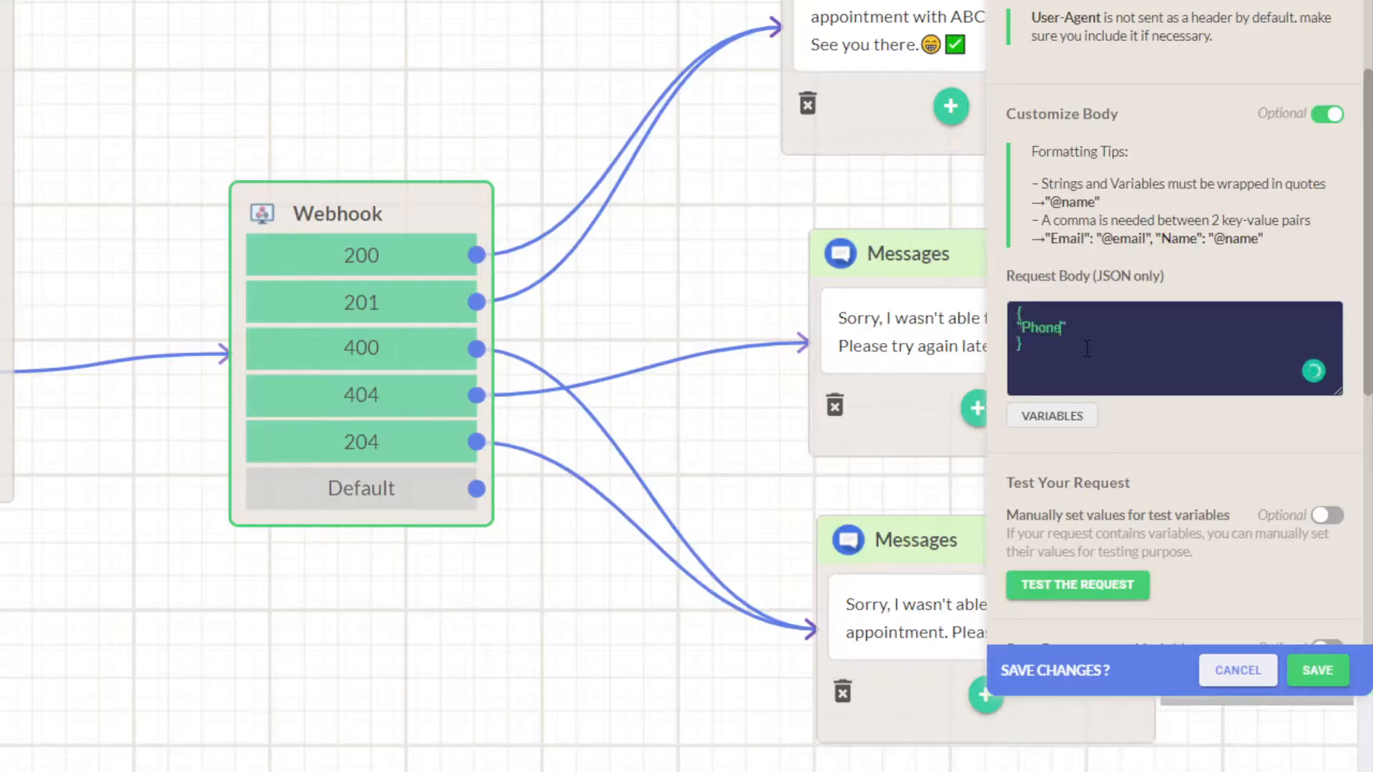
text(-no": "")
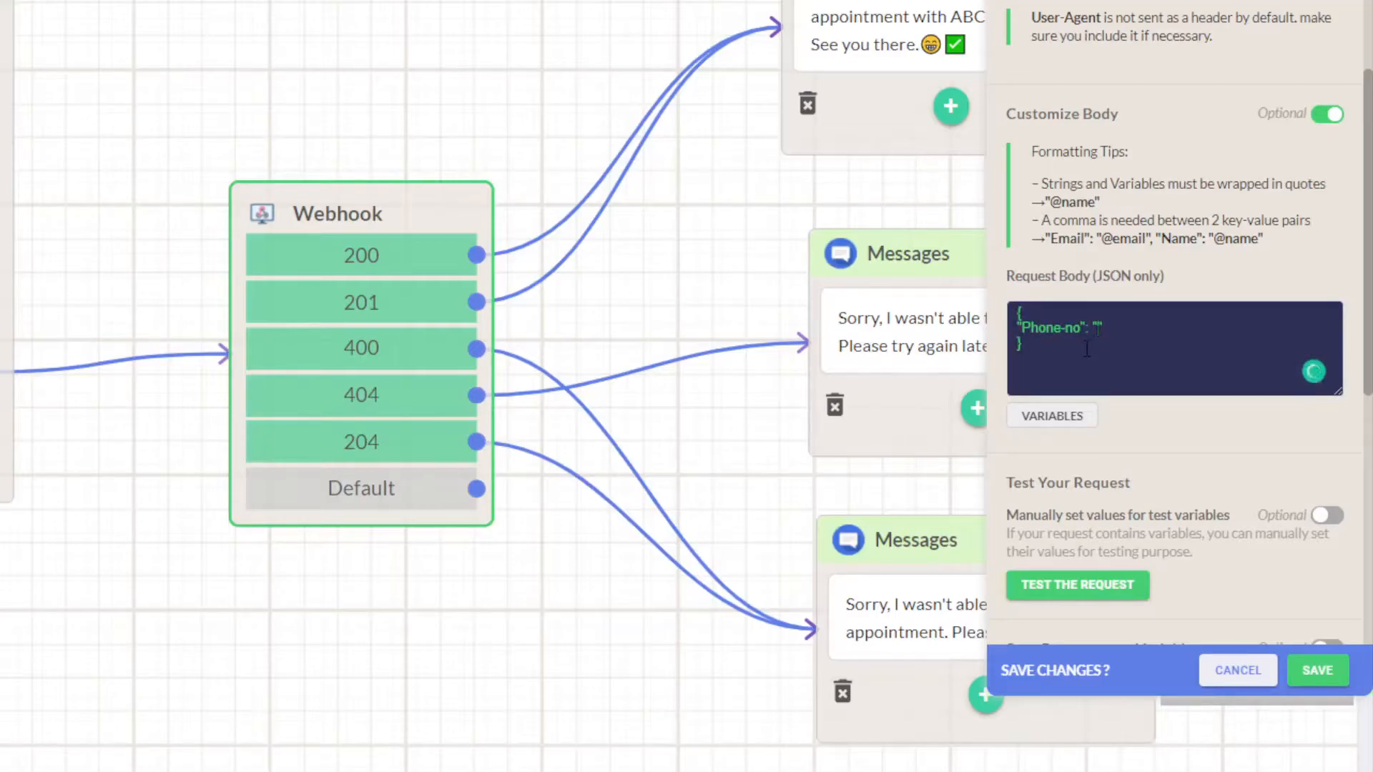
text(@numbv)
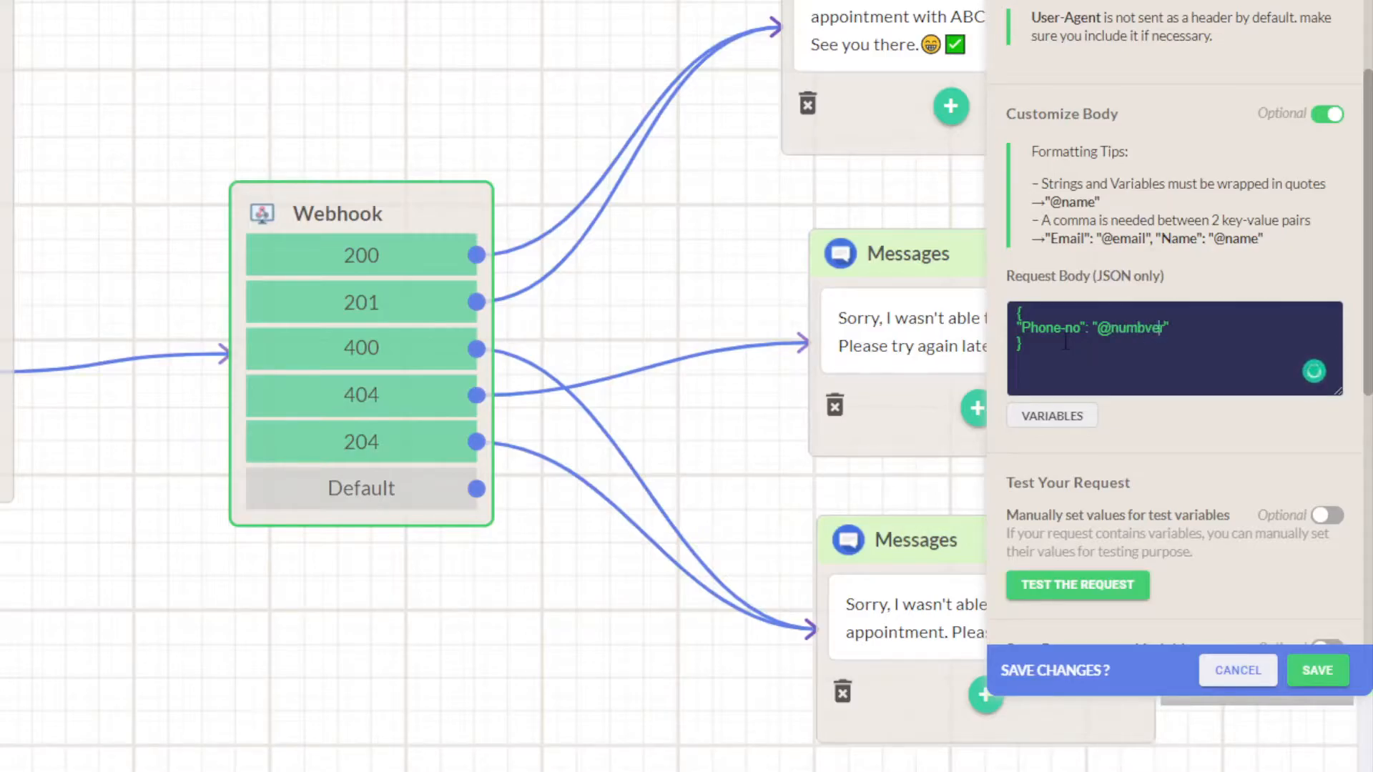
text(er)
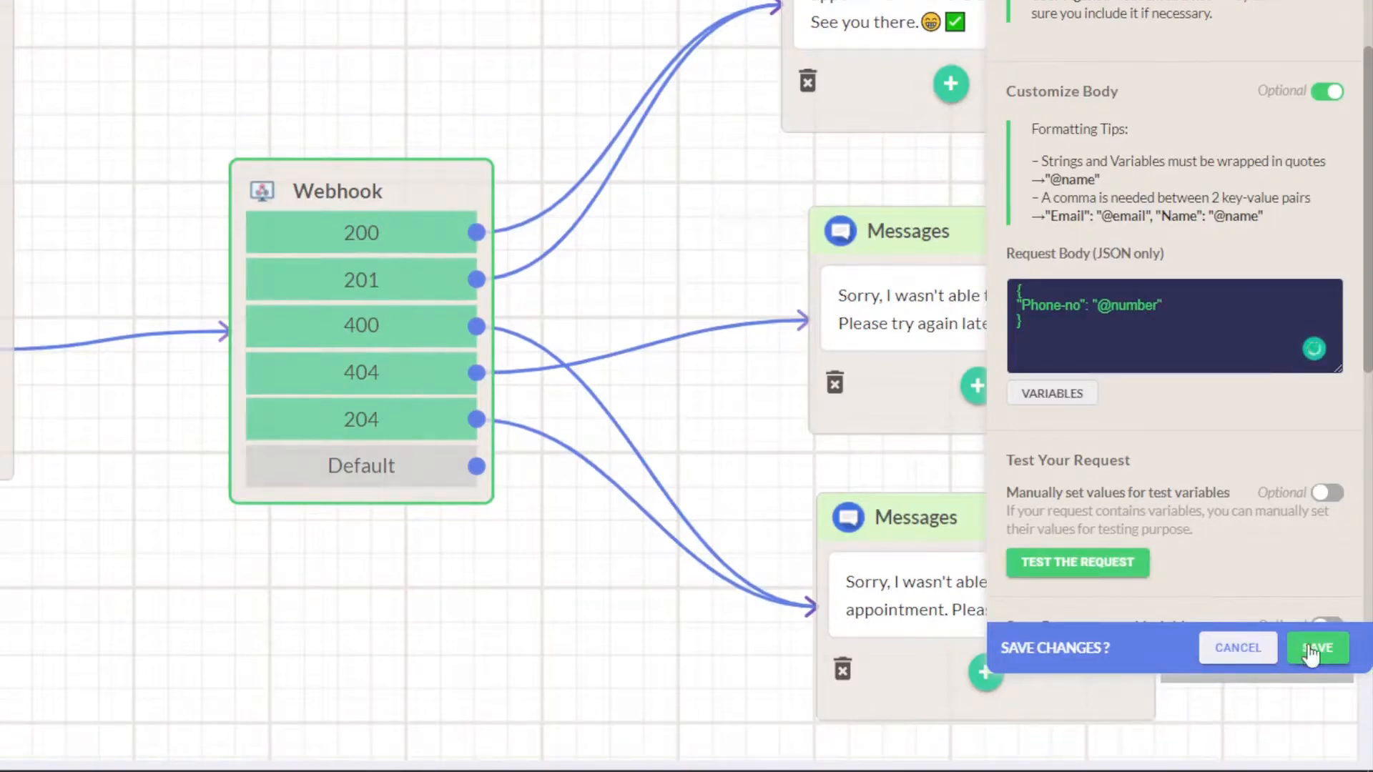
click(1318, 648)
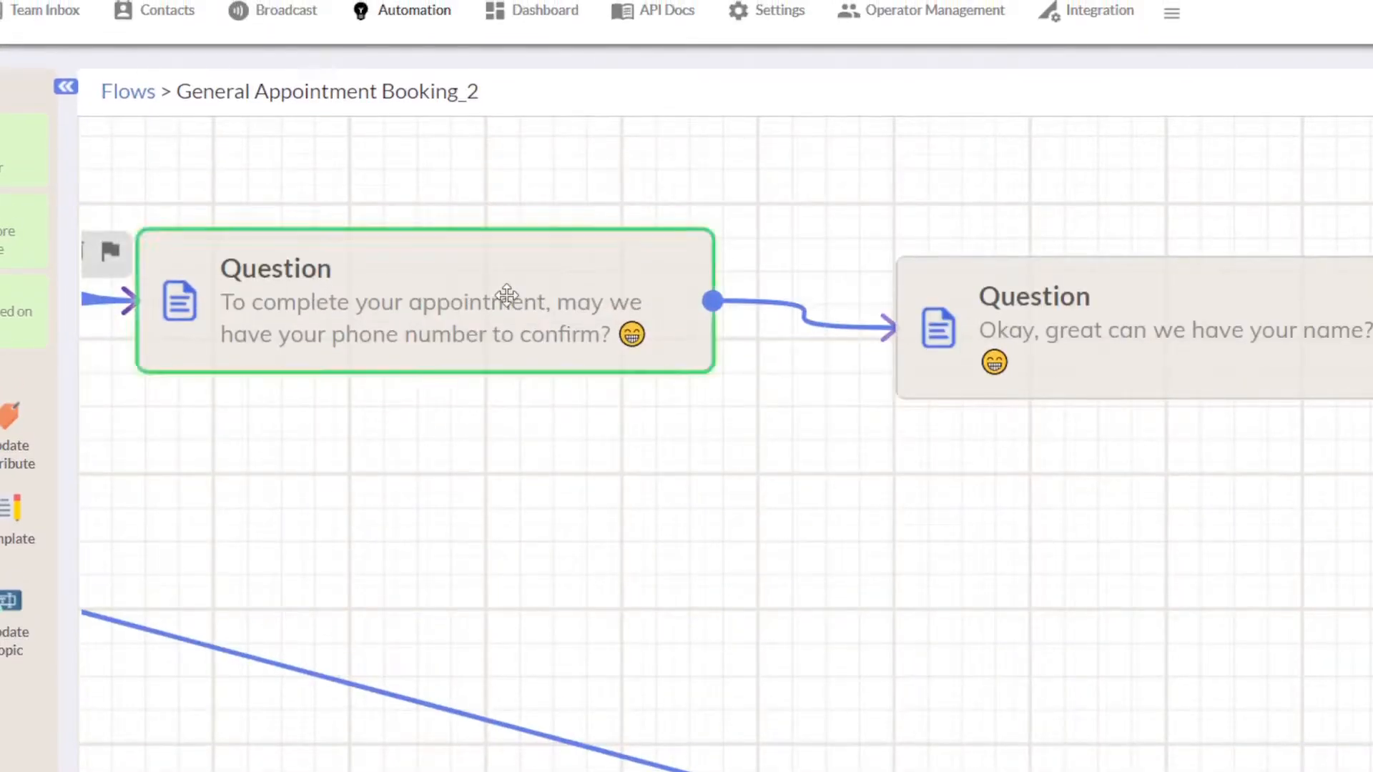
click(426, 302)
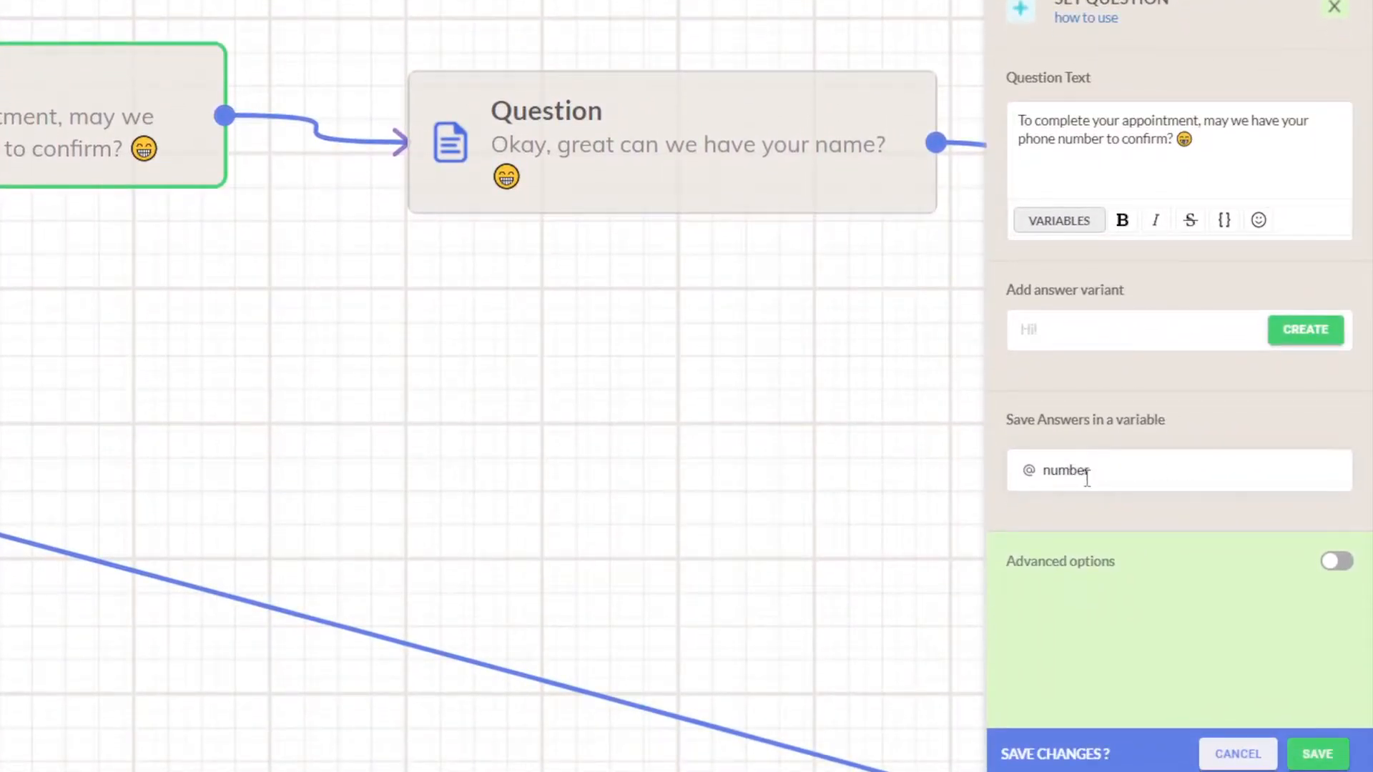
scroll(up, 3)
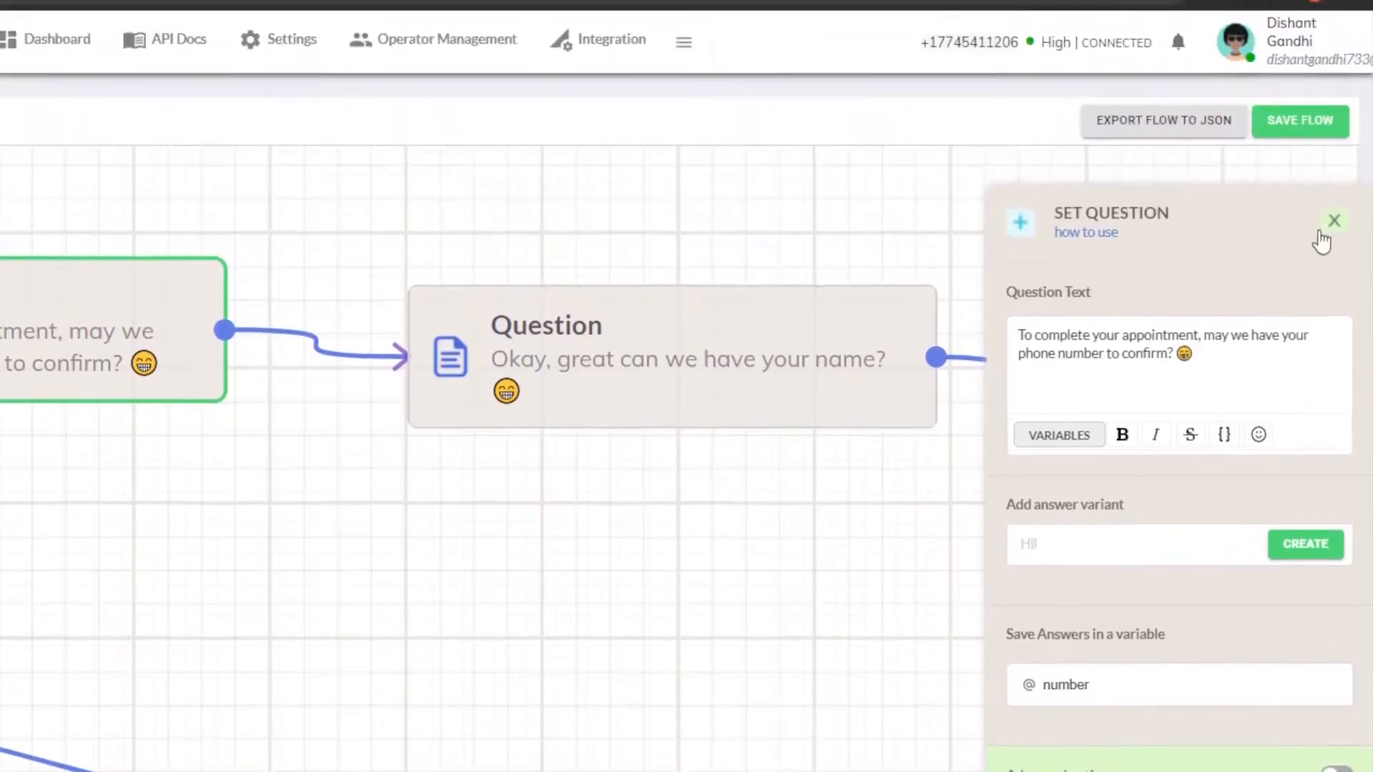
click(1334, 219)
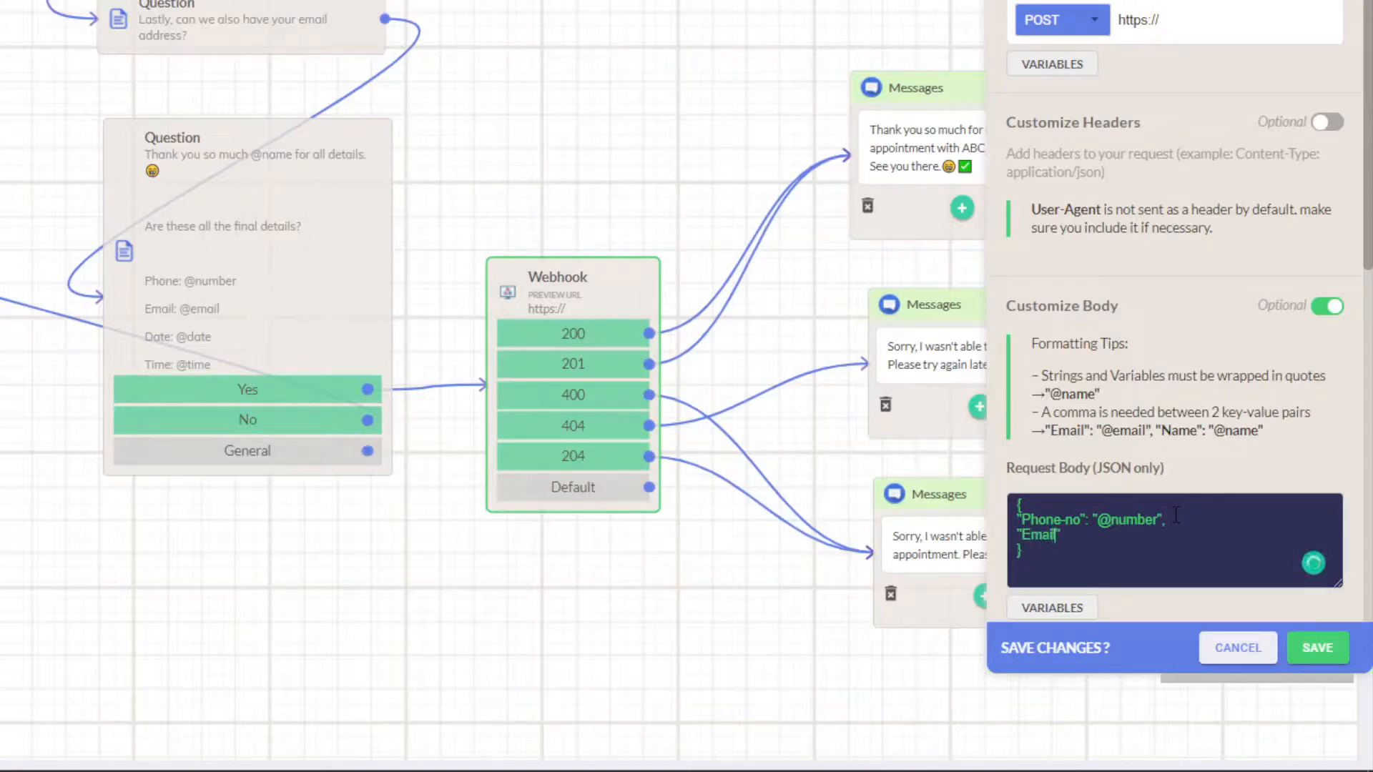
text(: ")
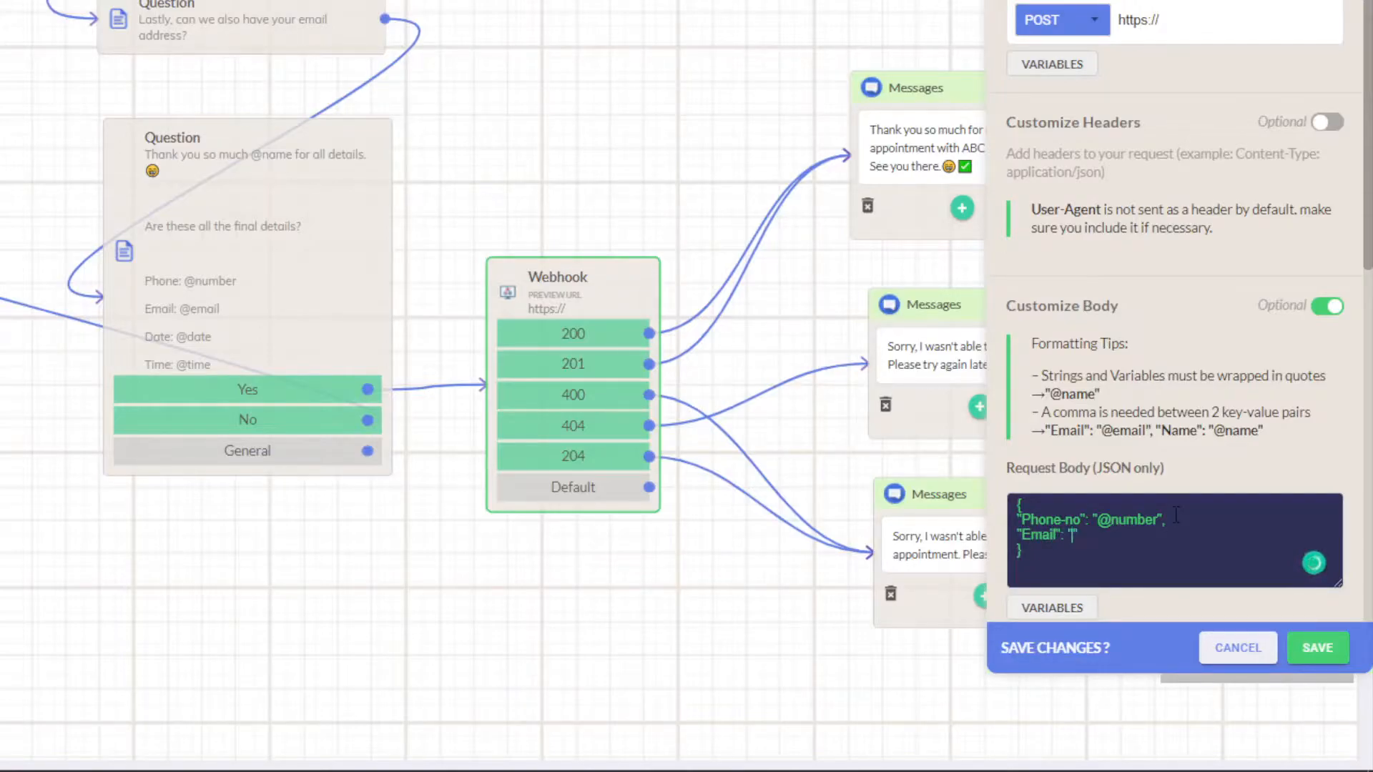
text(@email)
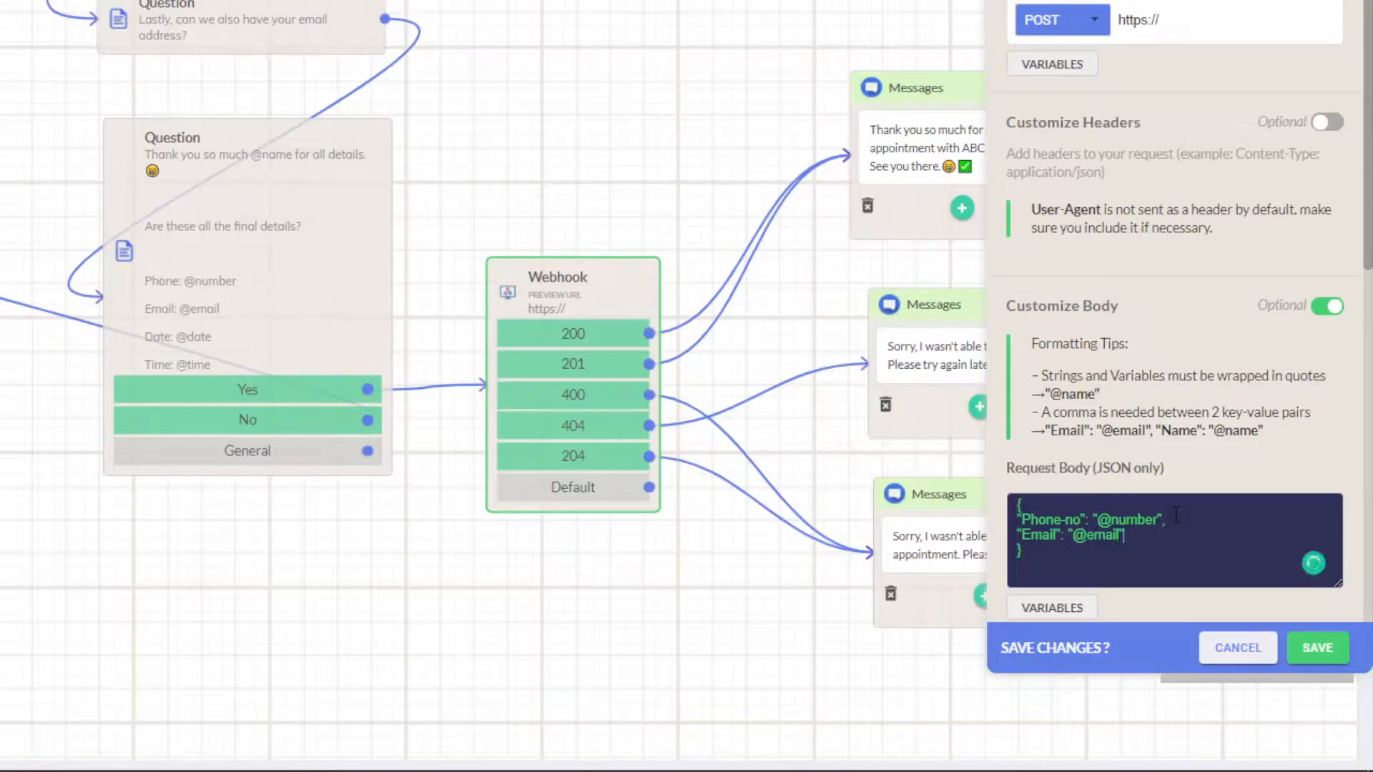
text(,)
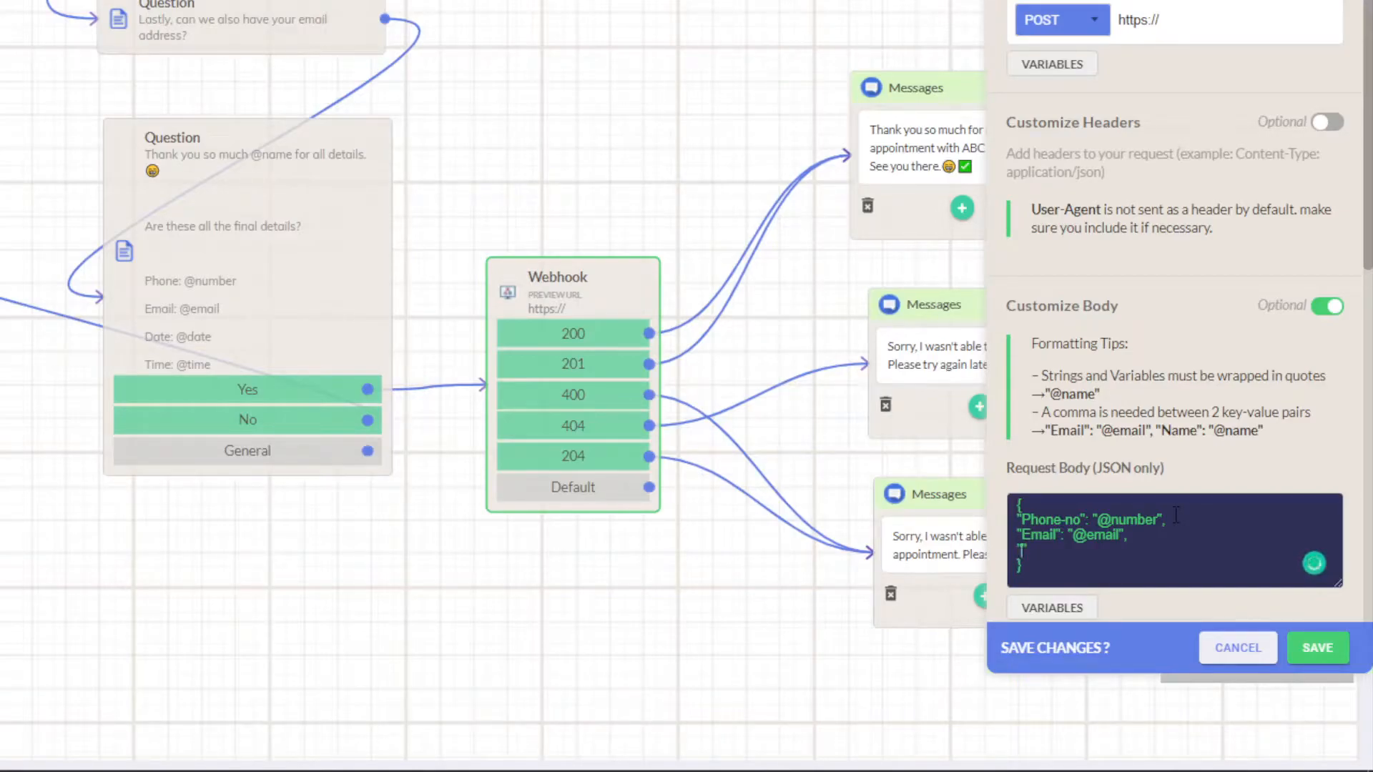
text(Da)
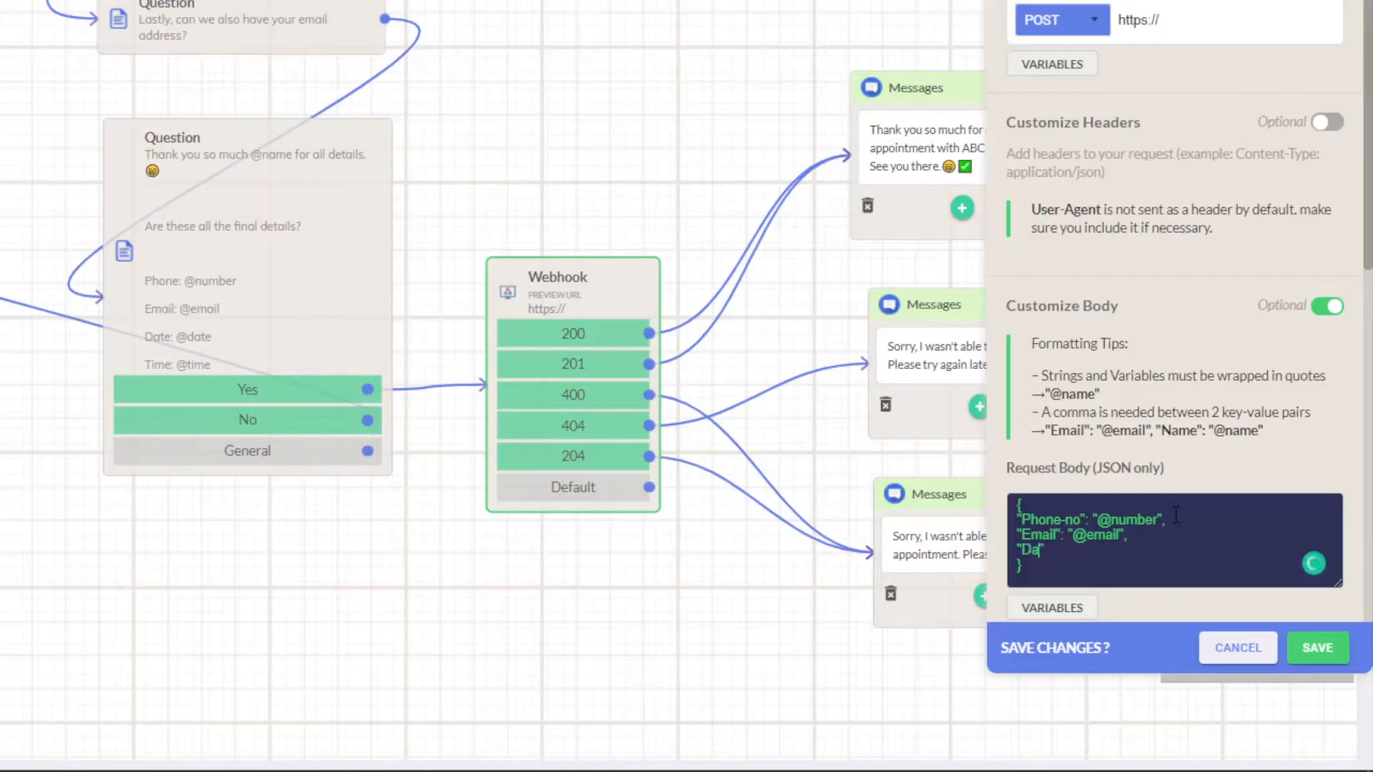
text(te": ")
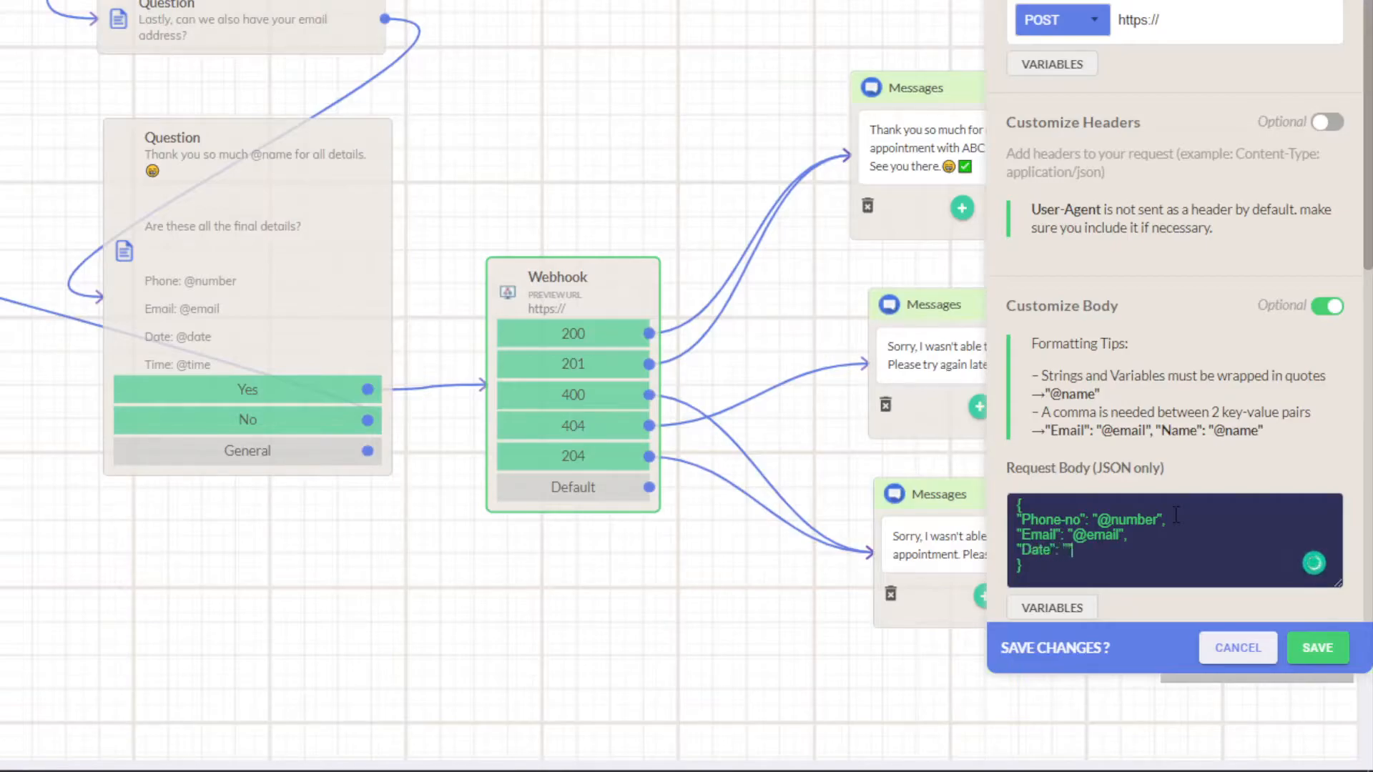
text(@date)
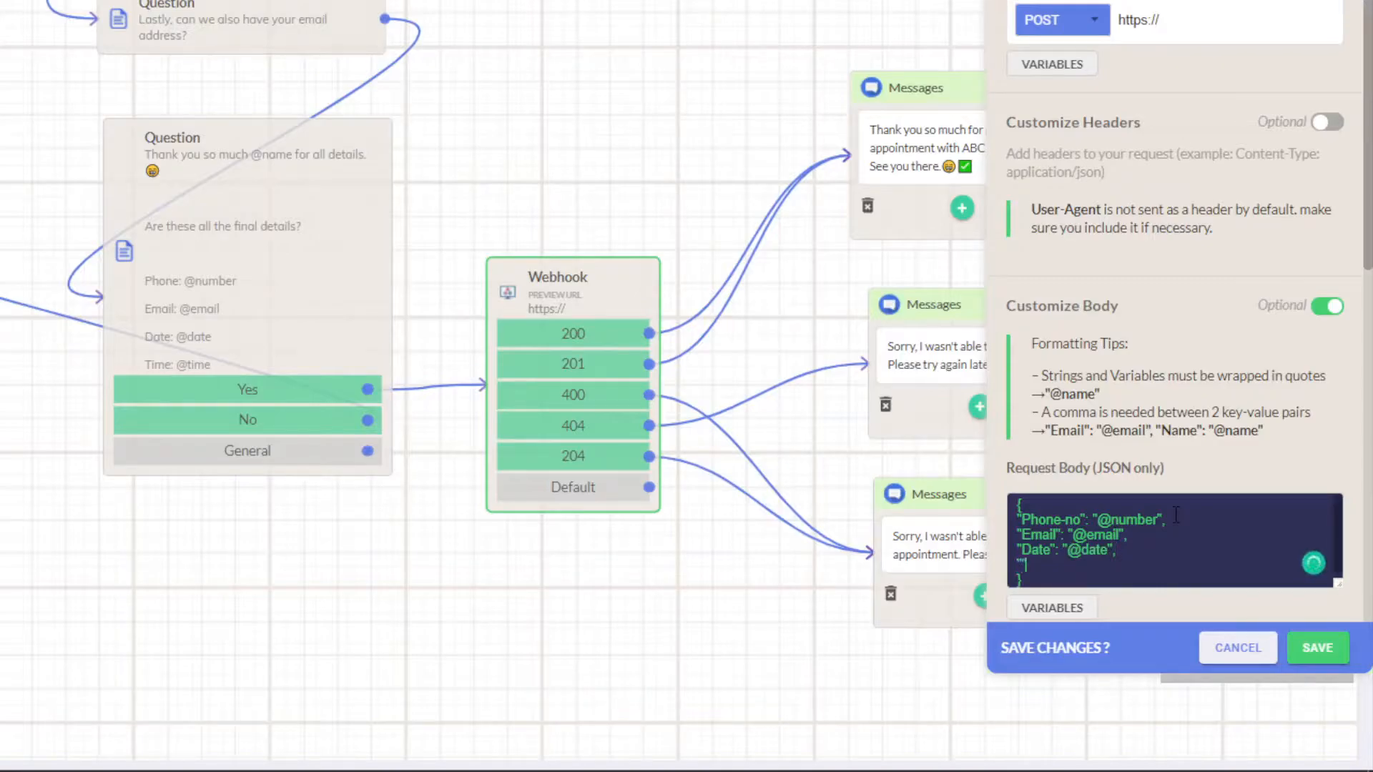
text(T)
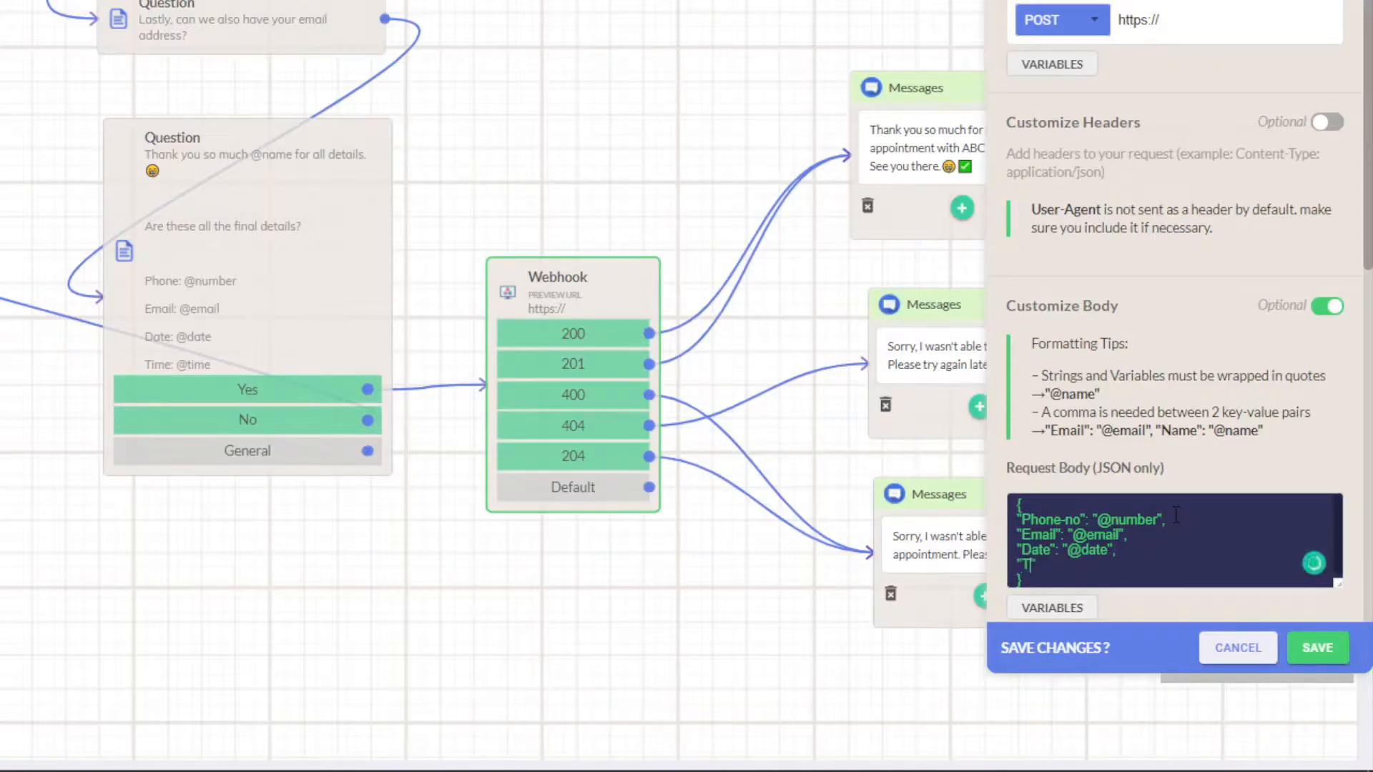
text(ime": ")
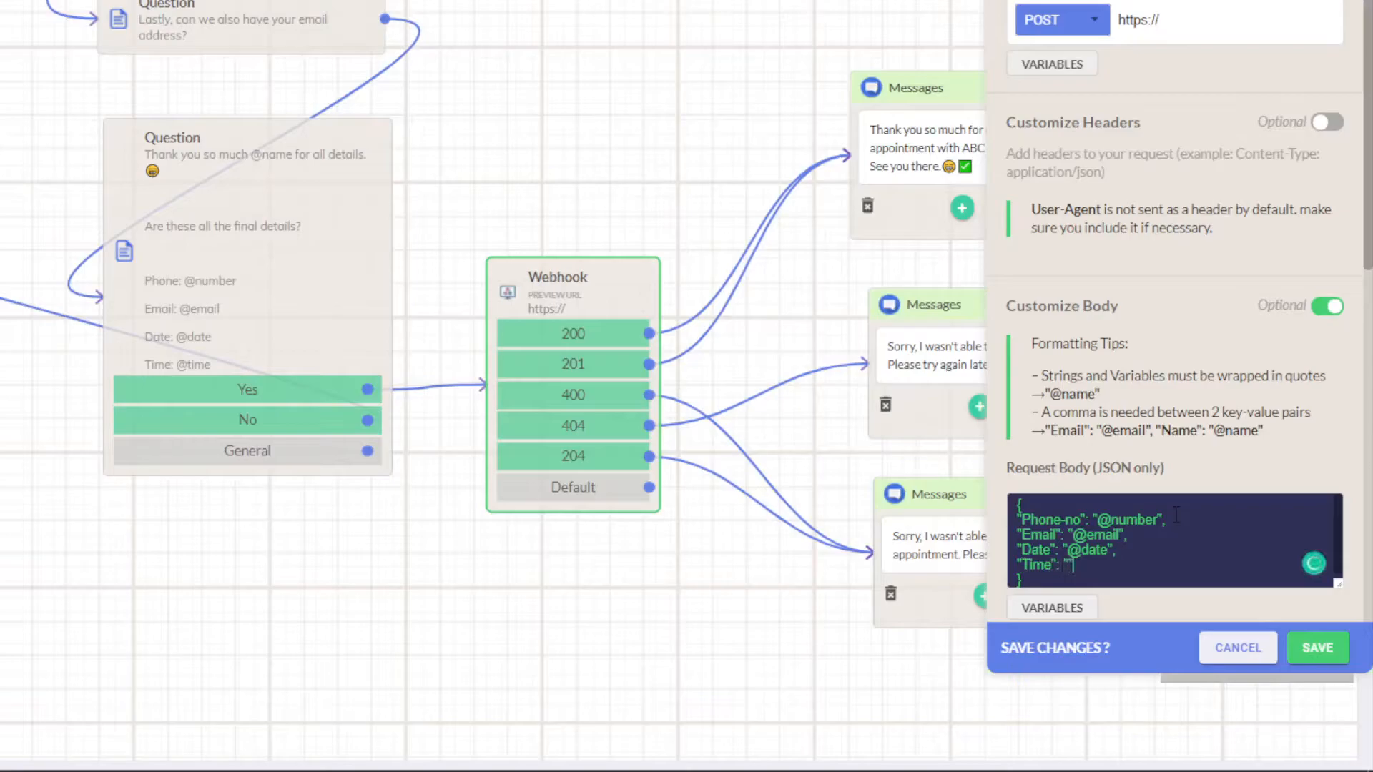
text(@time)
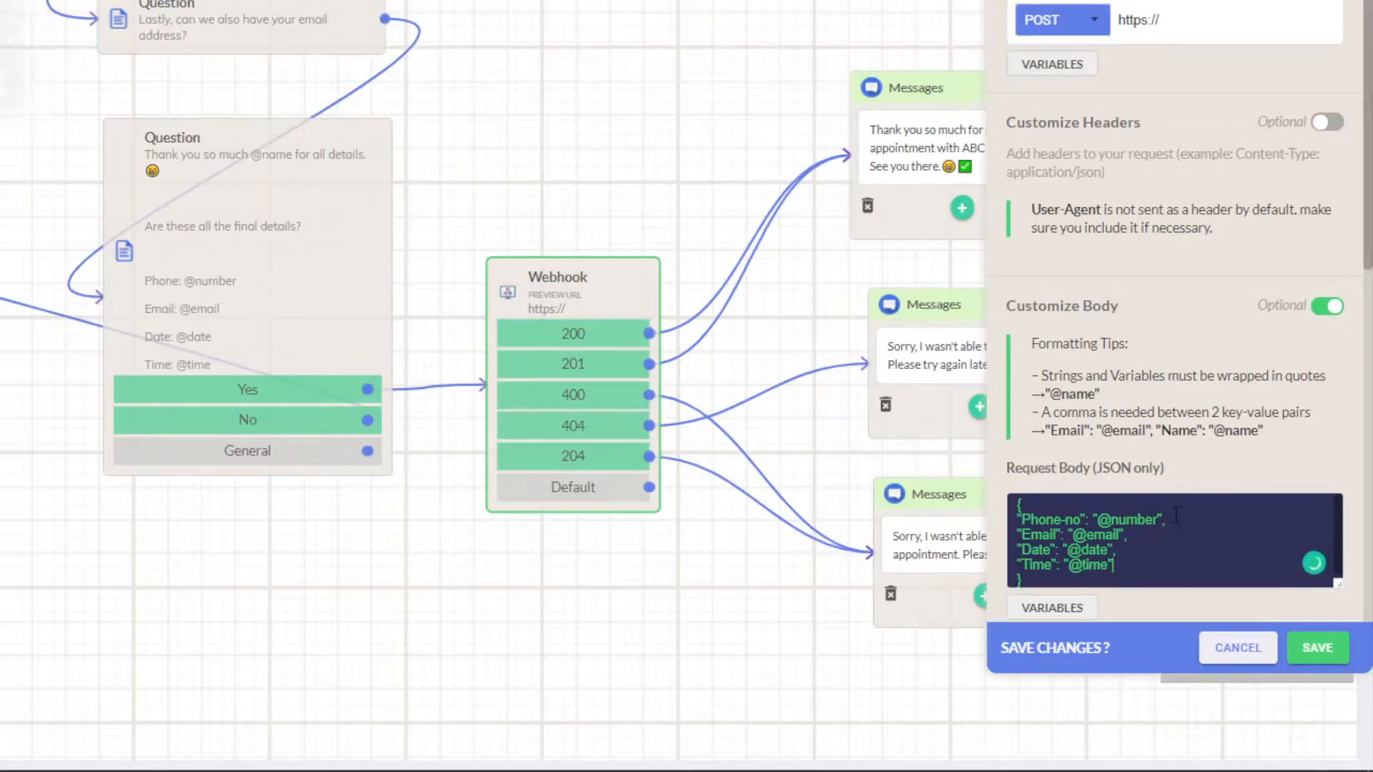
Save the webhook body, close its panel and save the whole flow.
click(1316, 648)
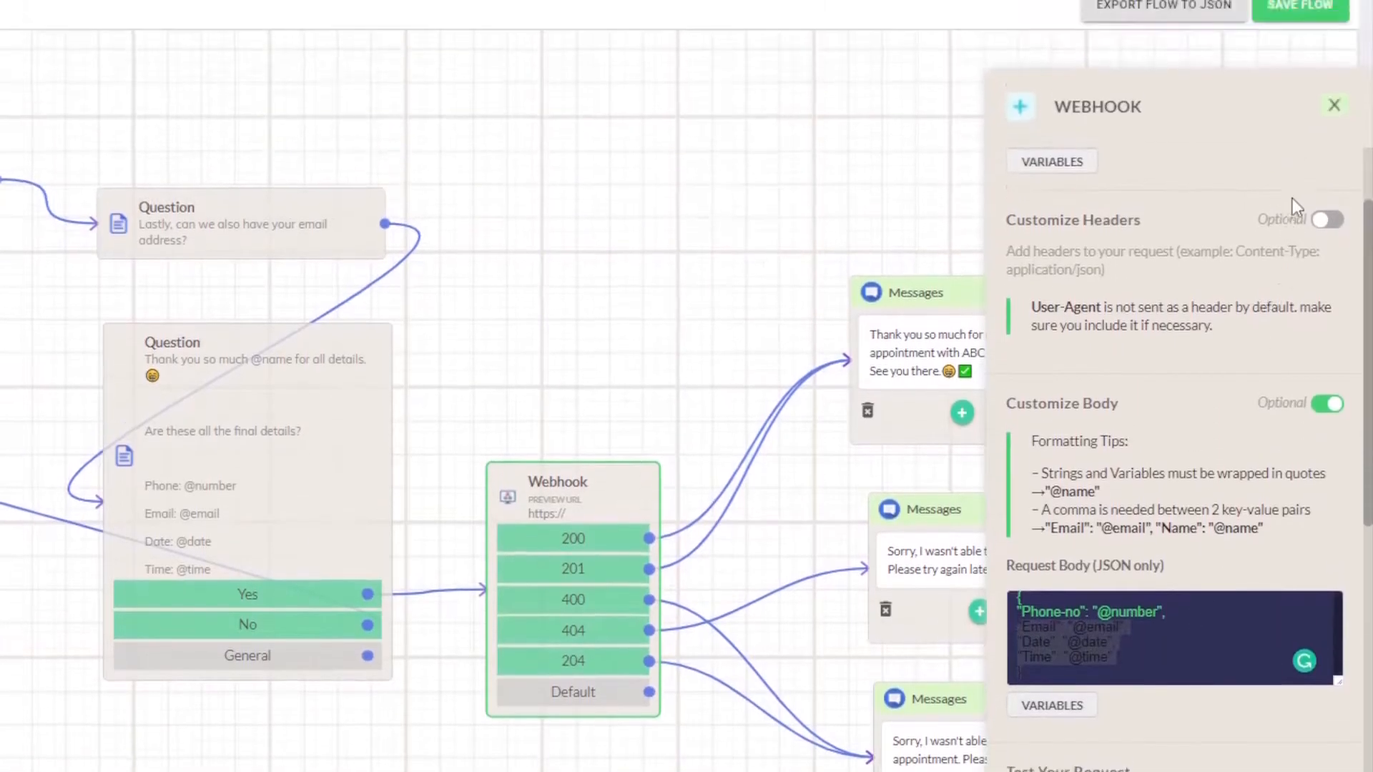
click(1334, 106)
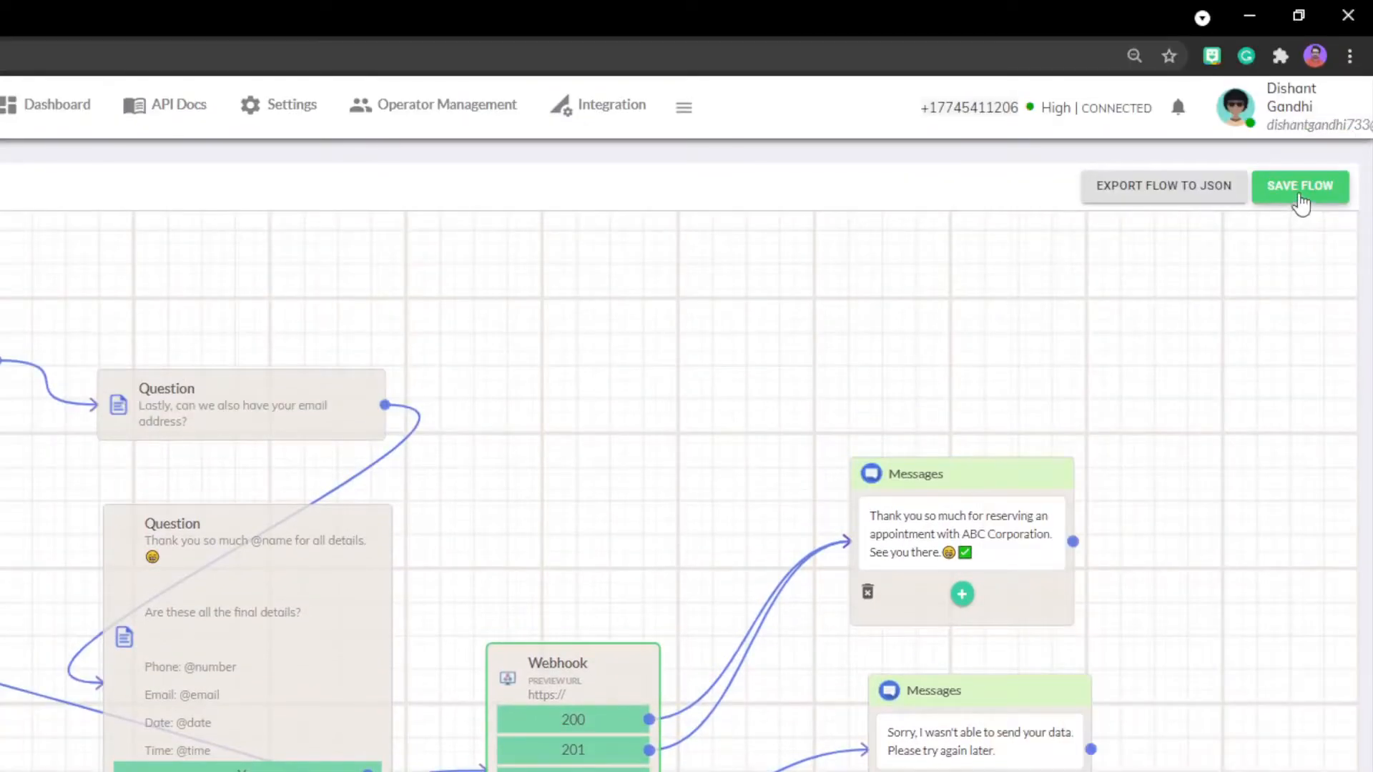
click(1300, 186)
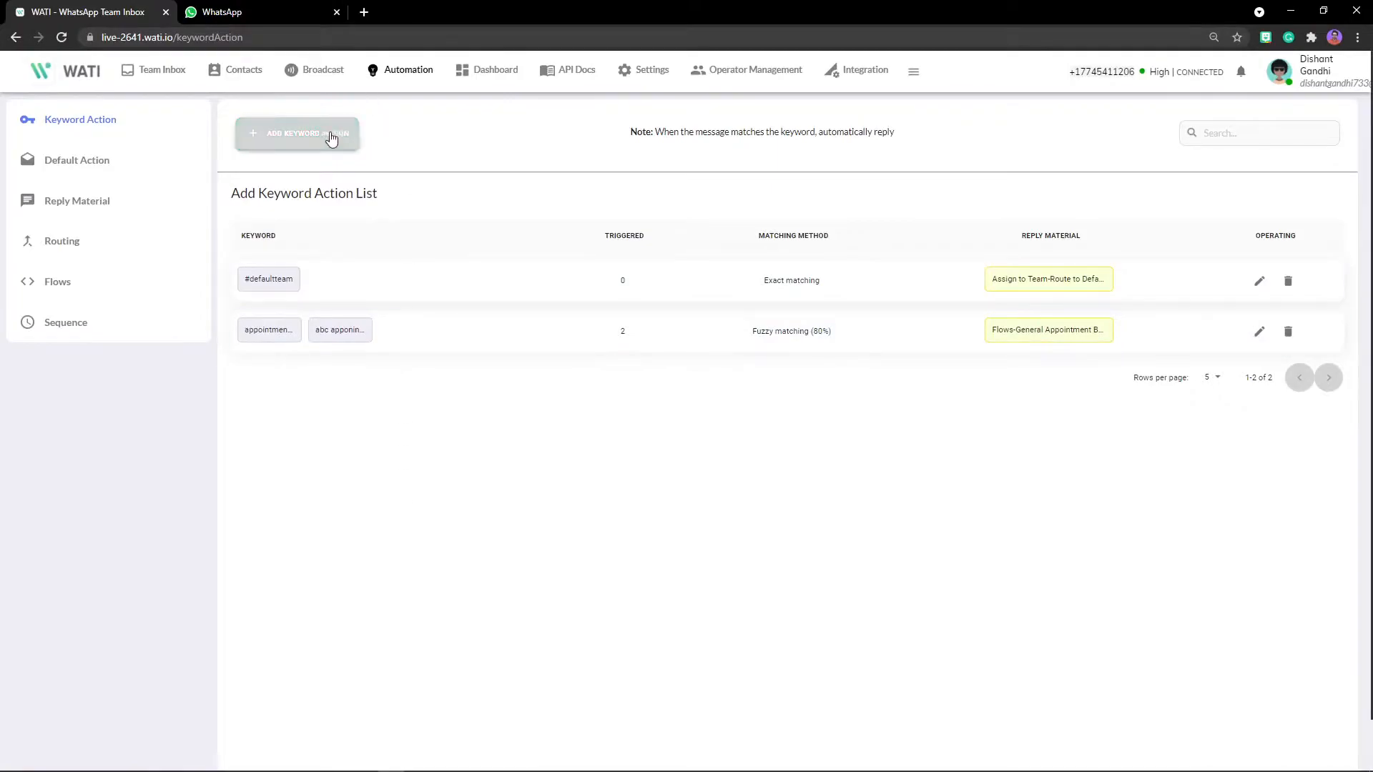
mouse_move(320, 145)
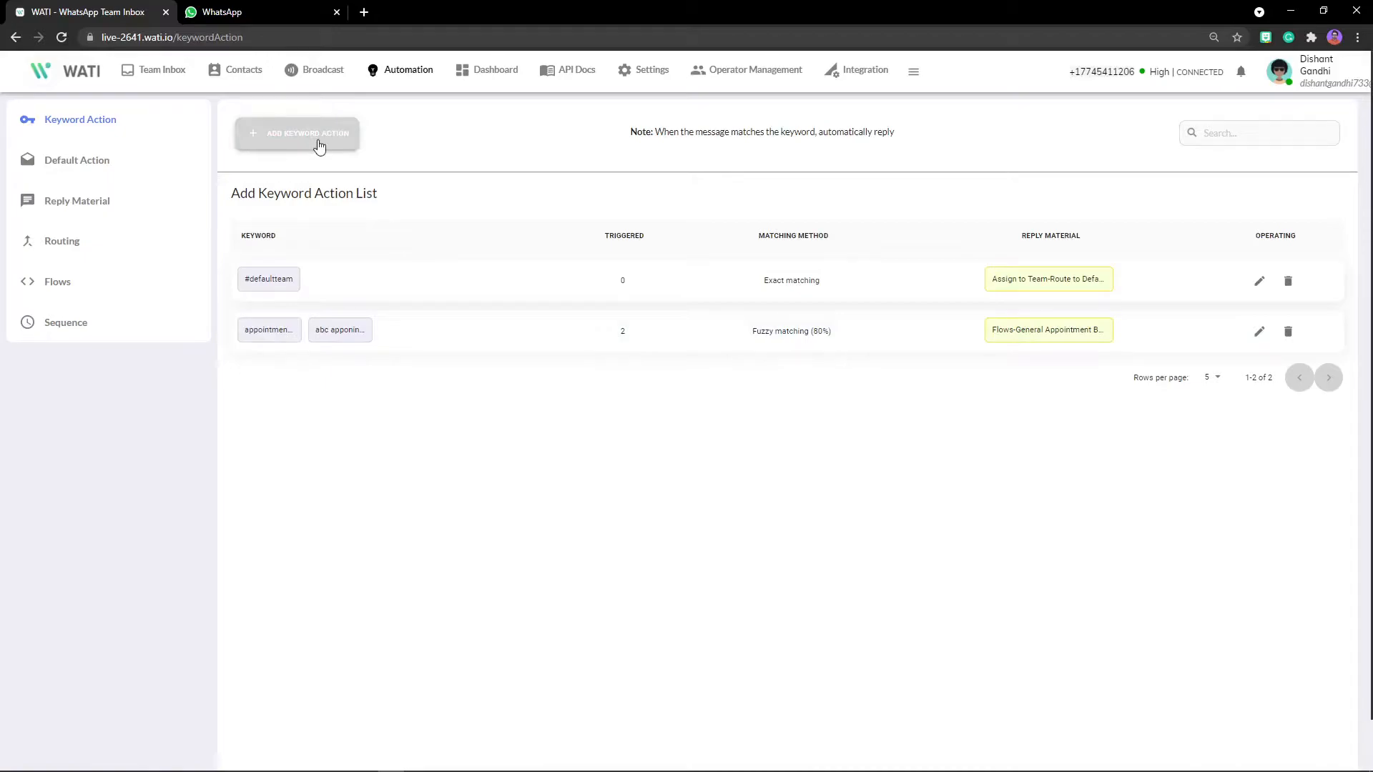
mouse_move(269, 329)
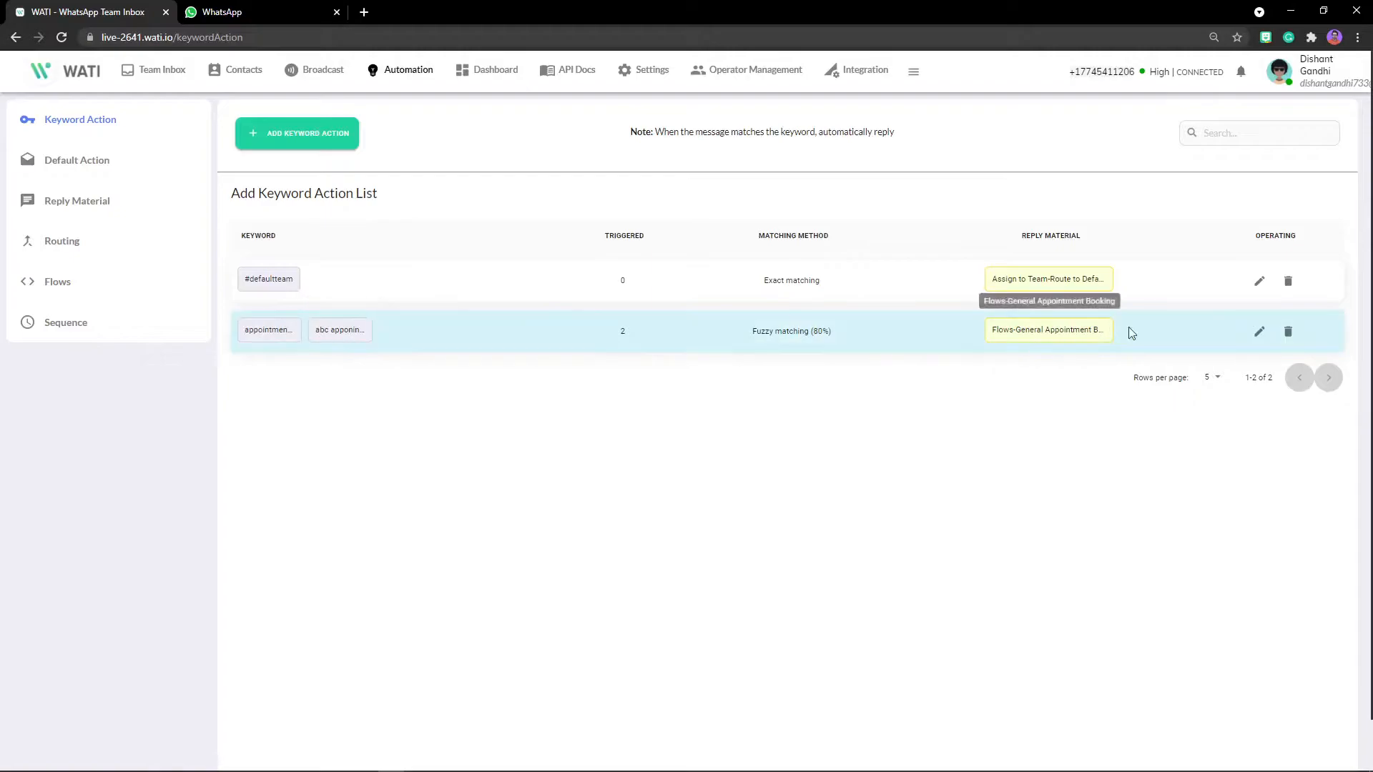
Add 'I want to book appointment with ab' as a trigger keyword and continue to the reply step.
click(1259, 331)
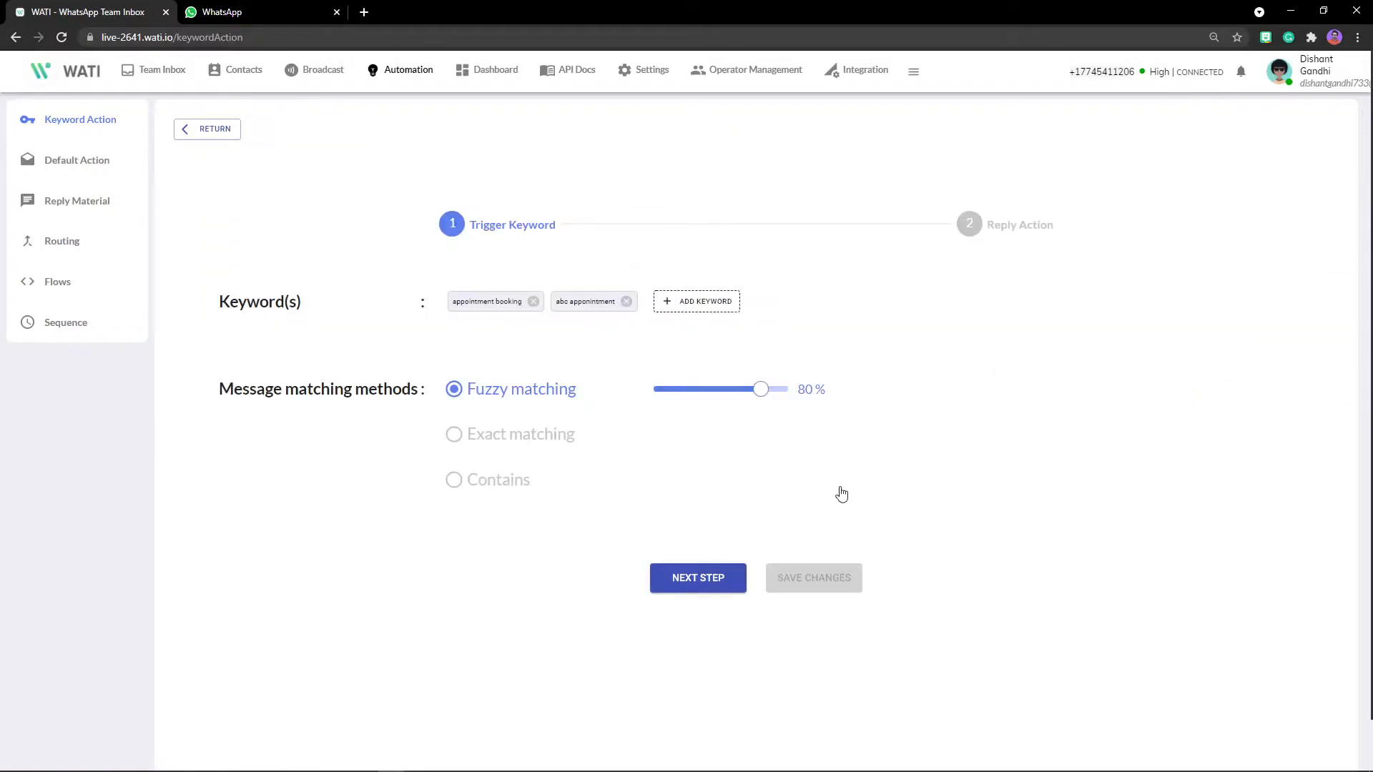
mouse_move(687, 315)
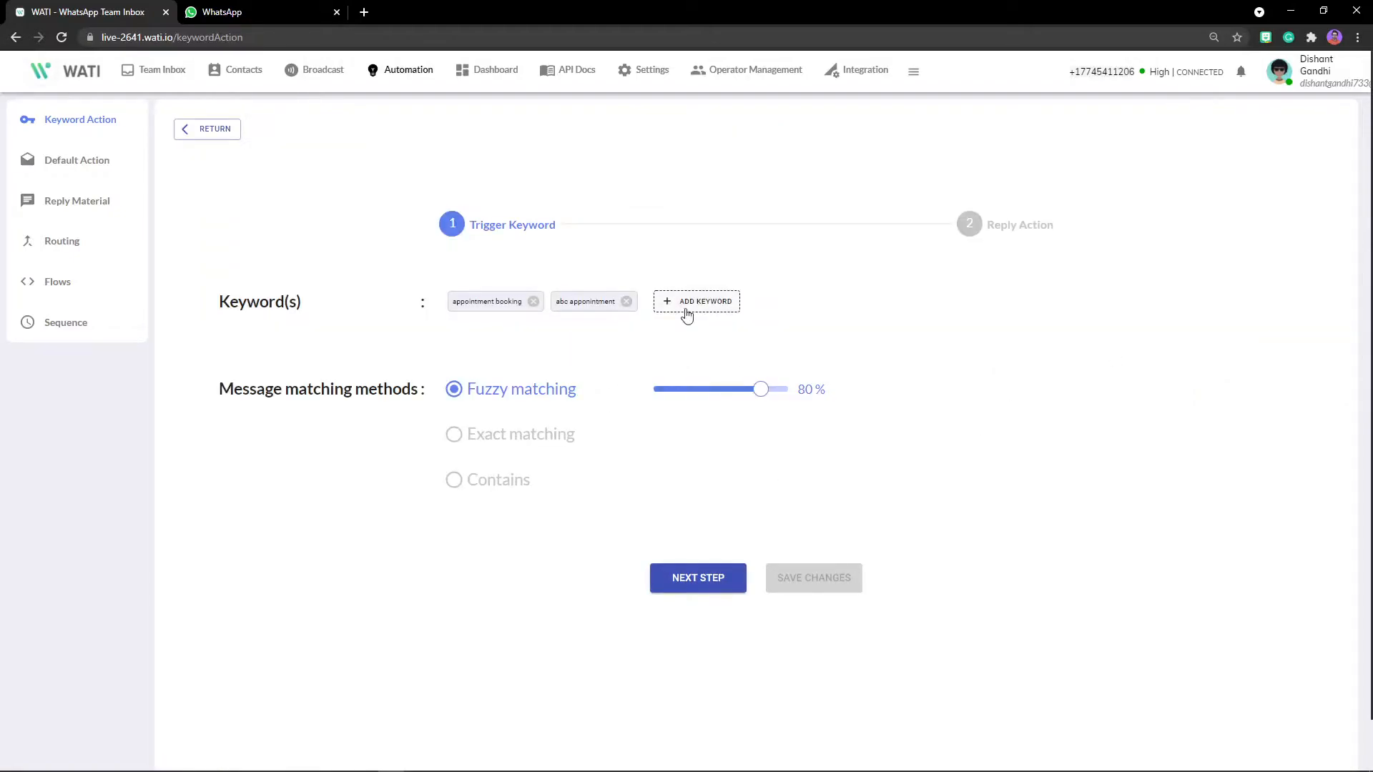
mouse_move(521, 490)
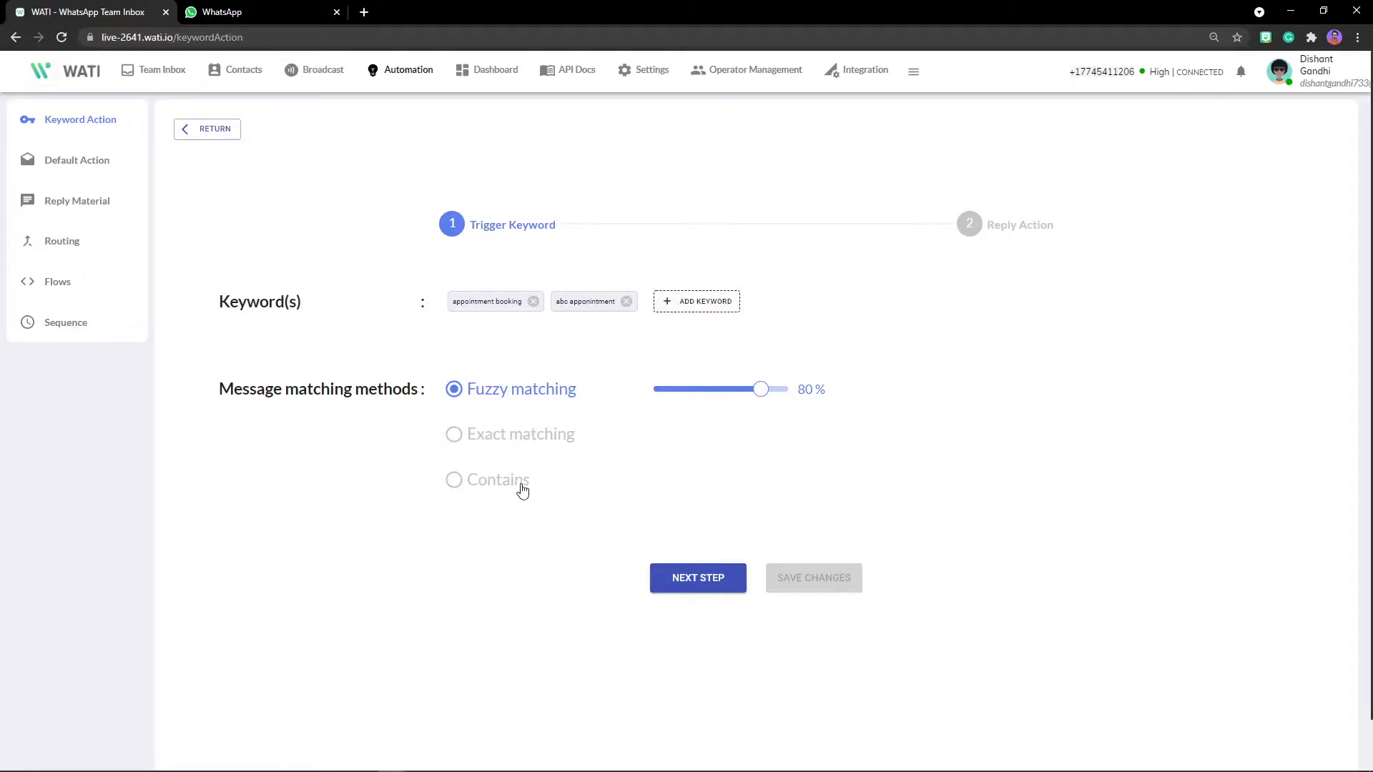
click(695, 301)
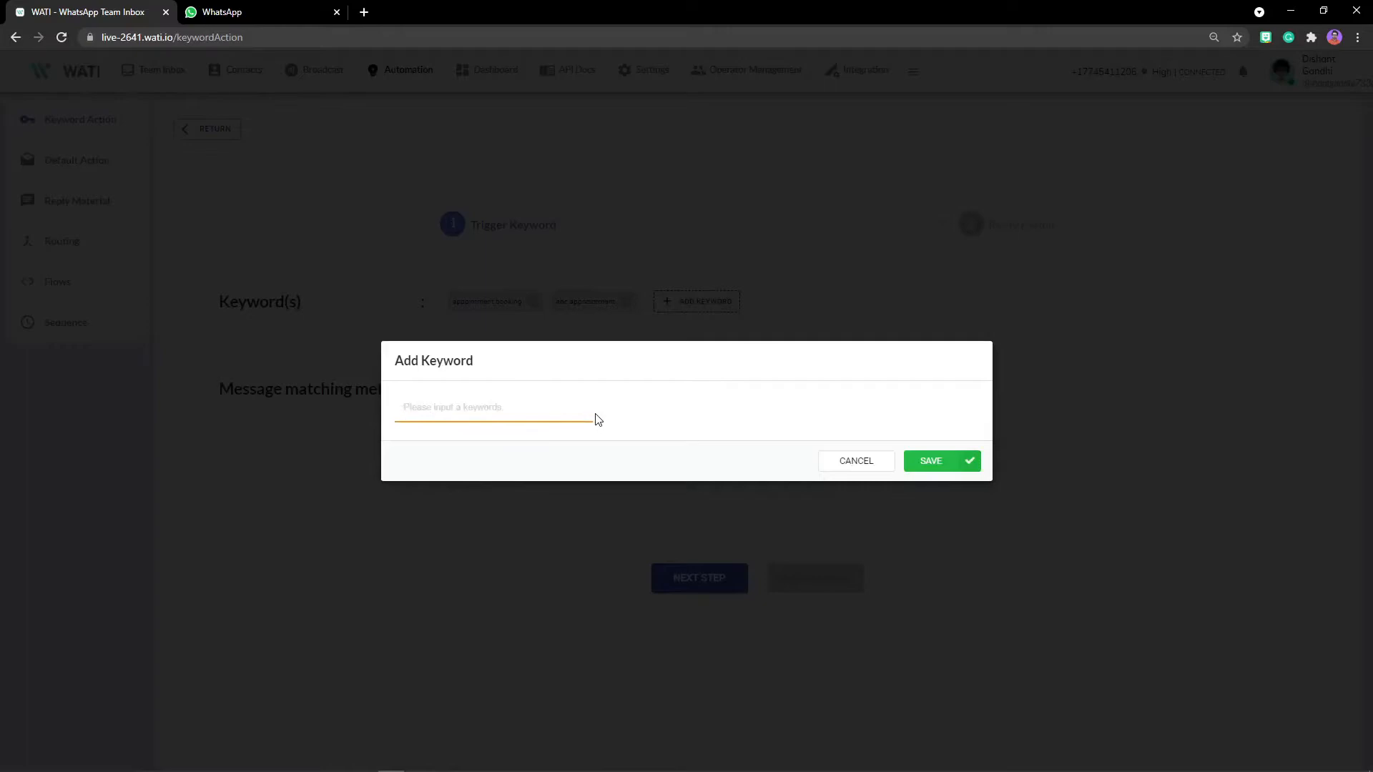
text(I want to)
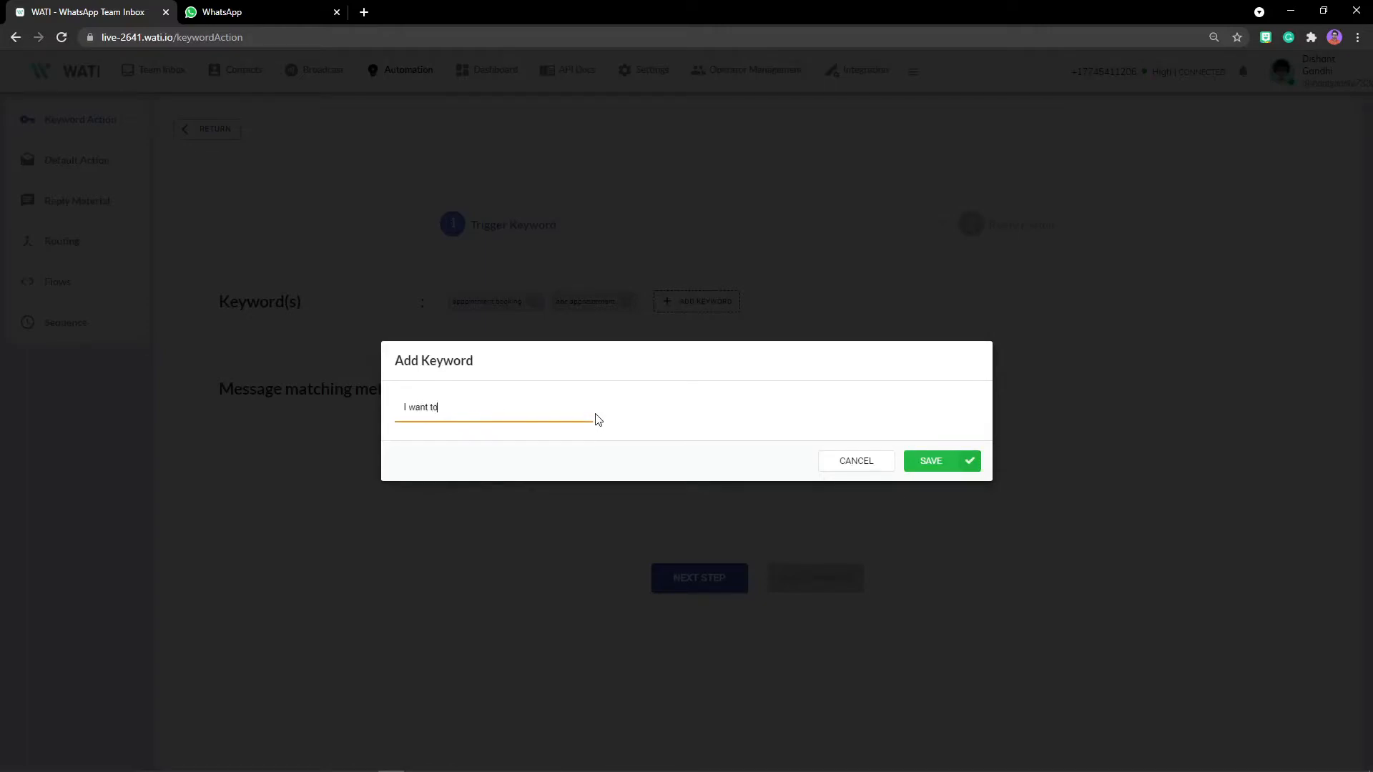
text(book apd)
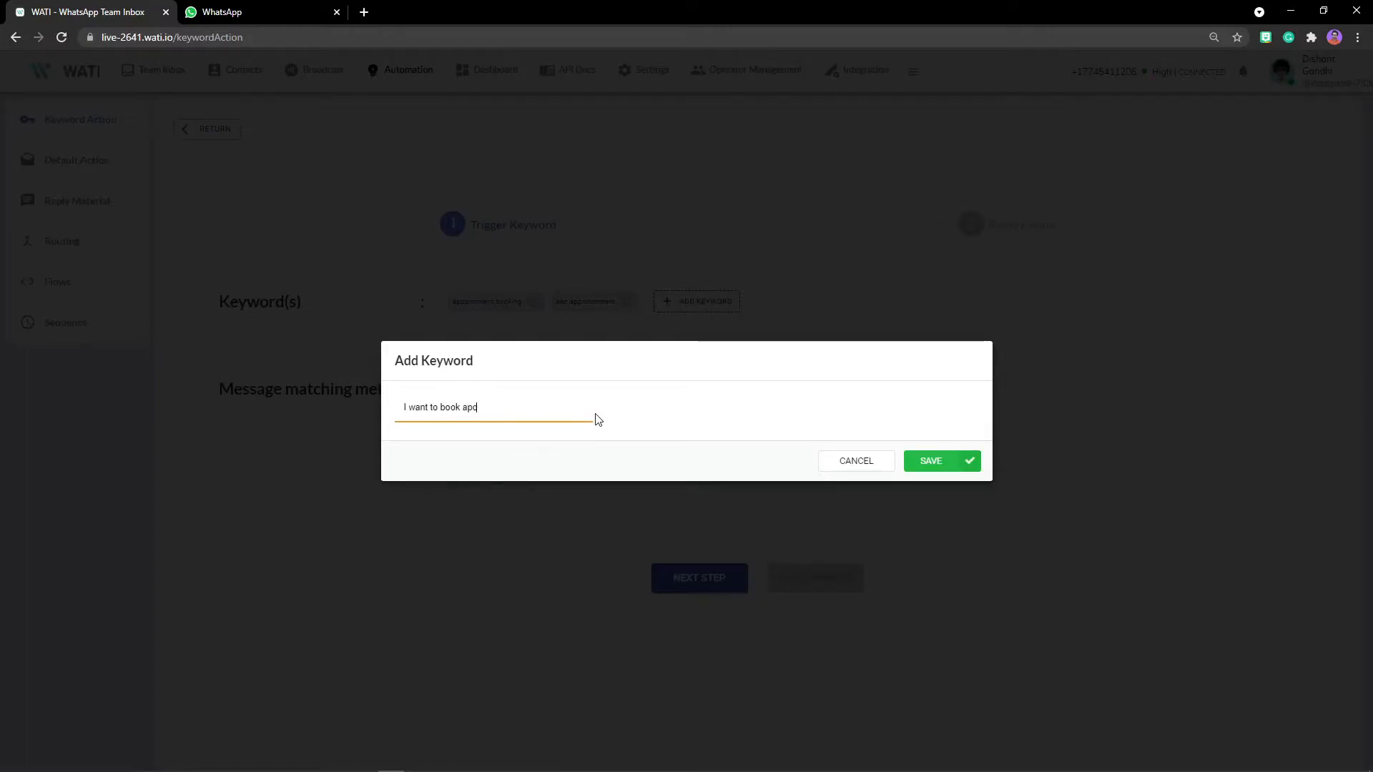
text(pointment)
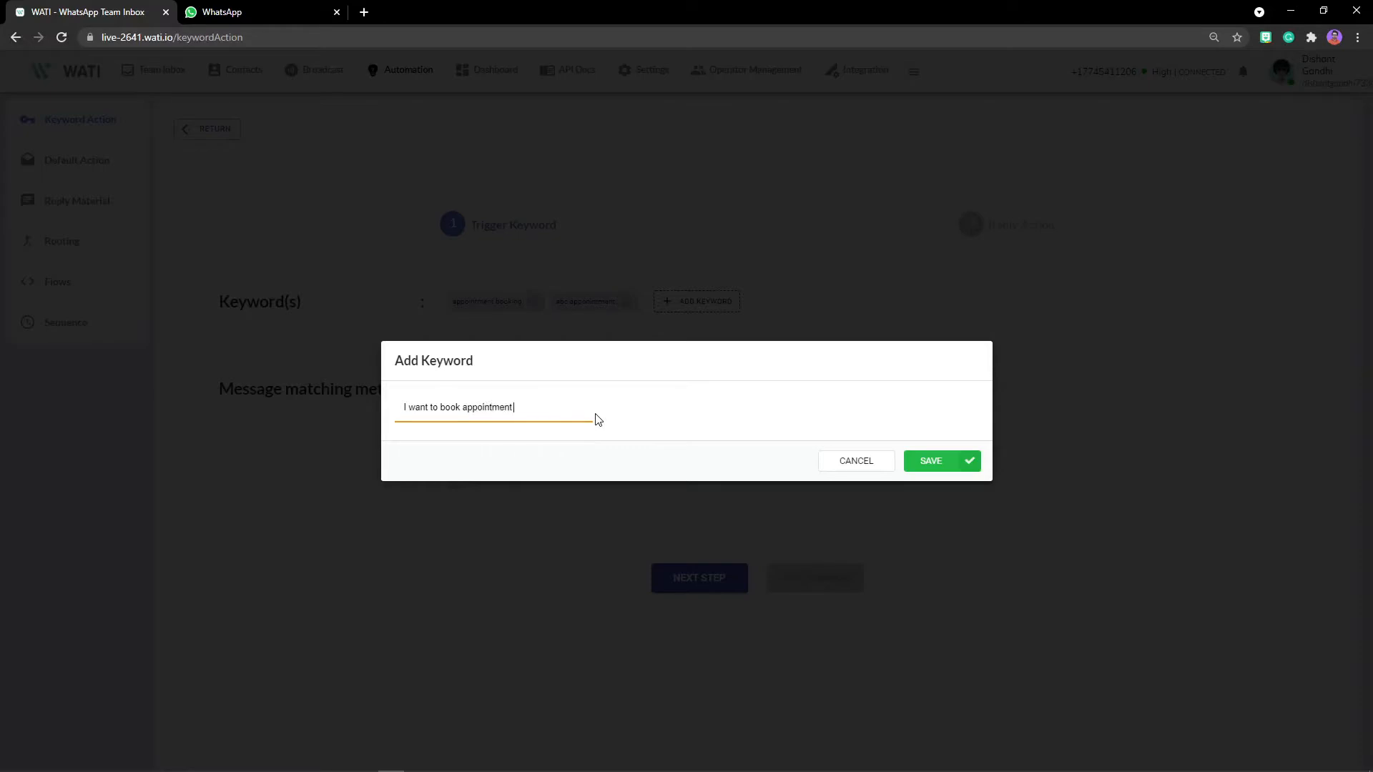
text(with ab)
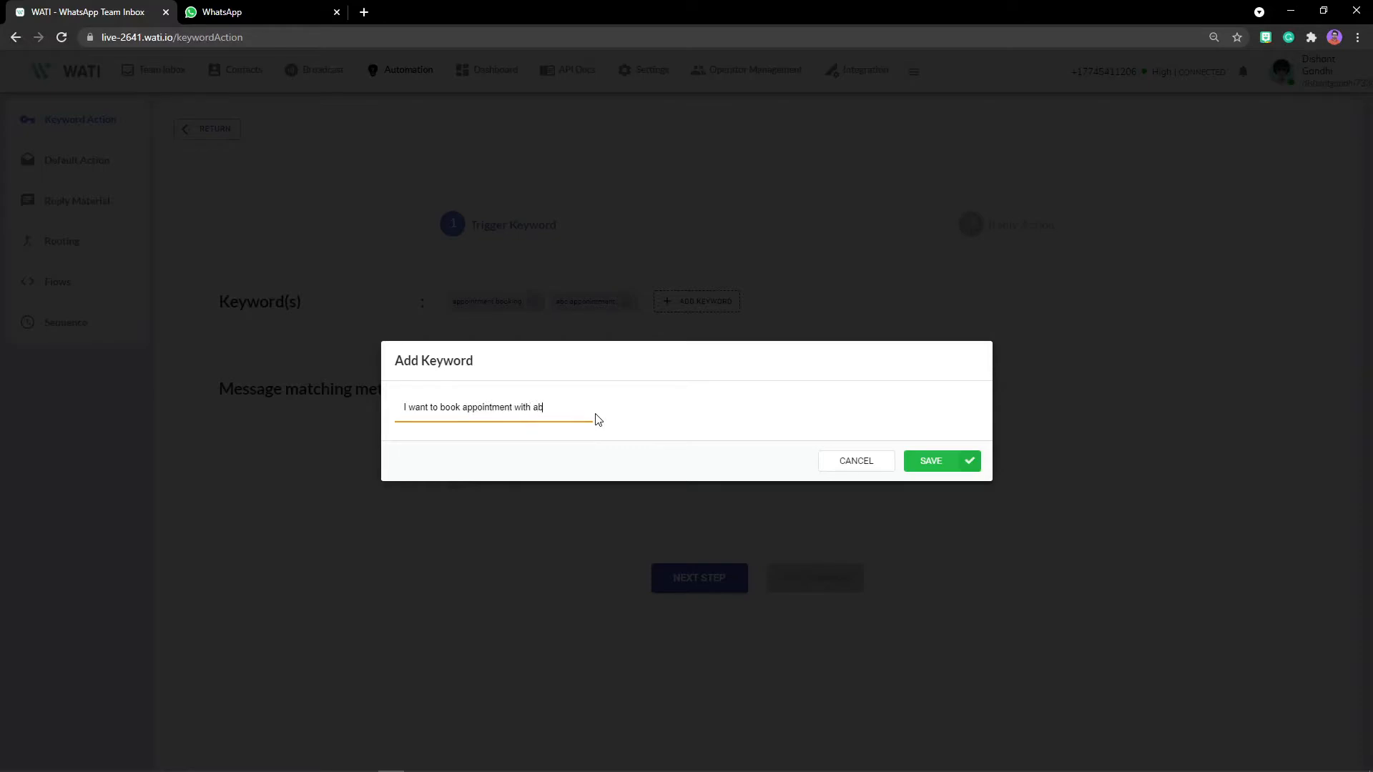
click(929, 460)
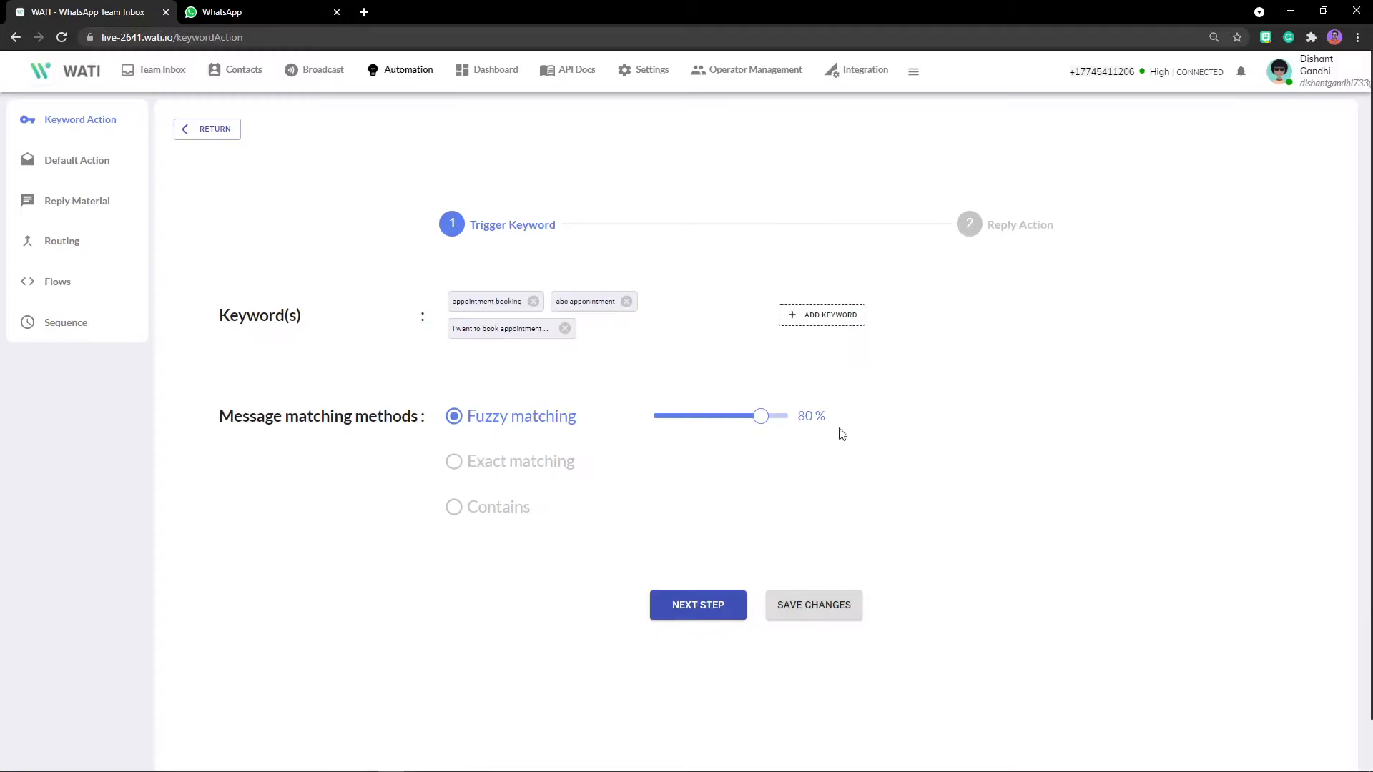
mouse_move(405, 490)
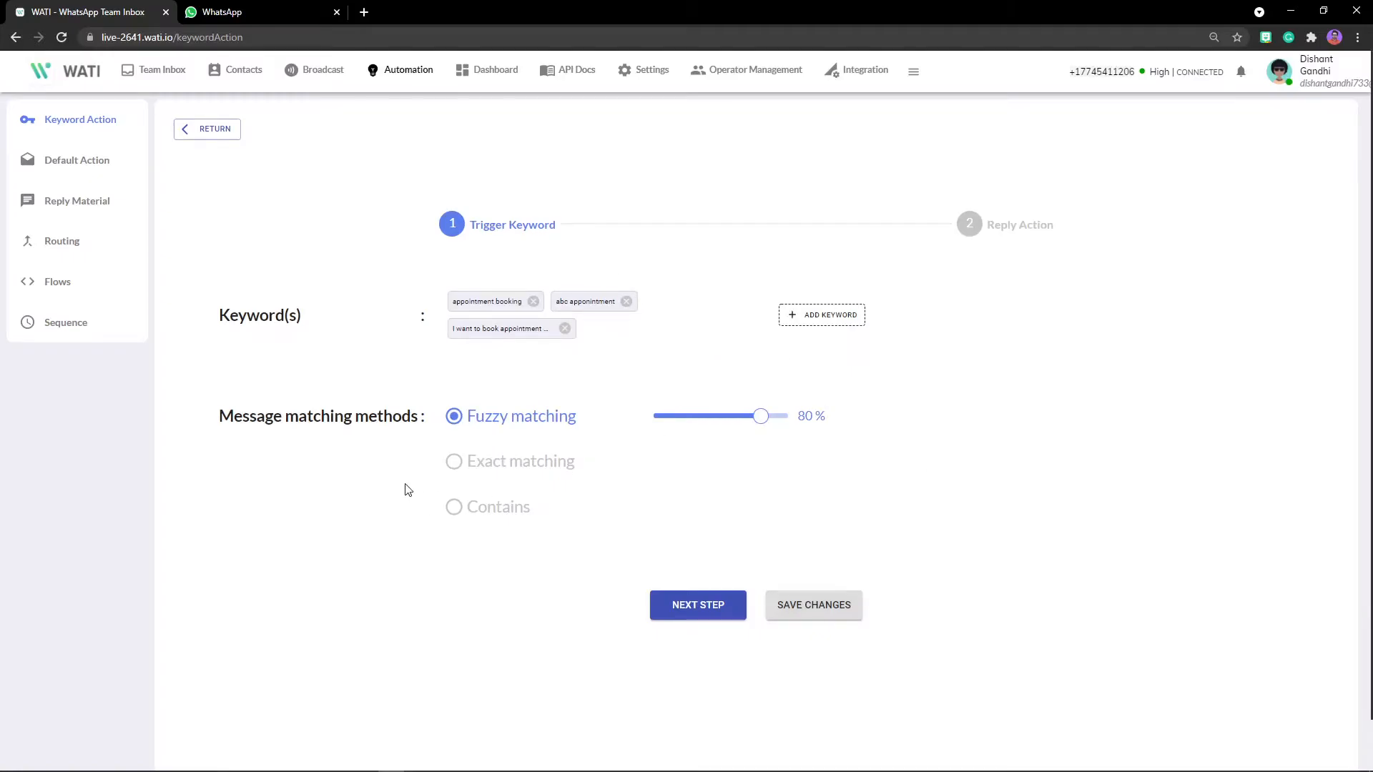
click(698, 605)
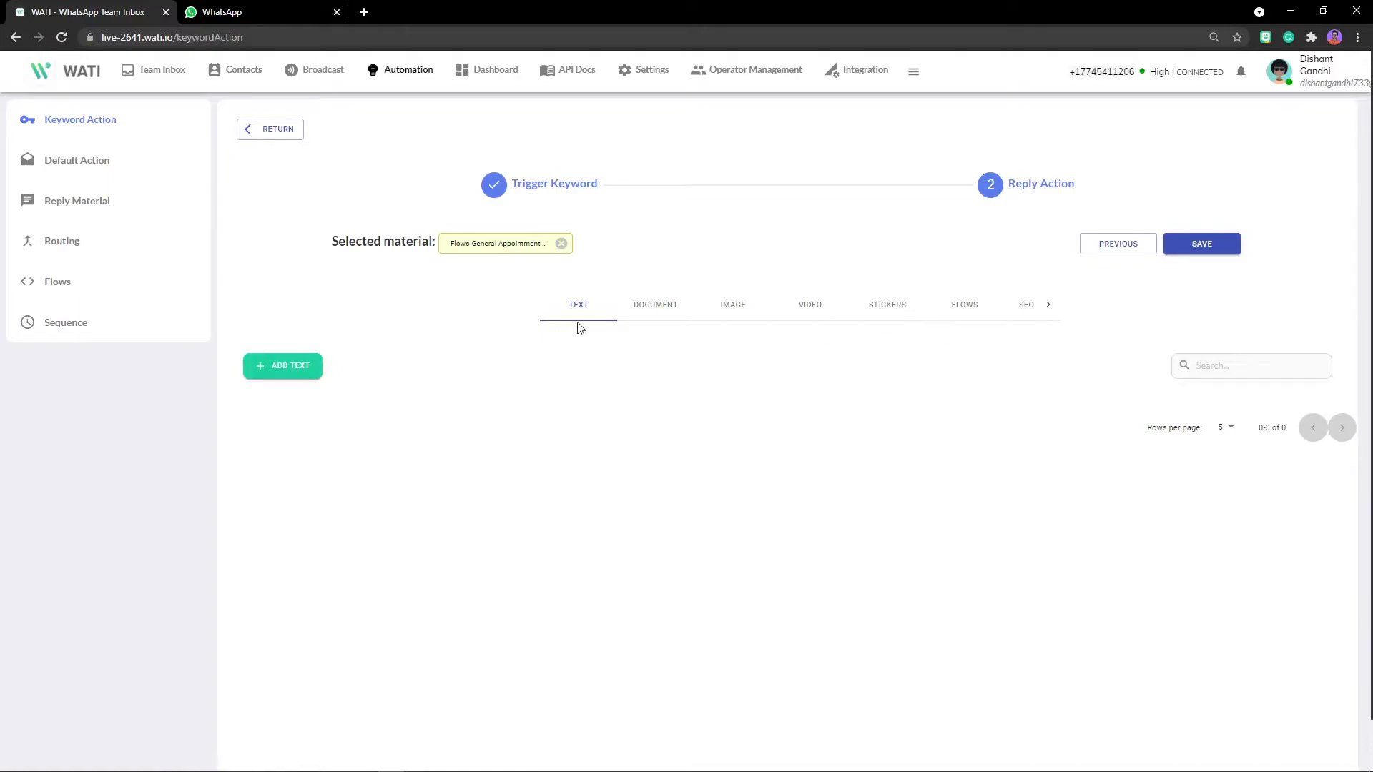
mouse_move(578, 311)
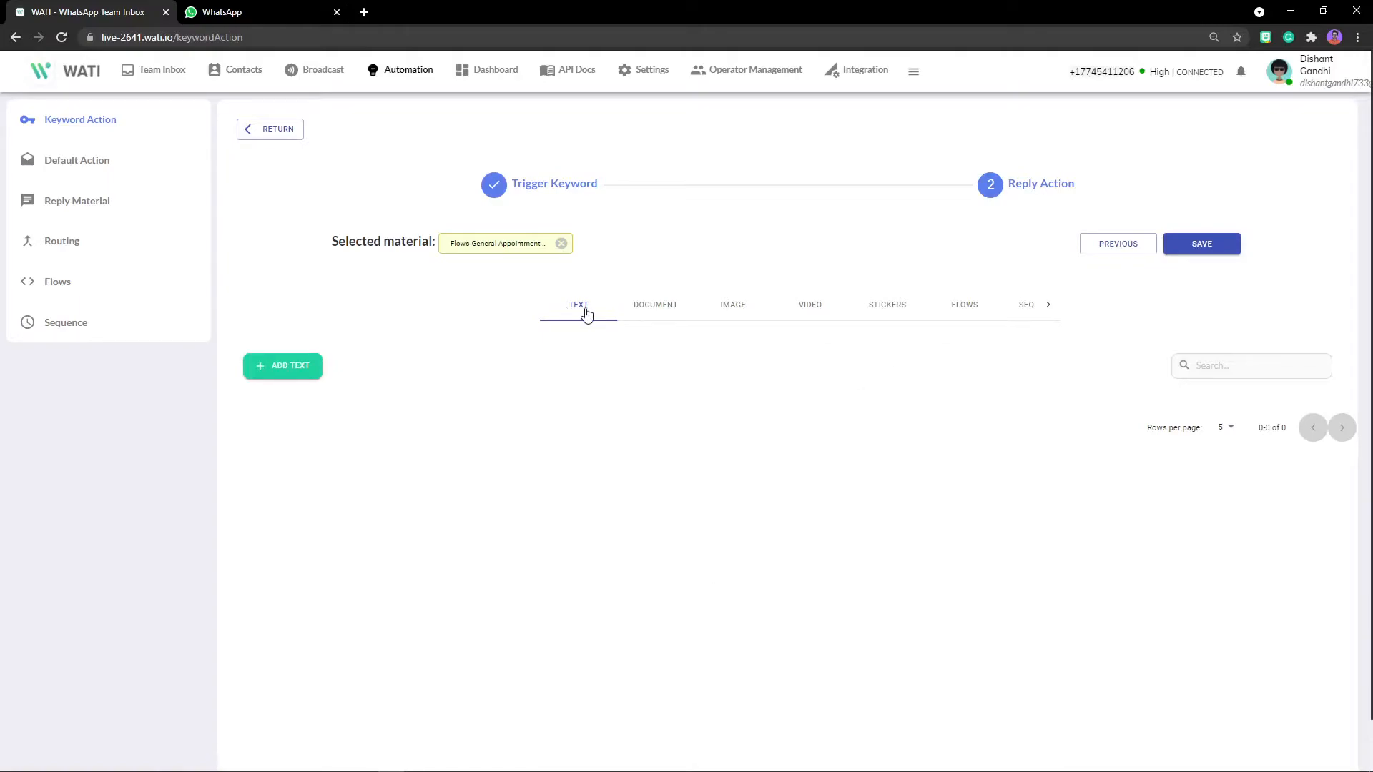
mouse_move(984, 308)
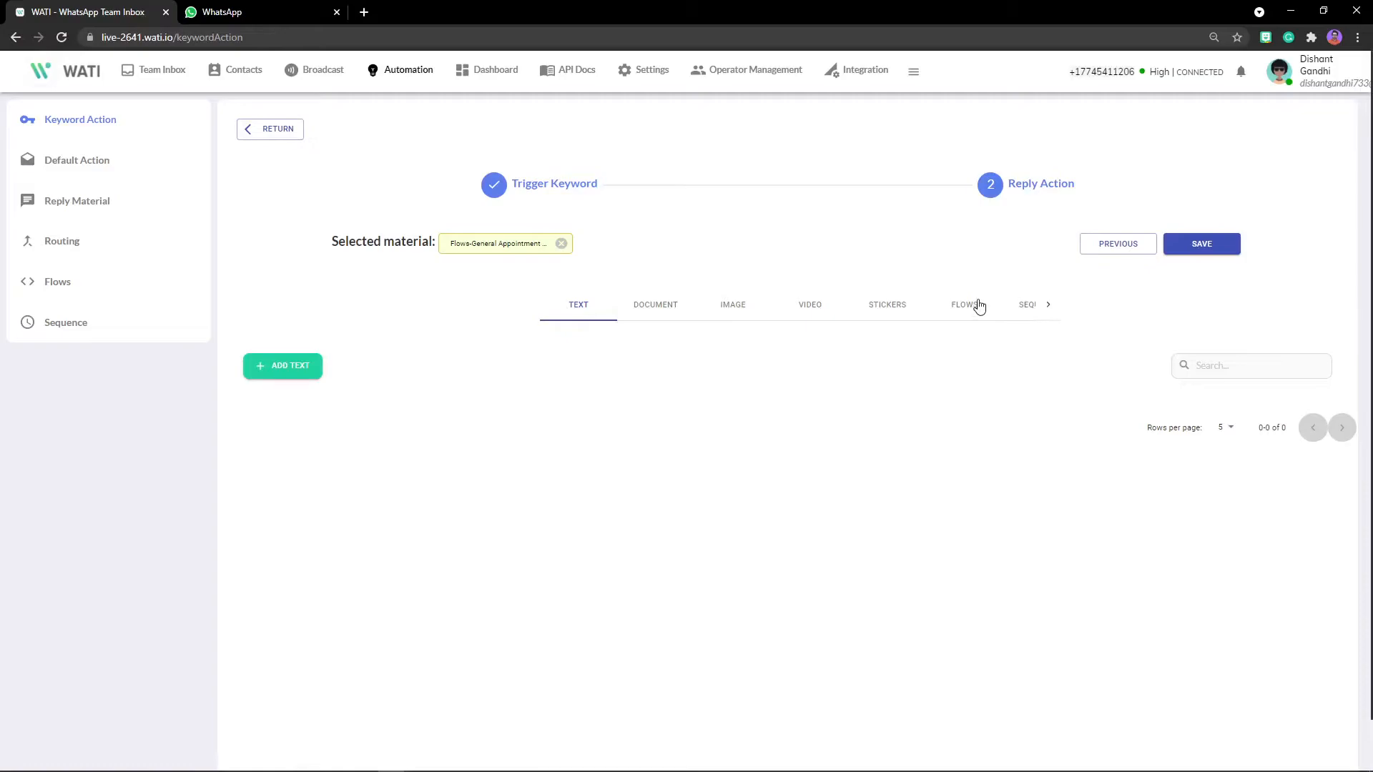
Switch the reply flow from General Appointment Booking to General Appointment Booking_2 and save the action.
click(968, 304)
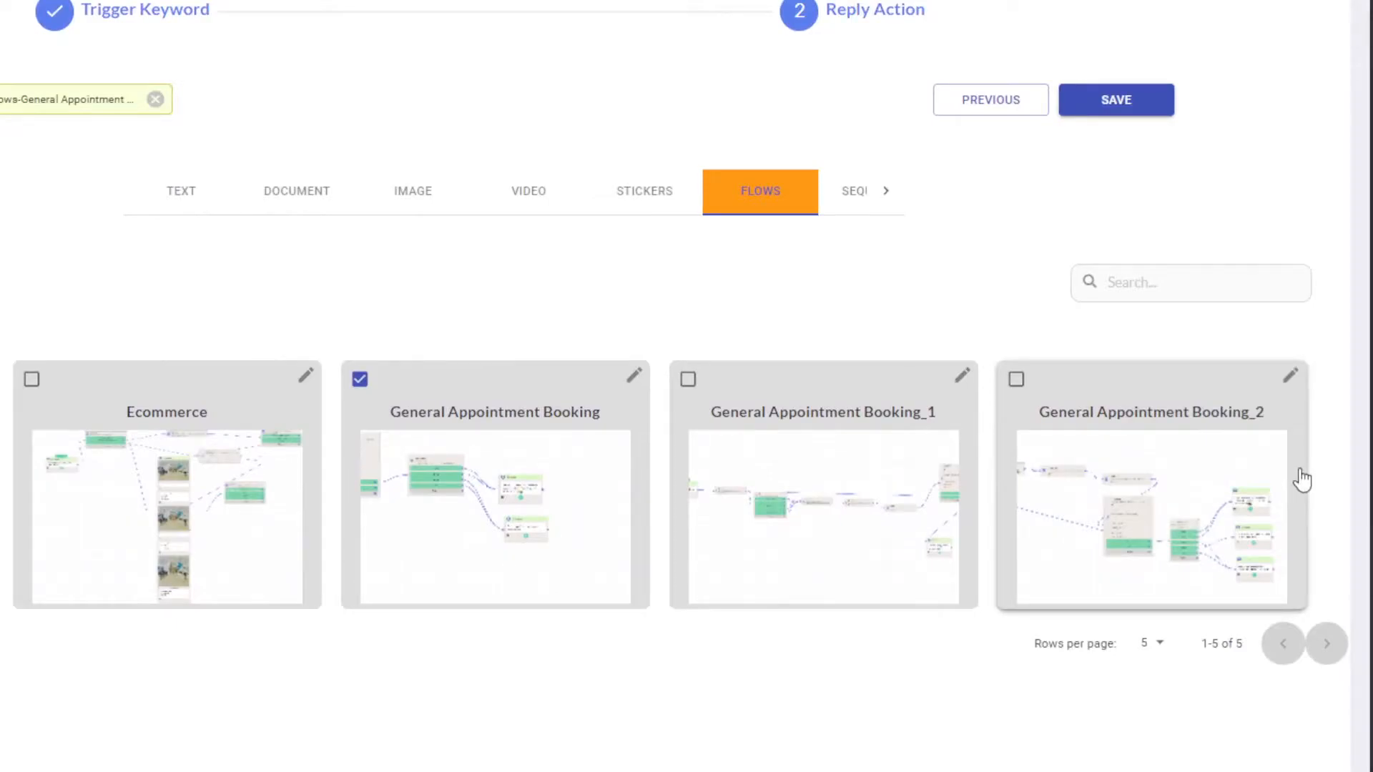
click(1016, 379)
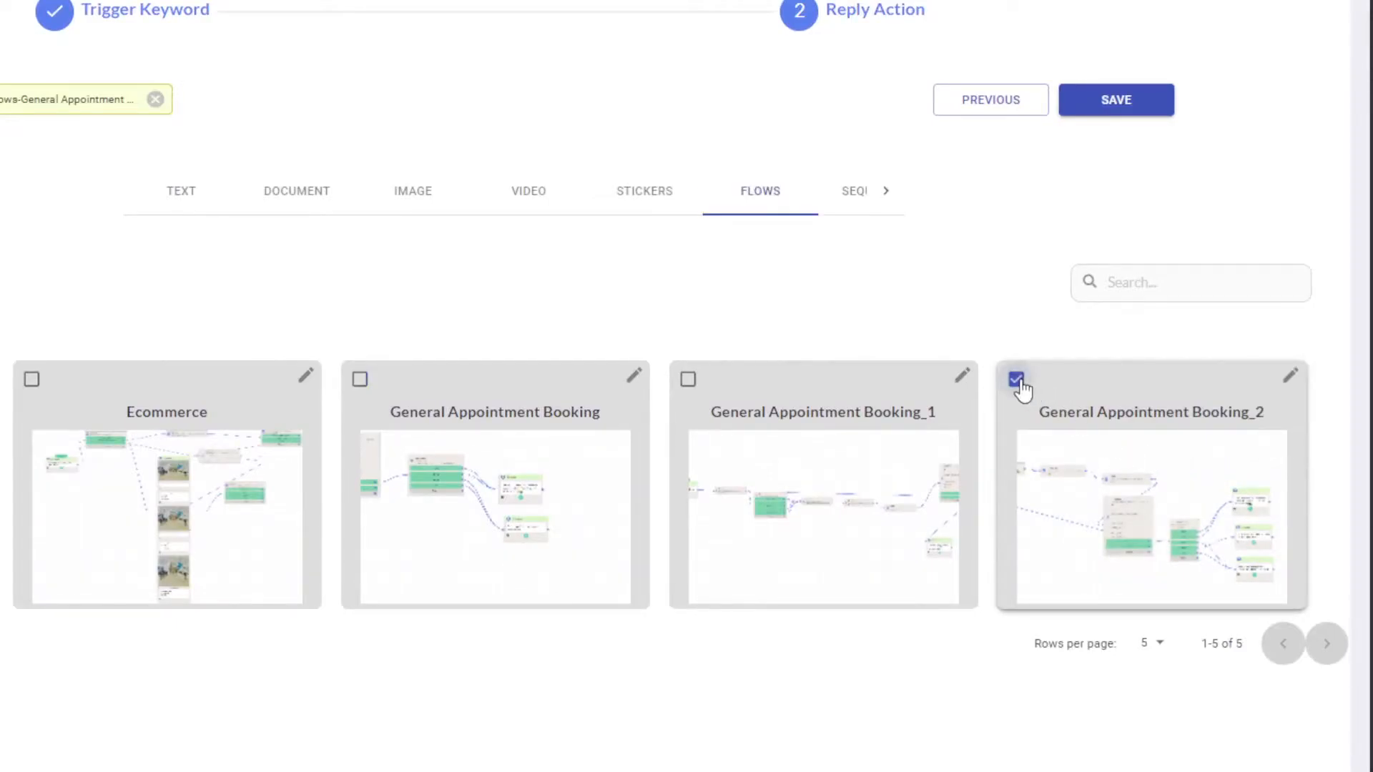
click(1015, 379)
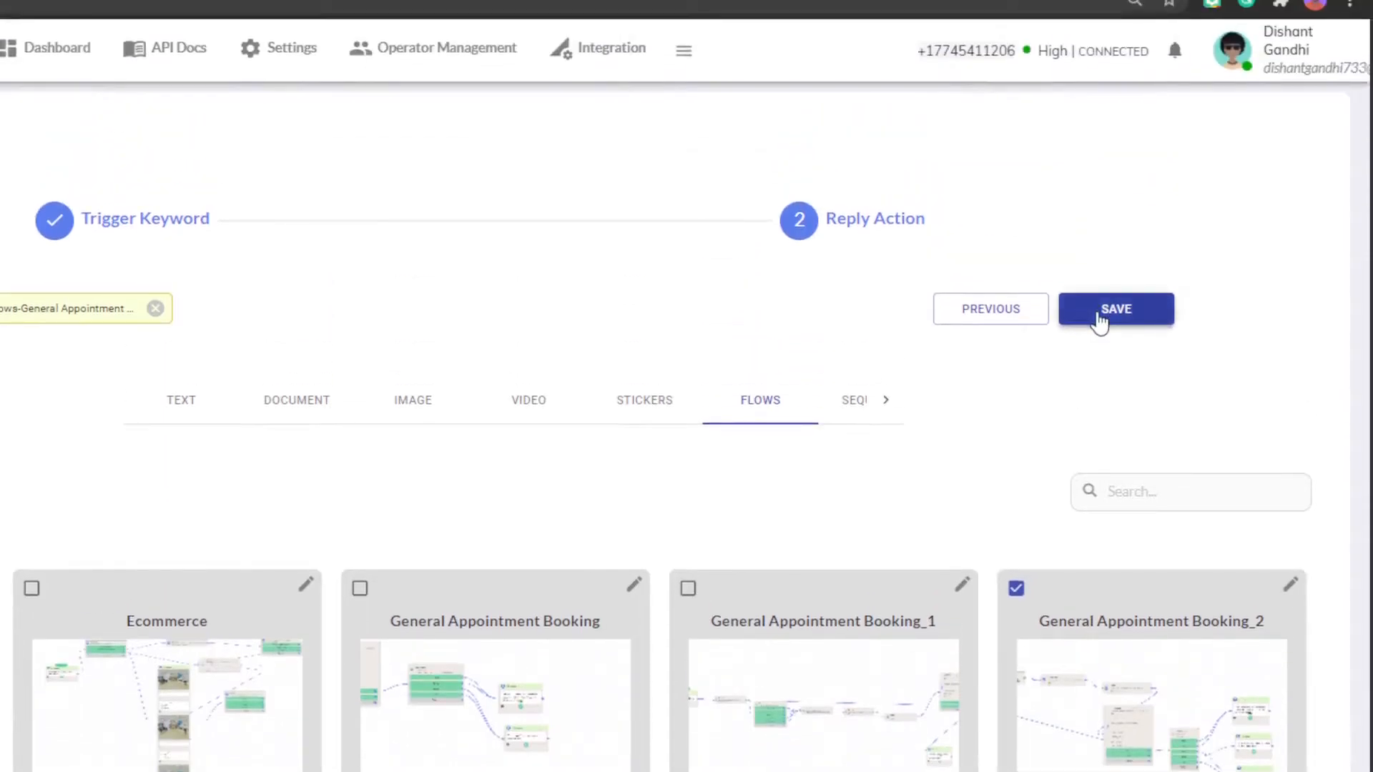
click(1116, 309)
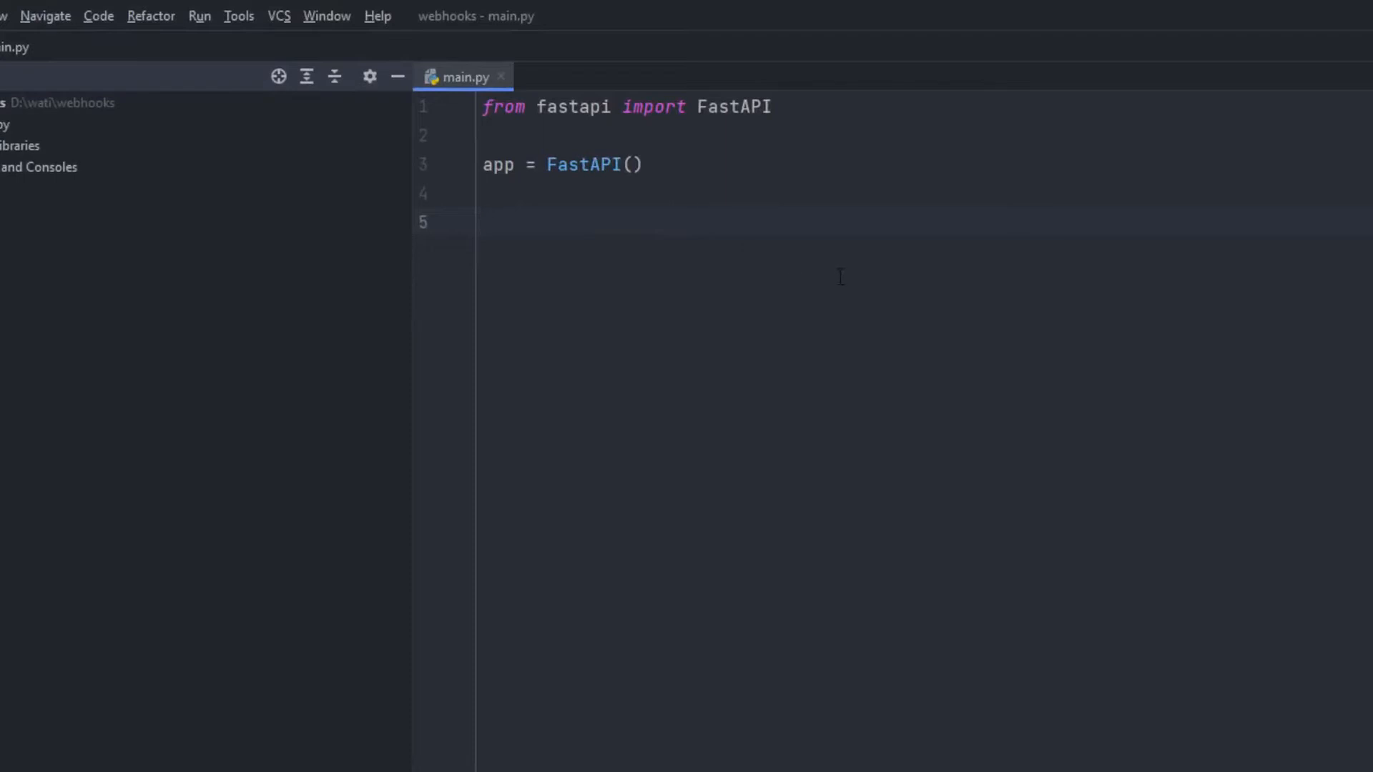
mouse_move(926, 322)
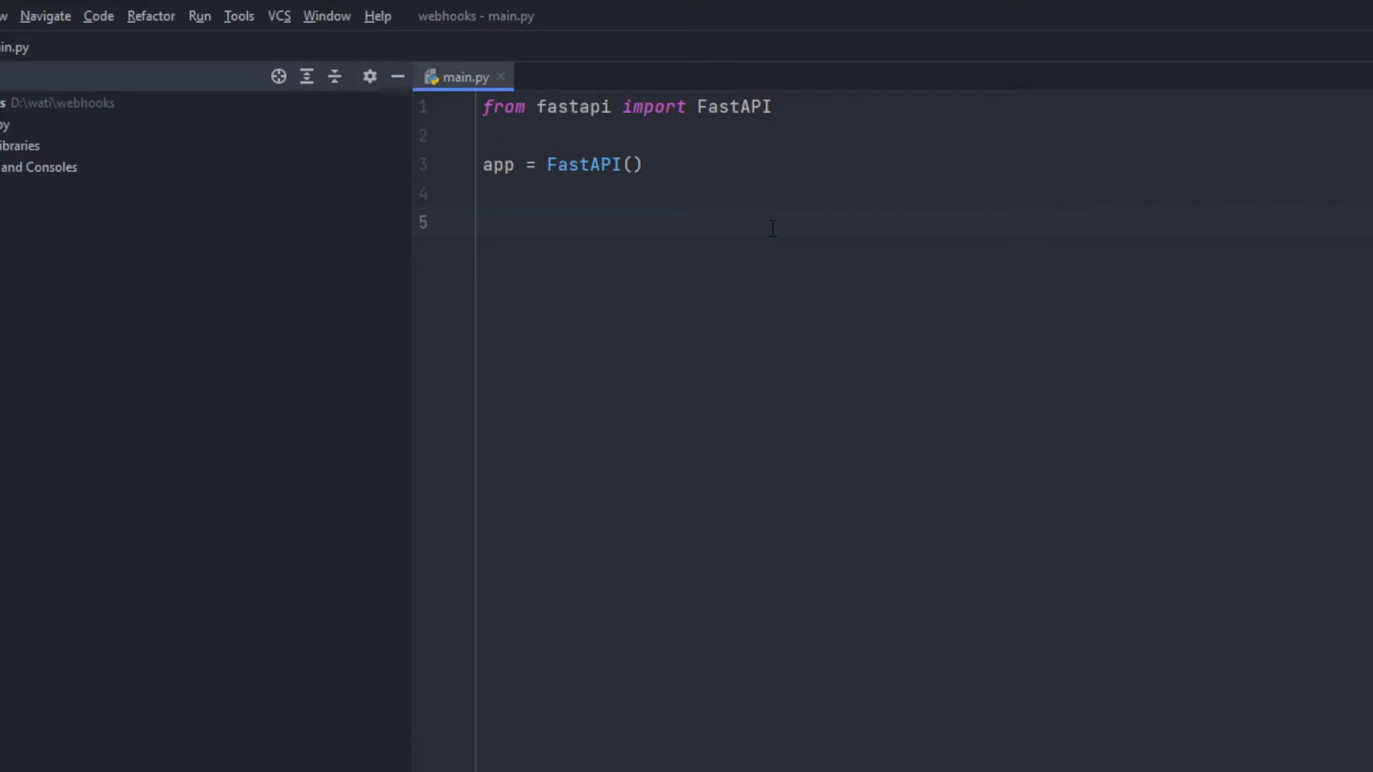
Define POST /appointment_booking endpoint book_appointment(request: dict, response: Response), importing Response.
text(@app)
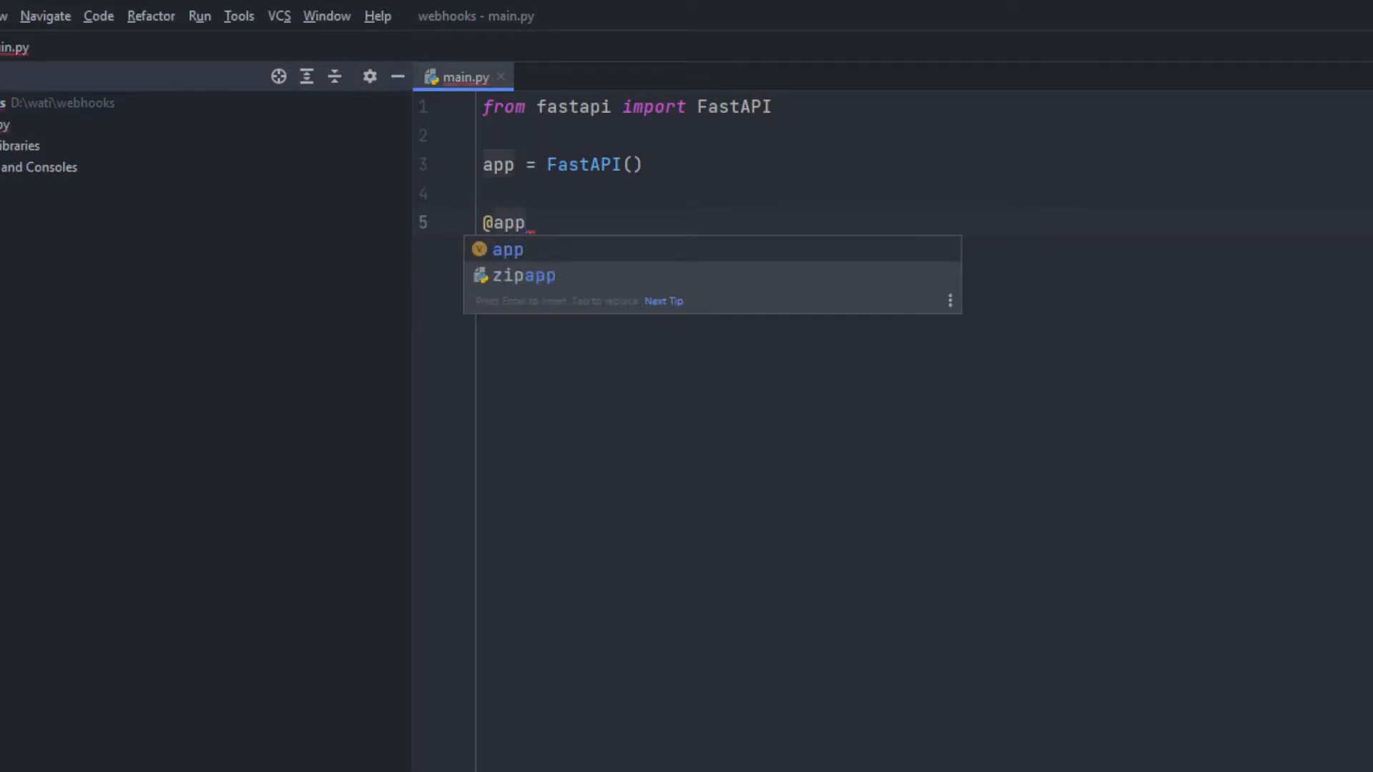
text(.)
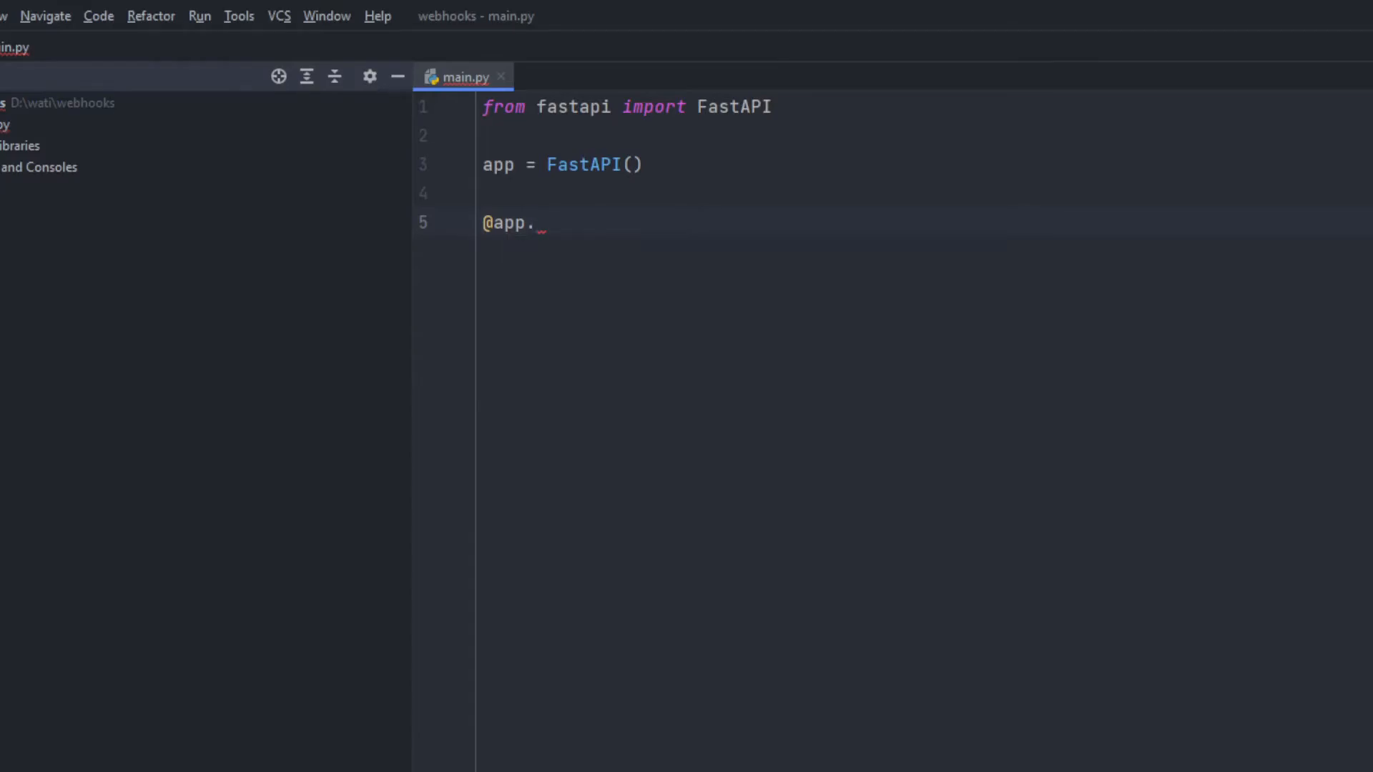
text(post())
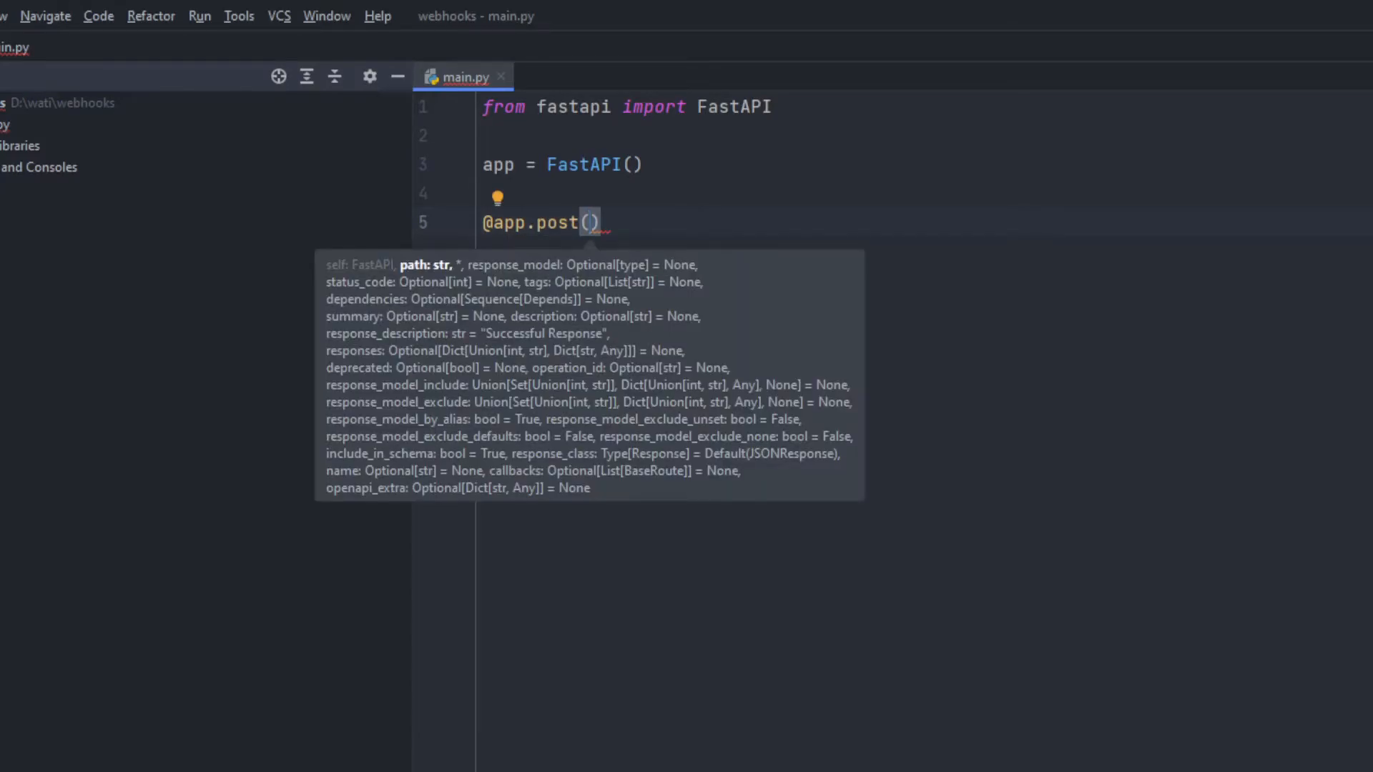
text(")
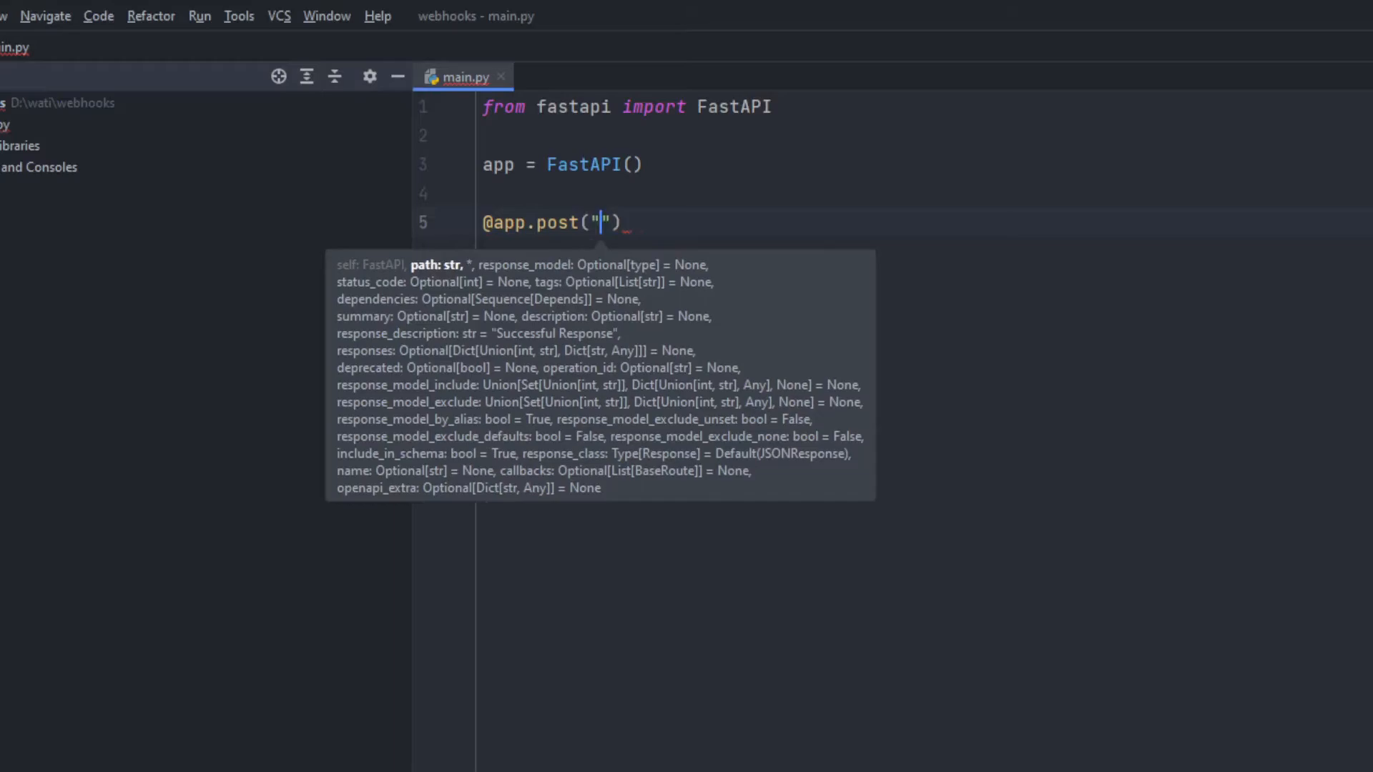
text(/)
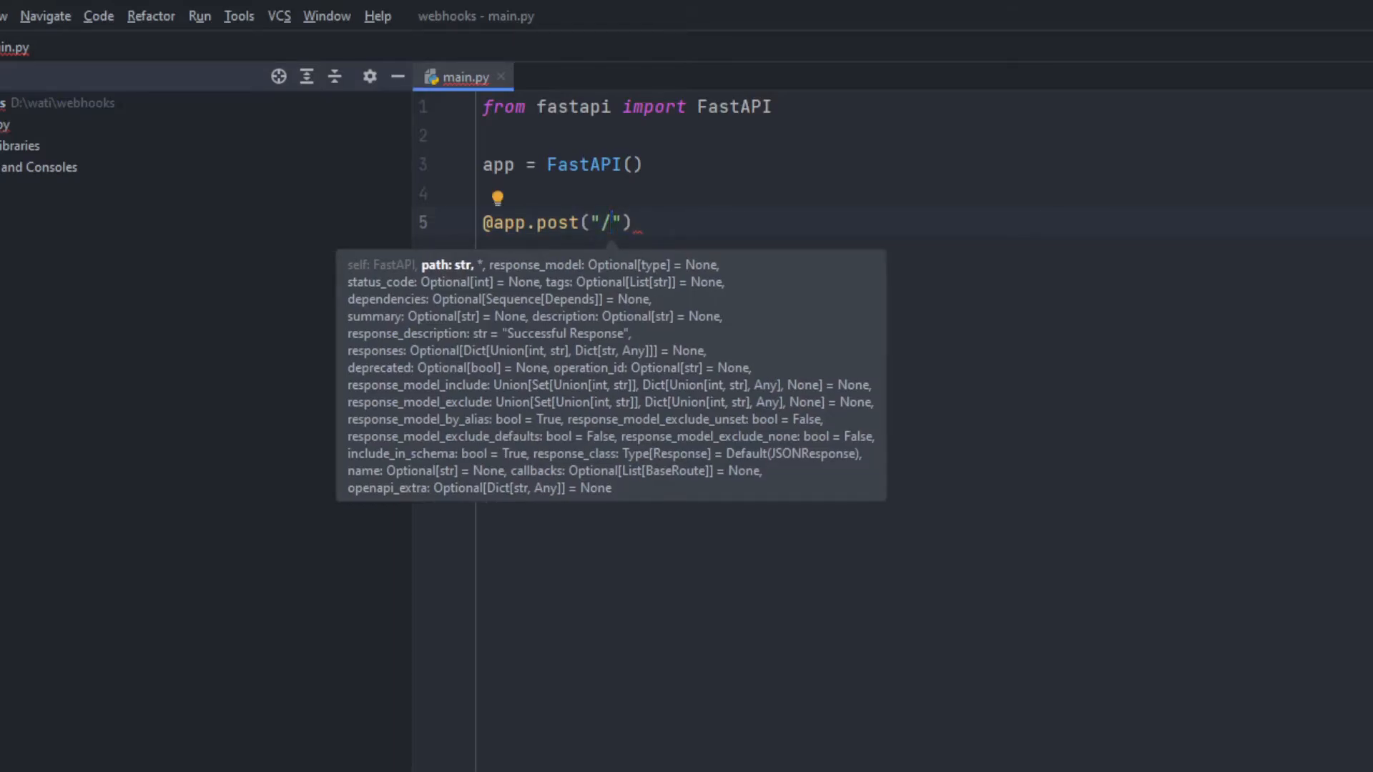
text(appoin)
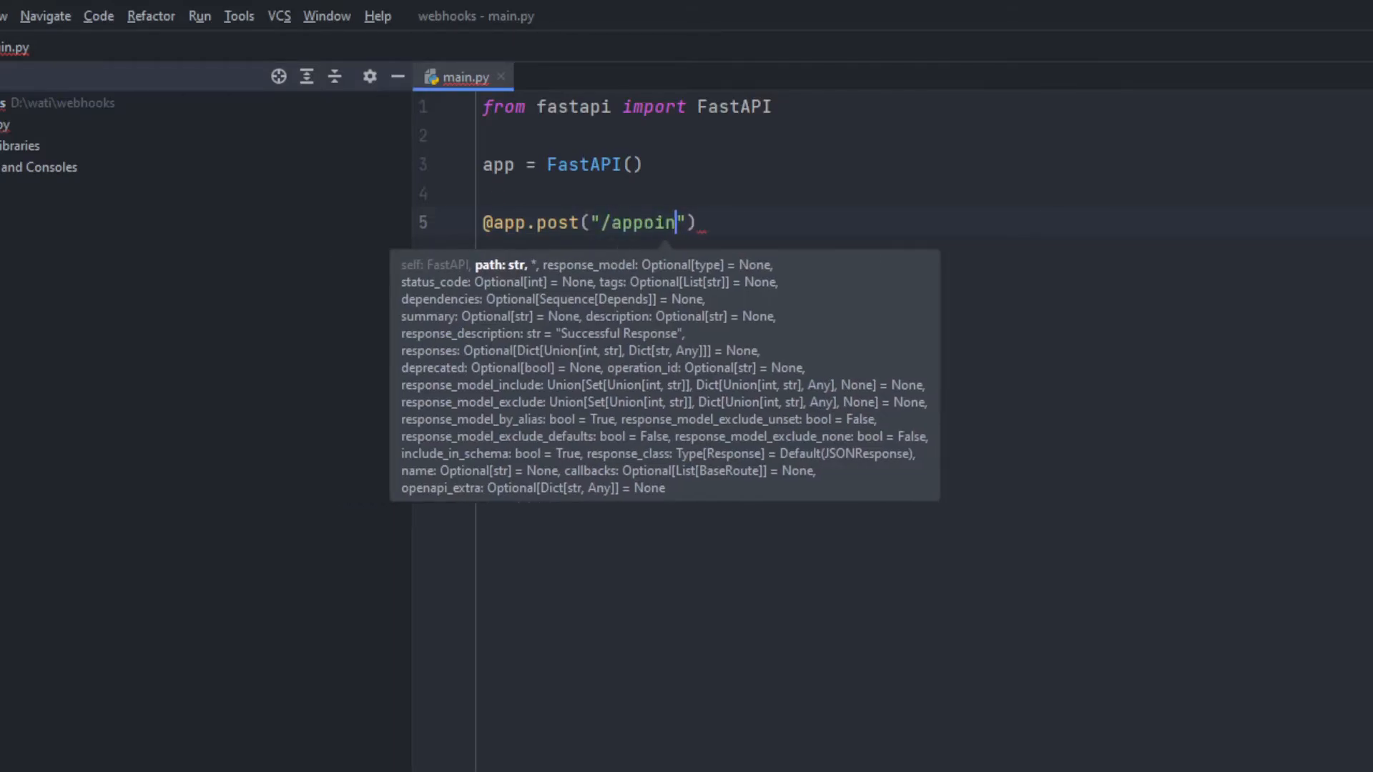
text(tment_)
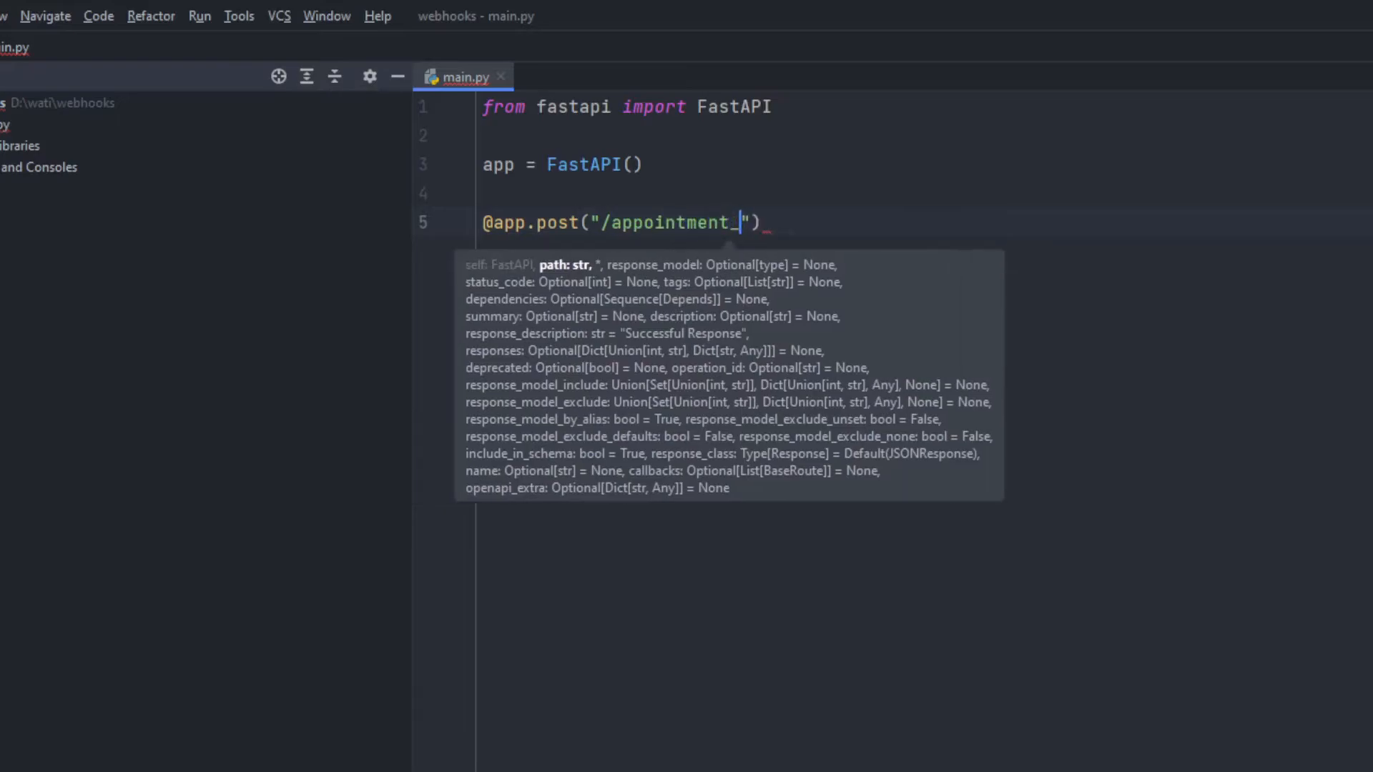
text(booking)
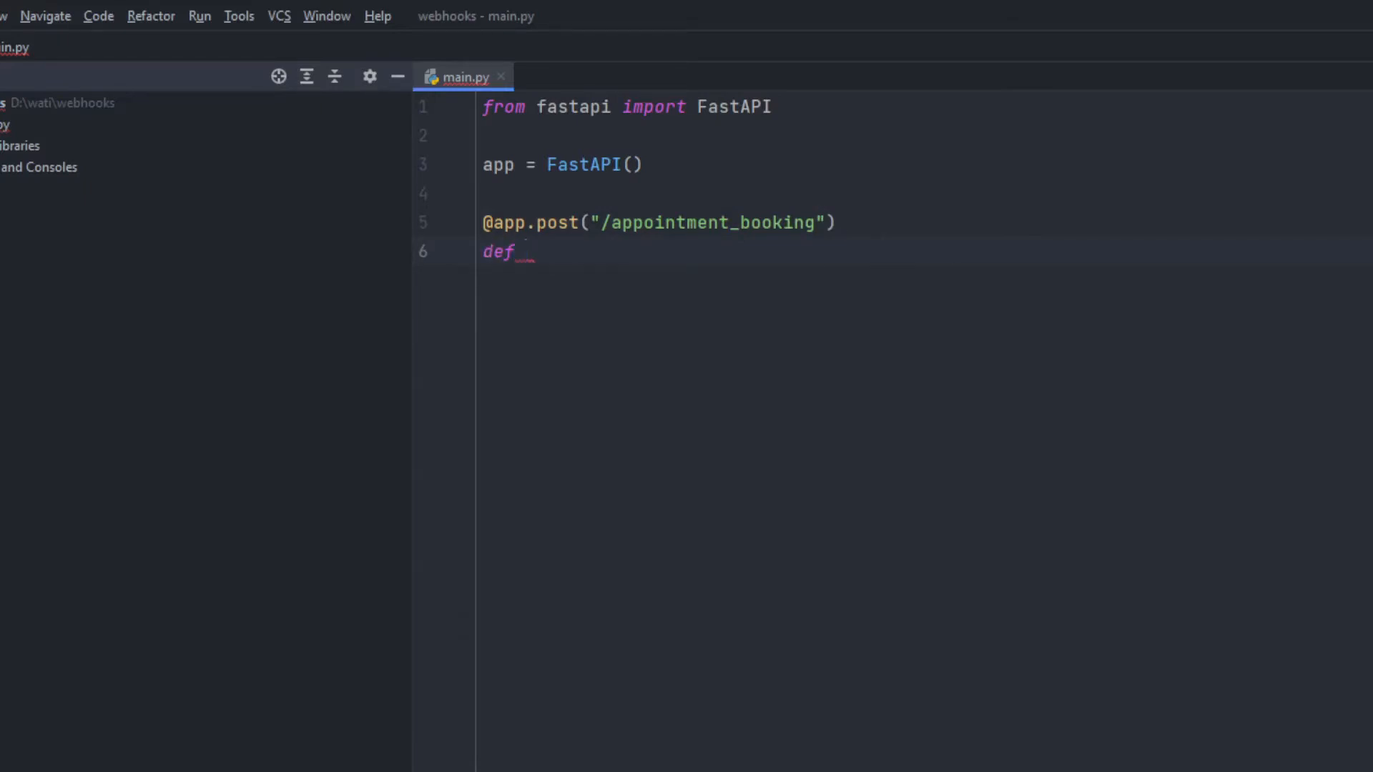
text(book_)
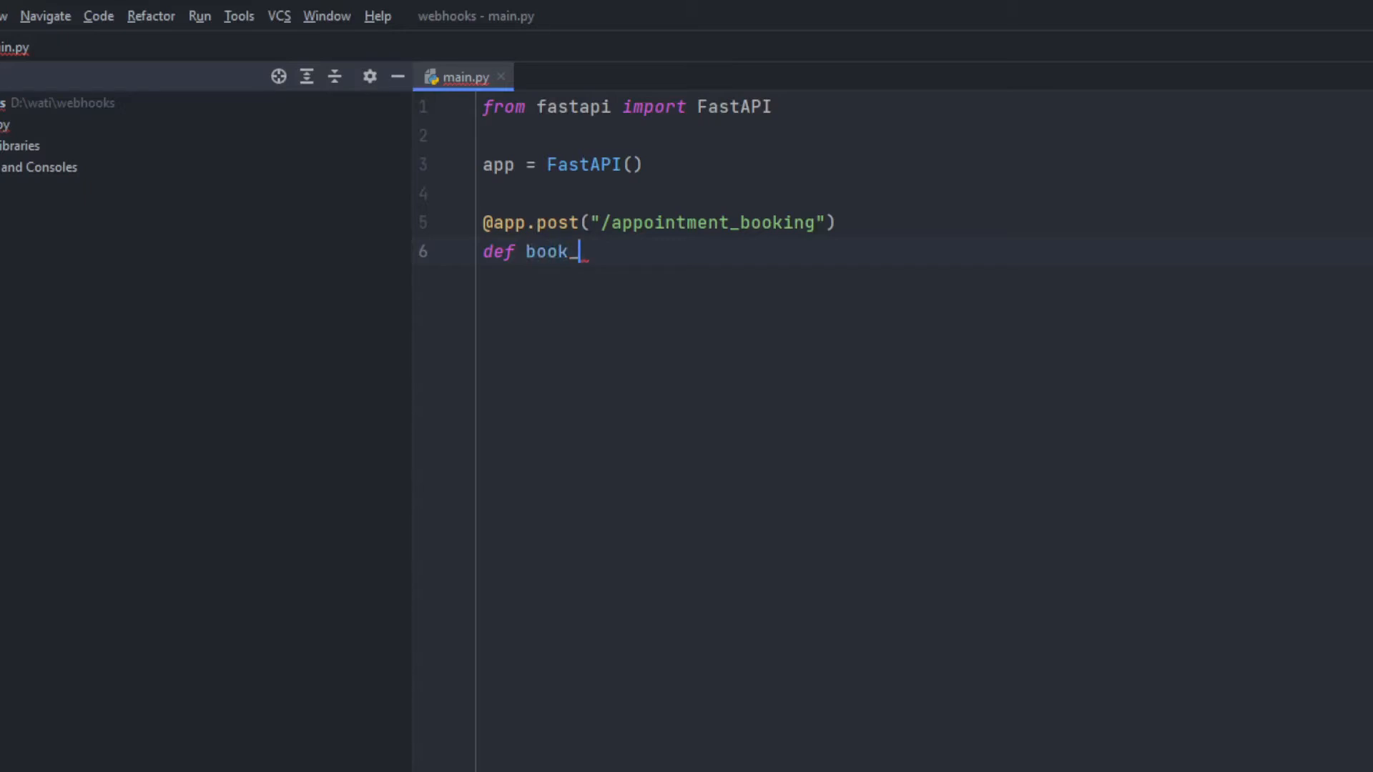
text(appo)
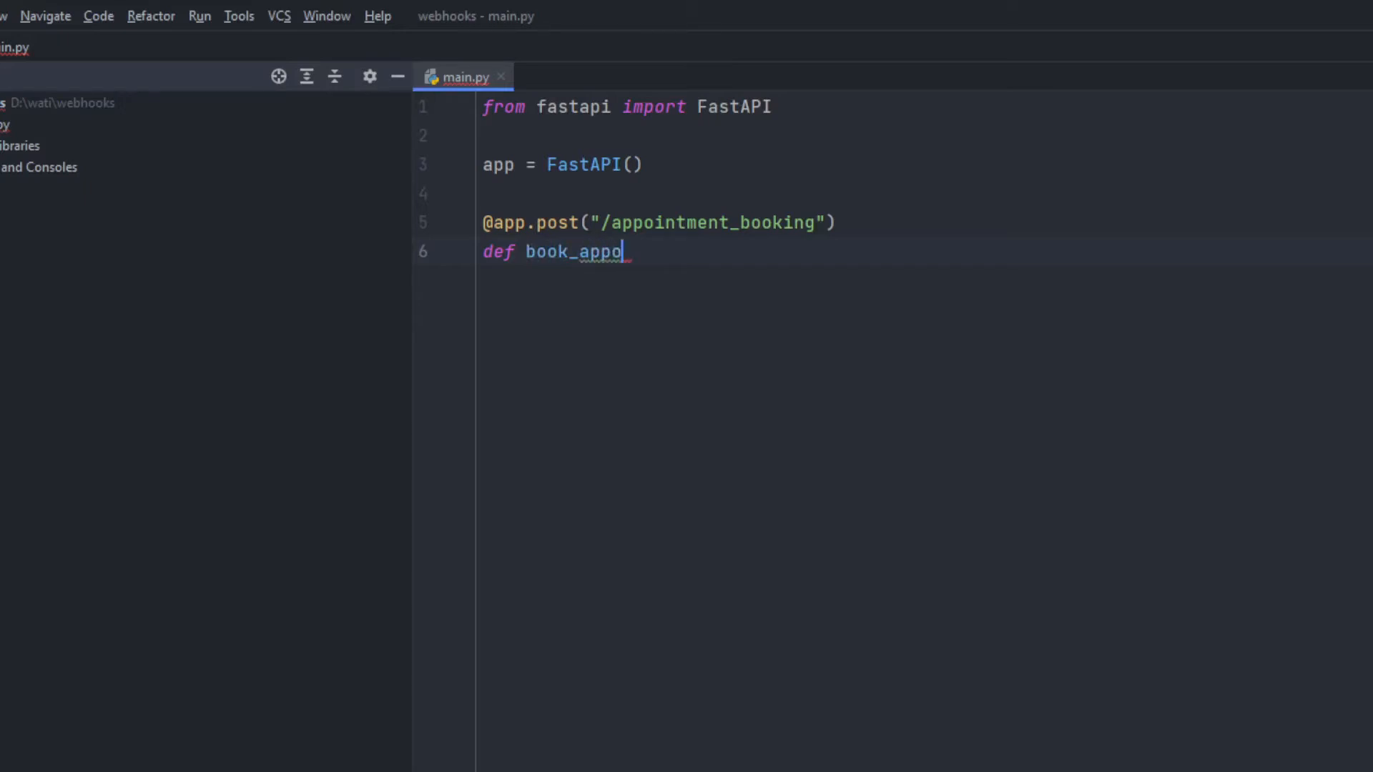
text(intment())
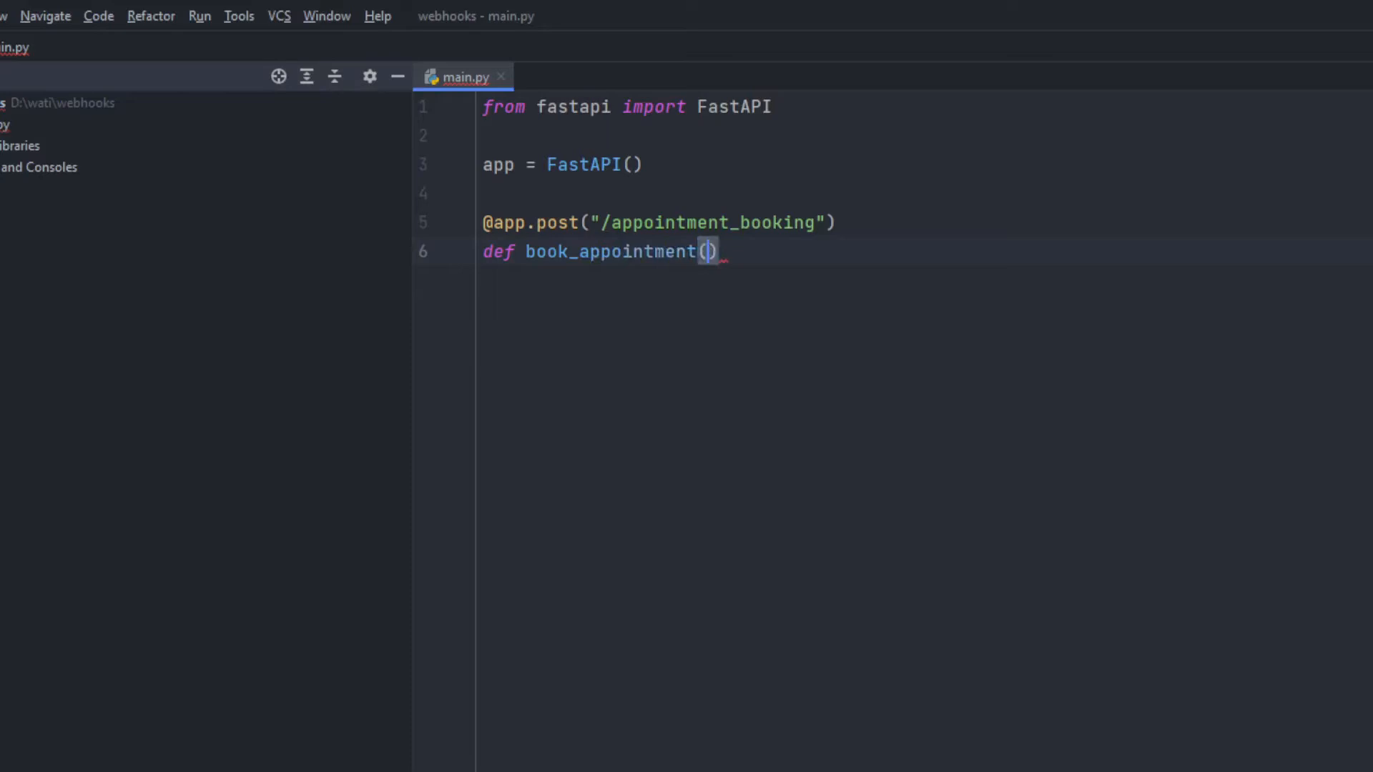
key(enter)
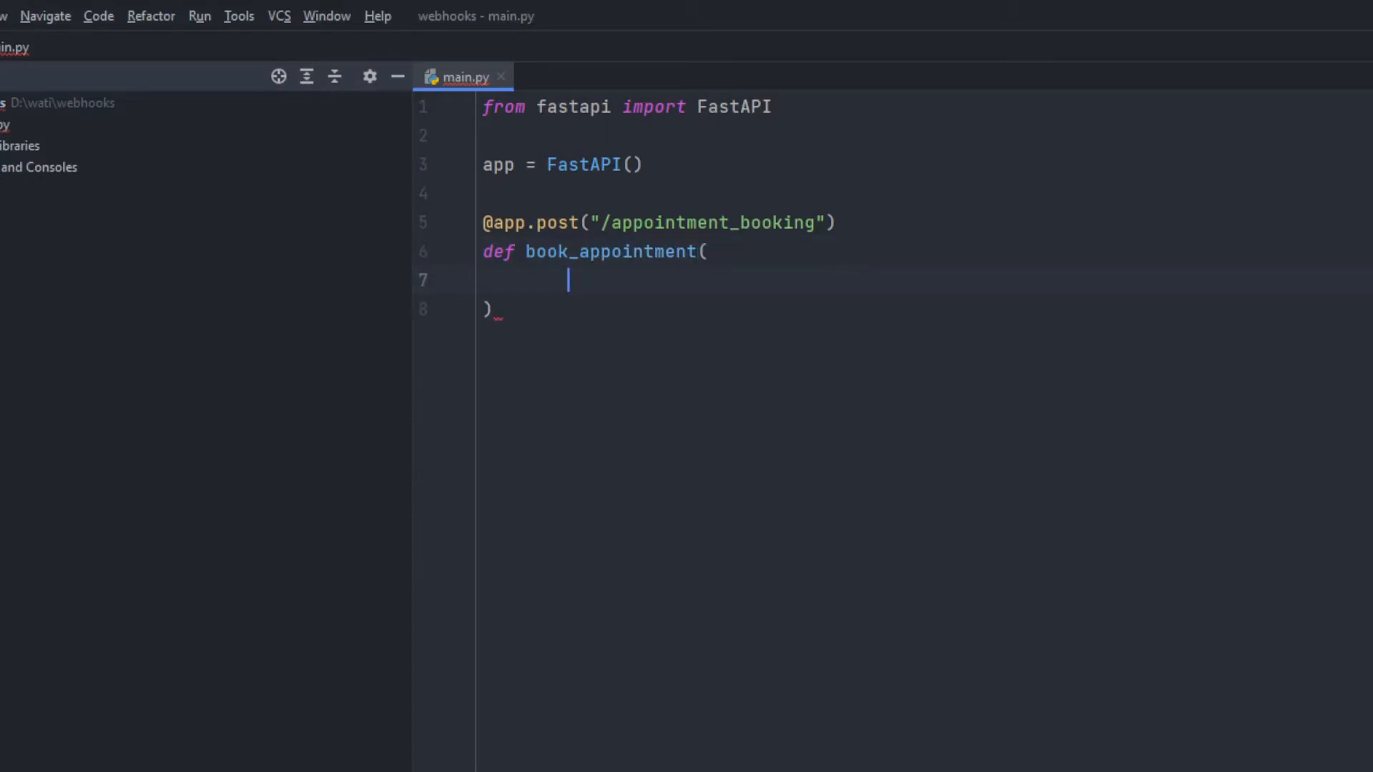
text(request)
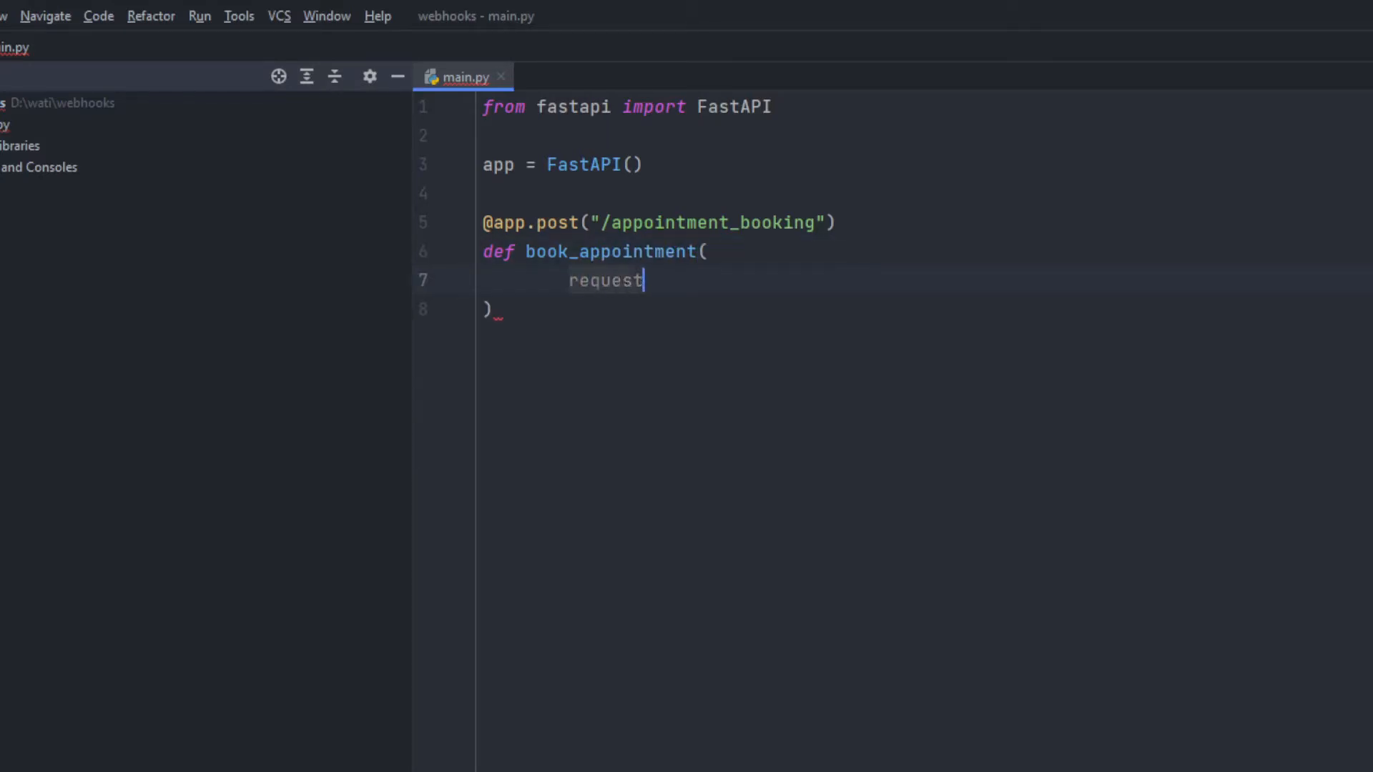
text(: dict)
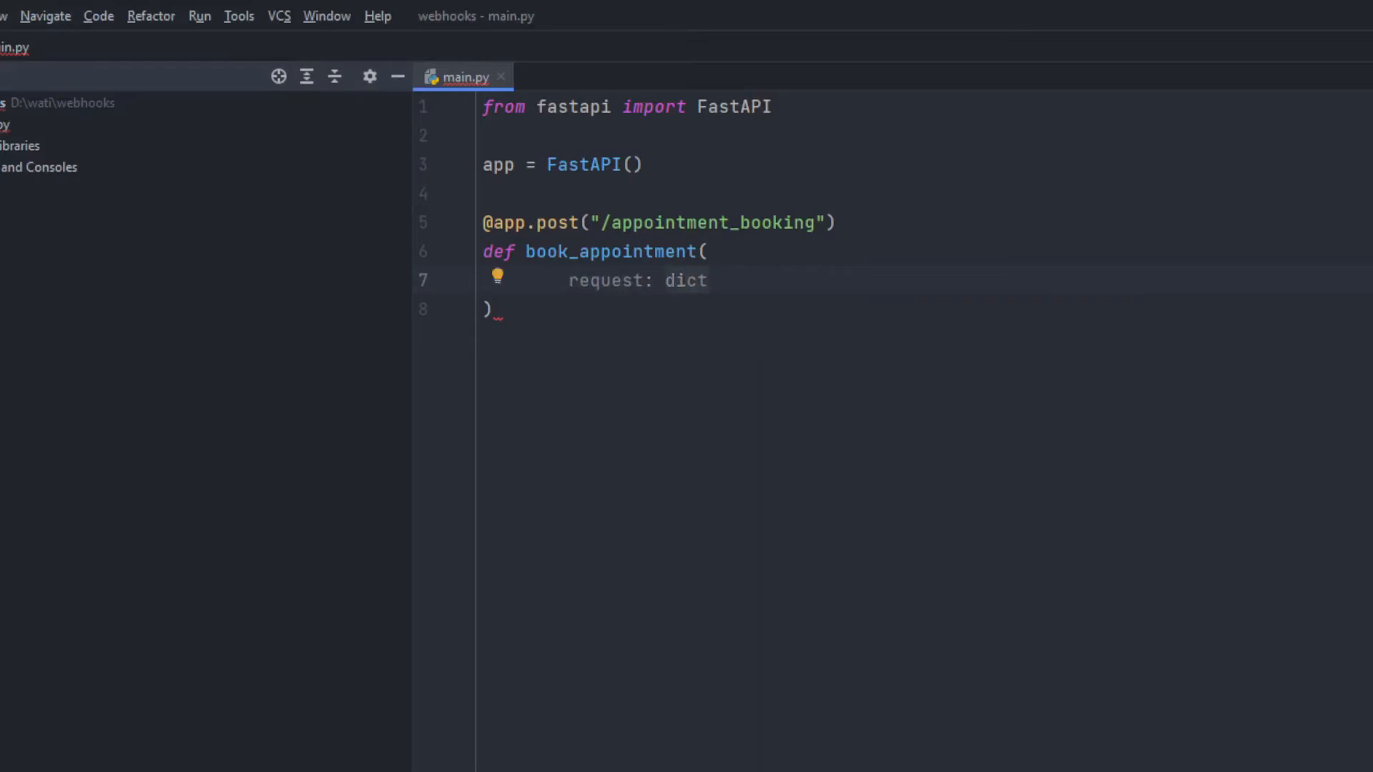
text(,)
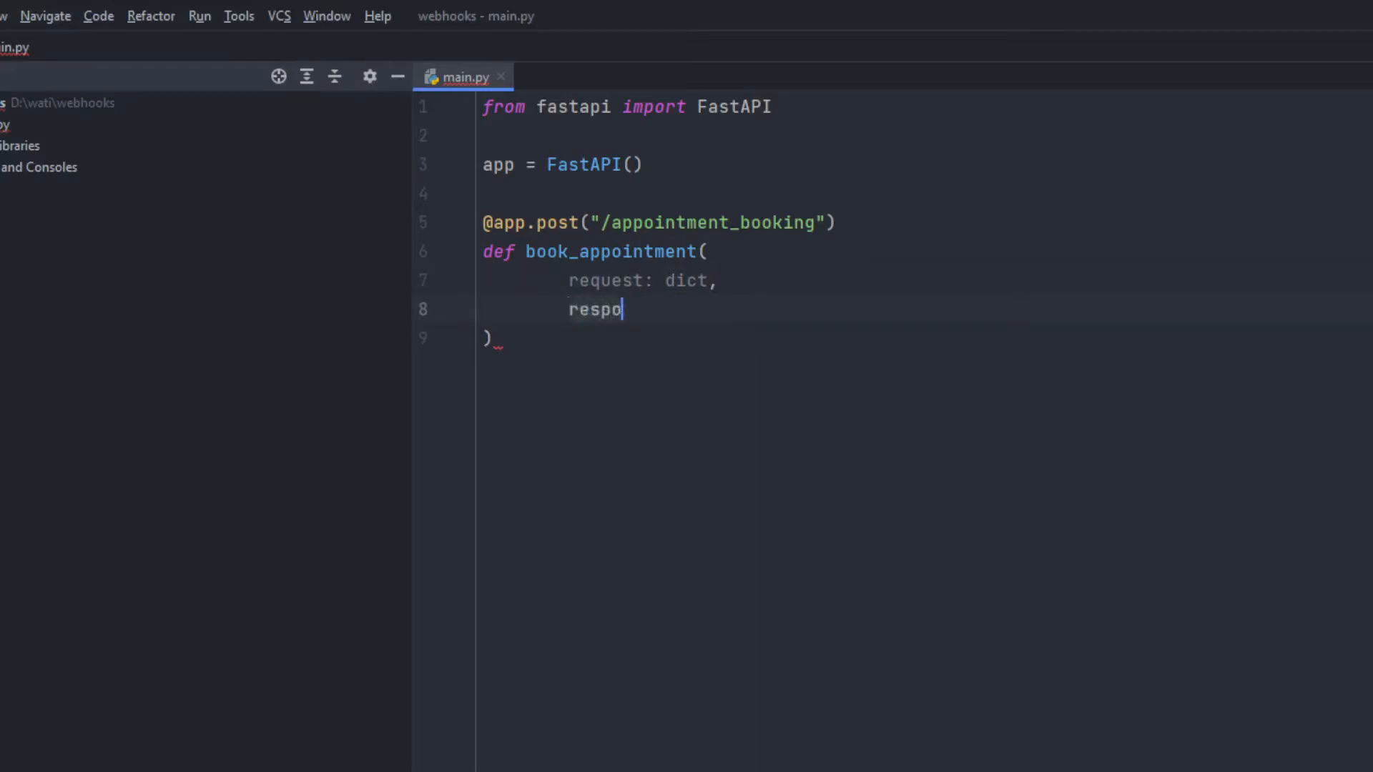
text(nse: Respo)
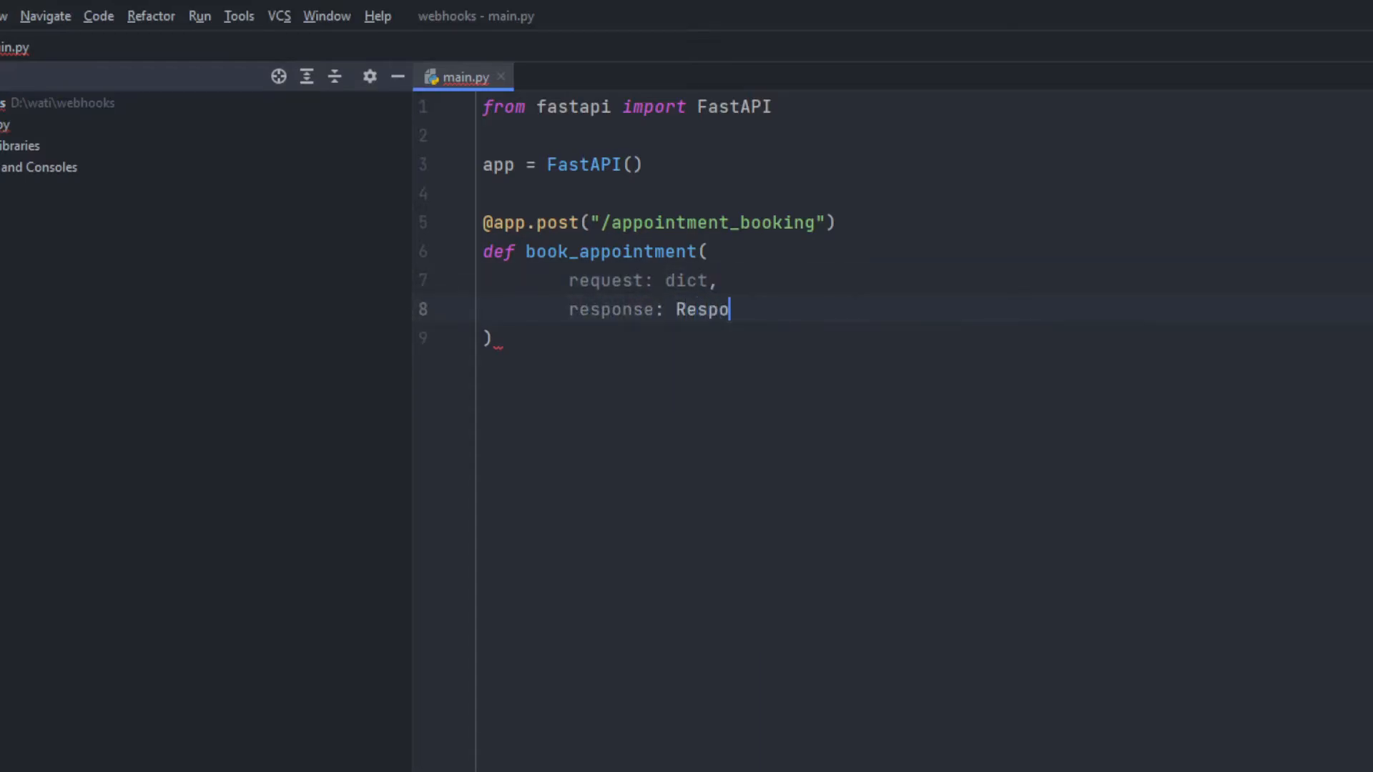
text(nse)
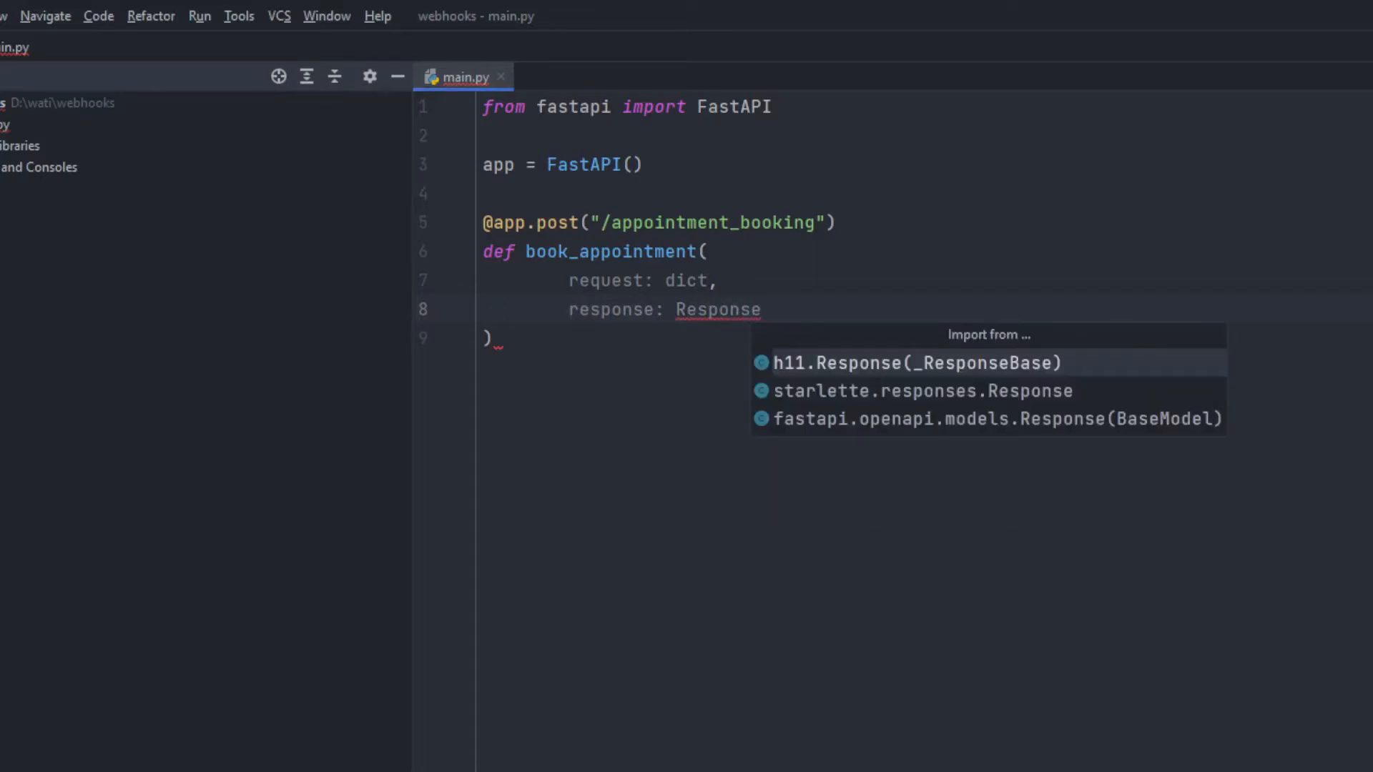
click(992, 418)
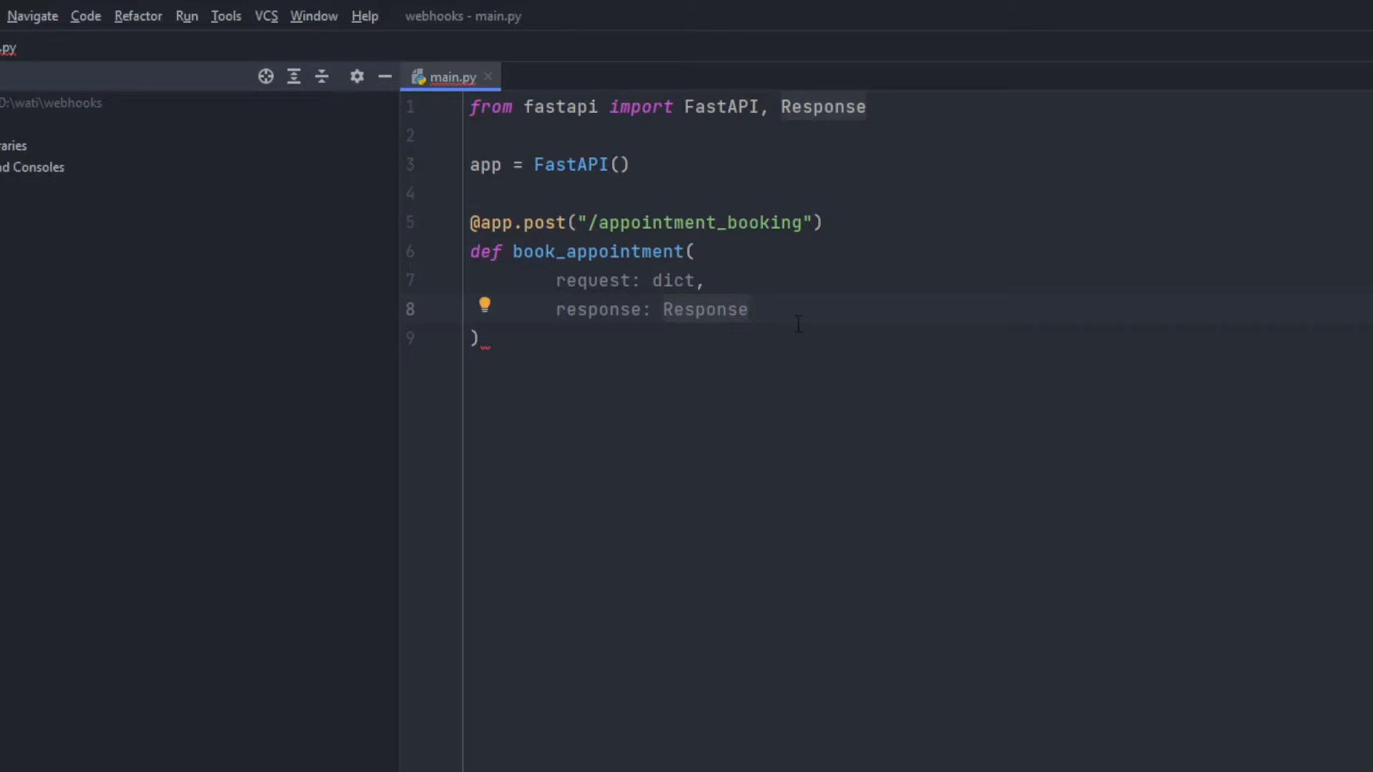
Import status and set response.status_code to HTTP_201_CREATED when request.get("Email") is present.
text(:)
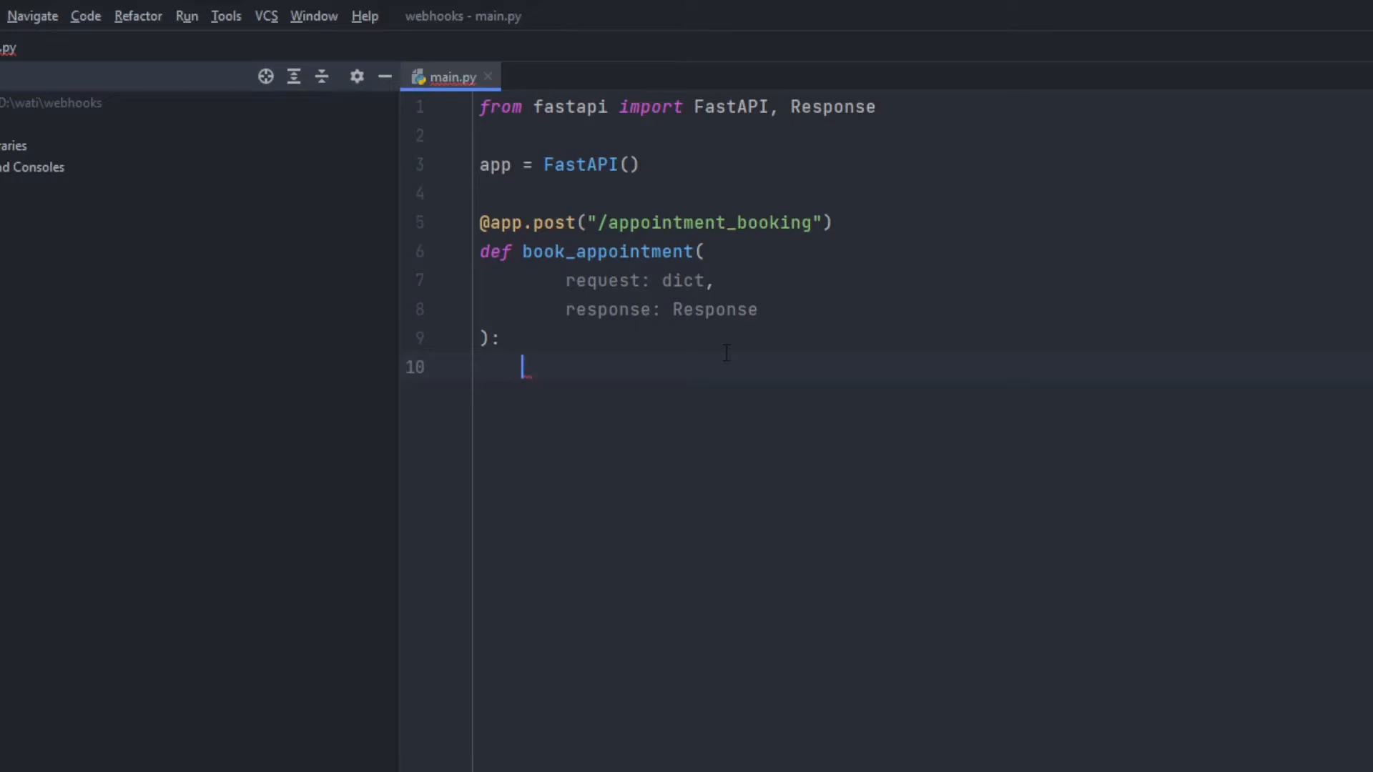
text(request)
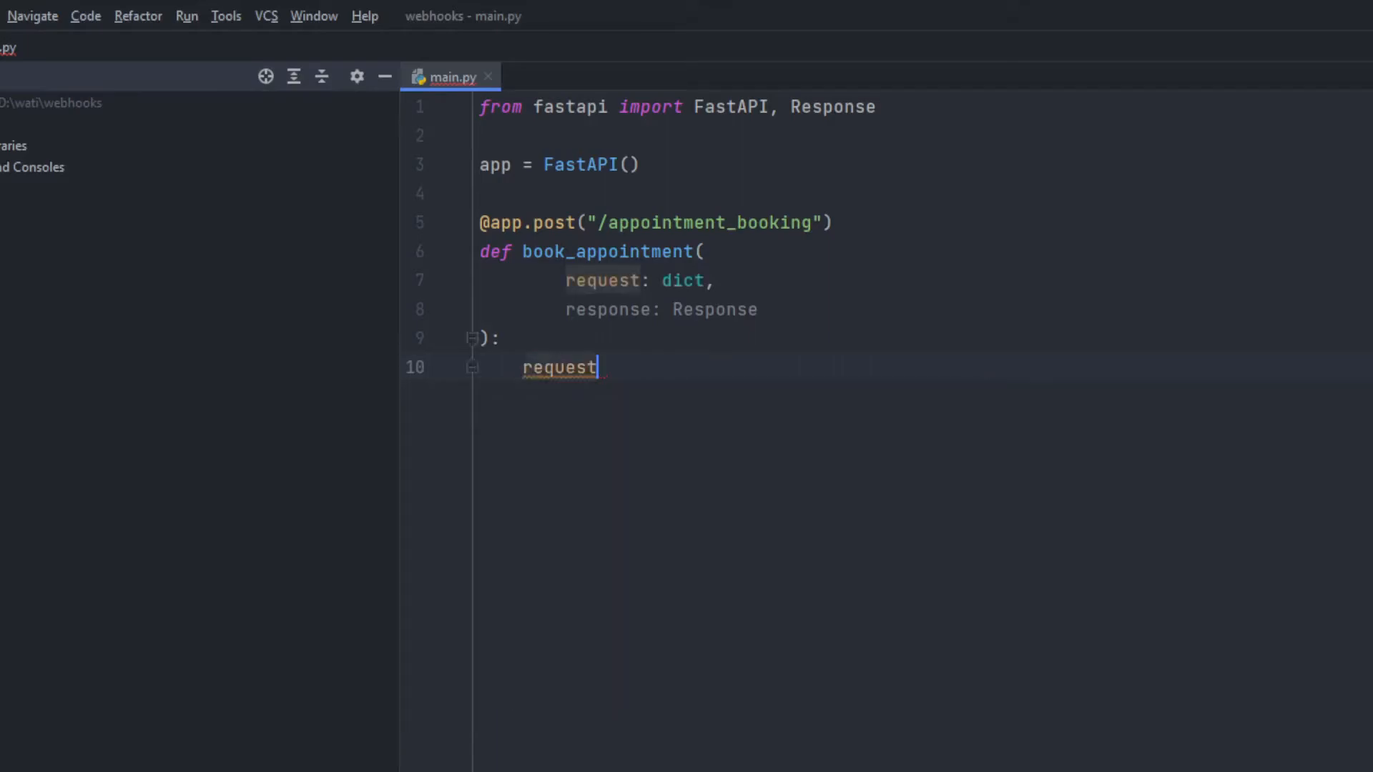
text(.get(""))
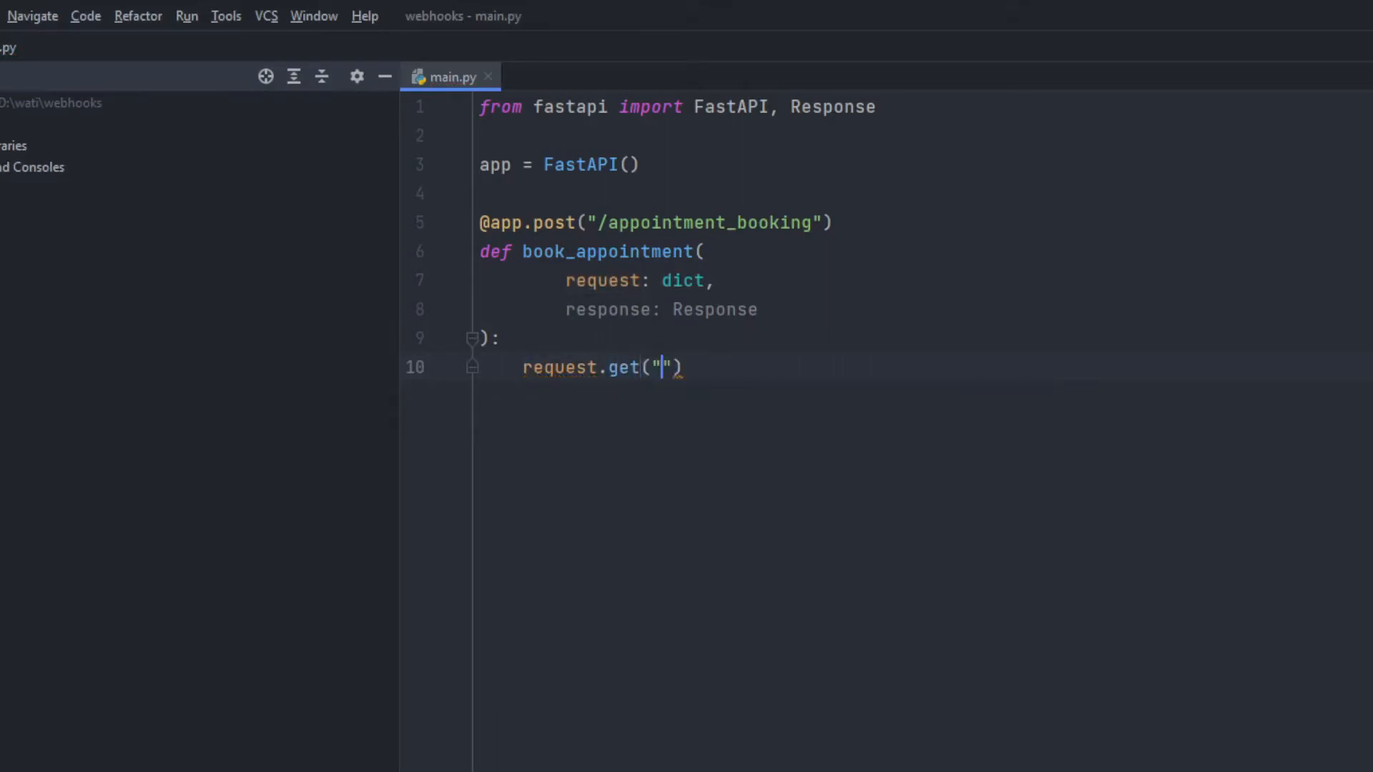
text(Email)
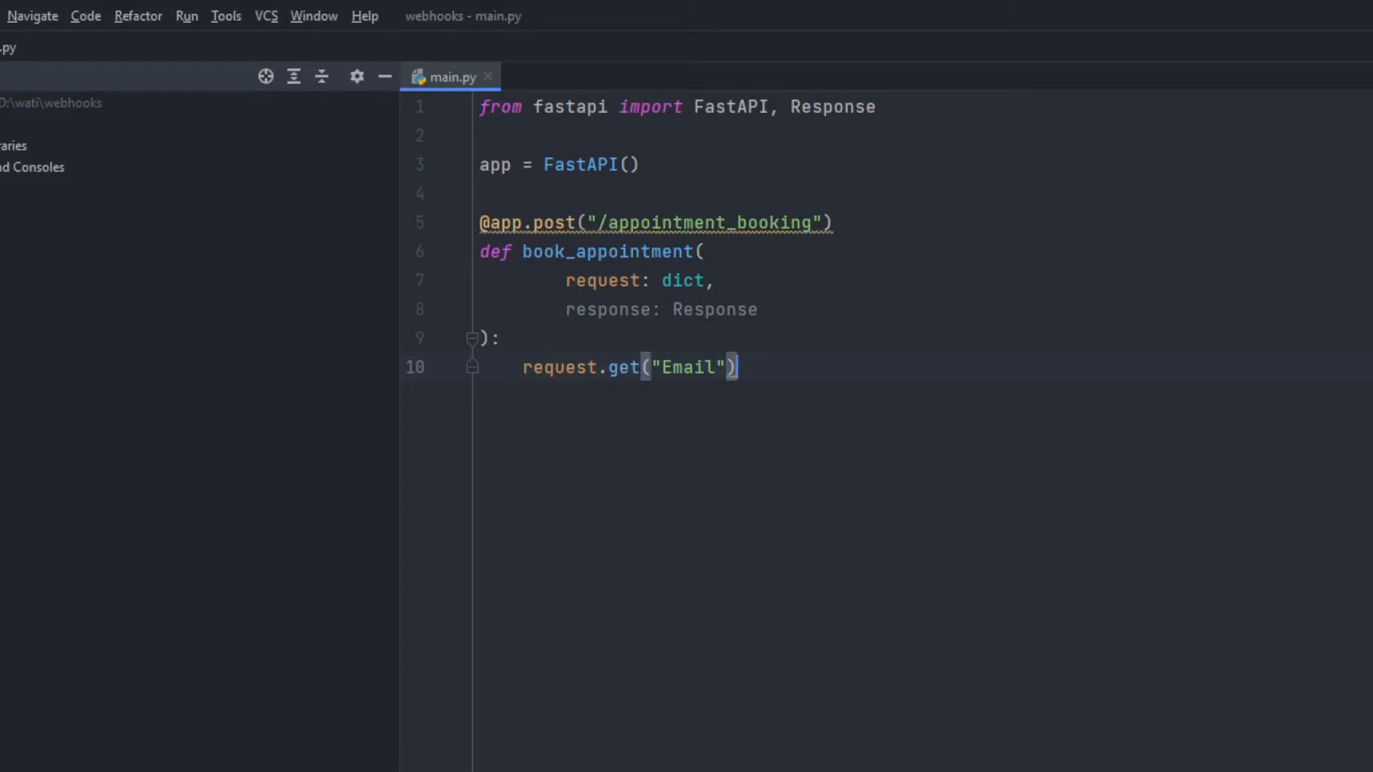
text(i)
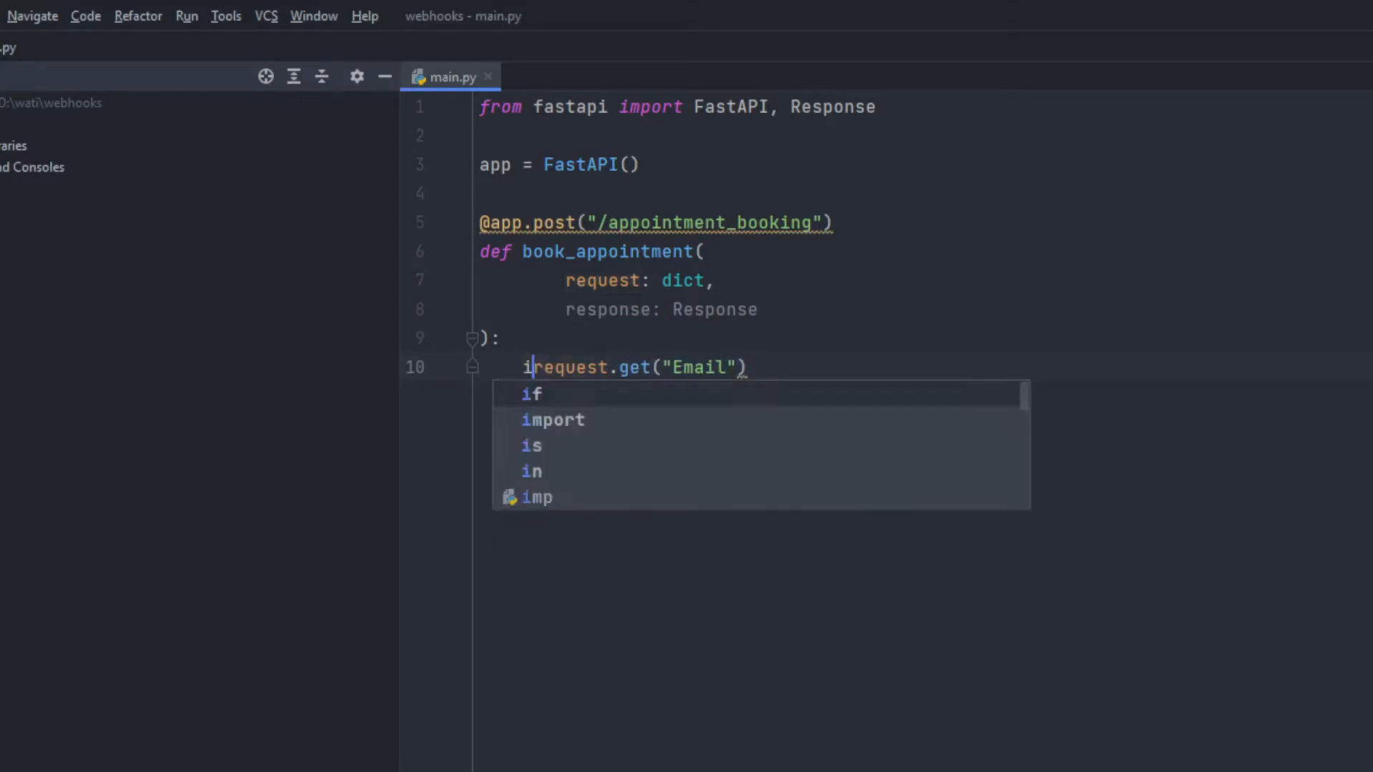
key(Enter)
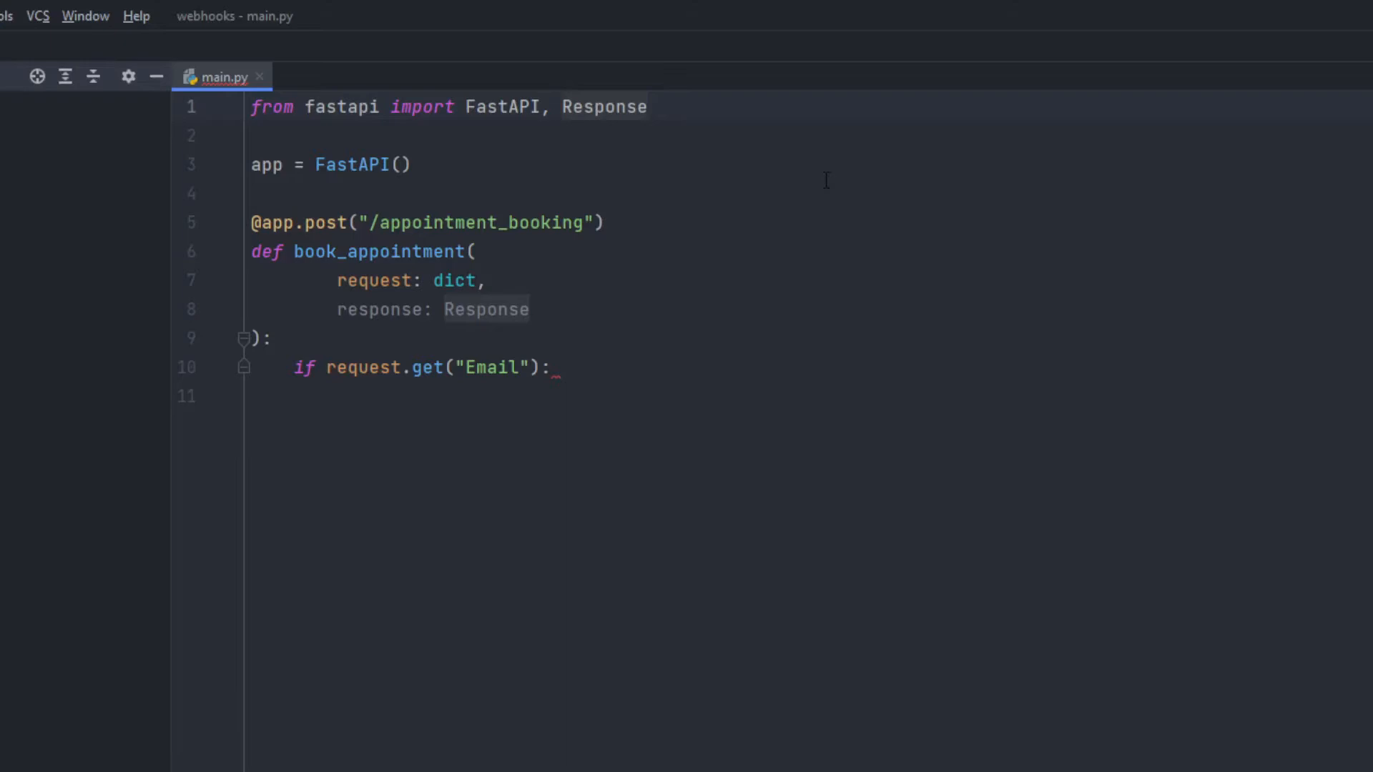
text(, status)
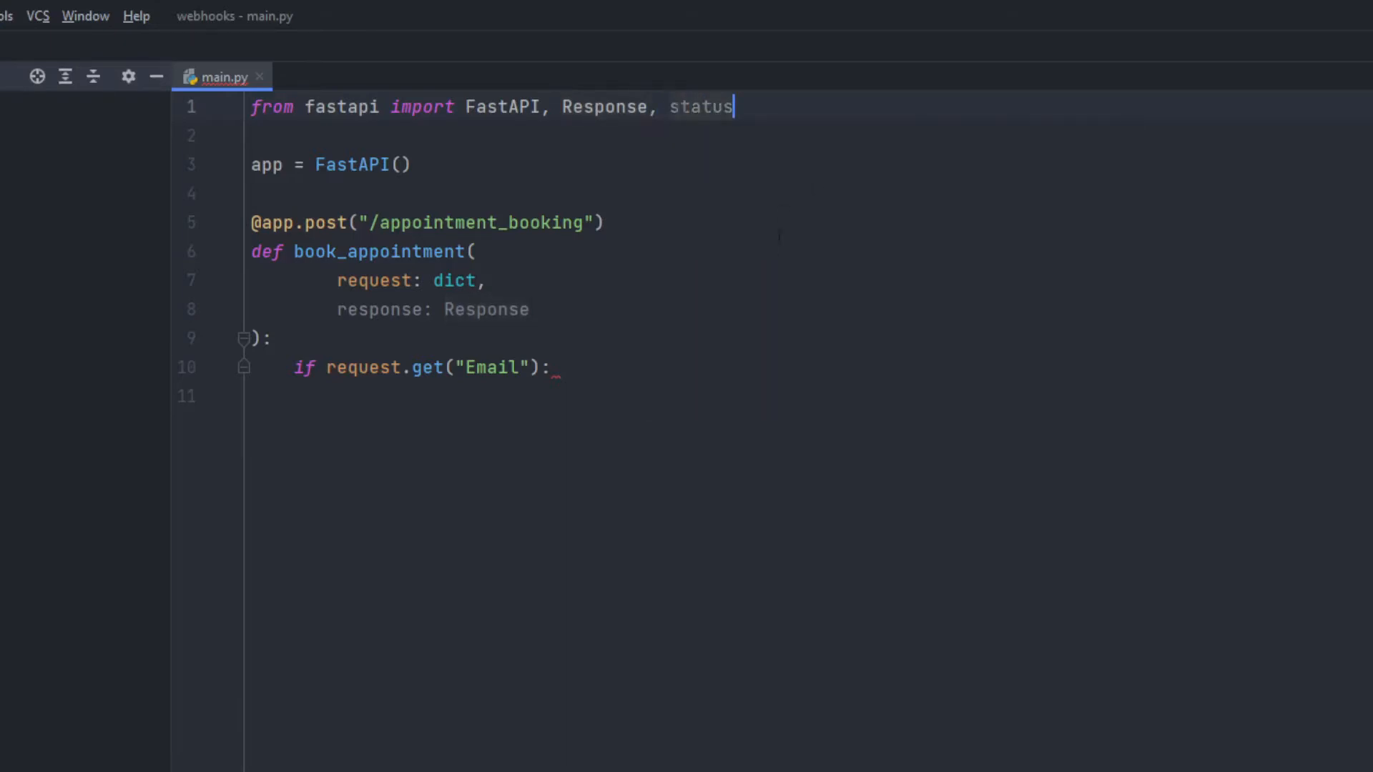
text(stua)
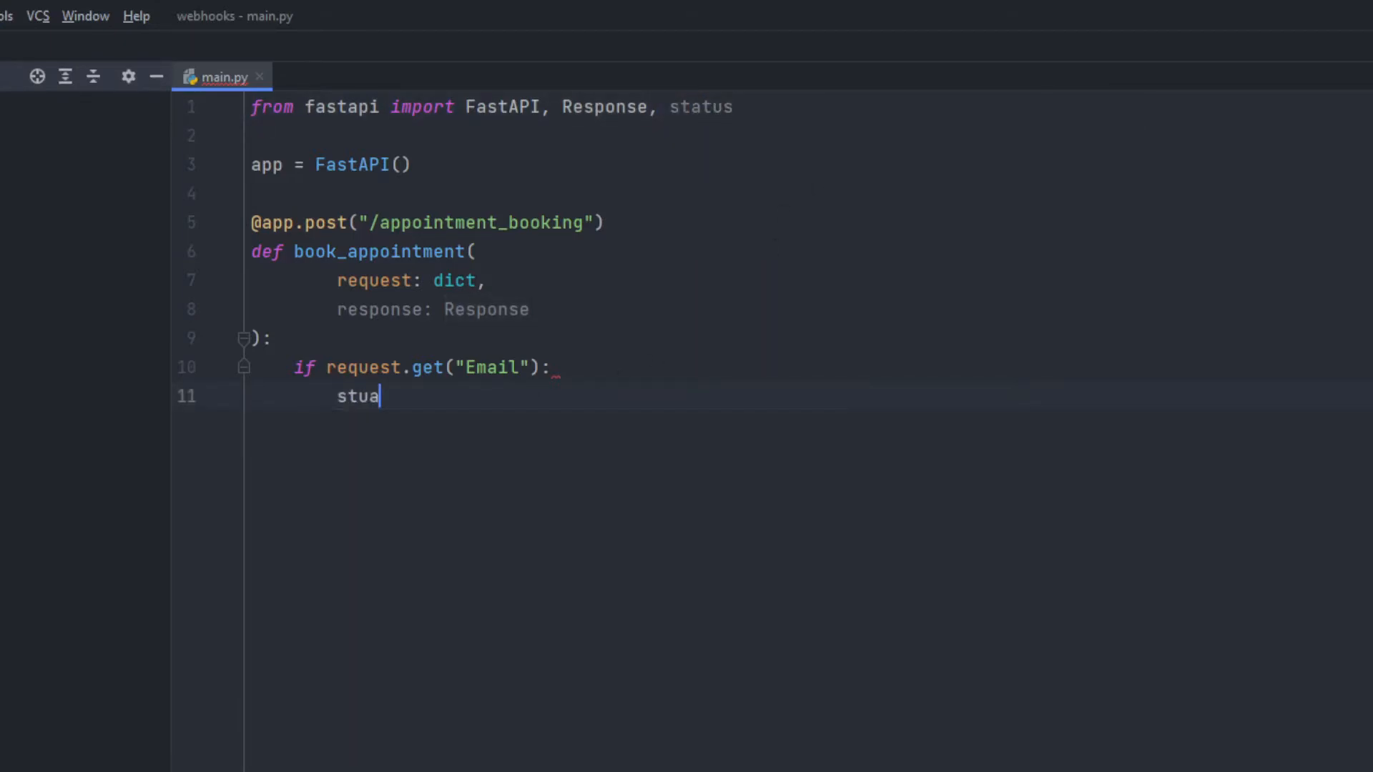
text(tus)
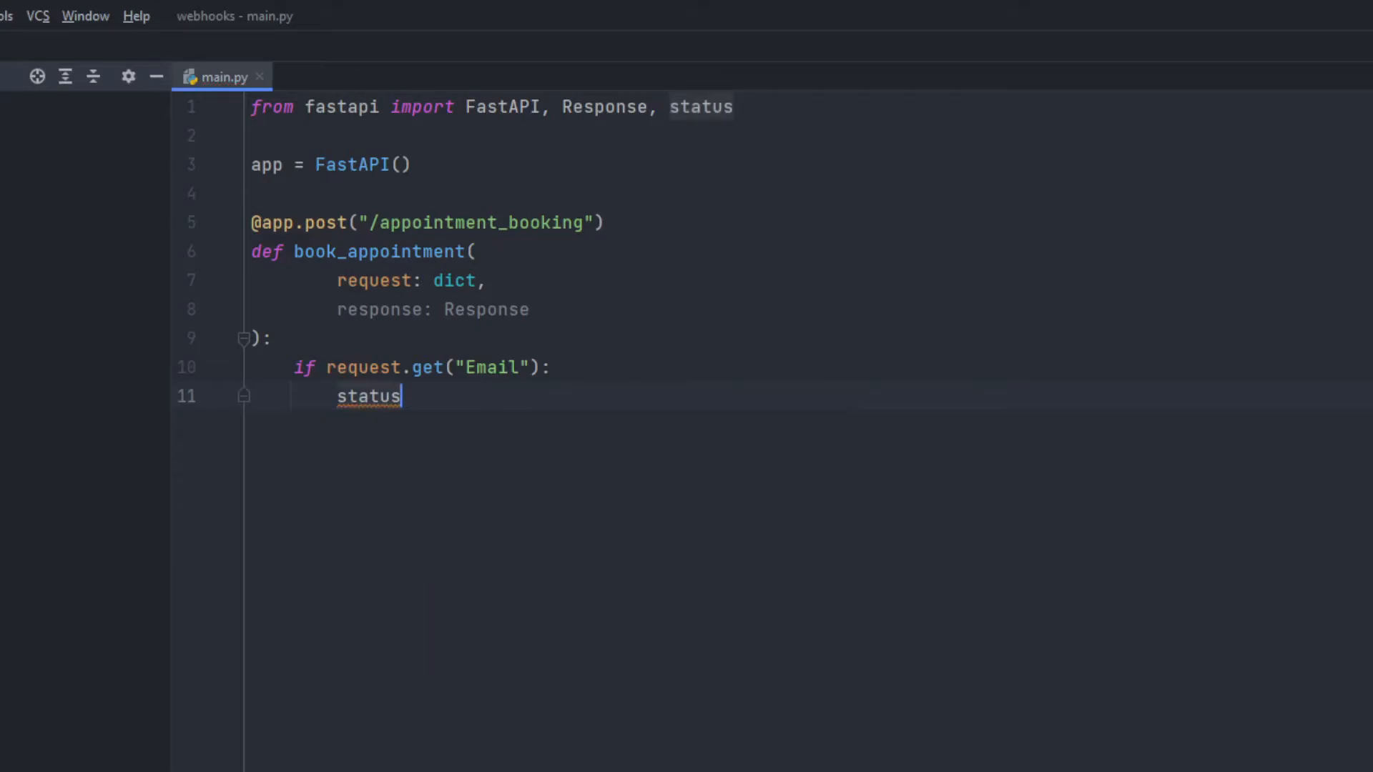
text(.HTTP_201_CREATED)
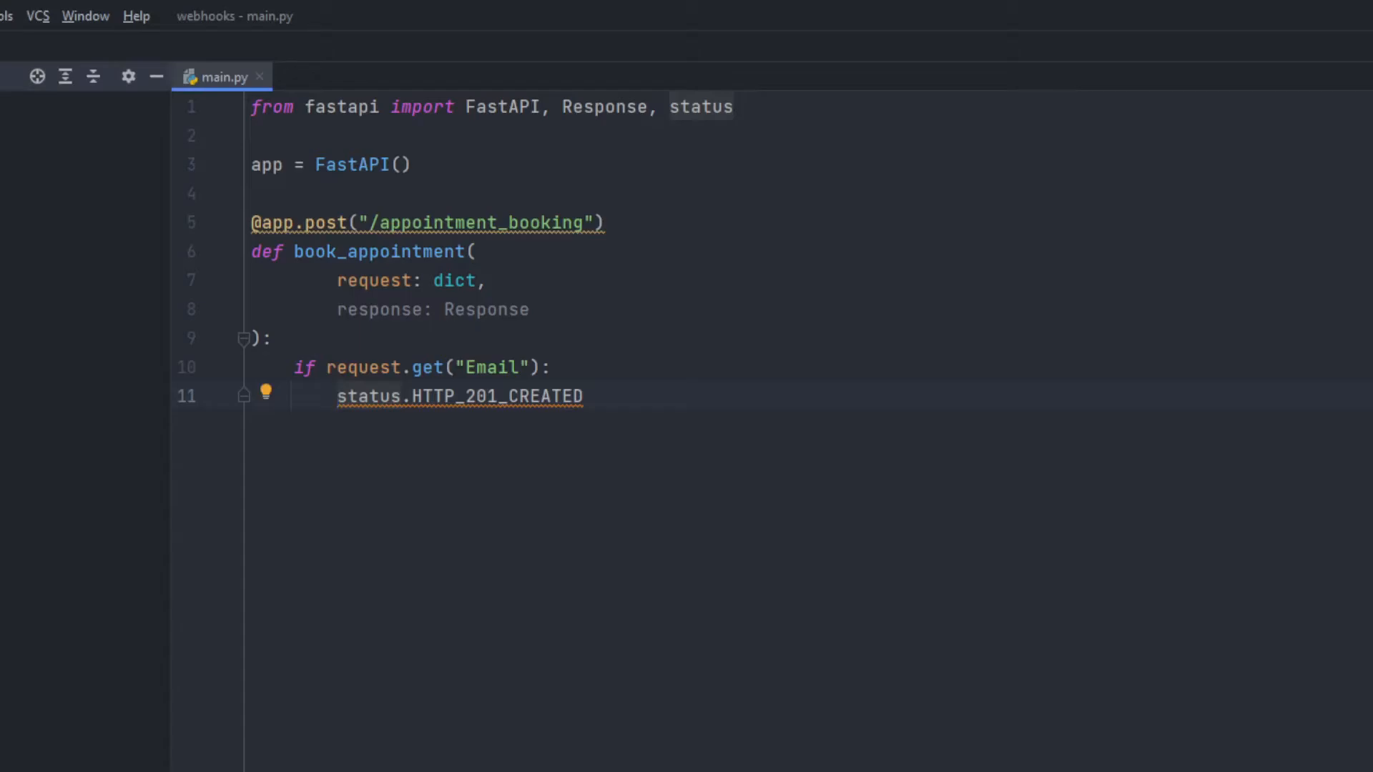
text(response)
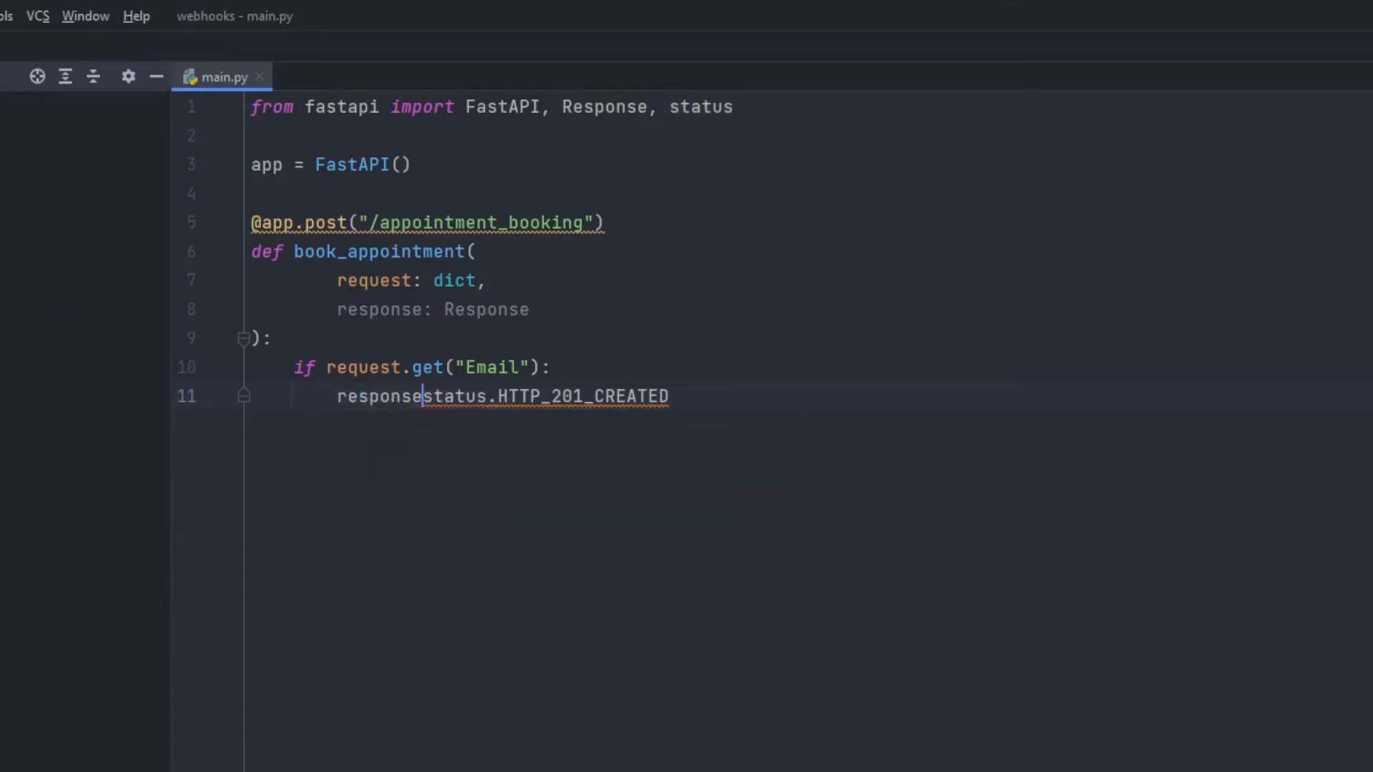
text(.status_code)
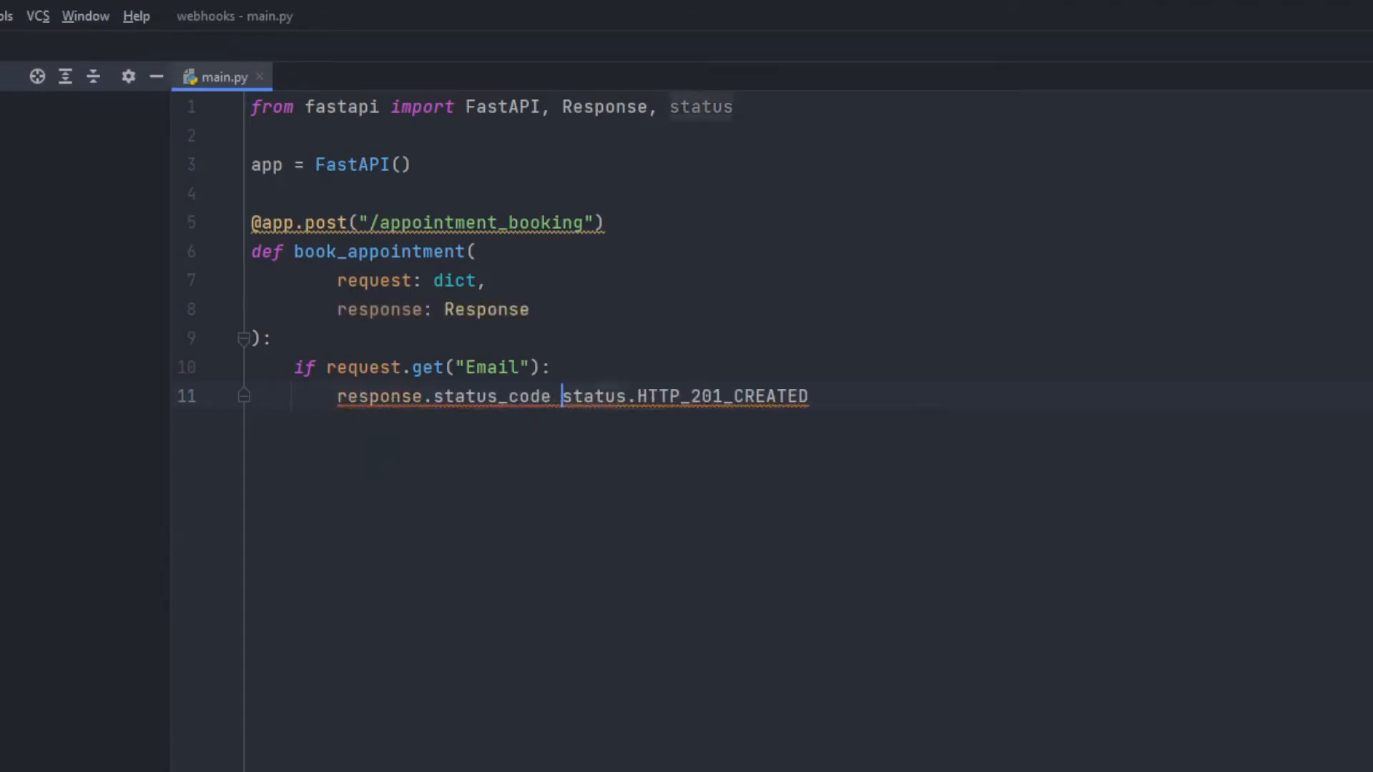
text(=)
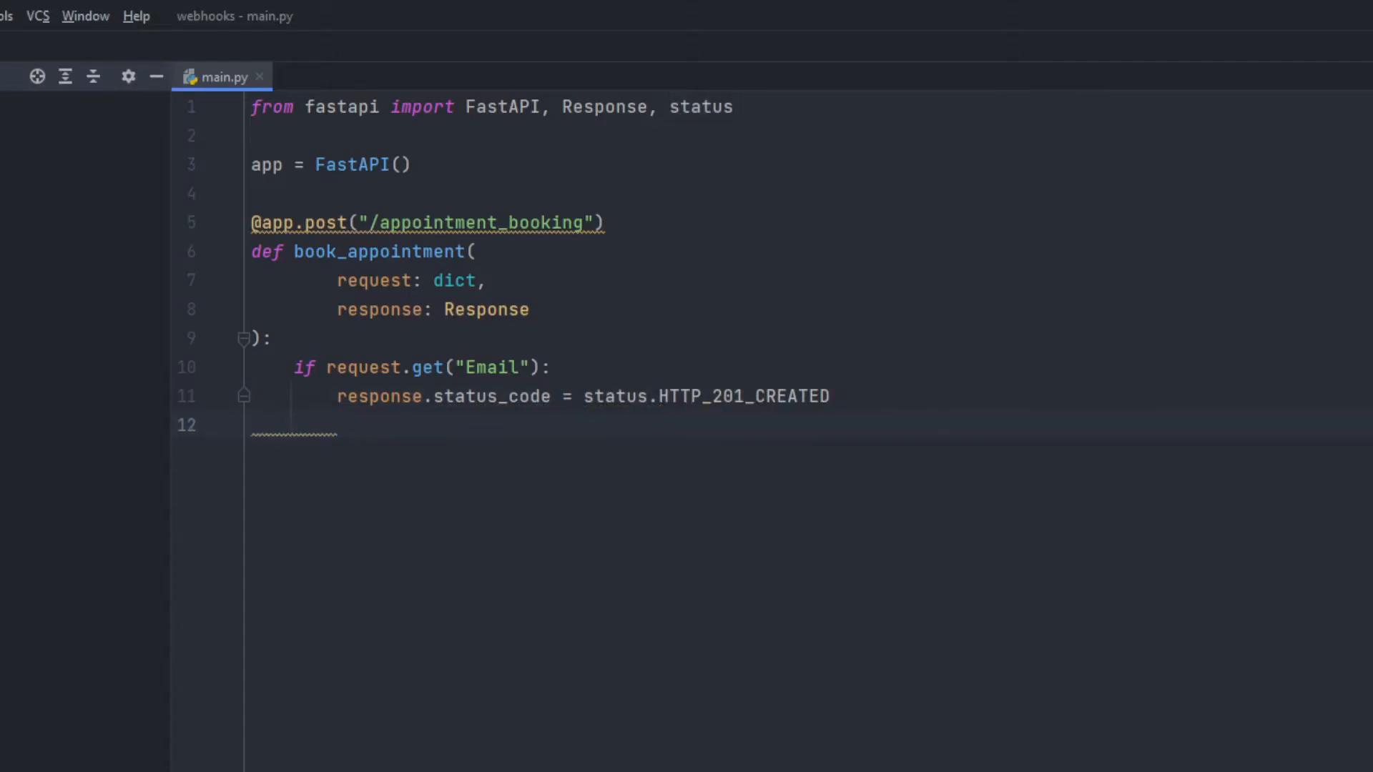
Add an else branch setting response.status_code to HTTP_204_NO_CONTENT.
text(els)
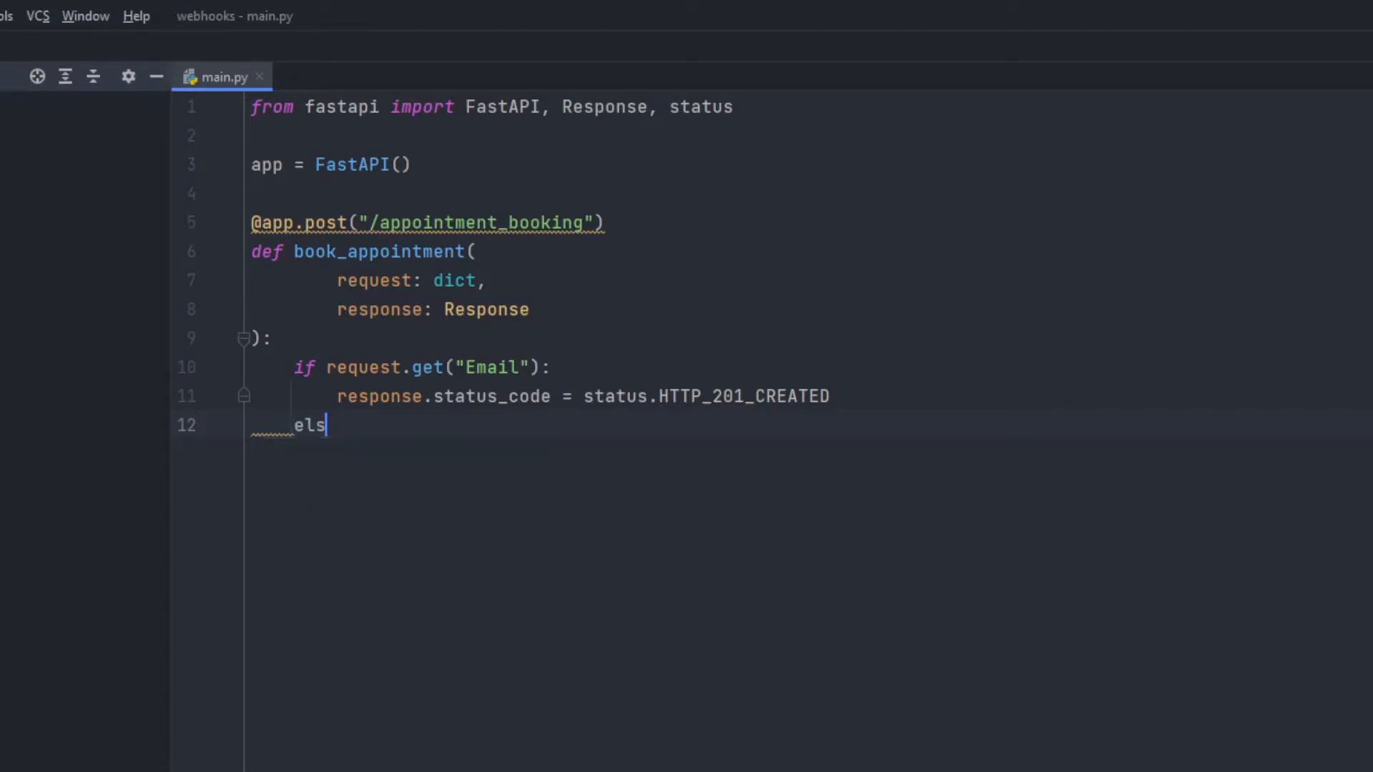
text(e:)
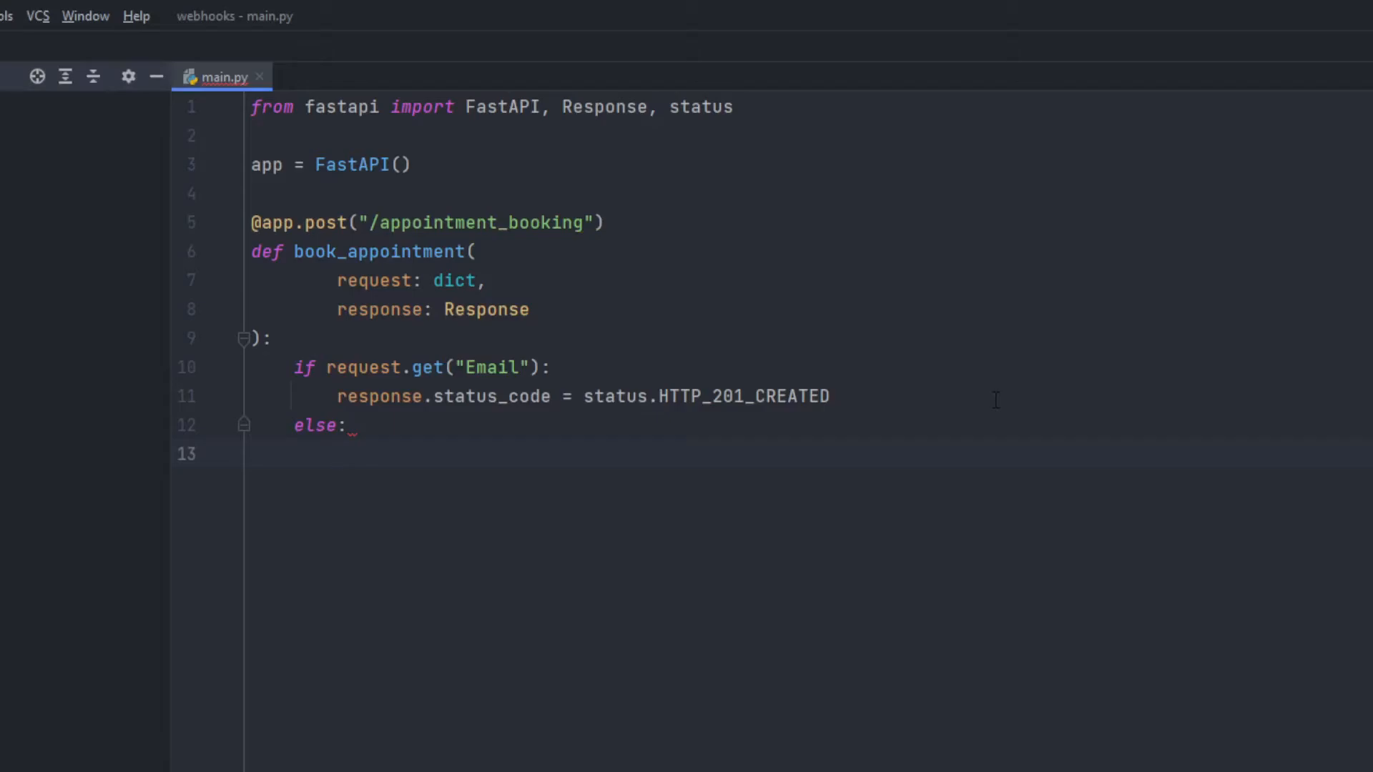
text(response)
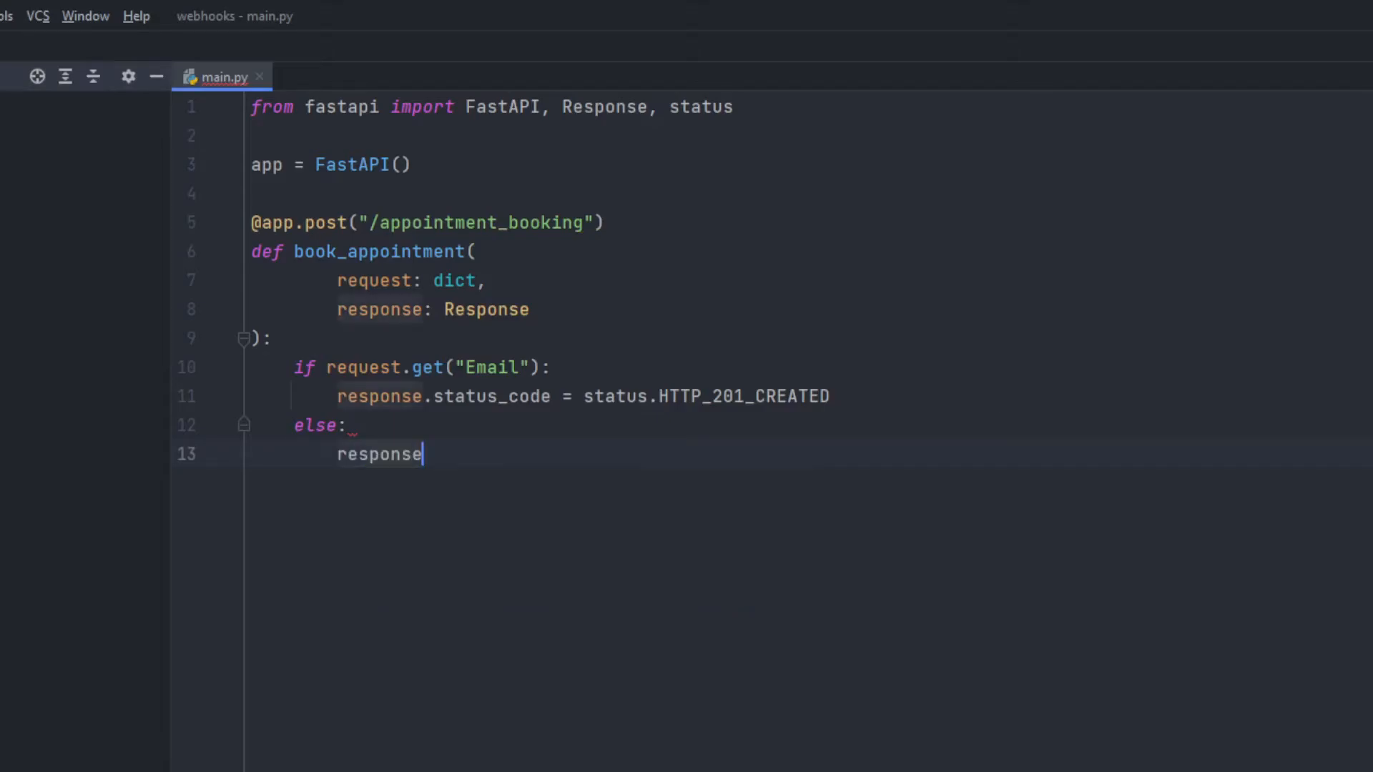
text(.status_code = status.)
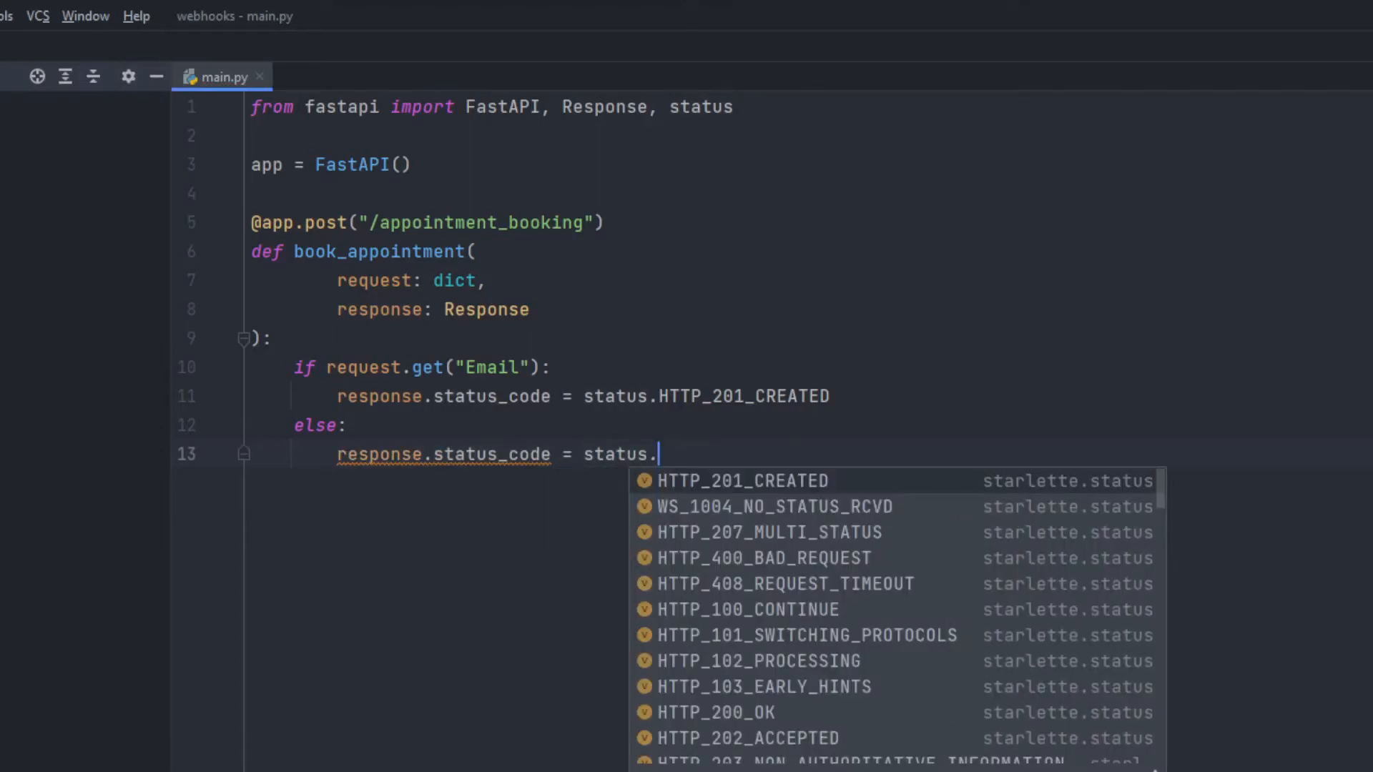
text(204_NO_CONTENT)
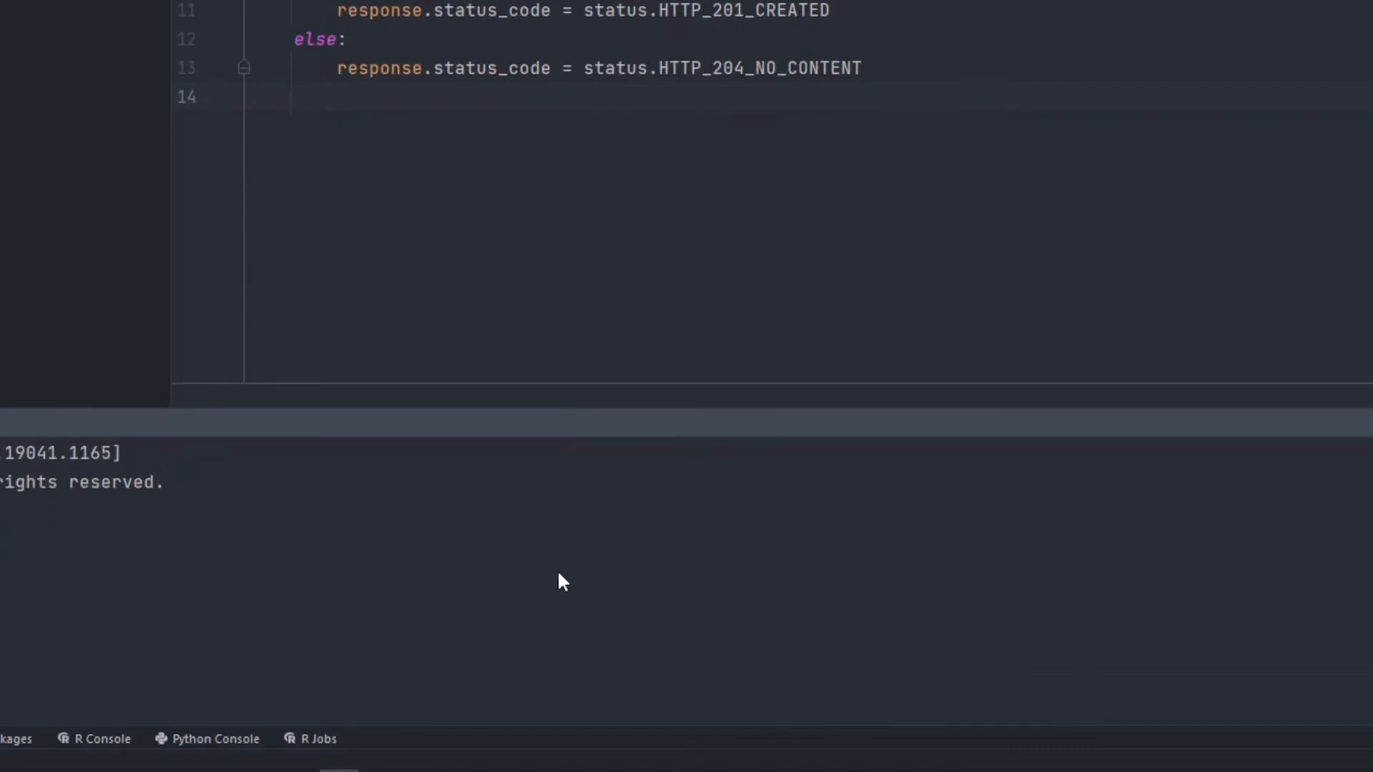
Run uvicorn main:app --reload in the terminal, retyping after a typo, and begin a Start search.
click(239, 738)
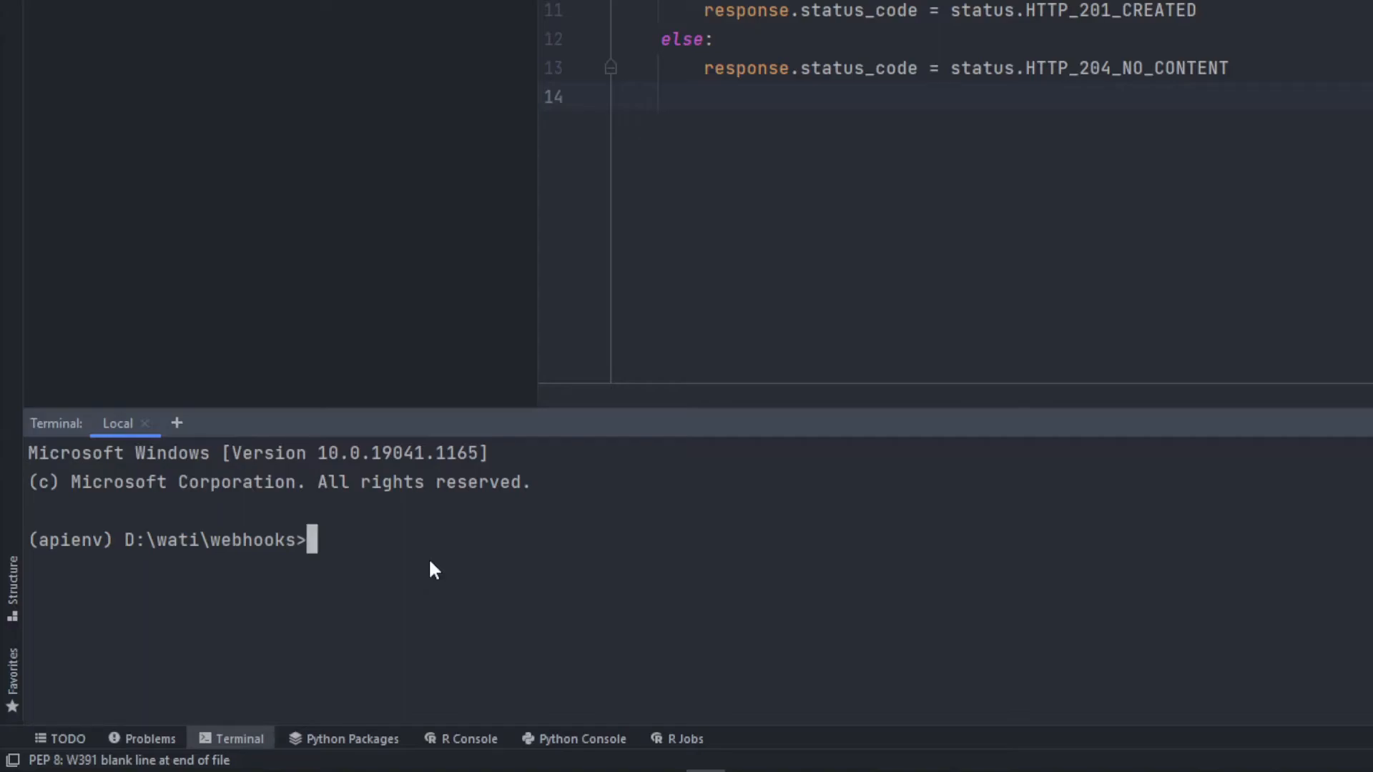
text(uvicro)
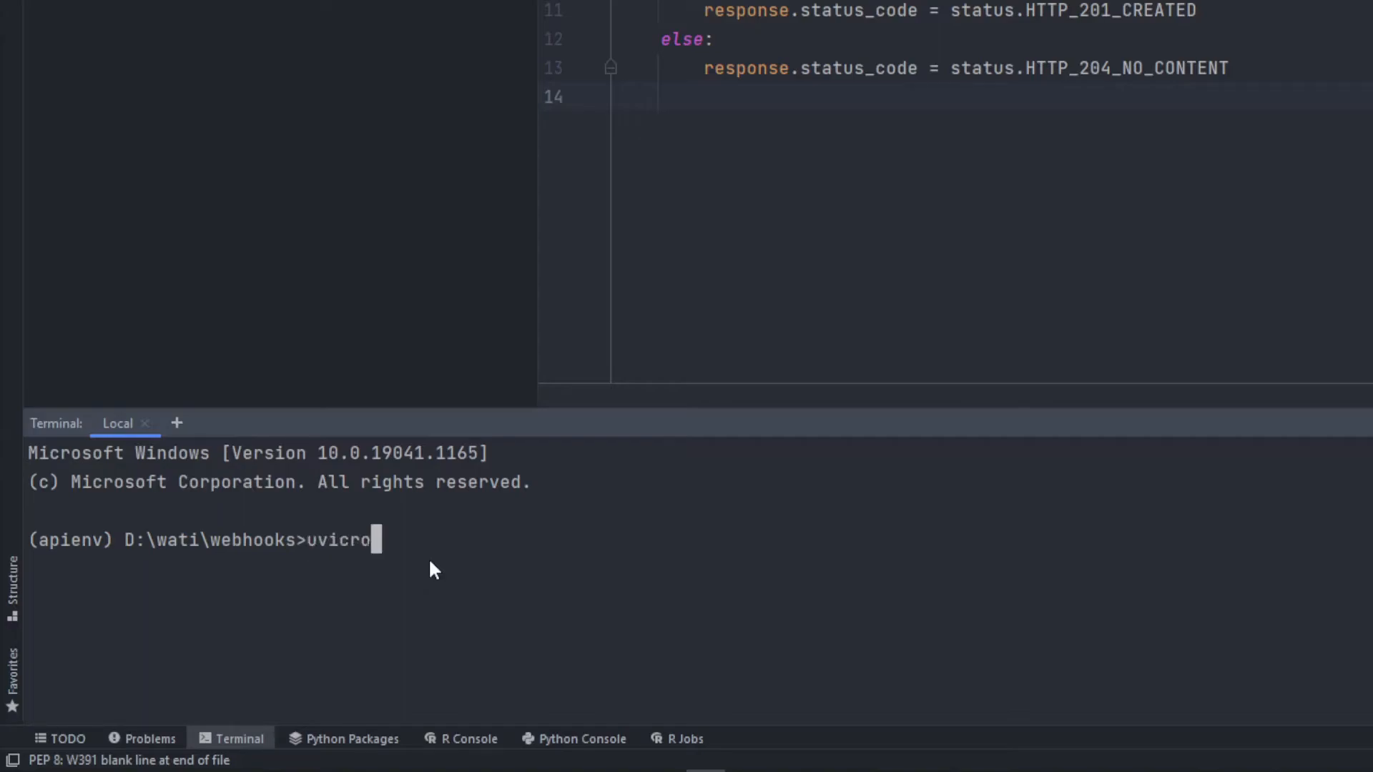
text(n main:app)
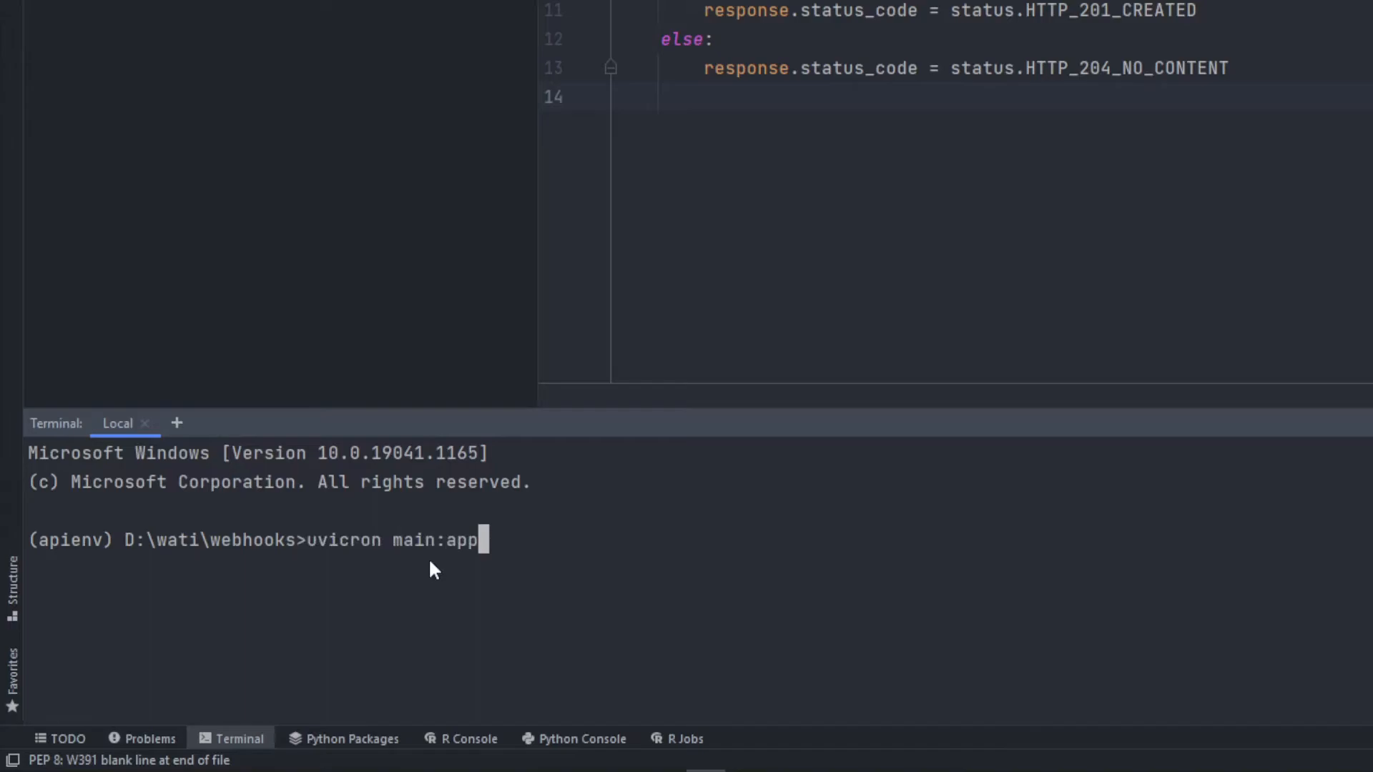
text(--rel)
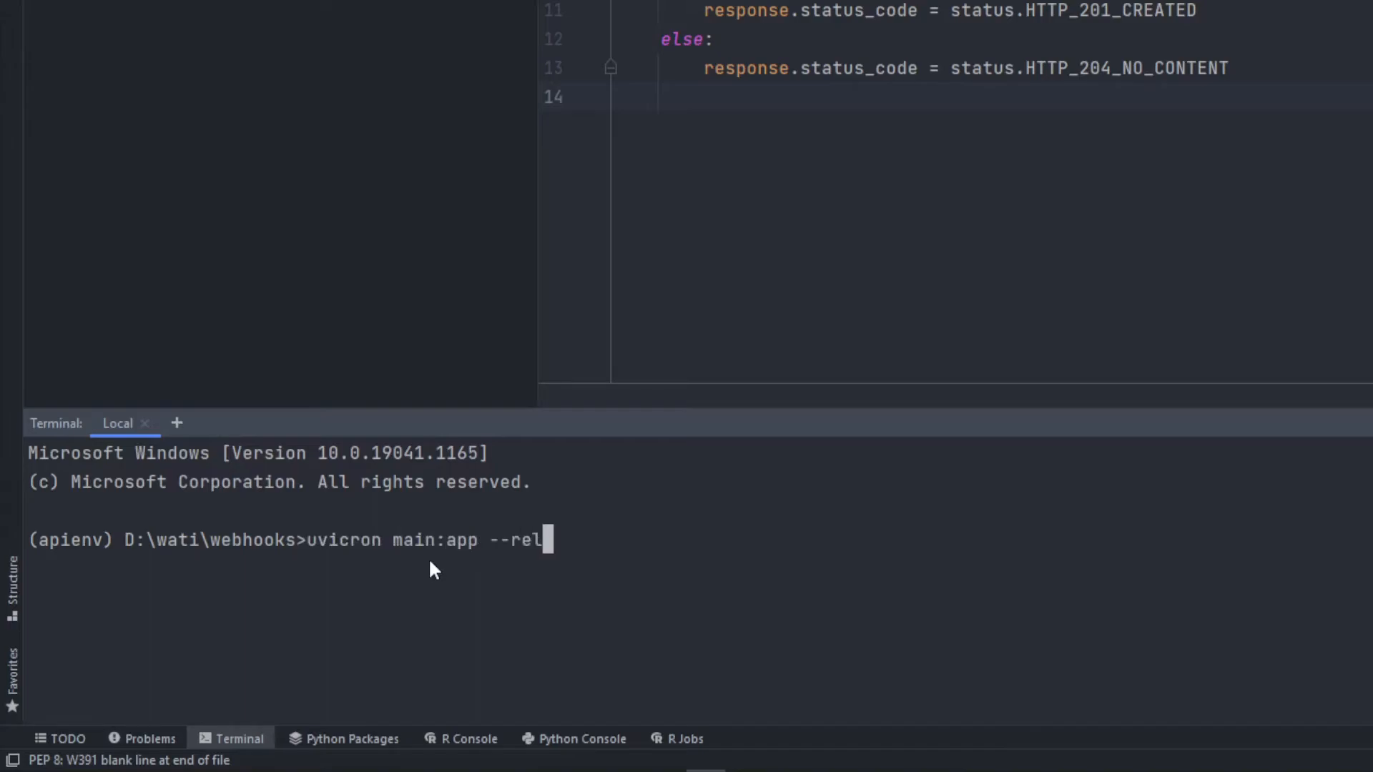
key(Return)
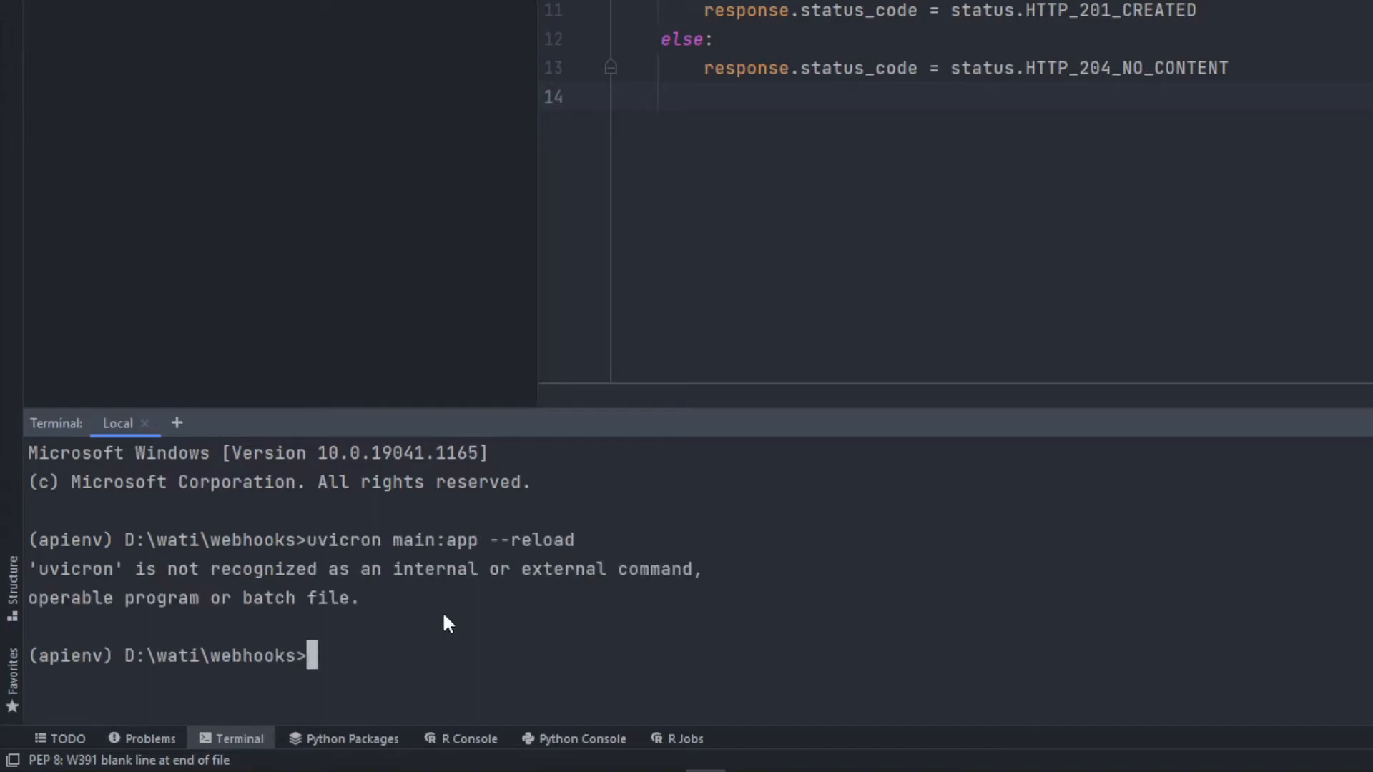
text(uvicron main:app --reload)
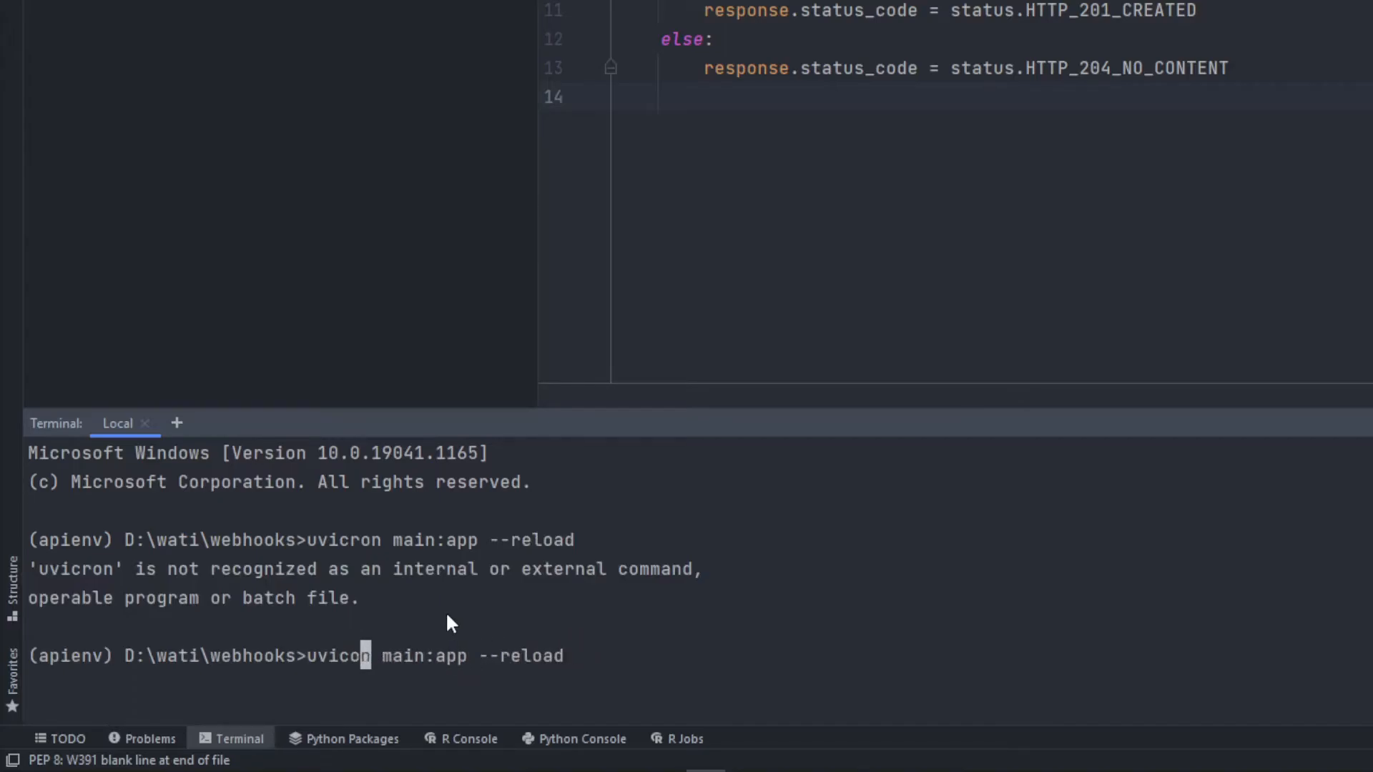
key(Return)
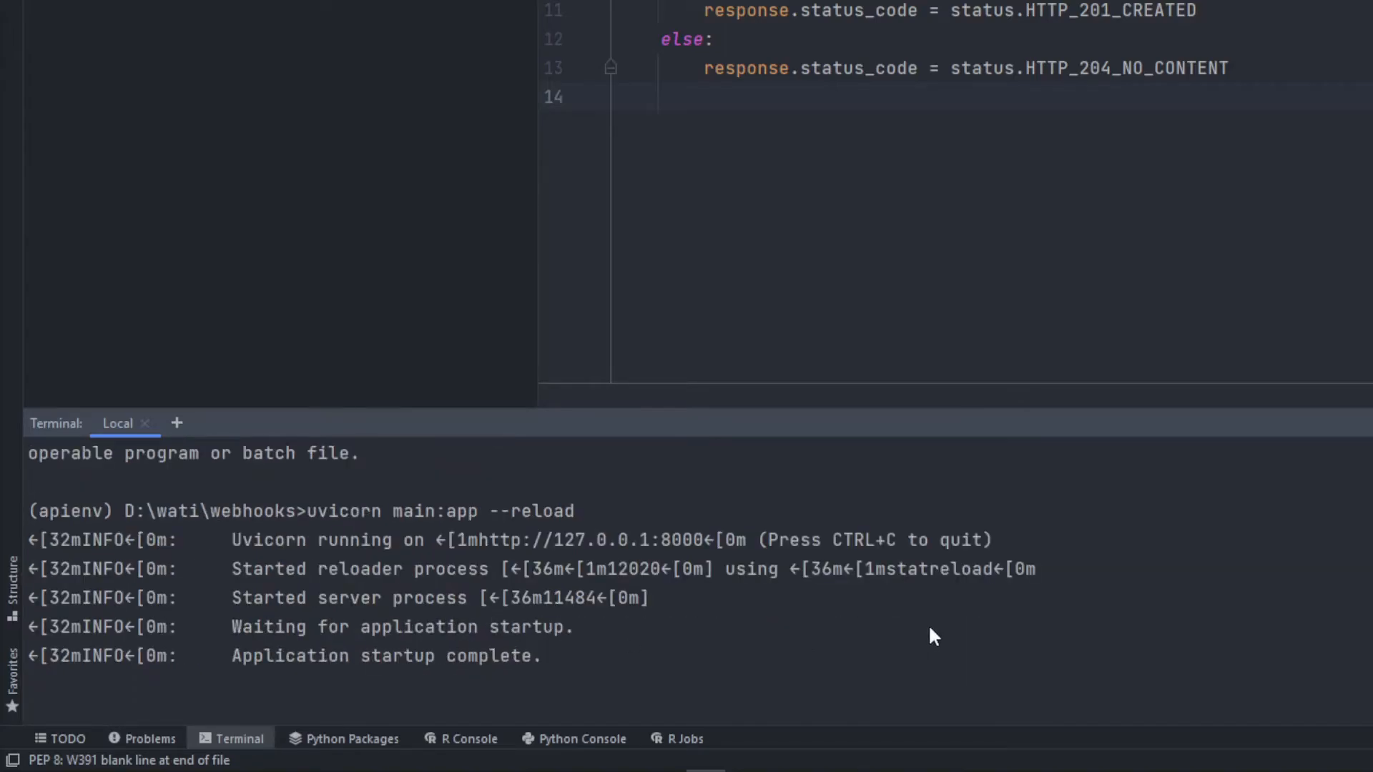
click(18, 756)
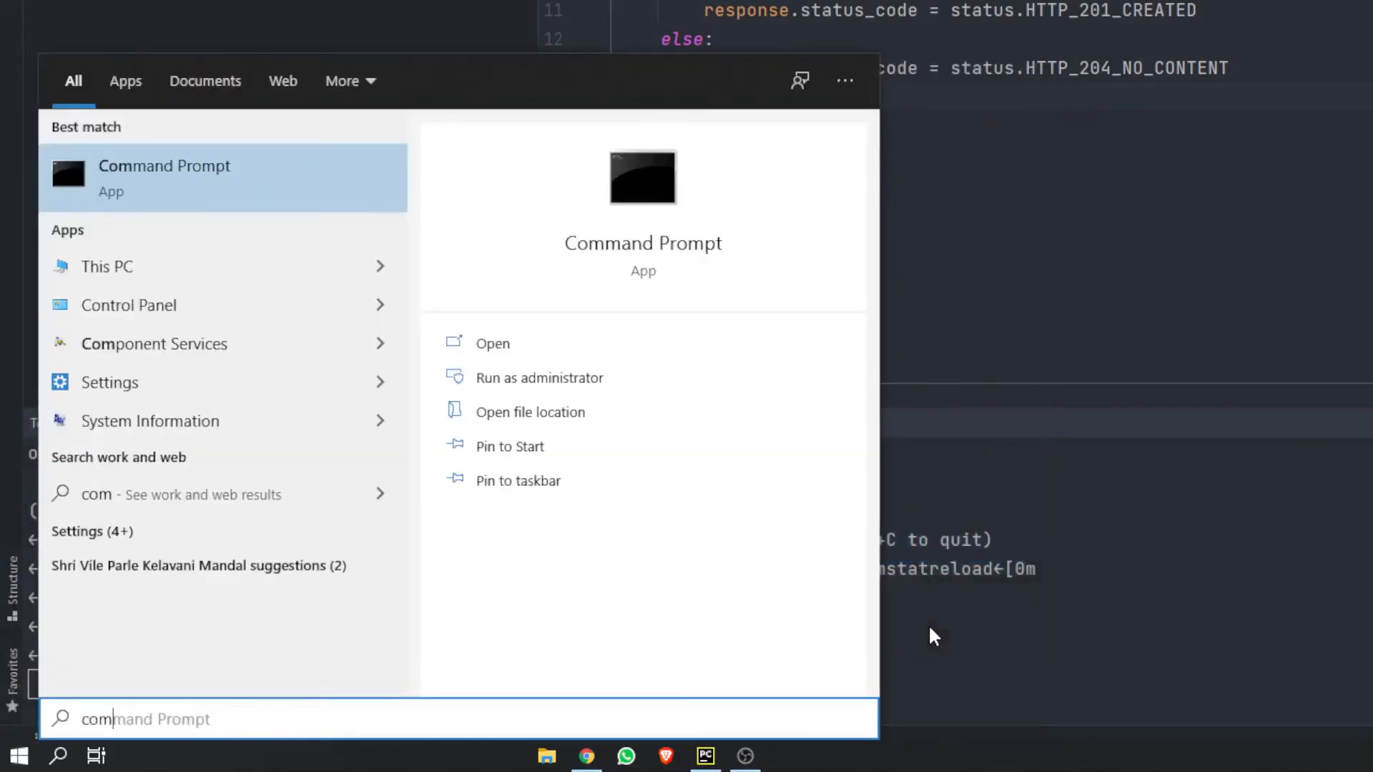
Run 'ngrok http 8000' to tunnel a public https address to localhost:8000, then minimize the window.
click(492, 342)
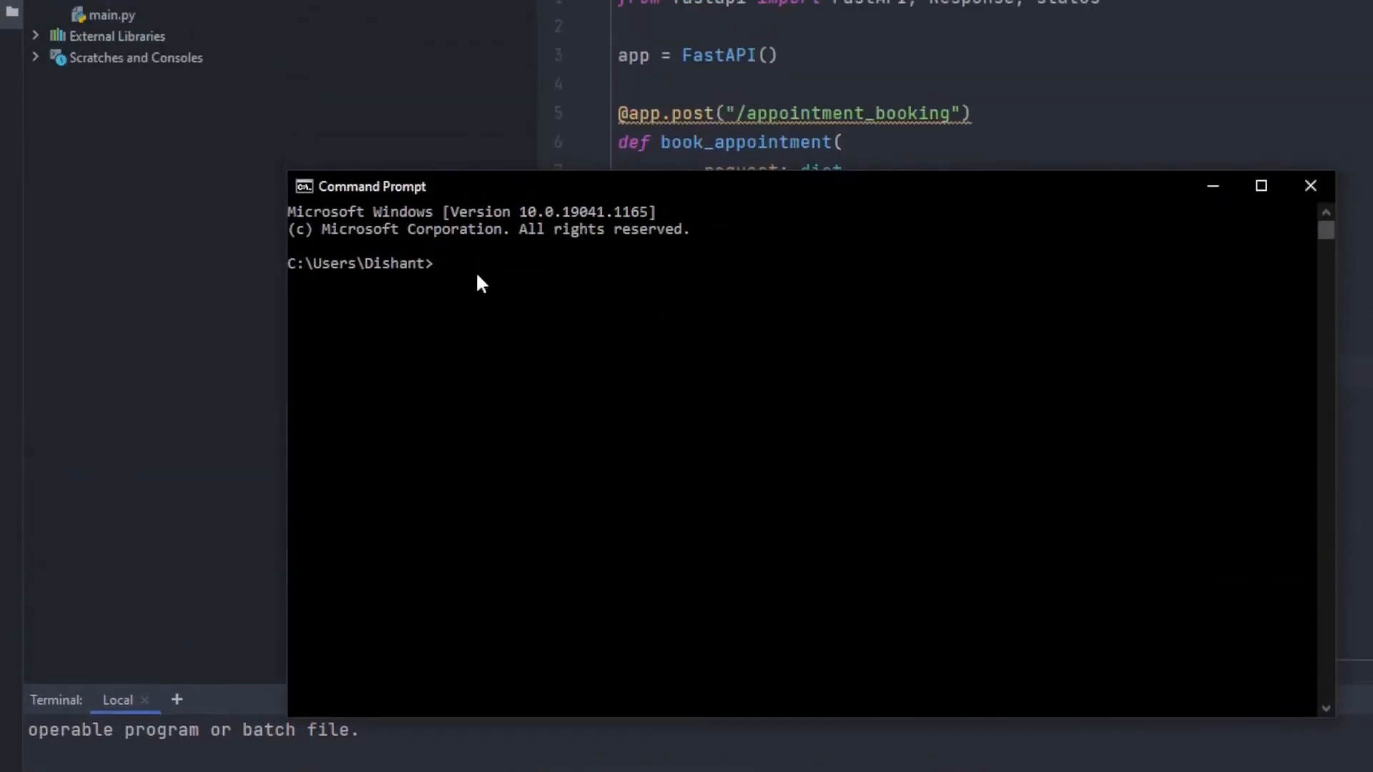
text(n)
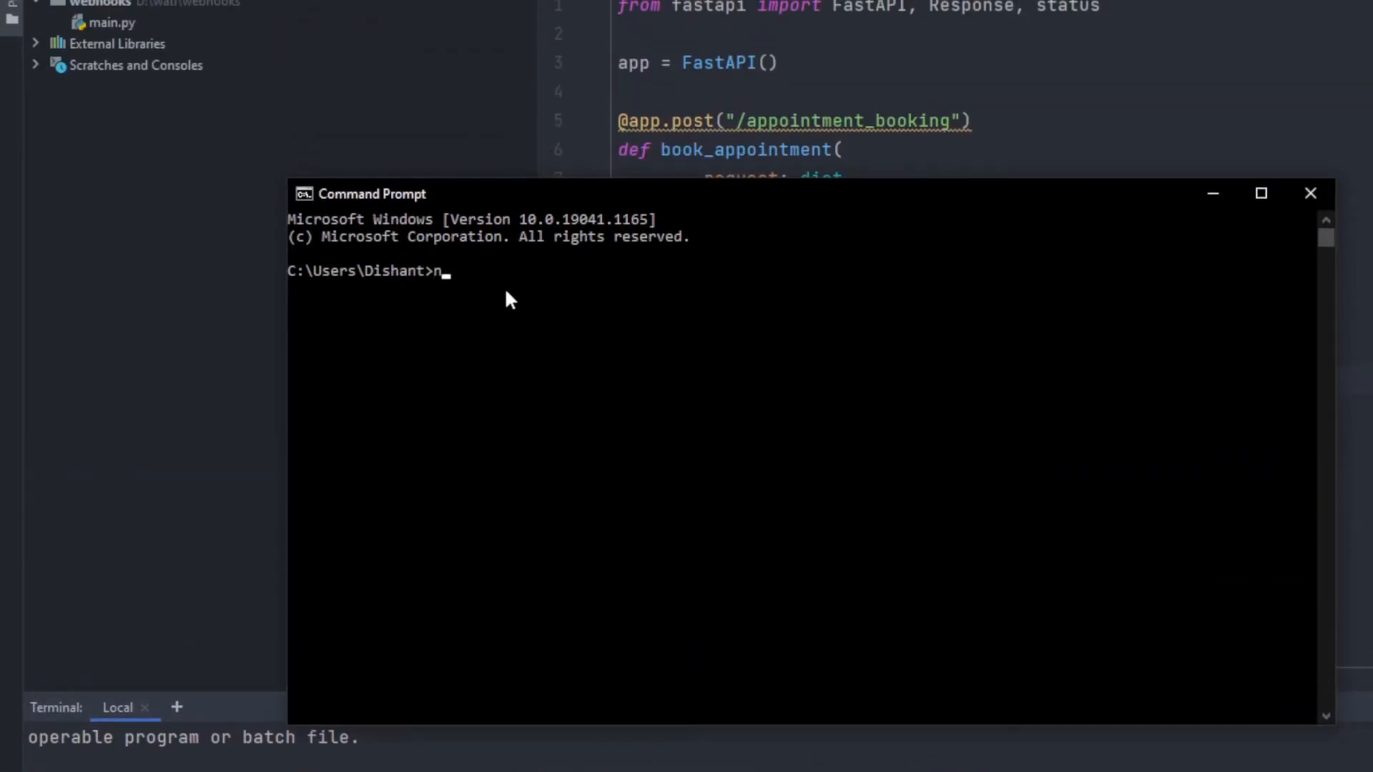
text(grok http)
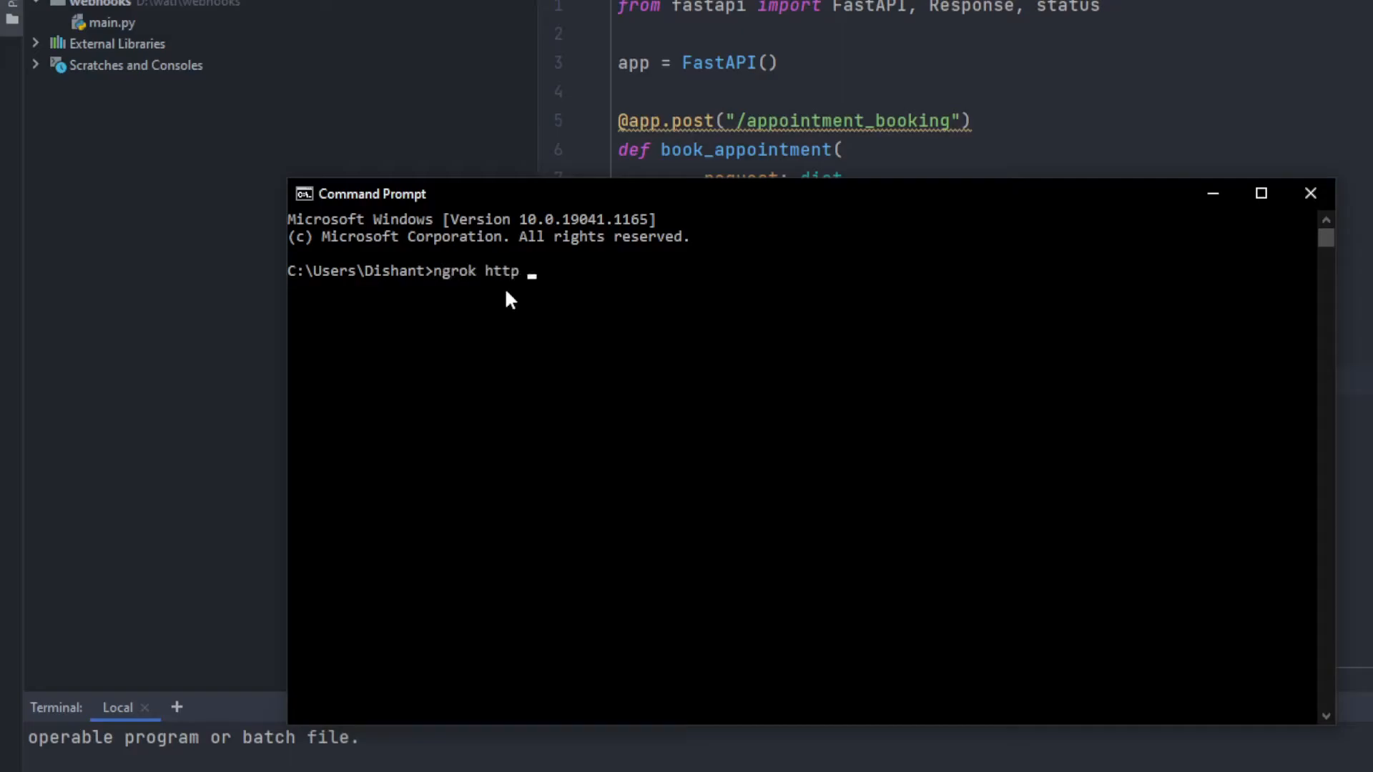
text(8000)
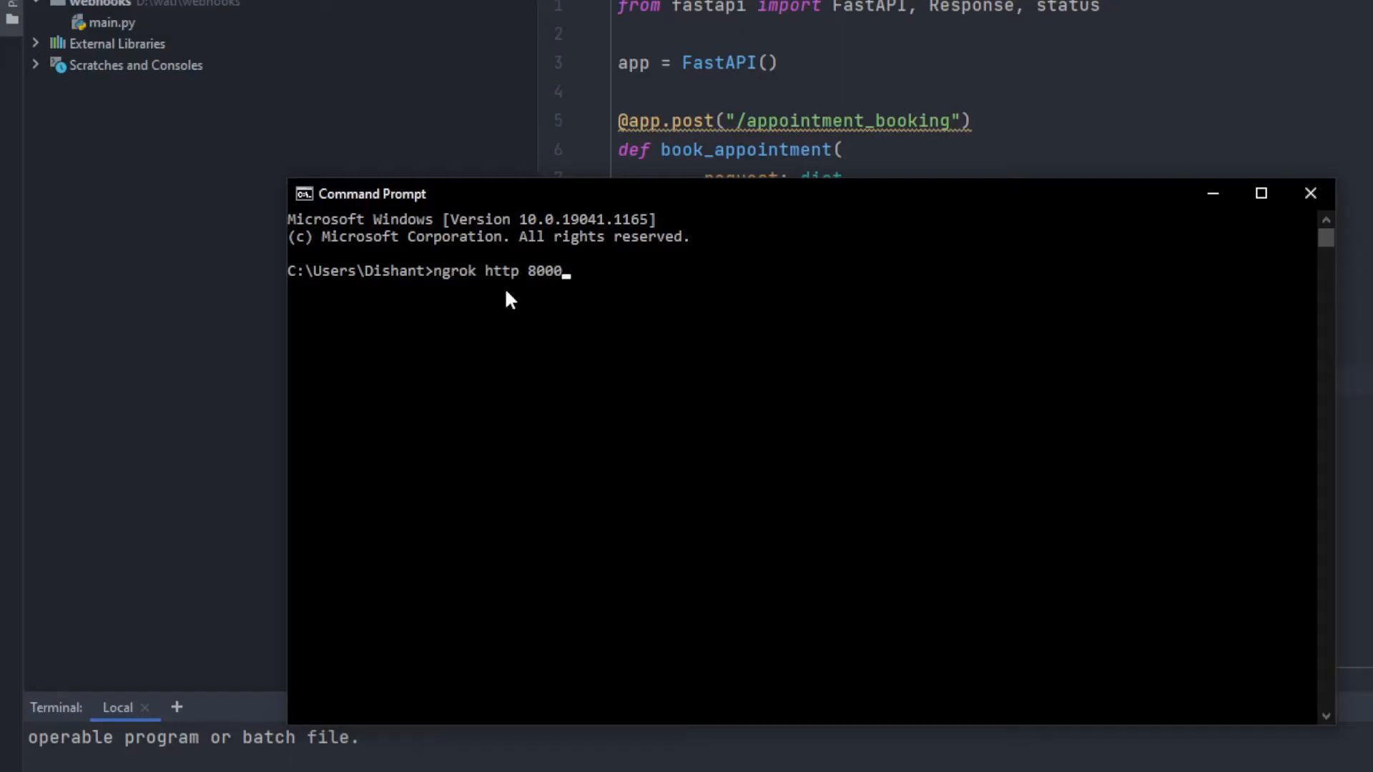
key(Return)
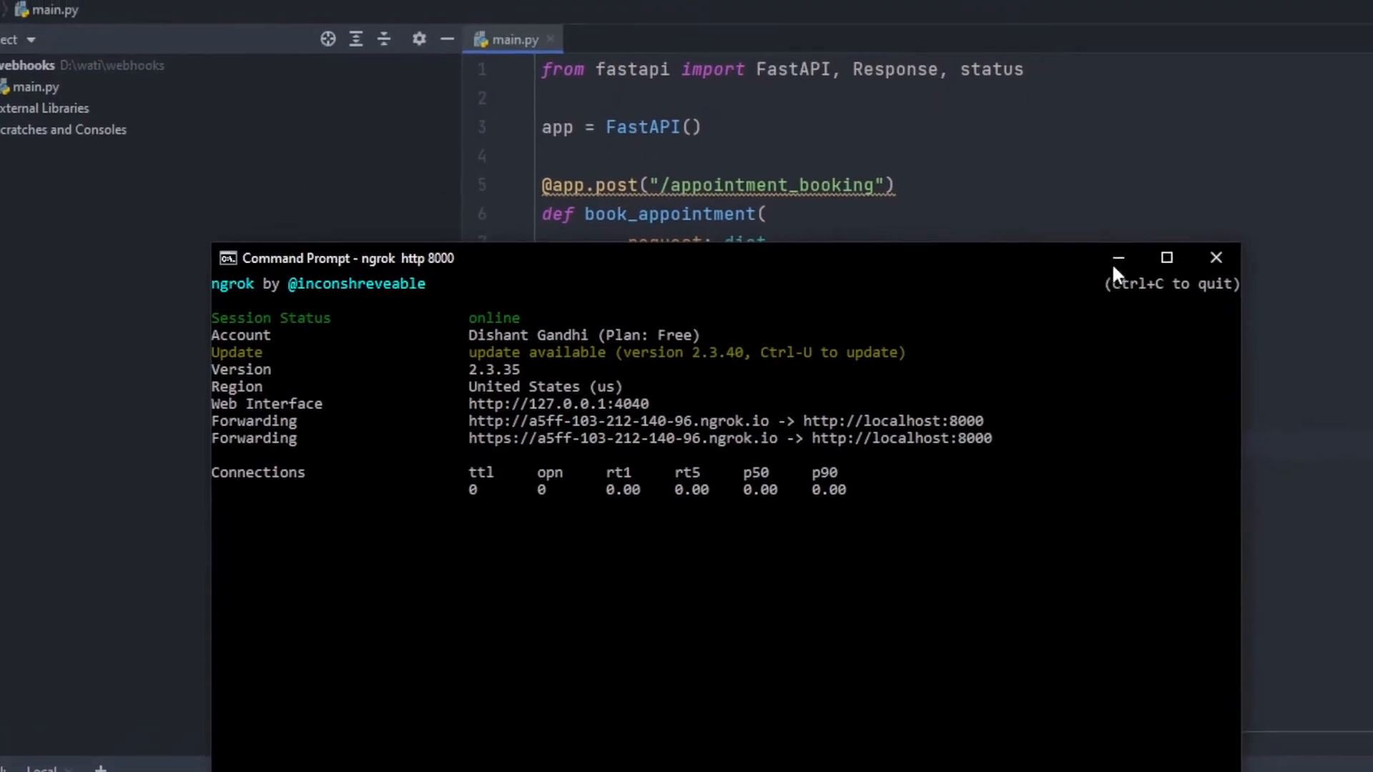
click(1117, 258)
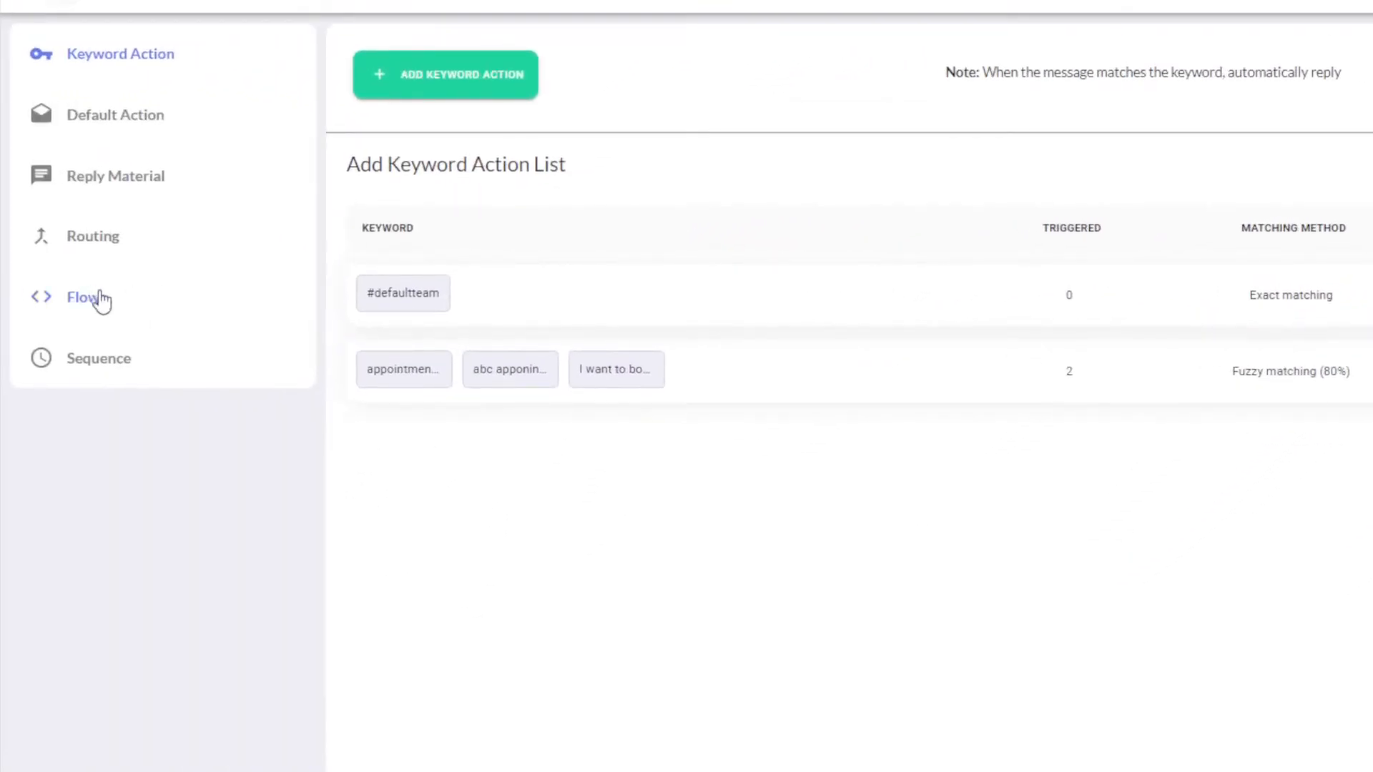
In General Appointment Booking_2, set the Webhook POST URL to the ngrok address plus /appointment_booking.
click(86, 297)
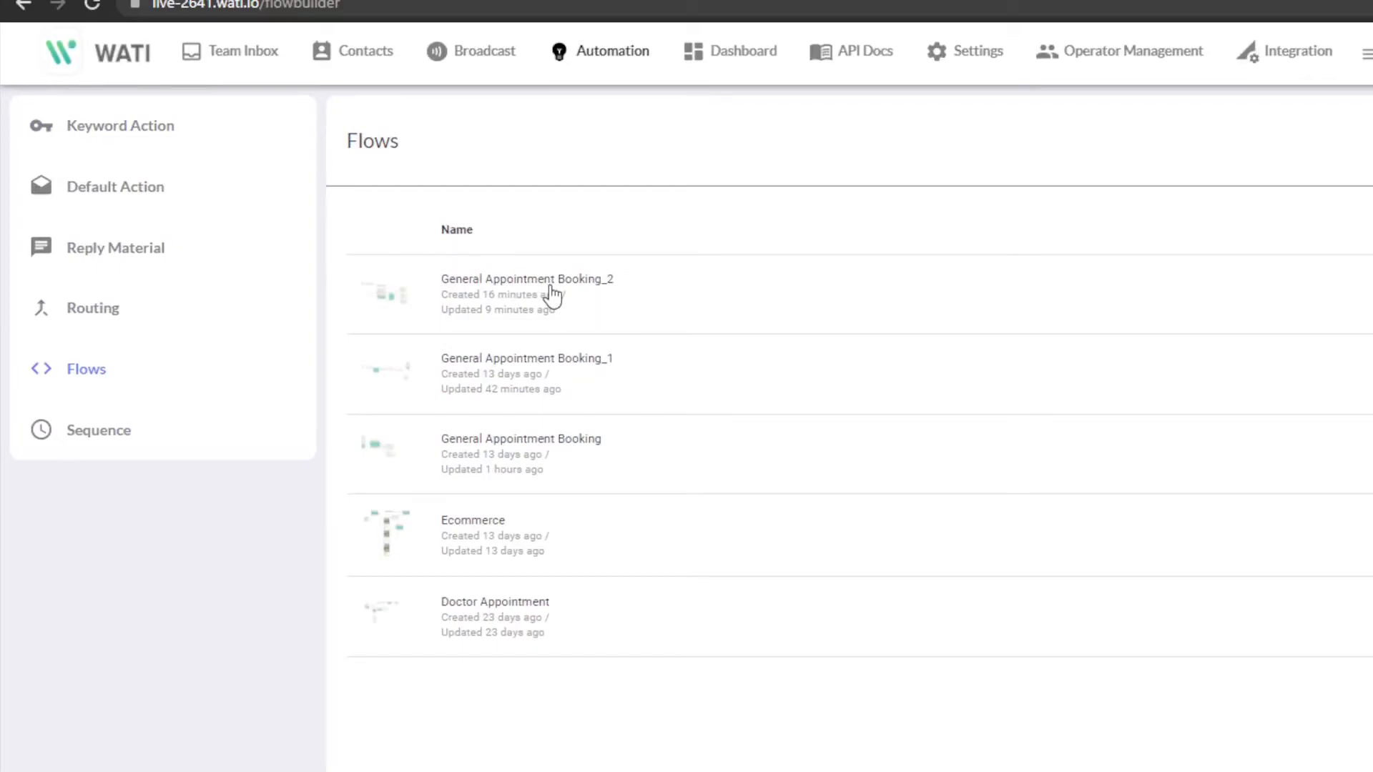
click(527, 293)
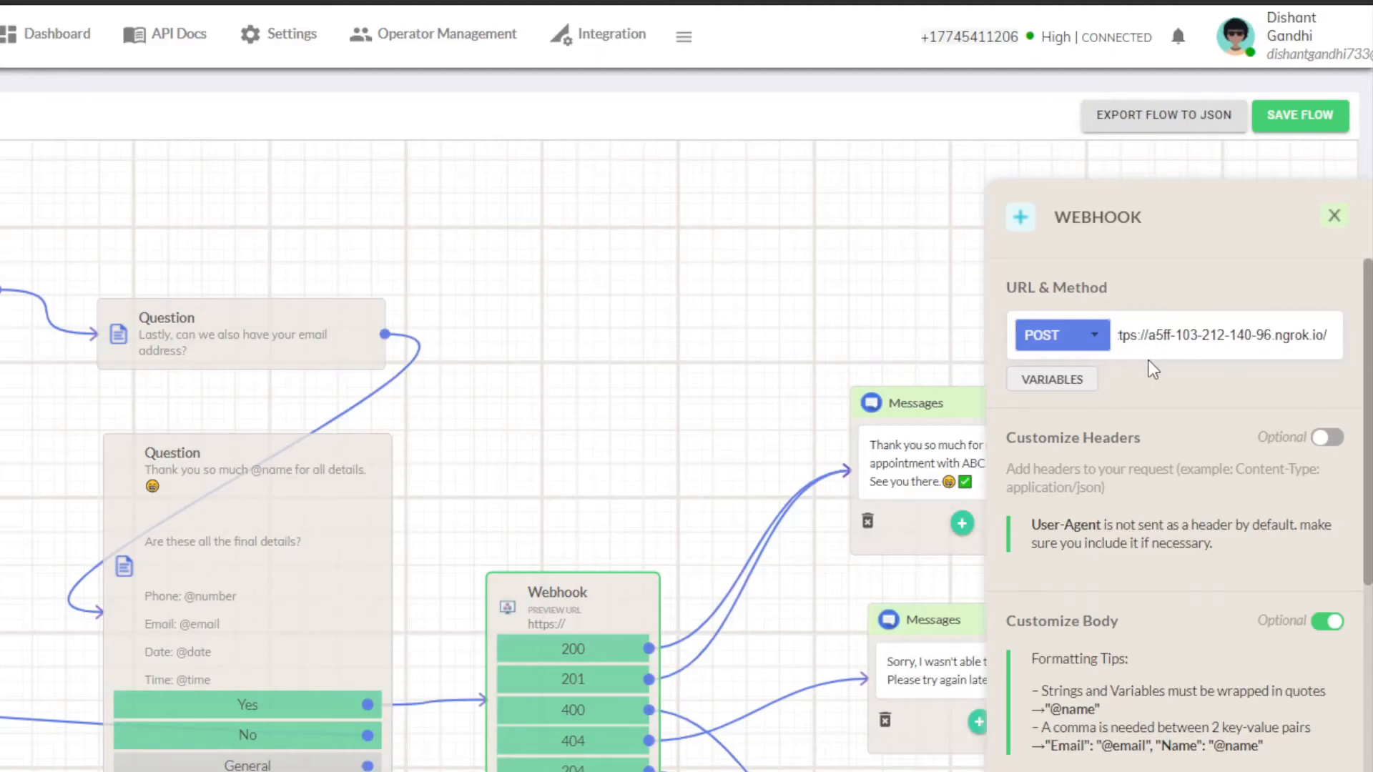
text(appointment_)
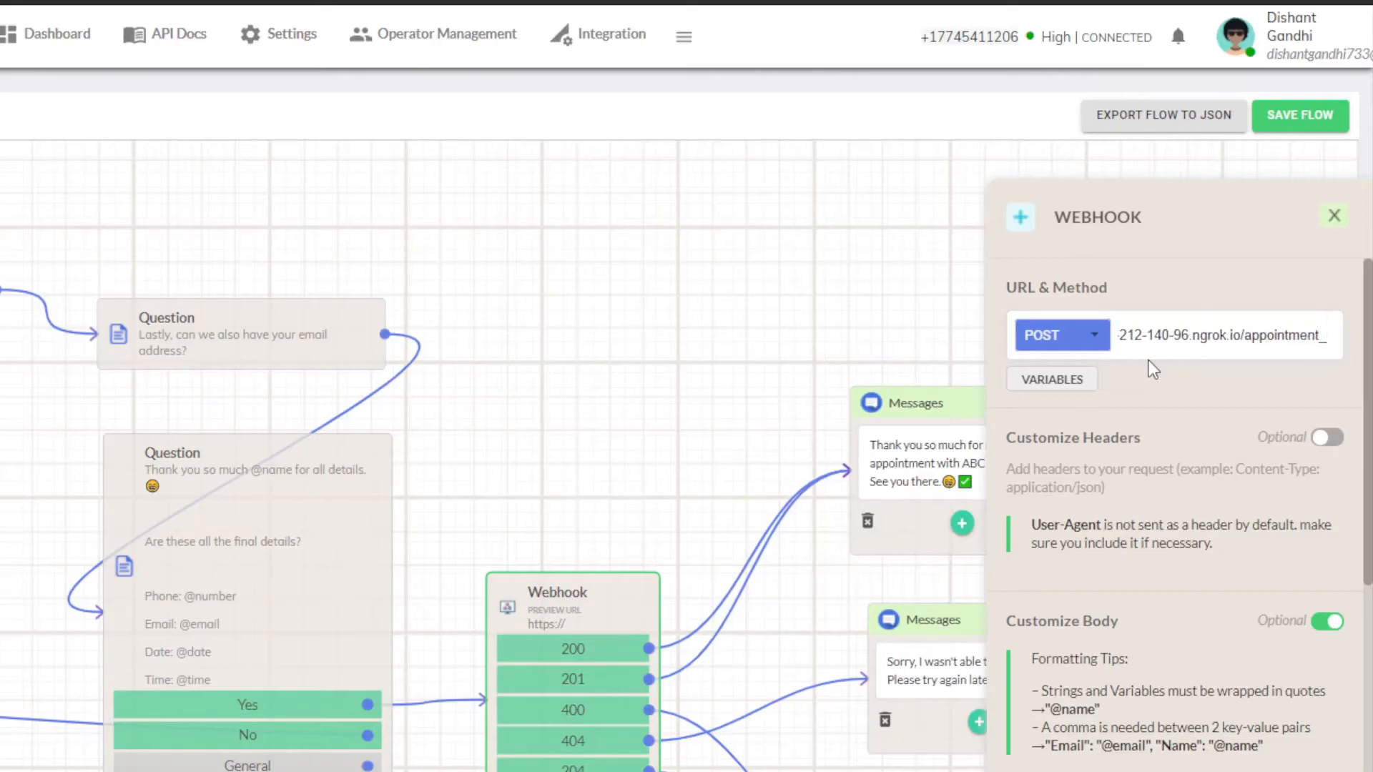
text(booking)
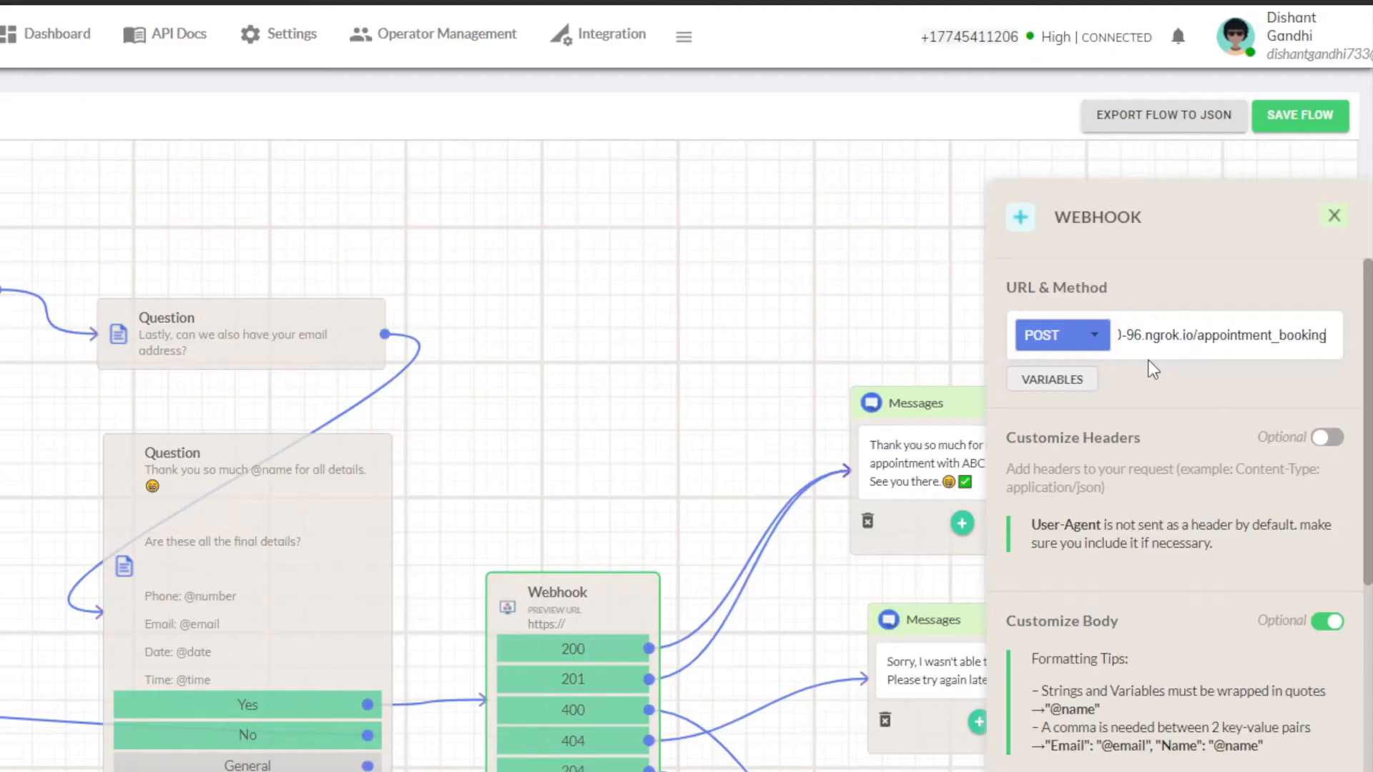
click(1334, 215)
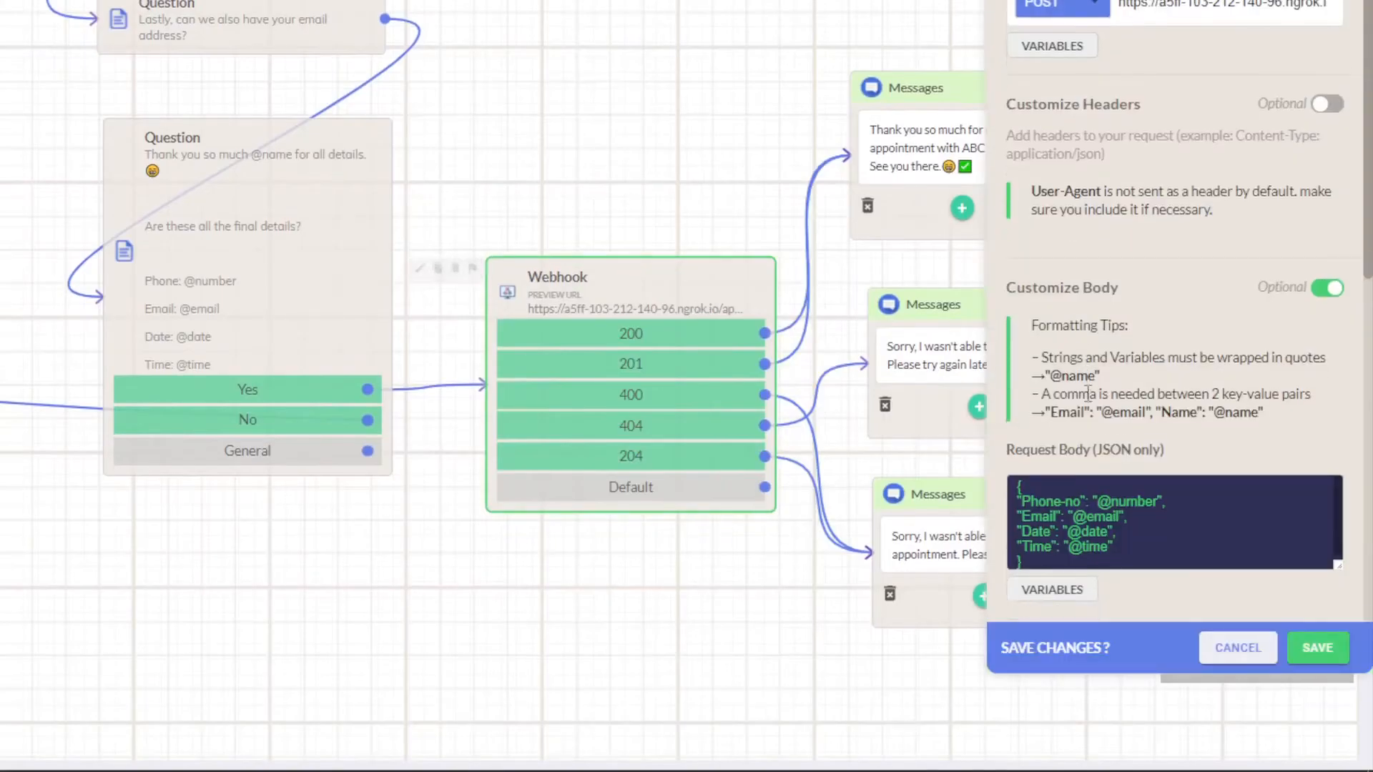
scroll(down, 3)
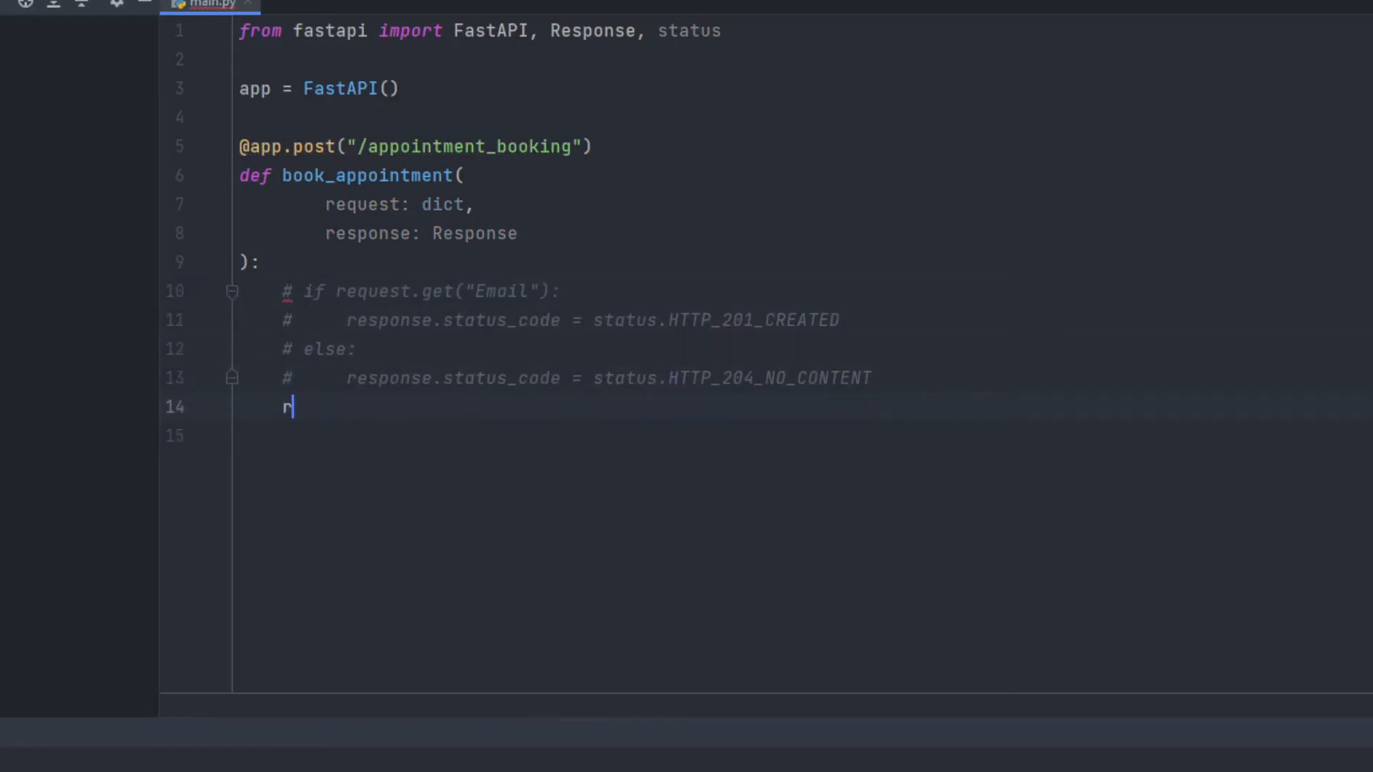
Make book_appointment return "hello" and verify WATI's Test the Request returns status 200 with hello.
text(etu)
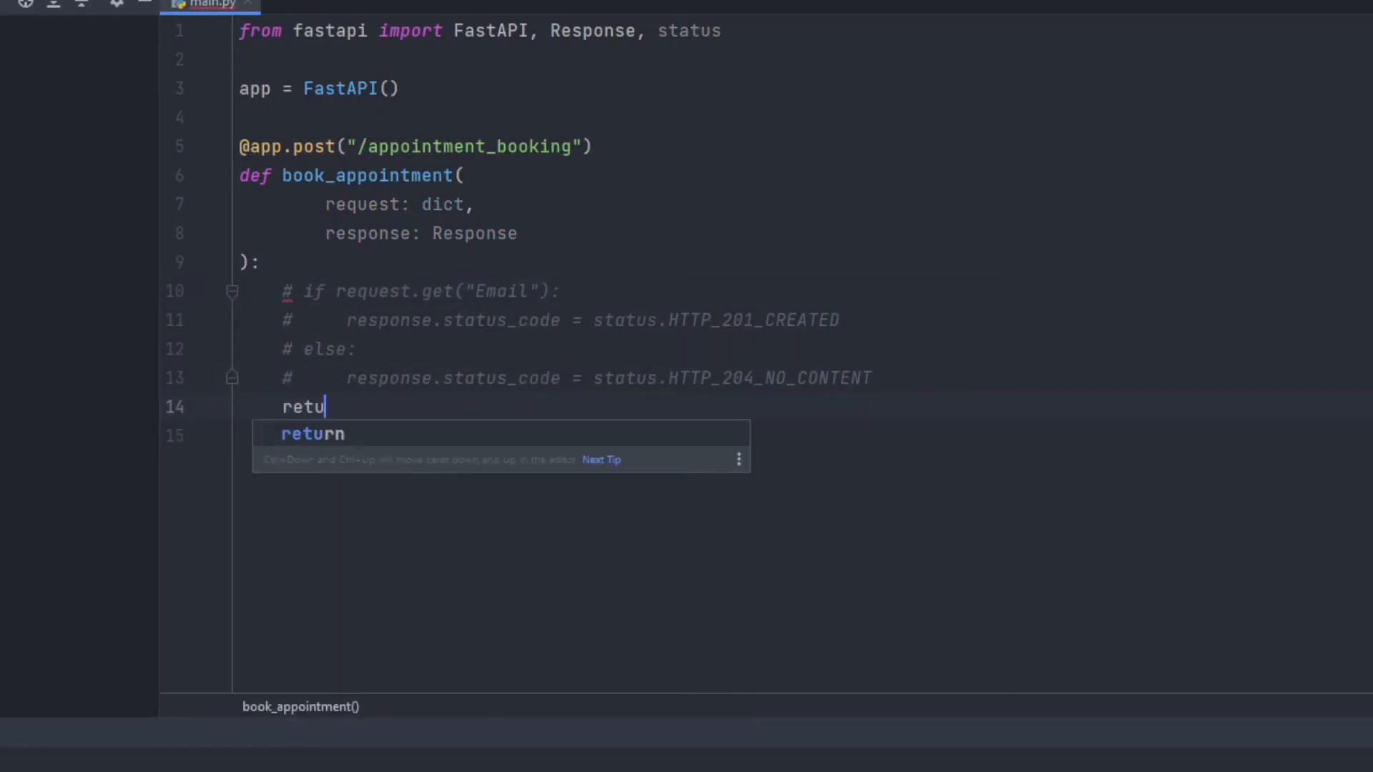
text(rn "hello")
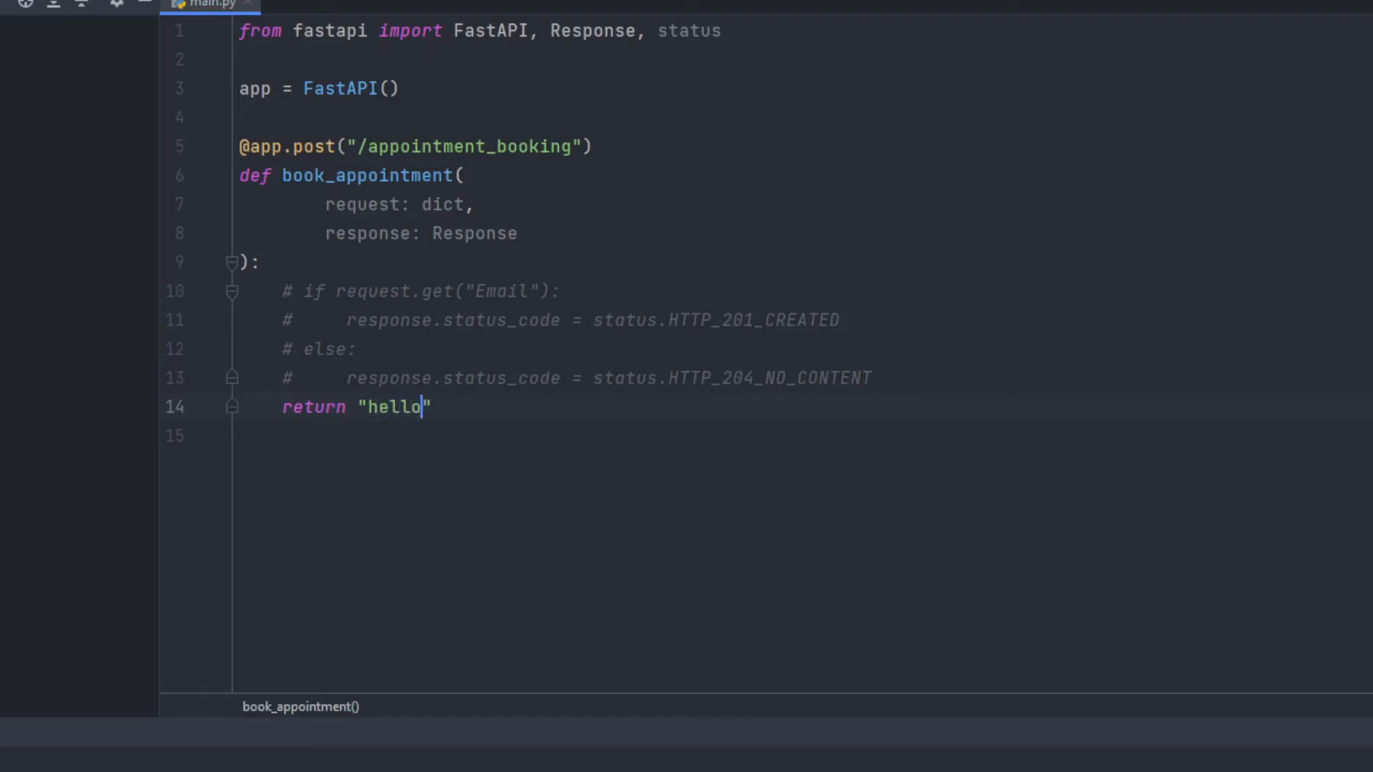
key(ctrl+s)
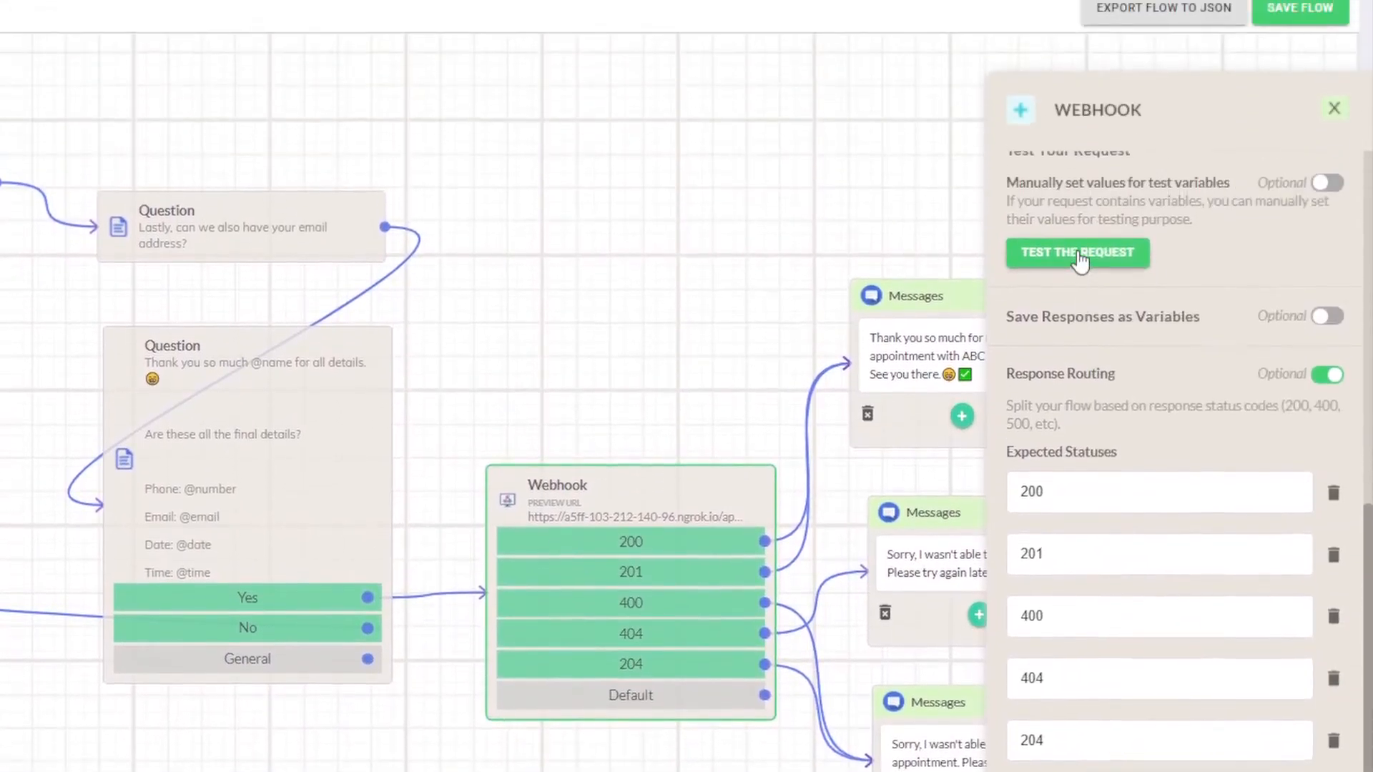
click(1077, 252)
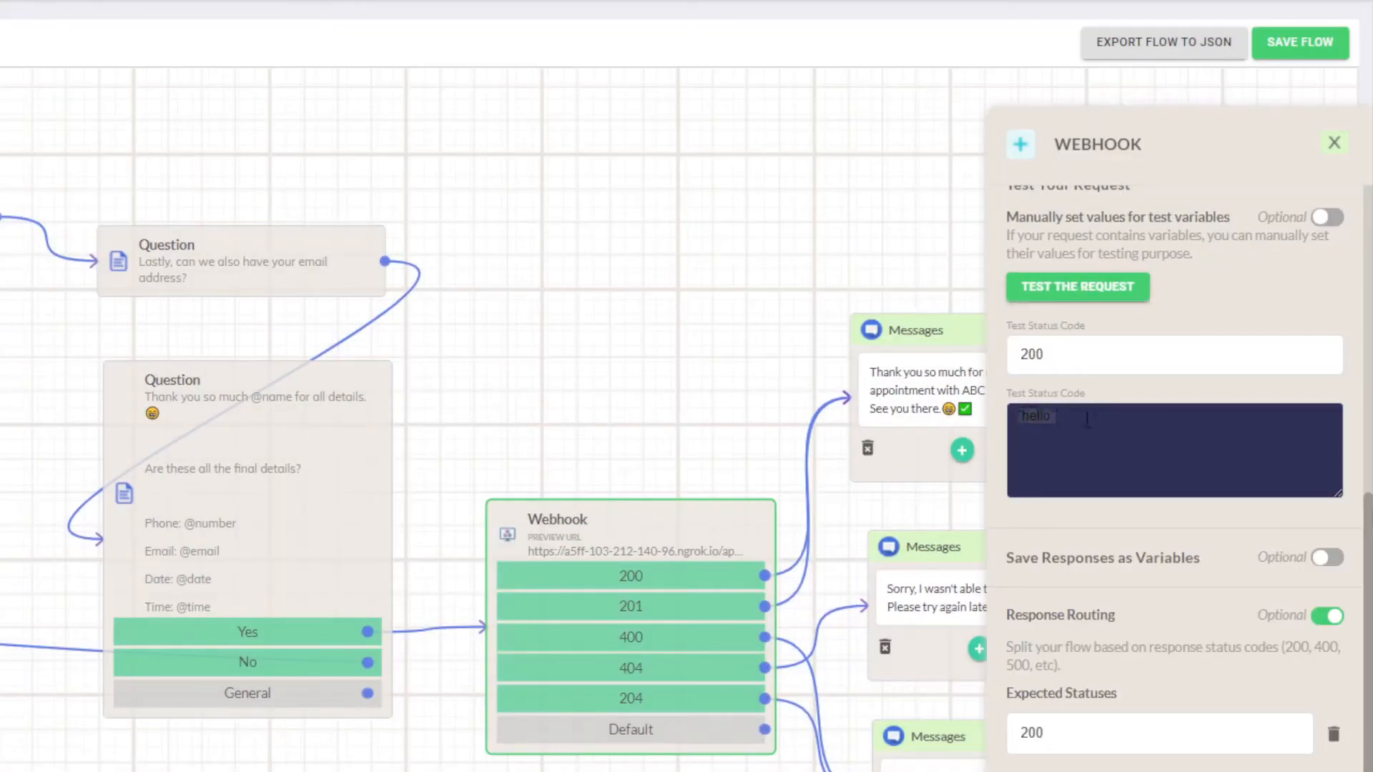
text("hello")
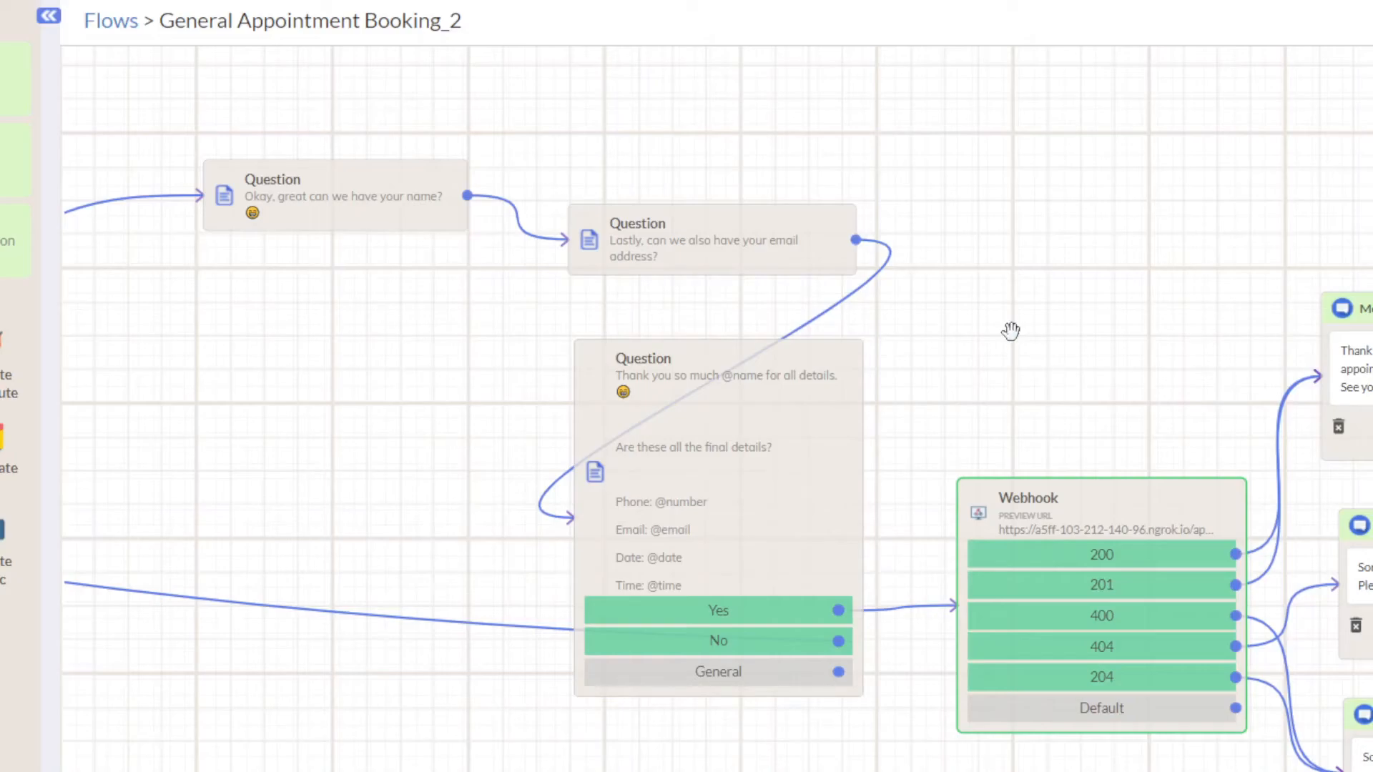
mouse_move(995, 332)
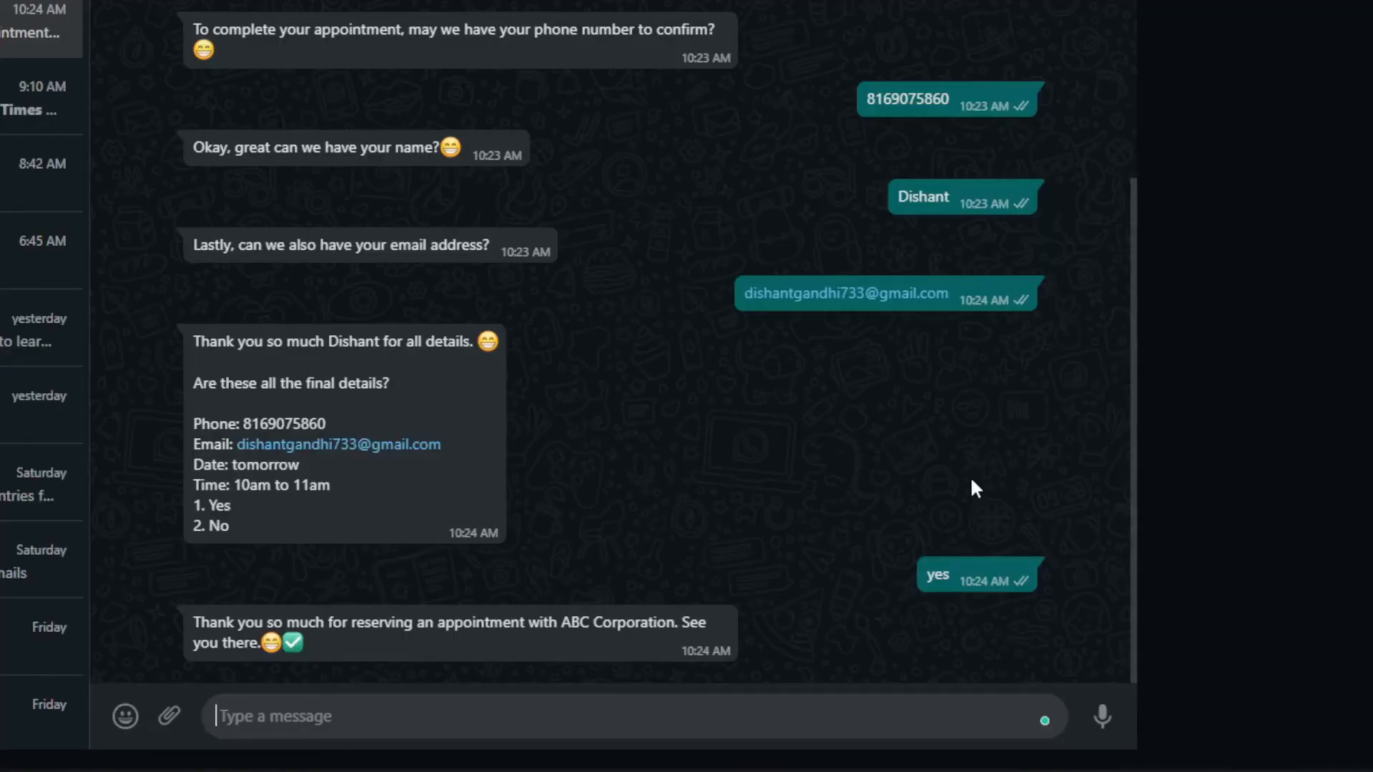
mouse_move(499, 715)
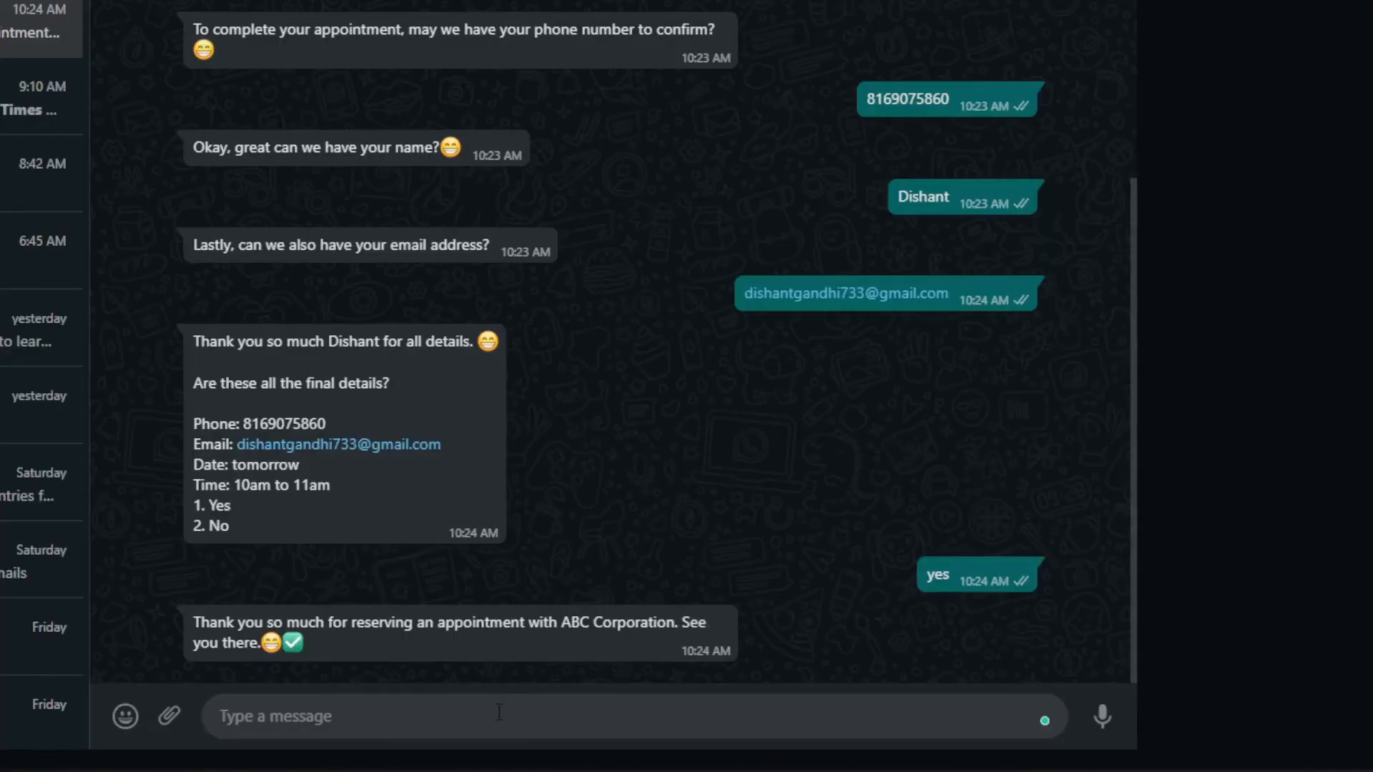
Ask the bot for an appointment and give 4th September 202x as the preferred date.
text(aapo)
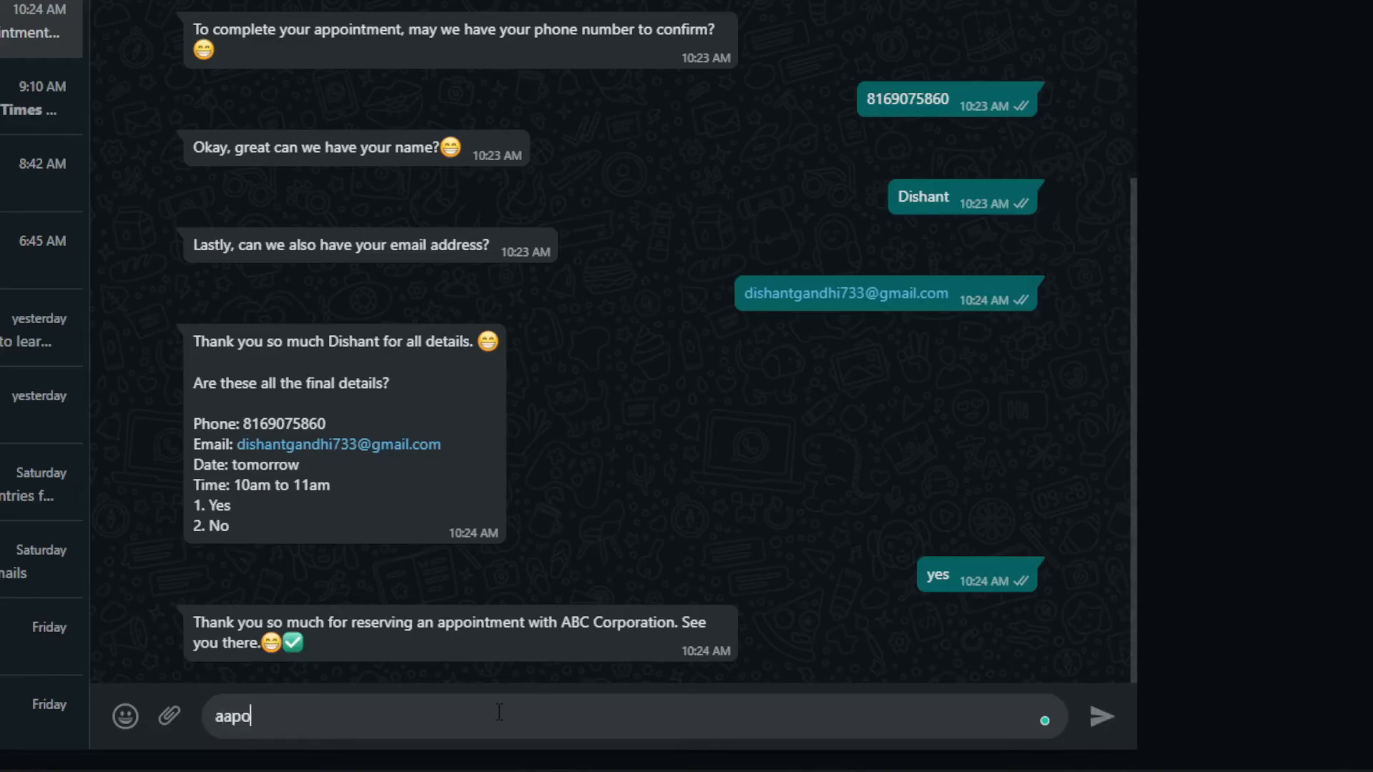
text(appoint)
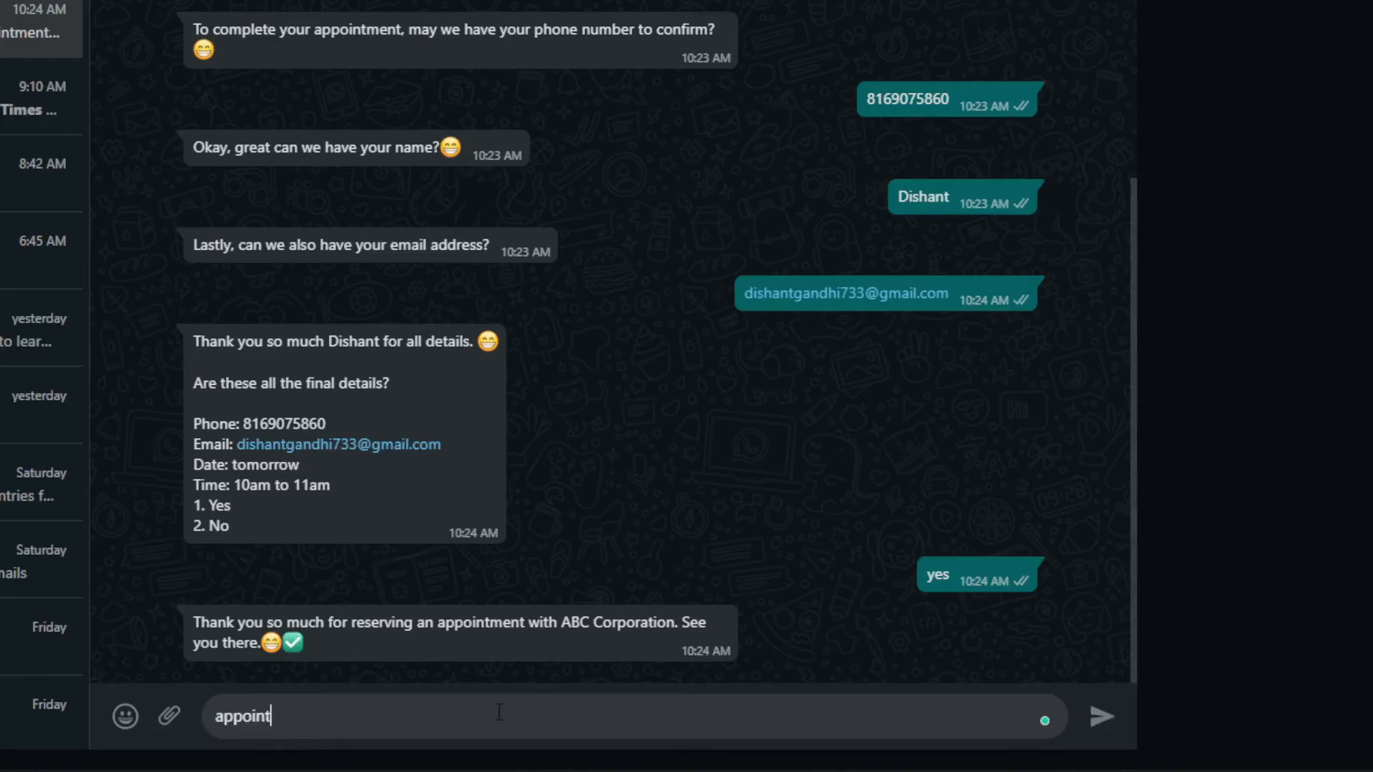
text(ment with a)
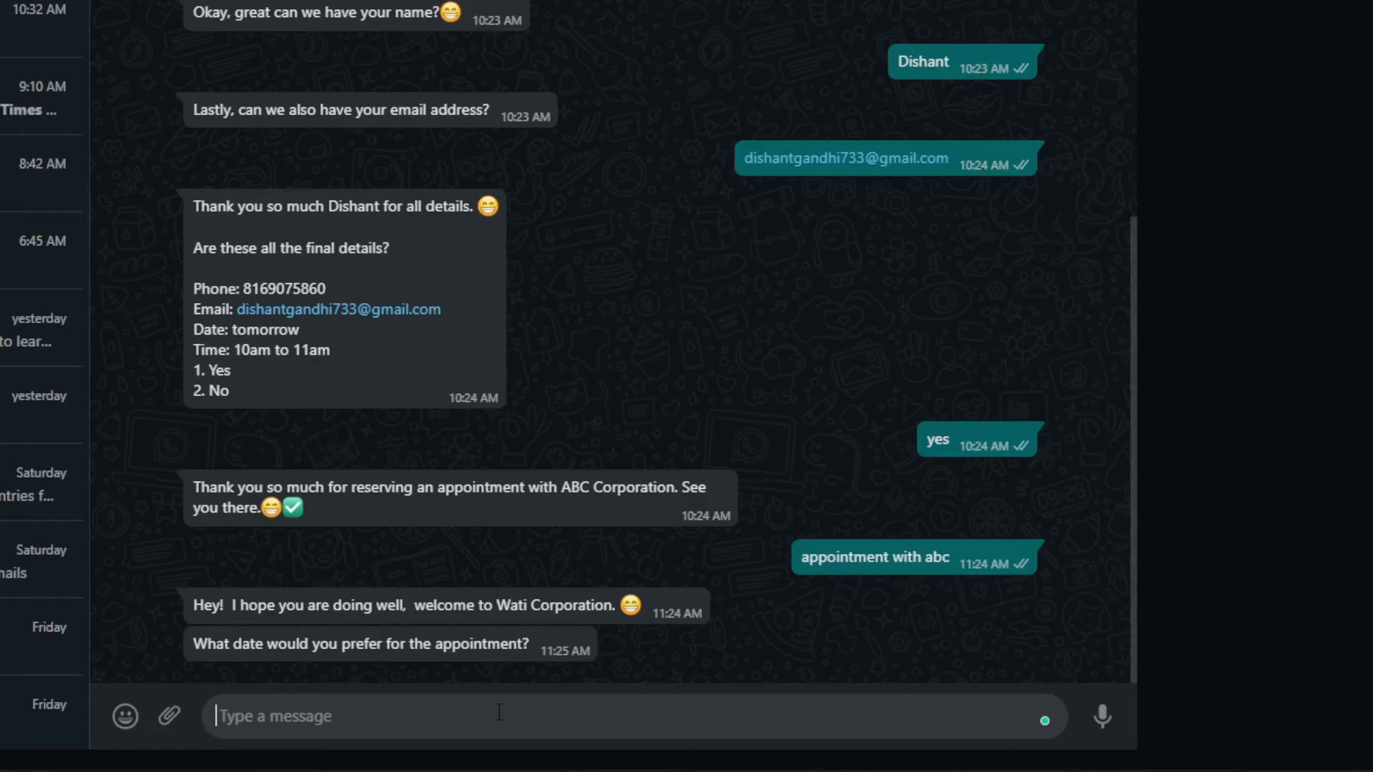
text(4)
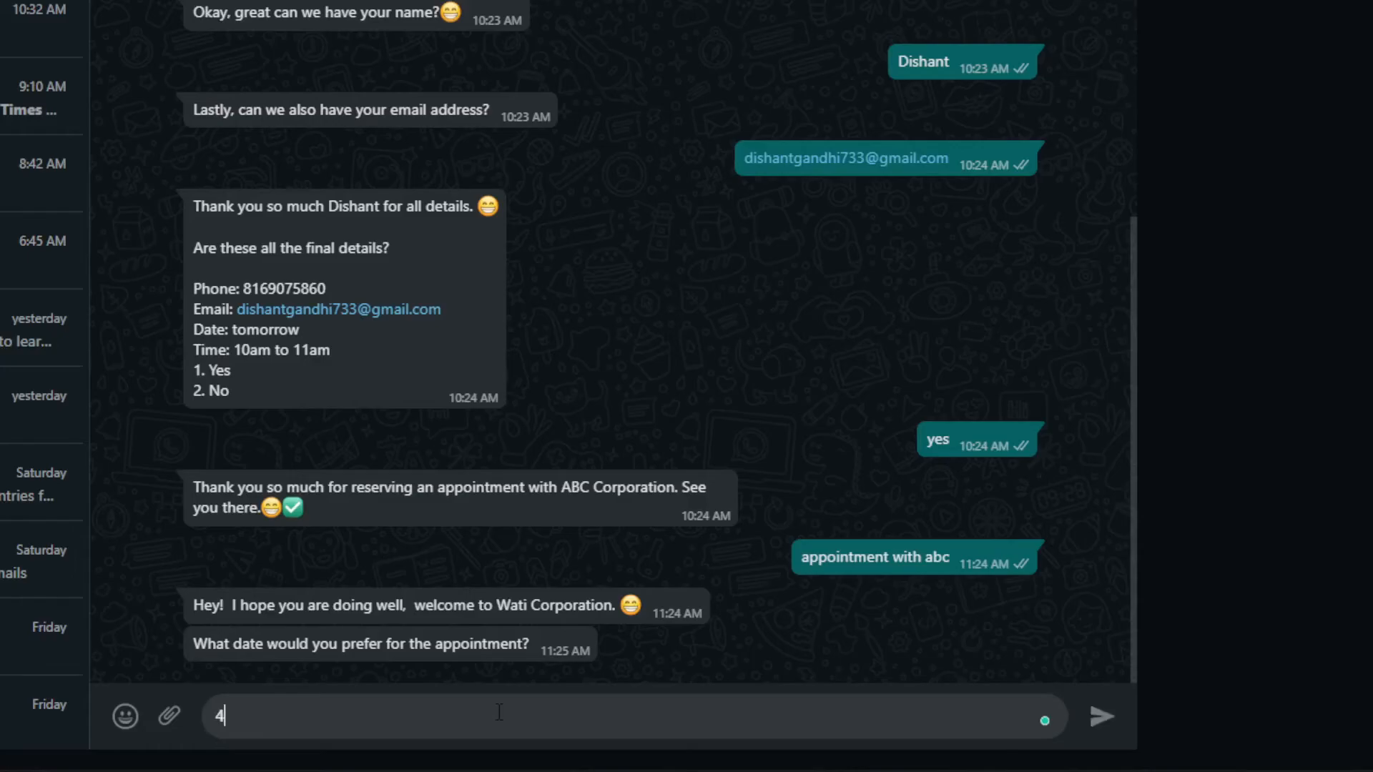
text(th septe,)
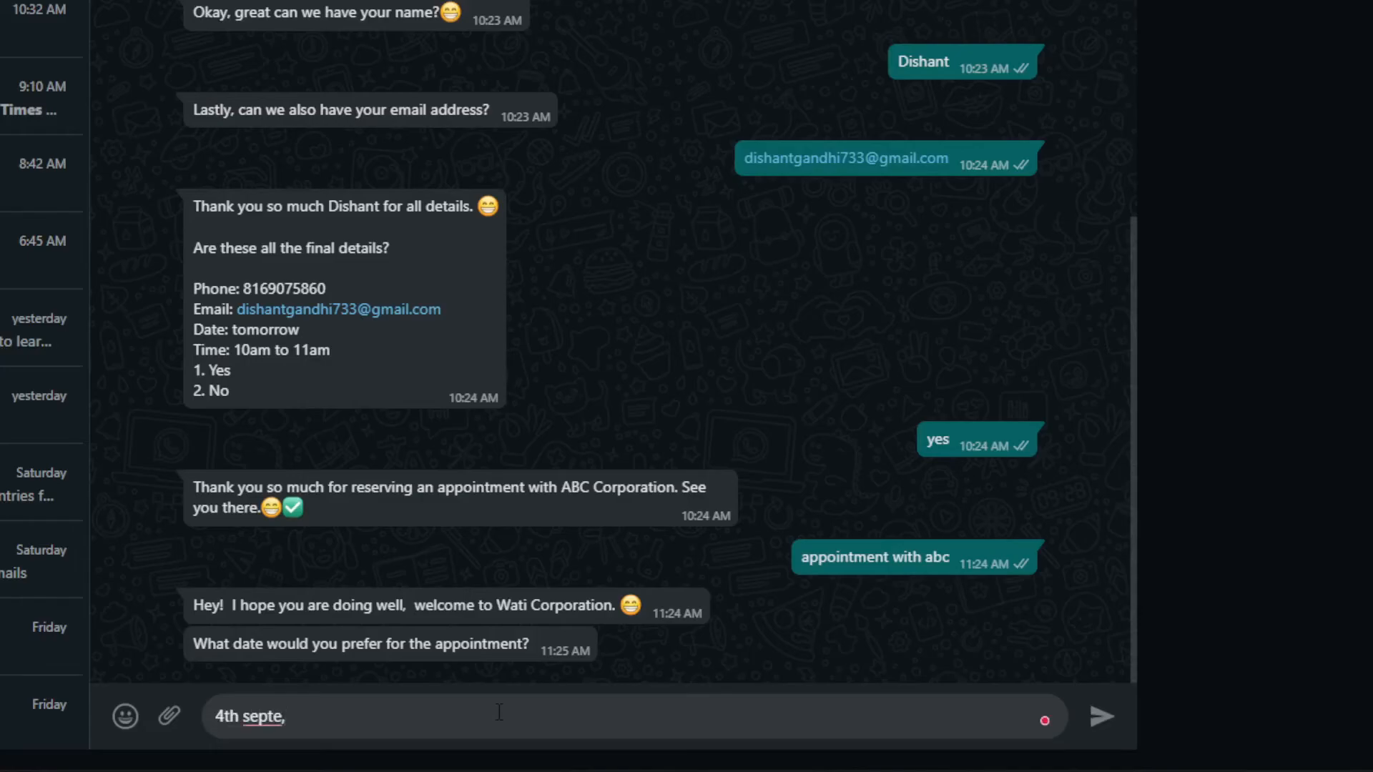
text(mber 202)
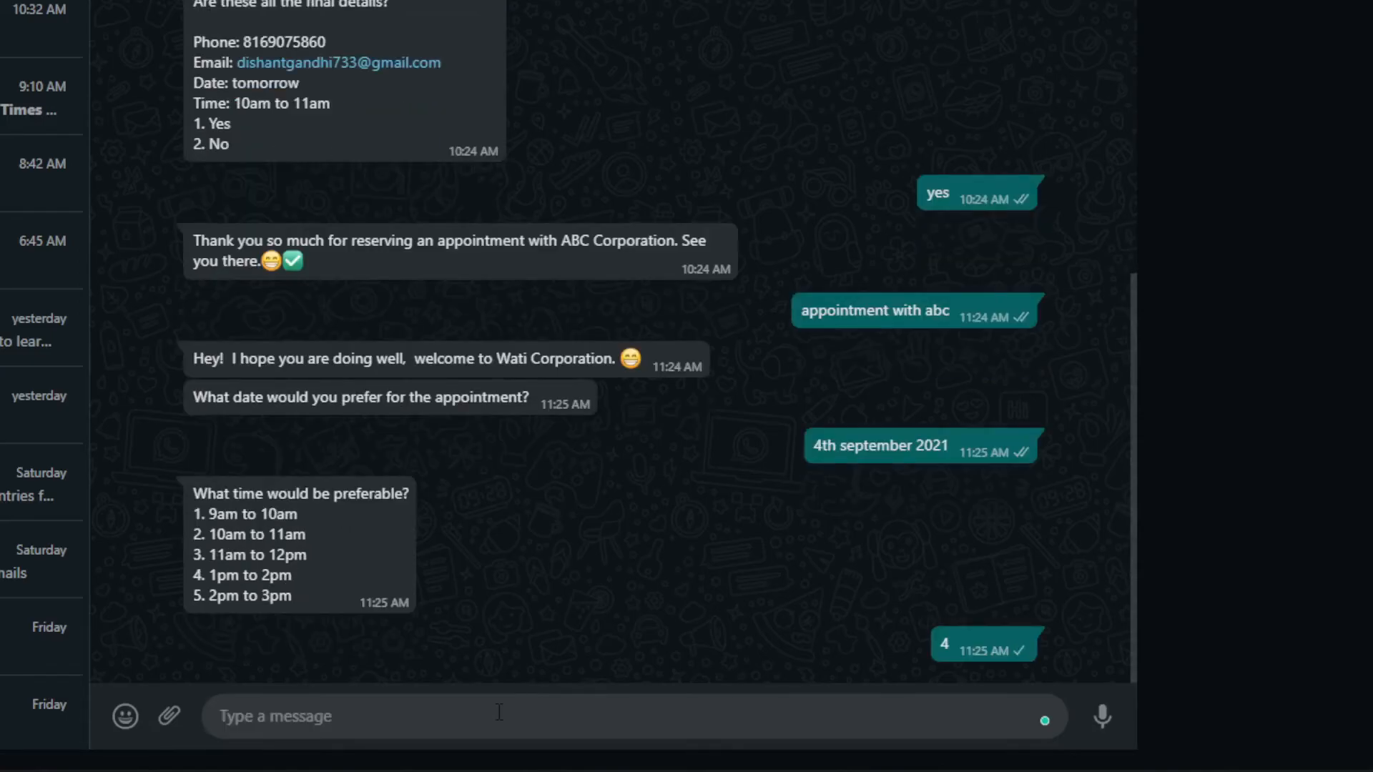
scroll(down, 3)
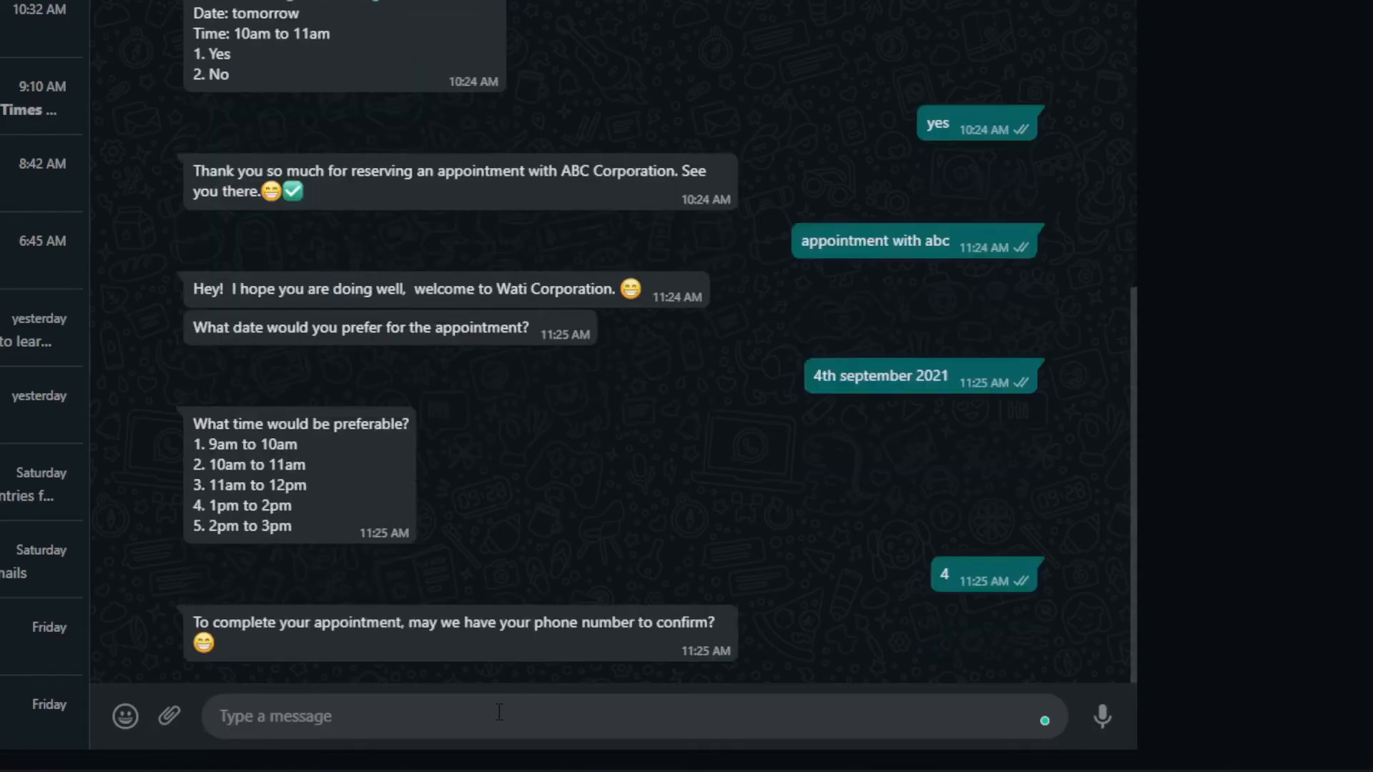
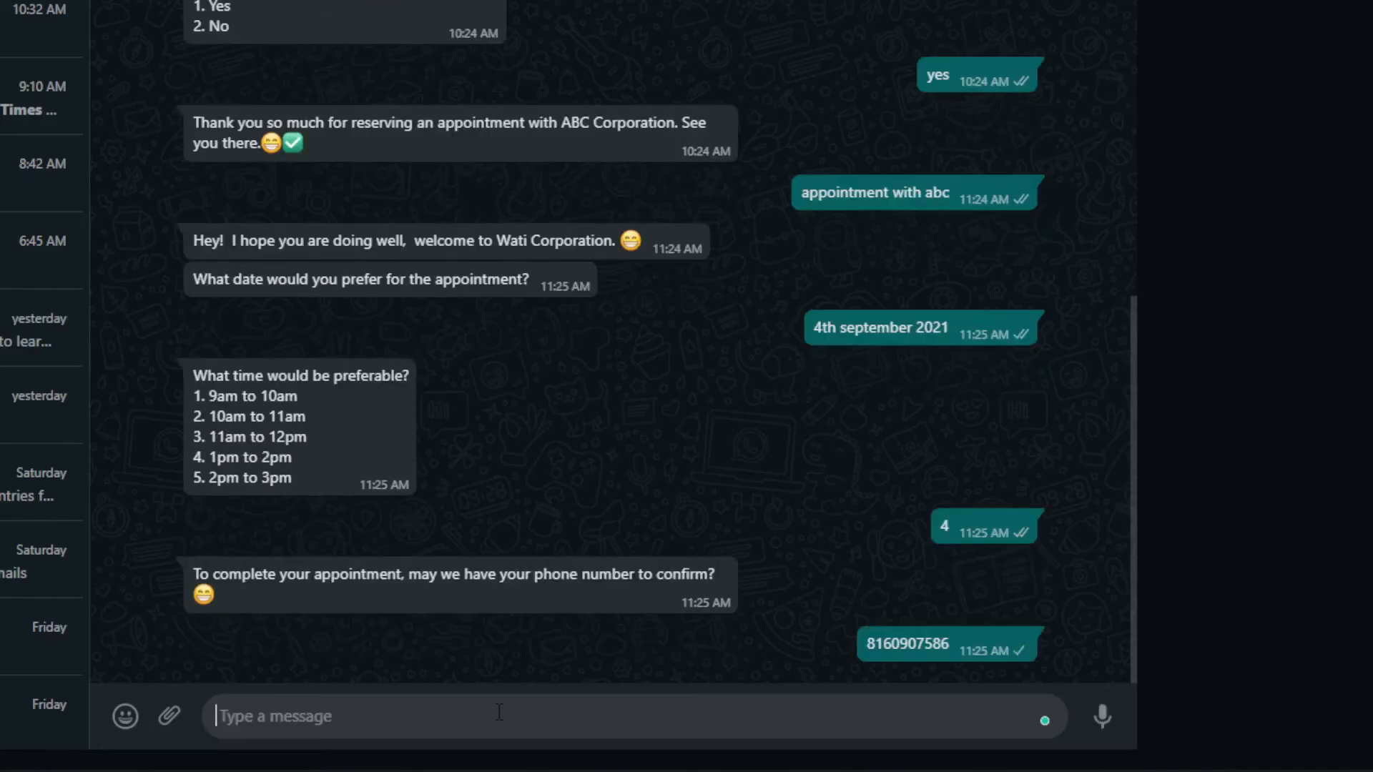
text(D)
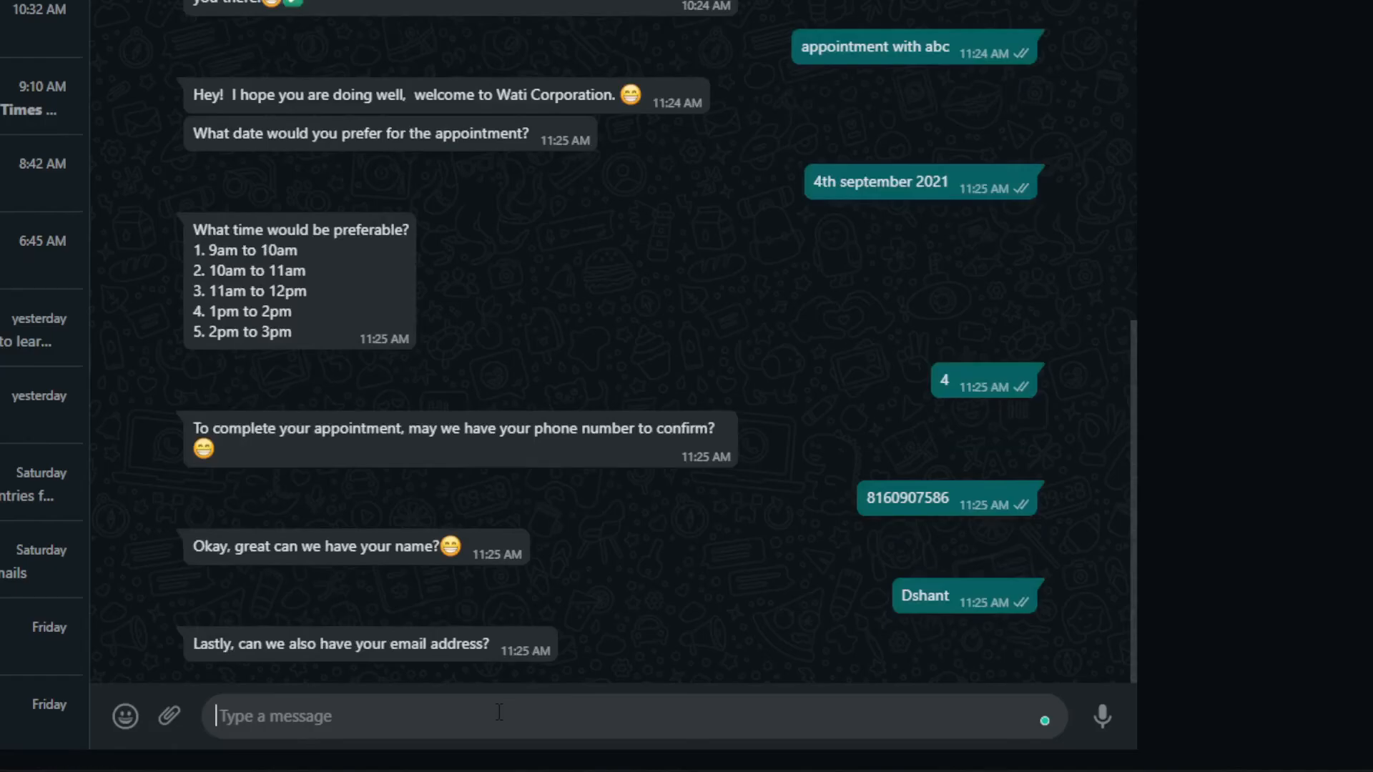
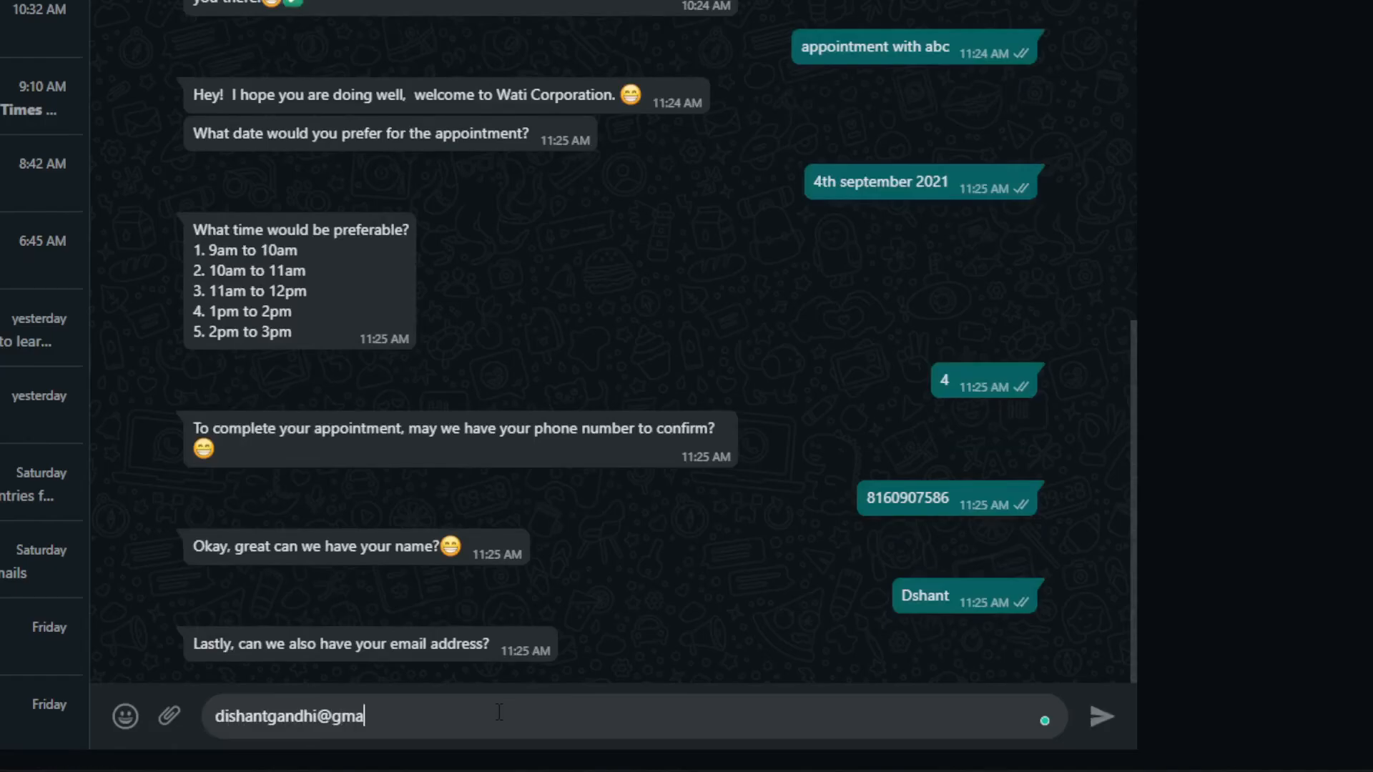
key(Return)
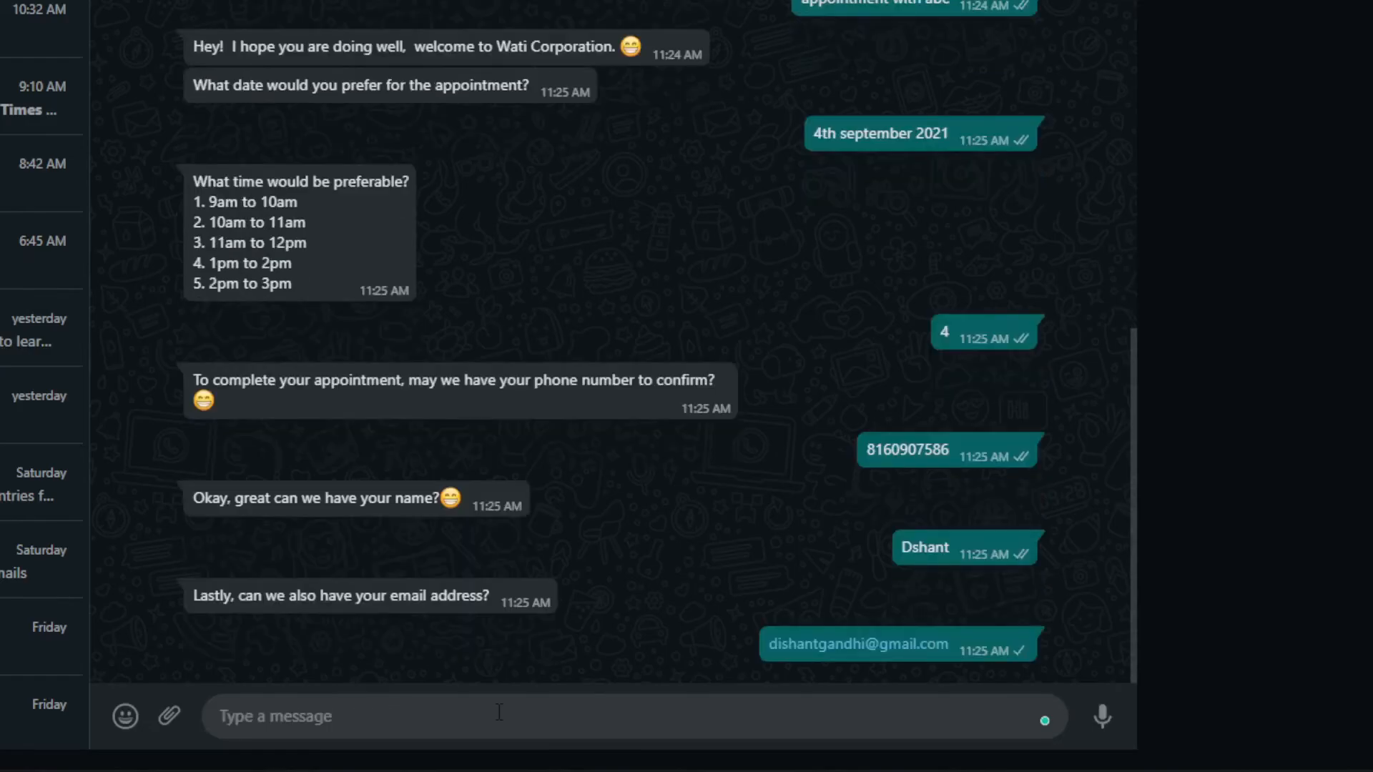
Reply yes to confirm the bot's summarized appointment details.
scroll(down, 3)
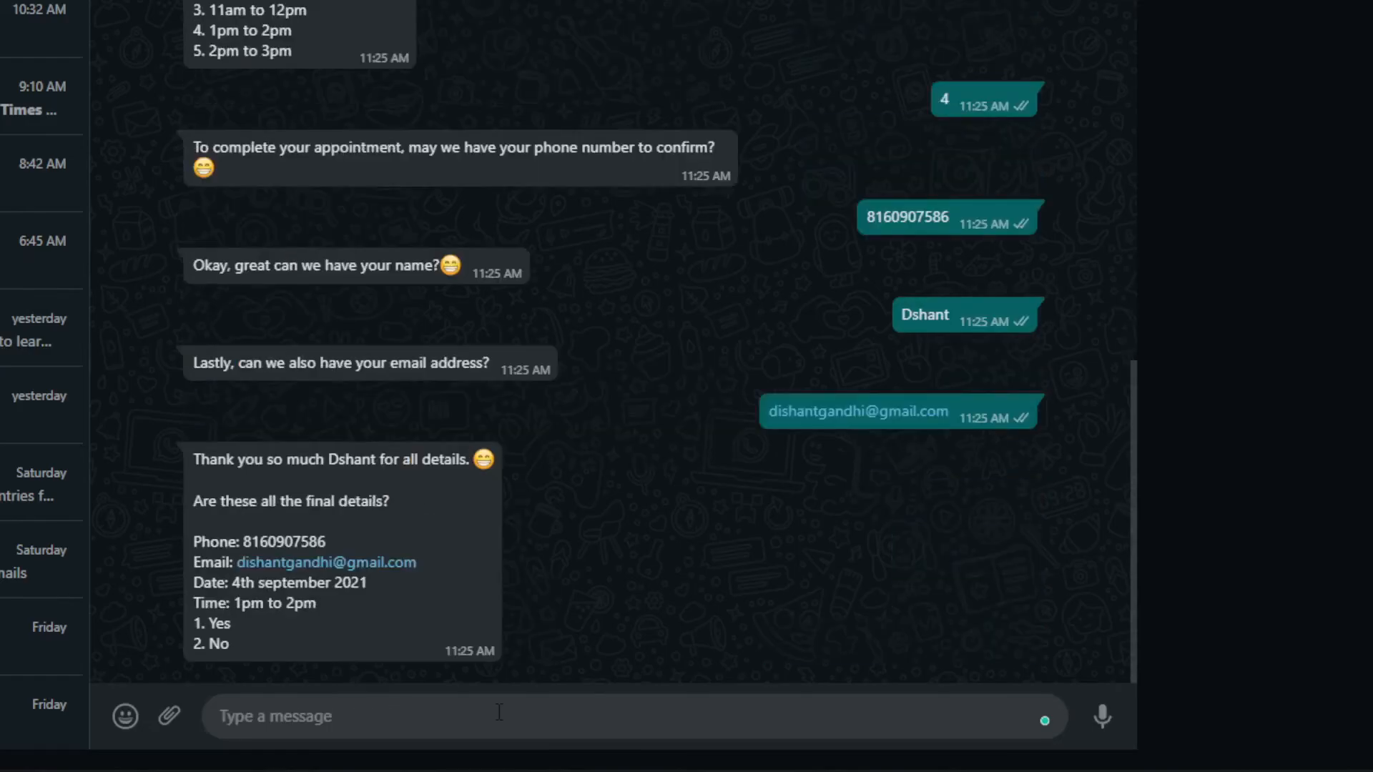
text(yes)
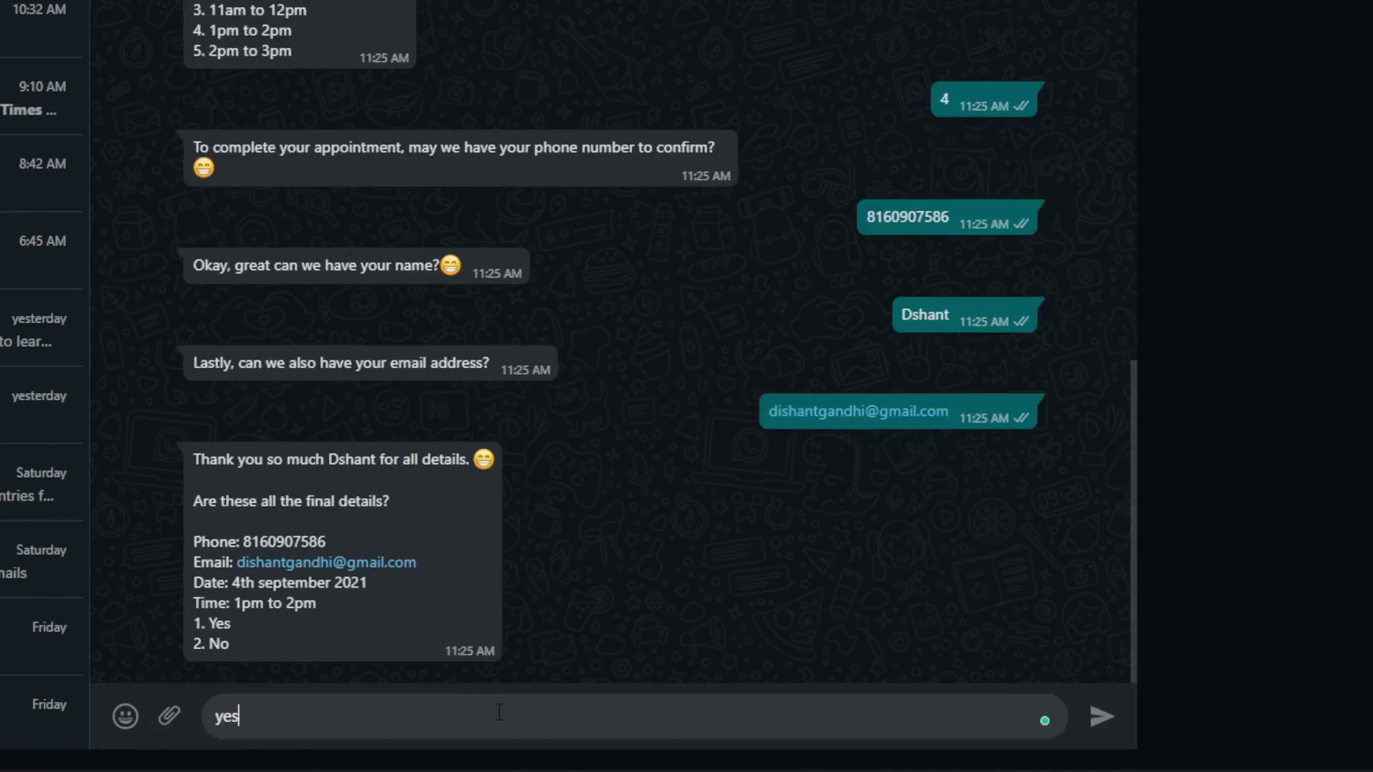
click(1101, 717)
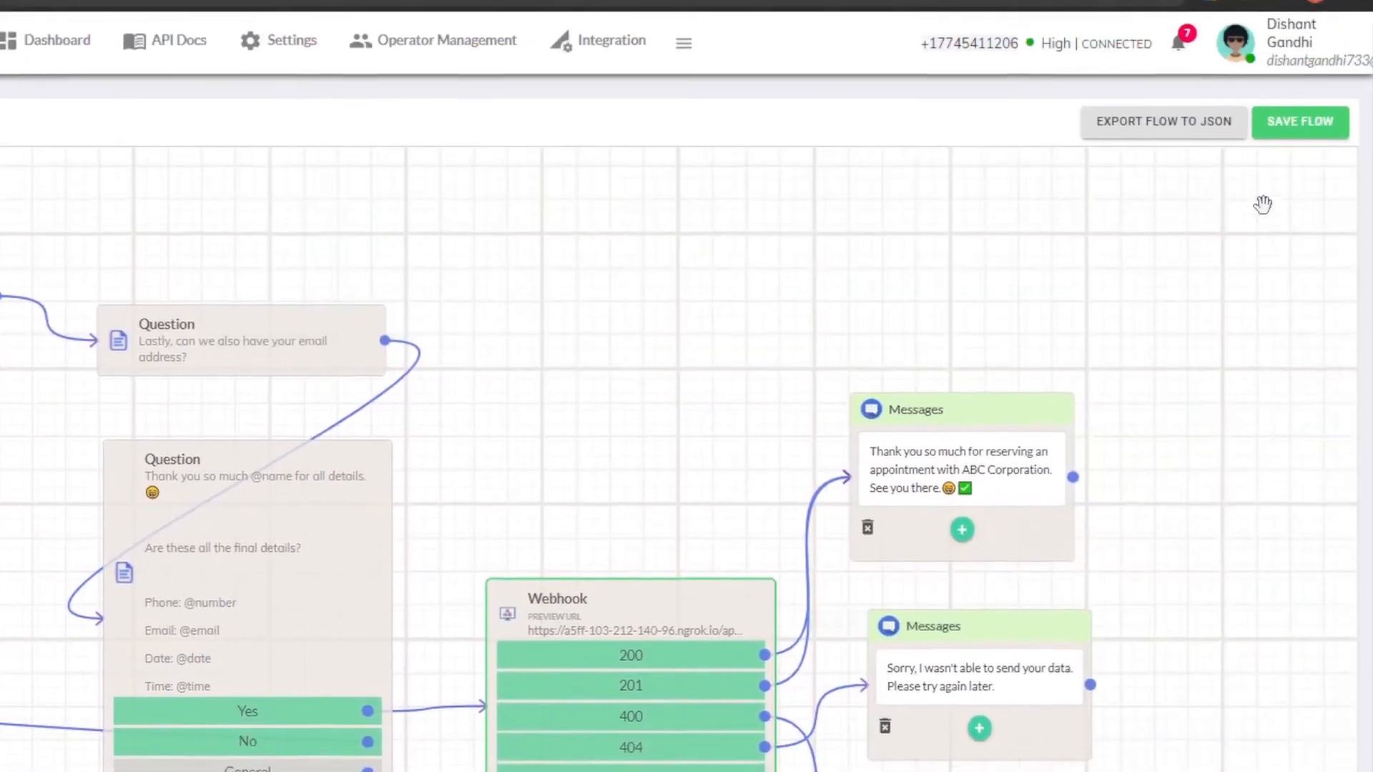
Save the General Appointment Booking_2 flow and wait for the Saved Successfully notice.
click(1299, 121)
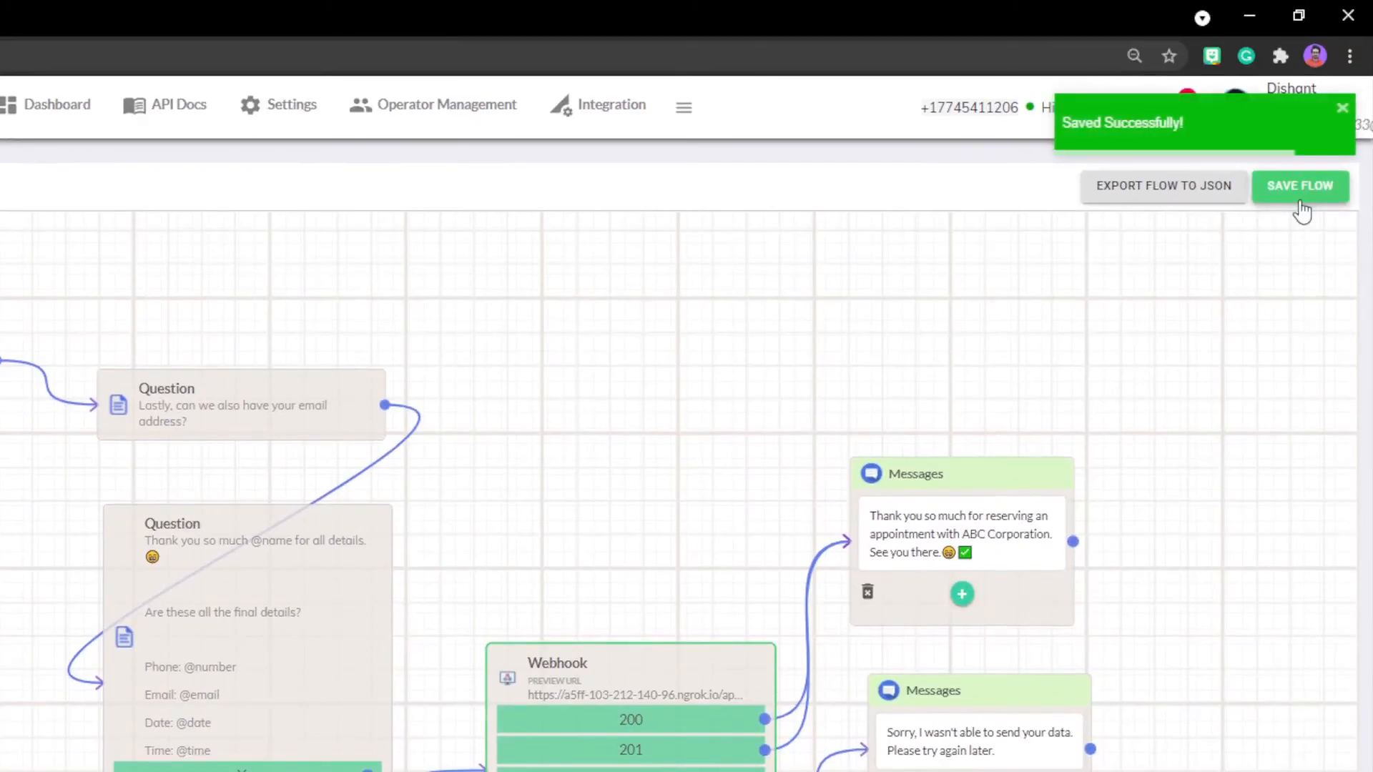
mouse_move(1268, 399)
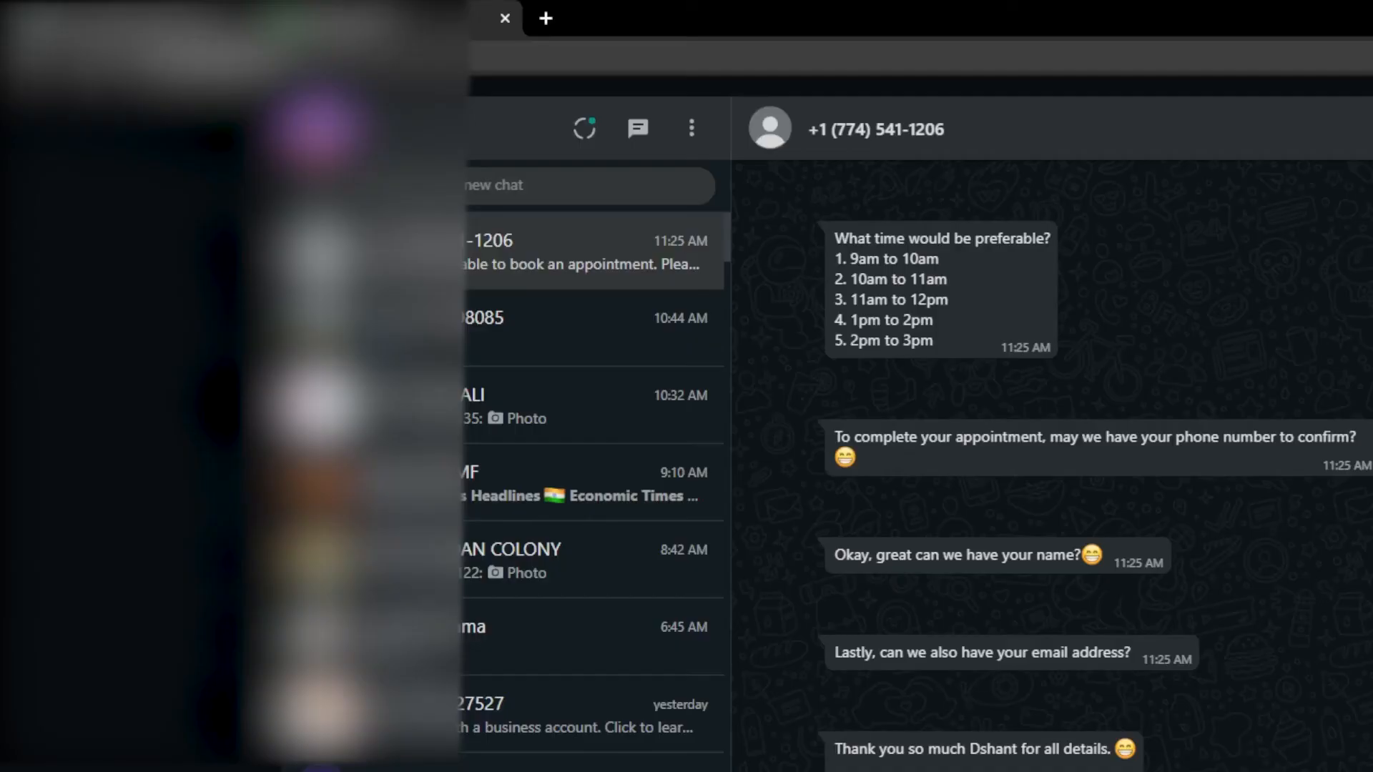
Start a new booking chat, send 4 Sept 2021 as the date and choose time slot 3.
scroll(down, 3)
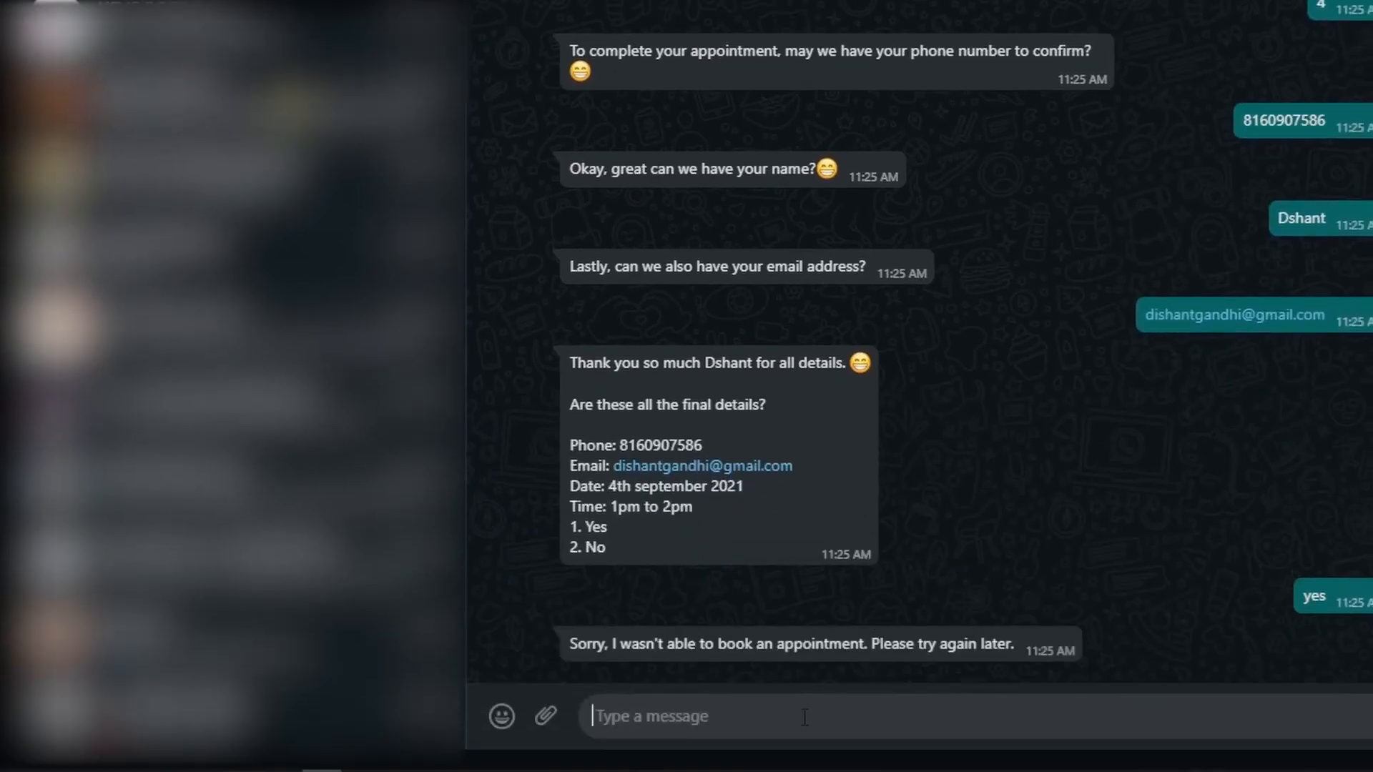
text(appoint)
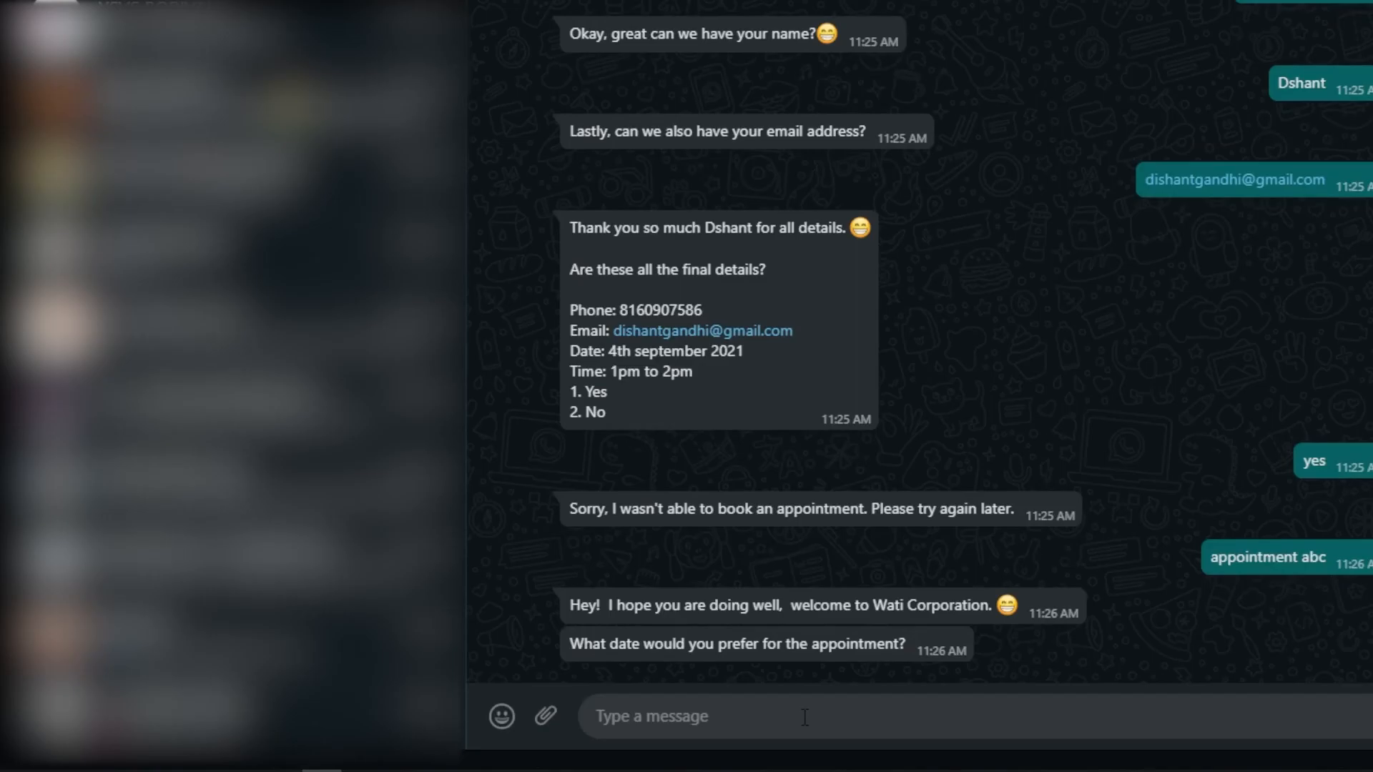
text(4 sp)
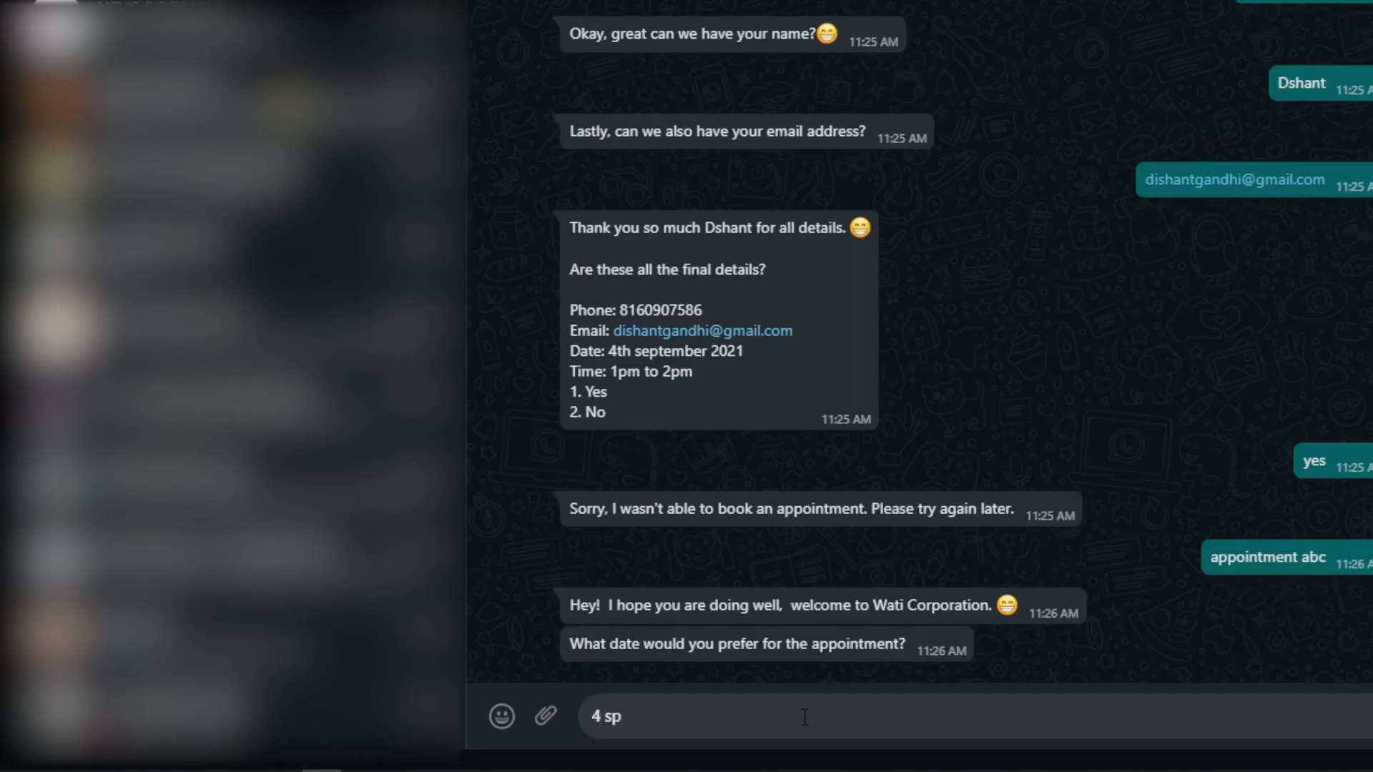
text(ept 2021)
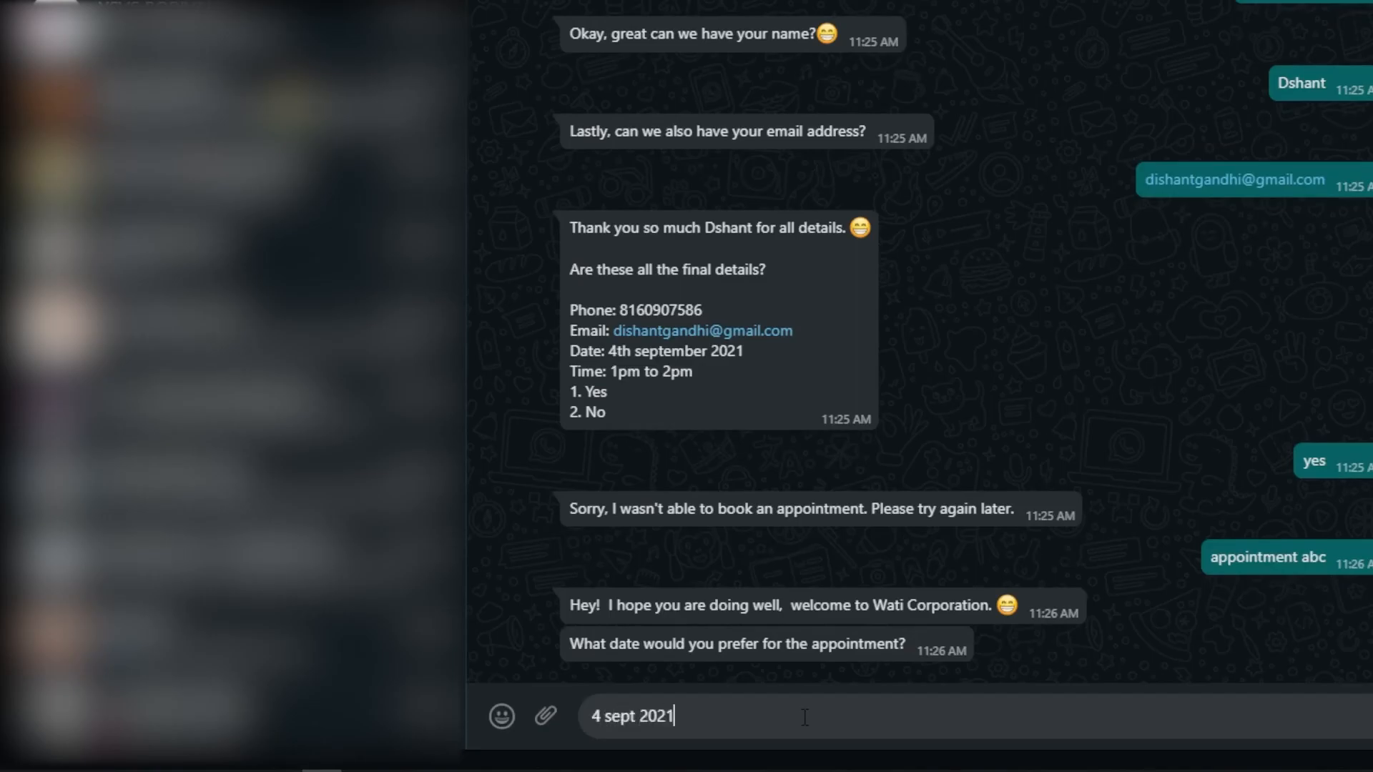
key(Return)
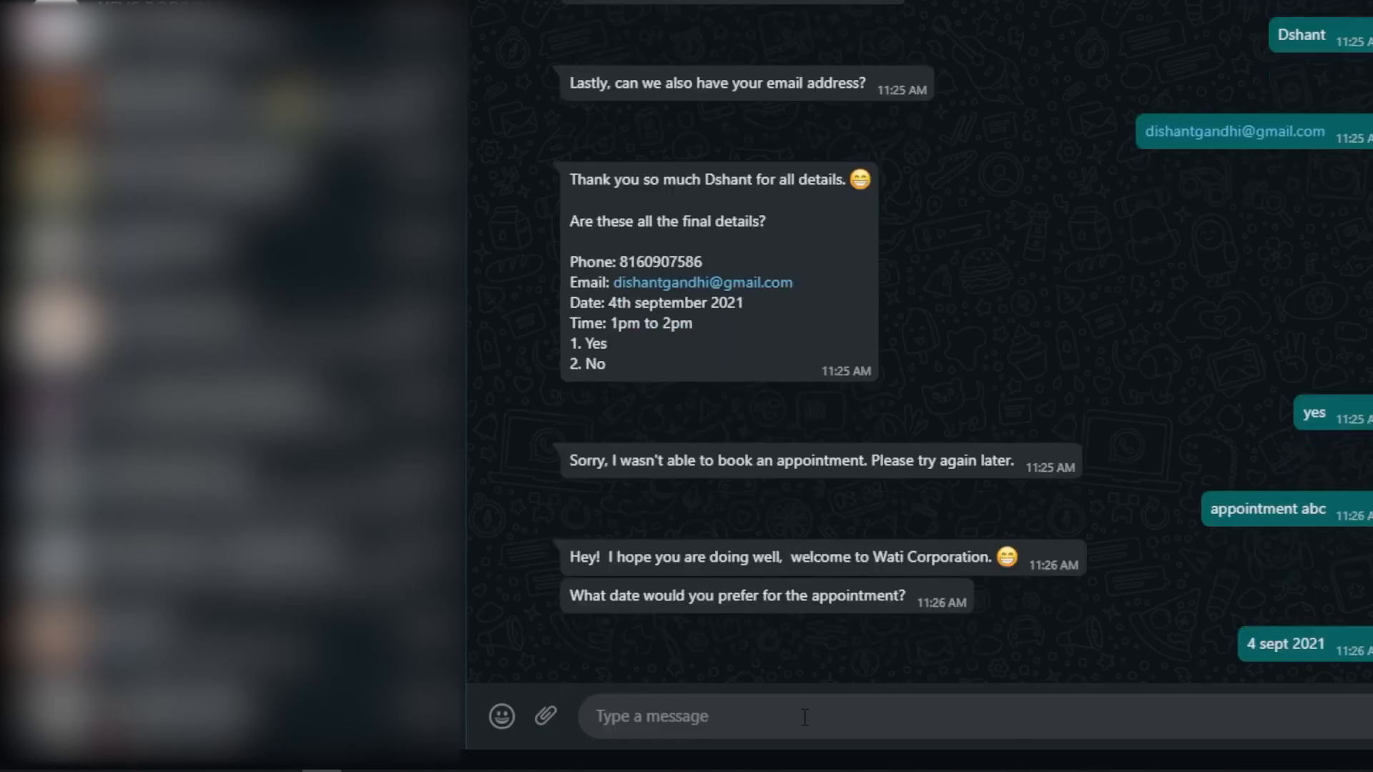
text(3)
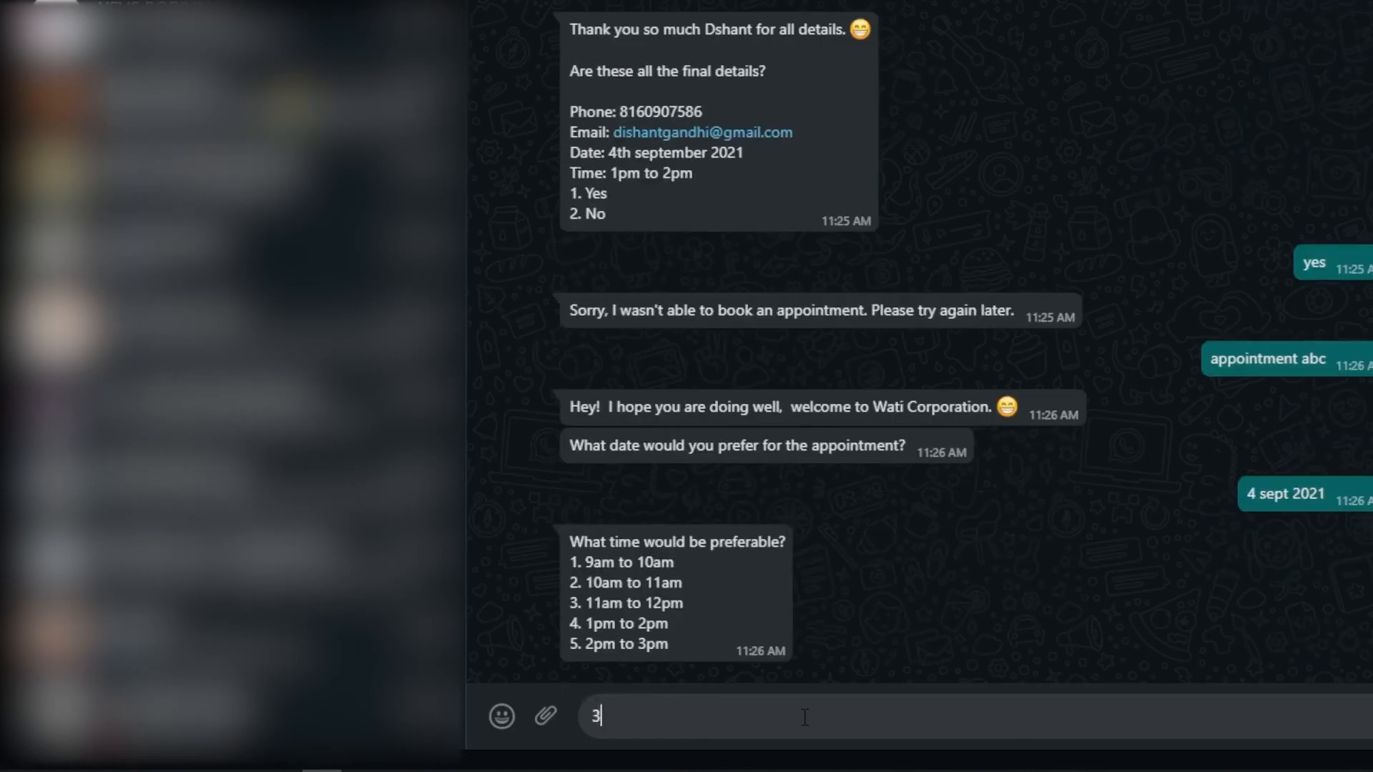
key(Return)
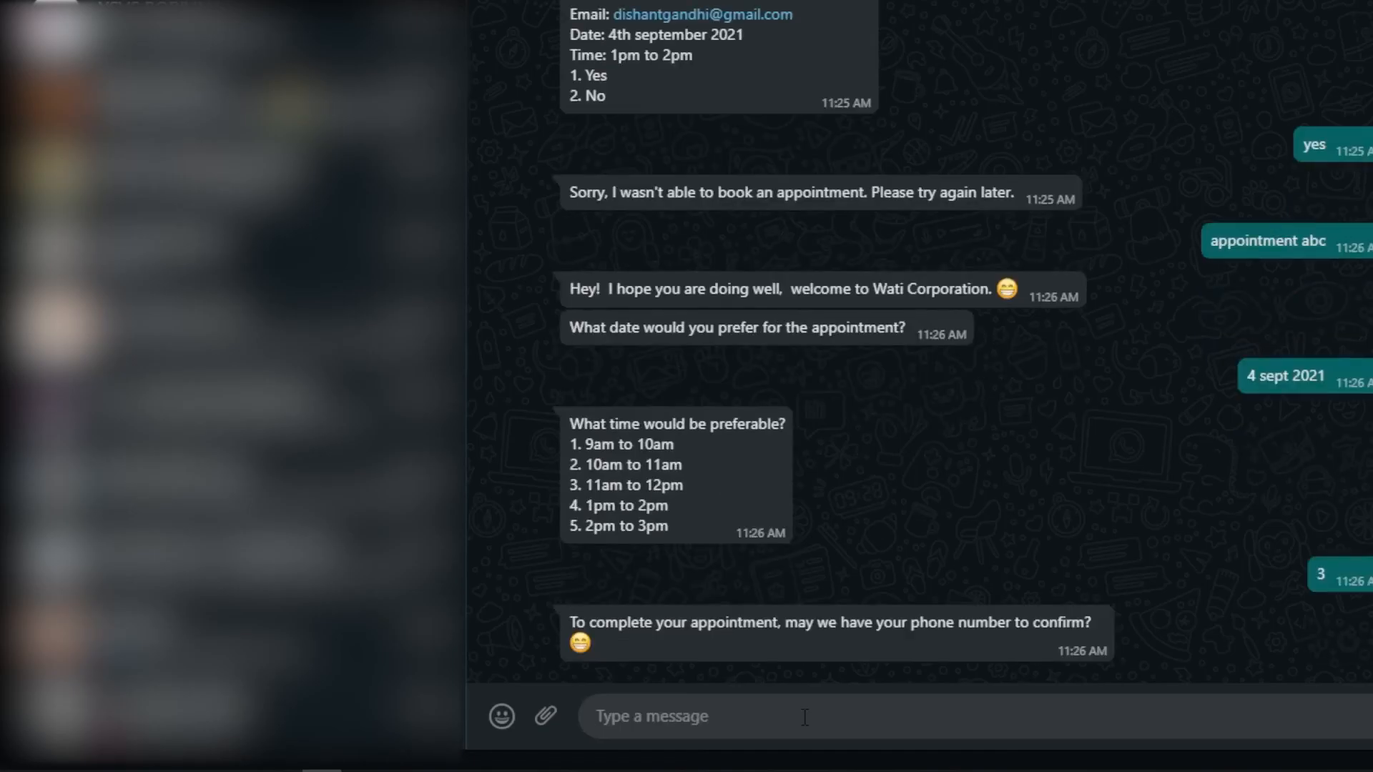
text(8160)
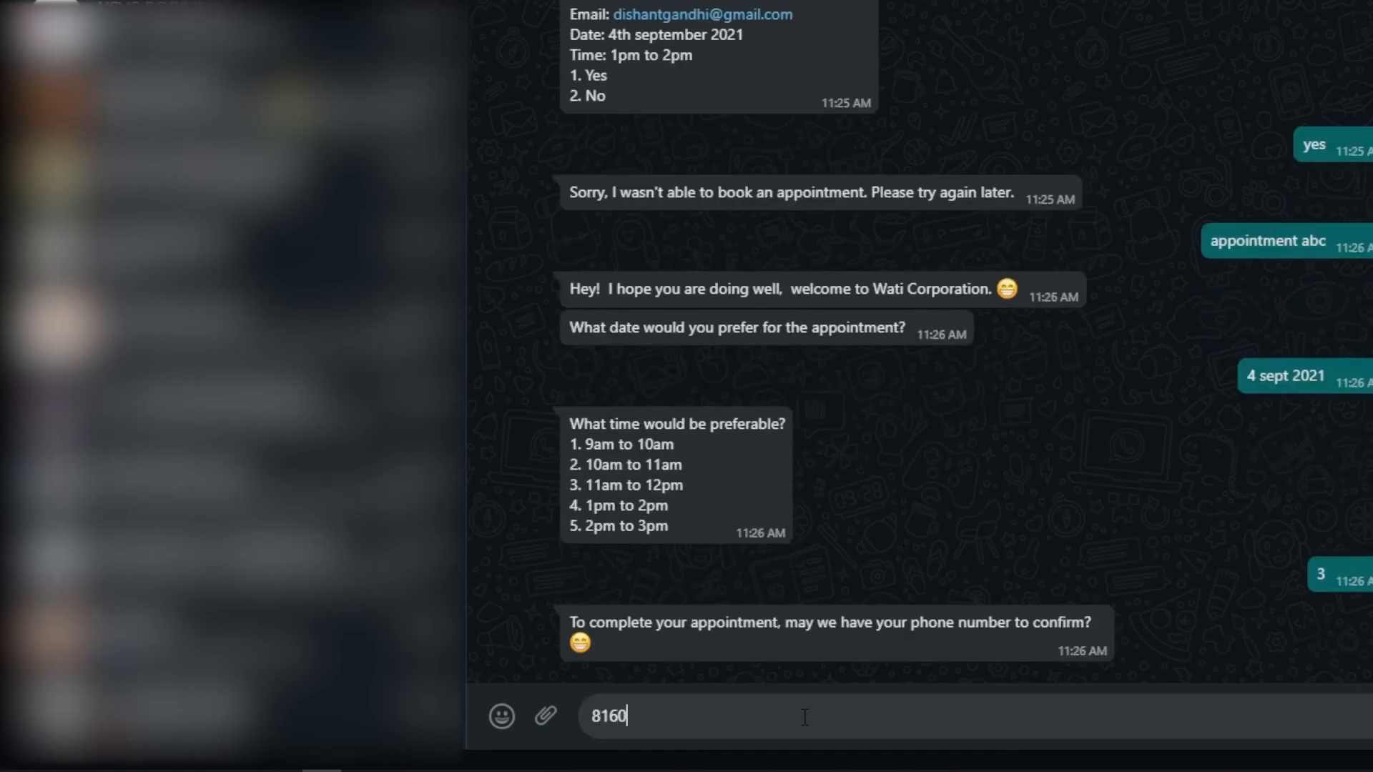
text(9758)
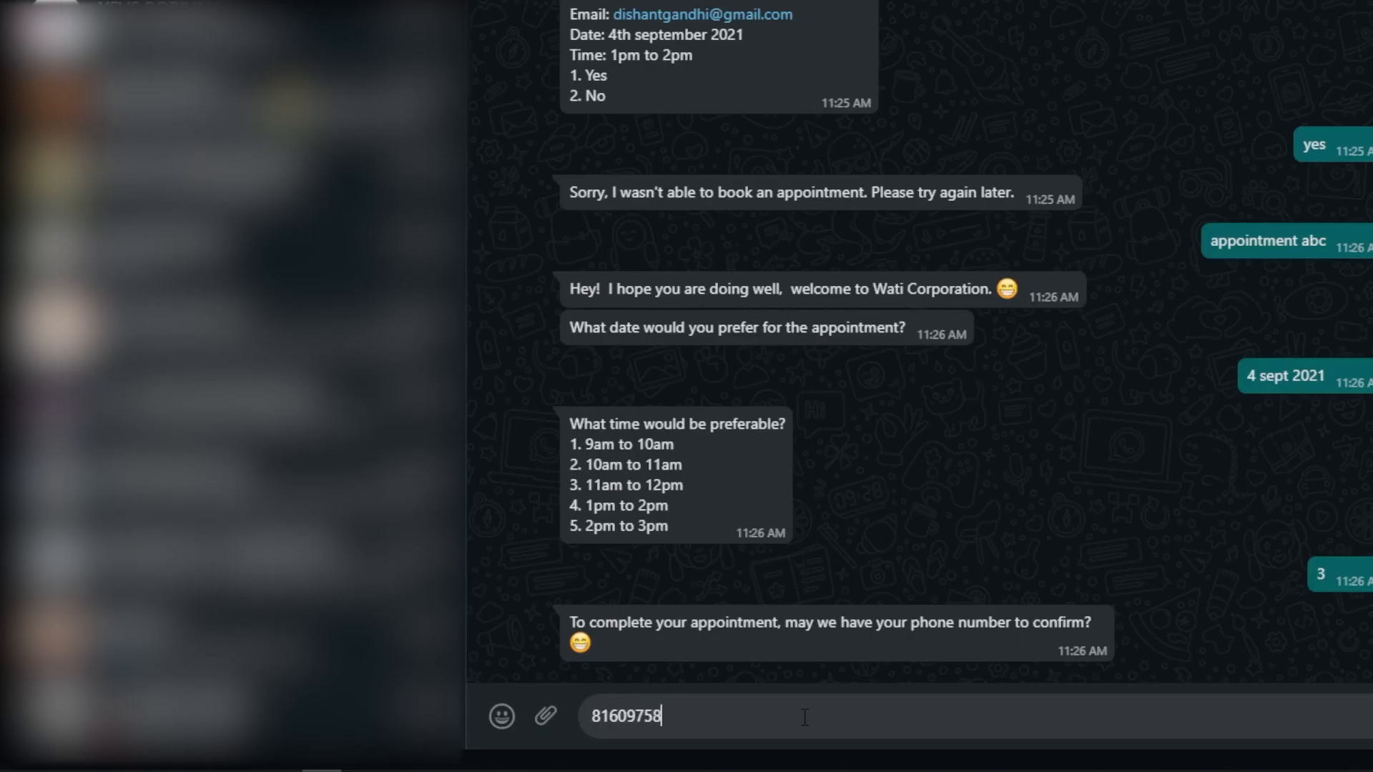
key(Return)
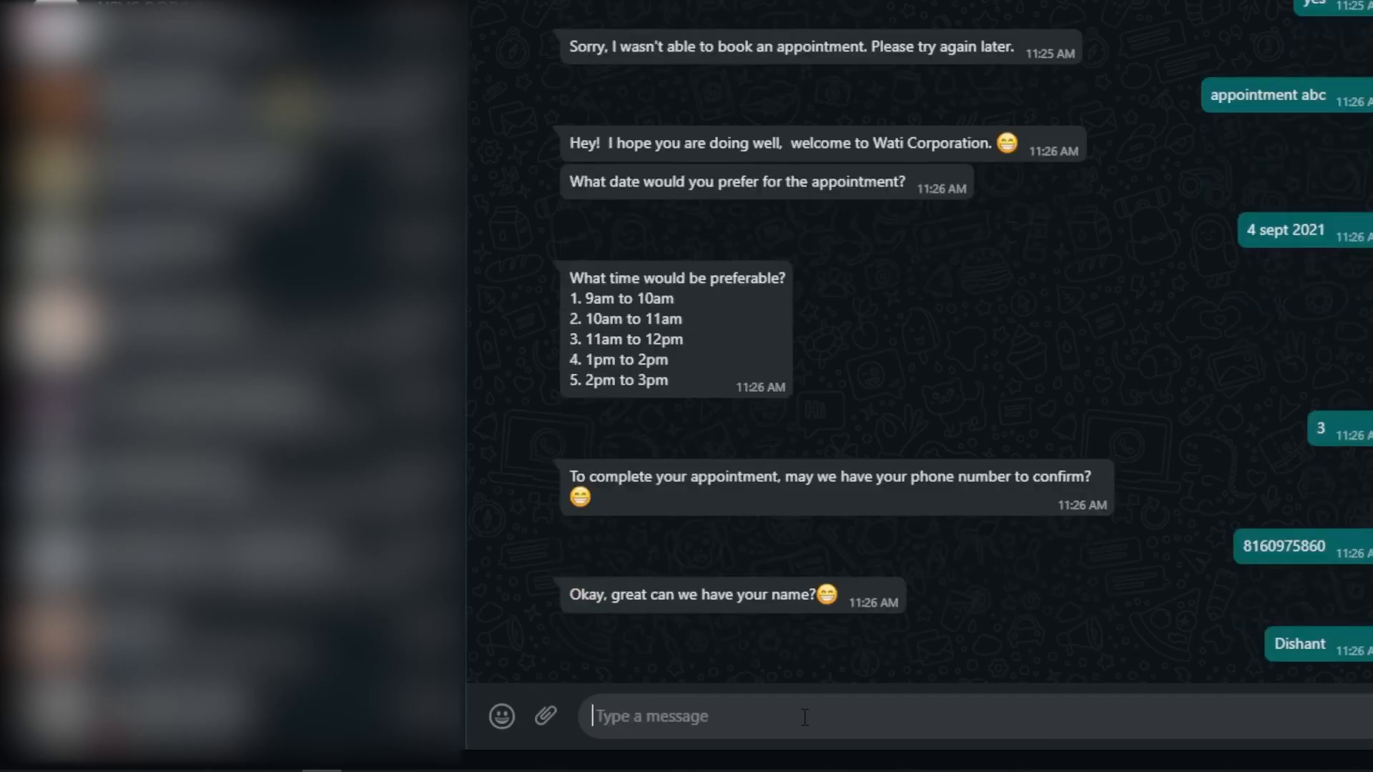
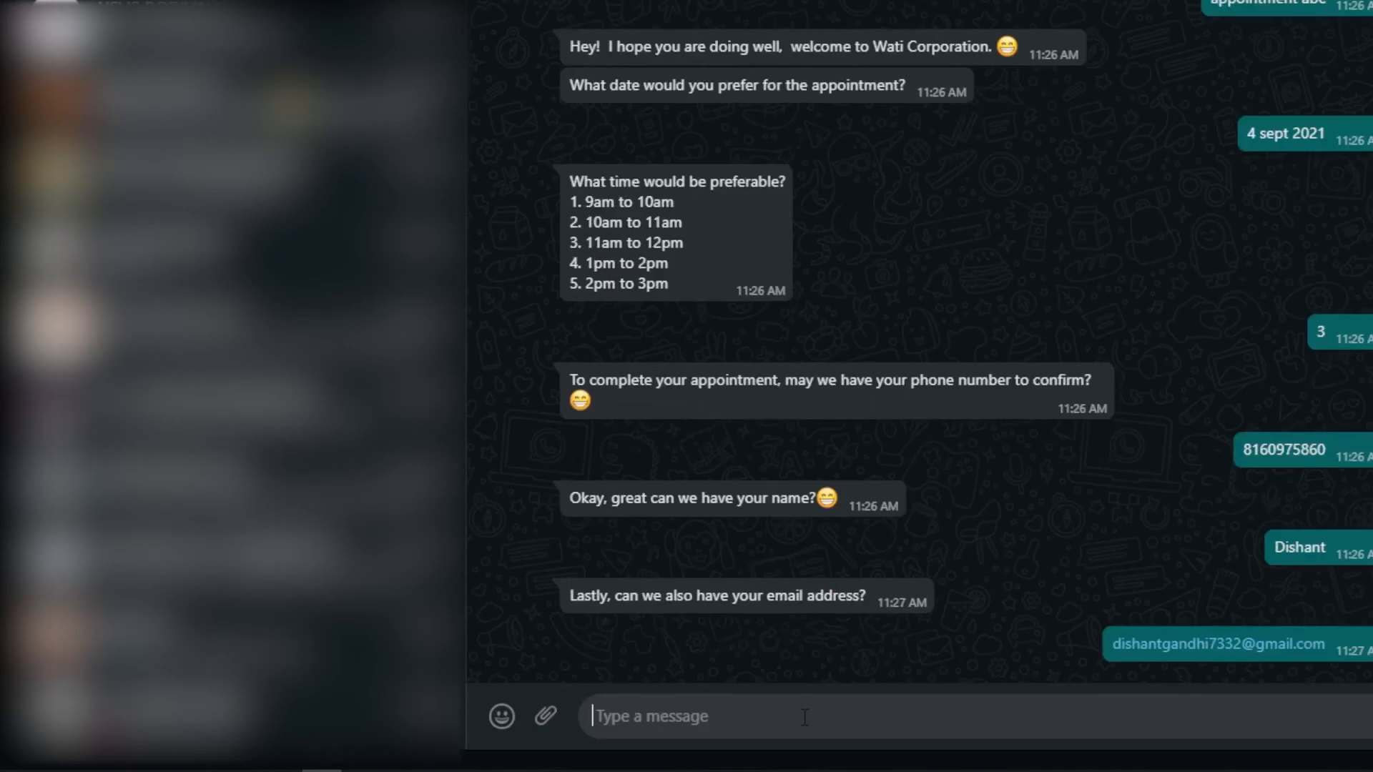
Reply yes to confirm and receive the thank-you for reserving with ABC Corporation.
scroll(down, 3)
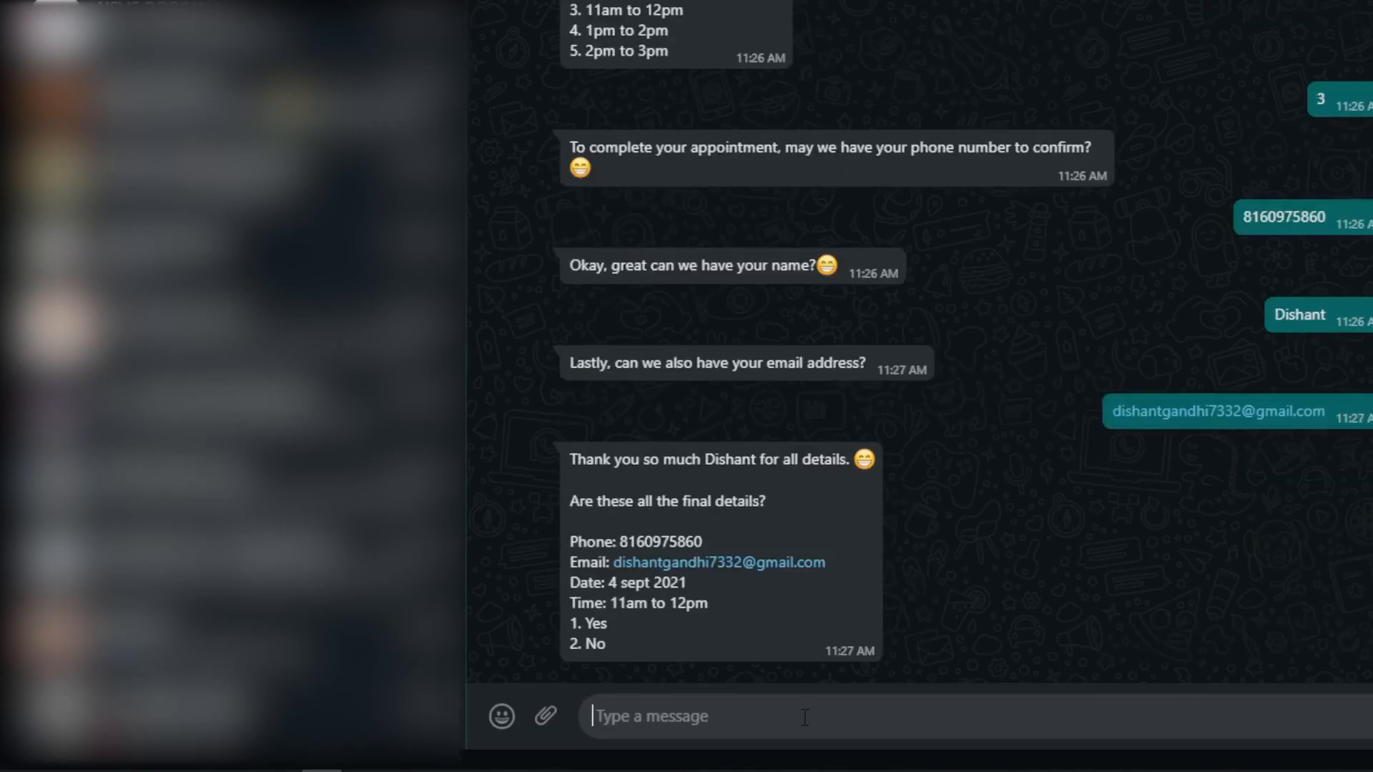
text(ye)
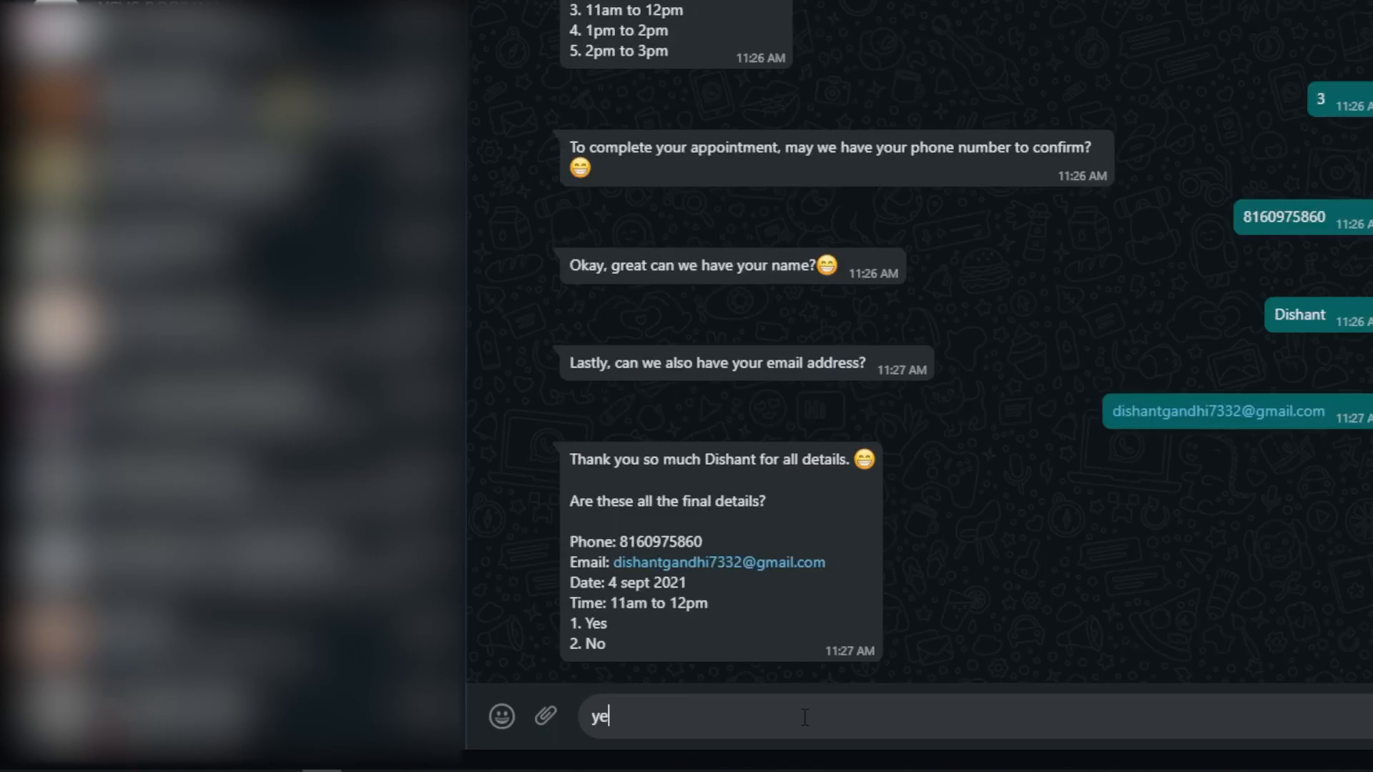
key(Return)
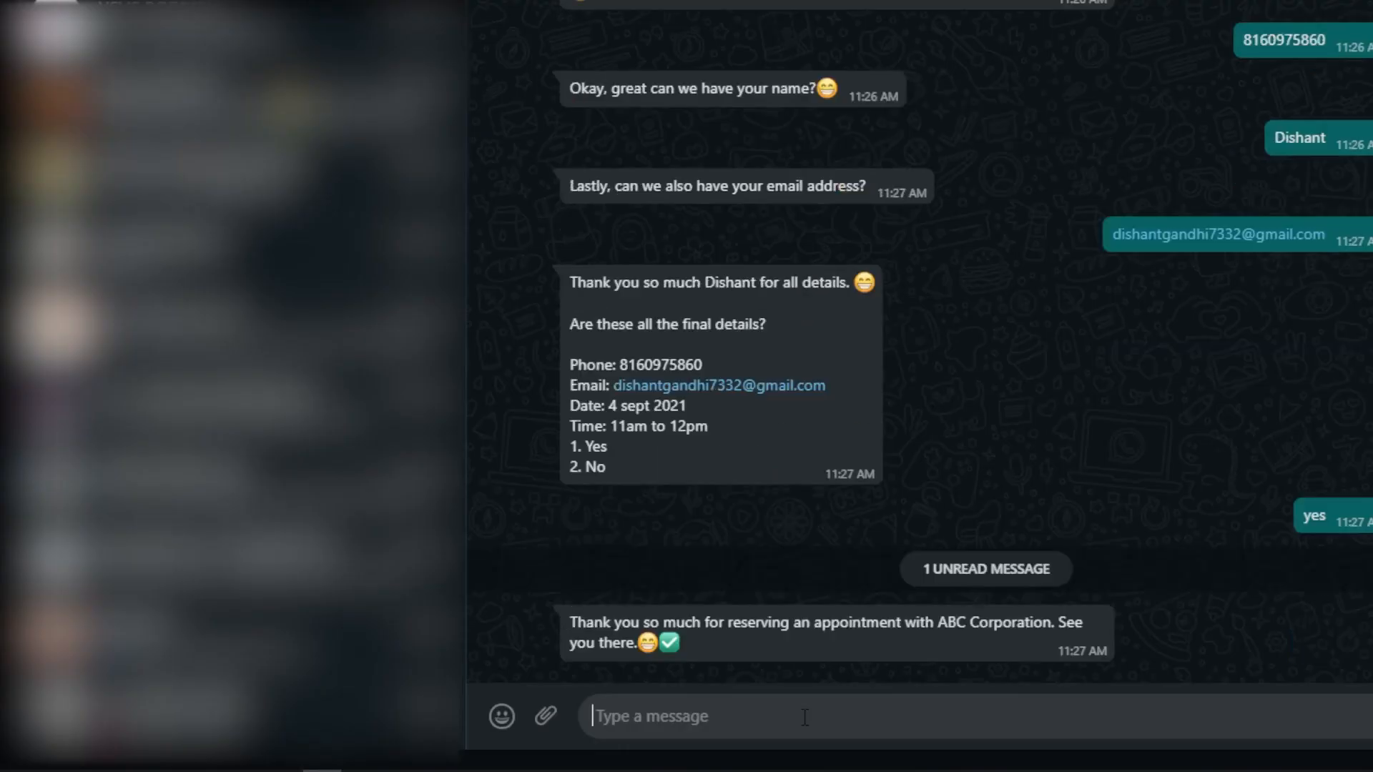
mouse_move(806, 666)
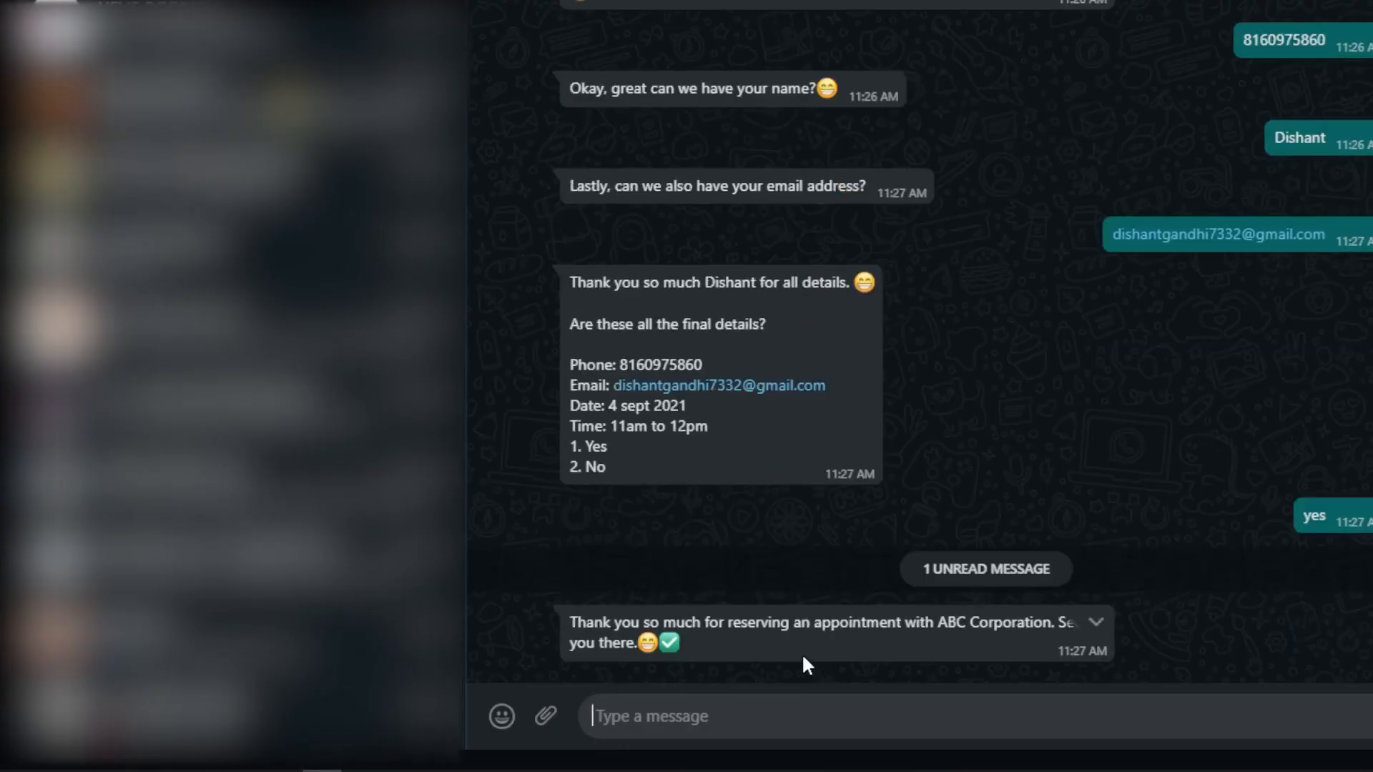